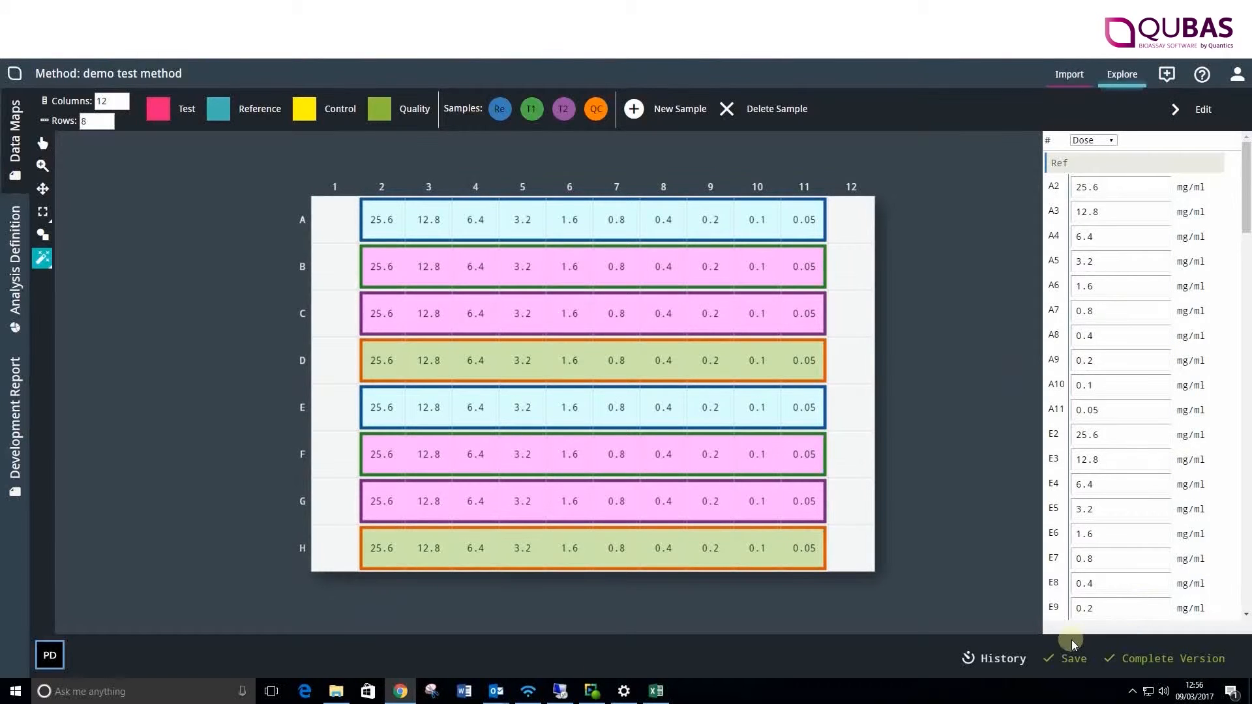
{"action": "mouse_move", "coordinate": [1155, 647]}
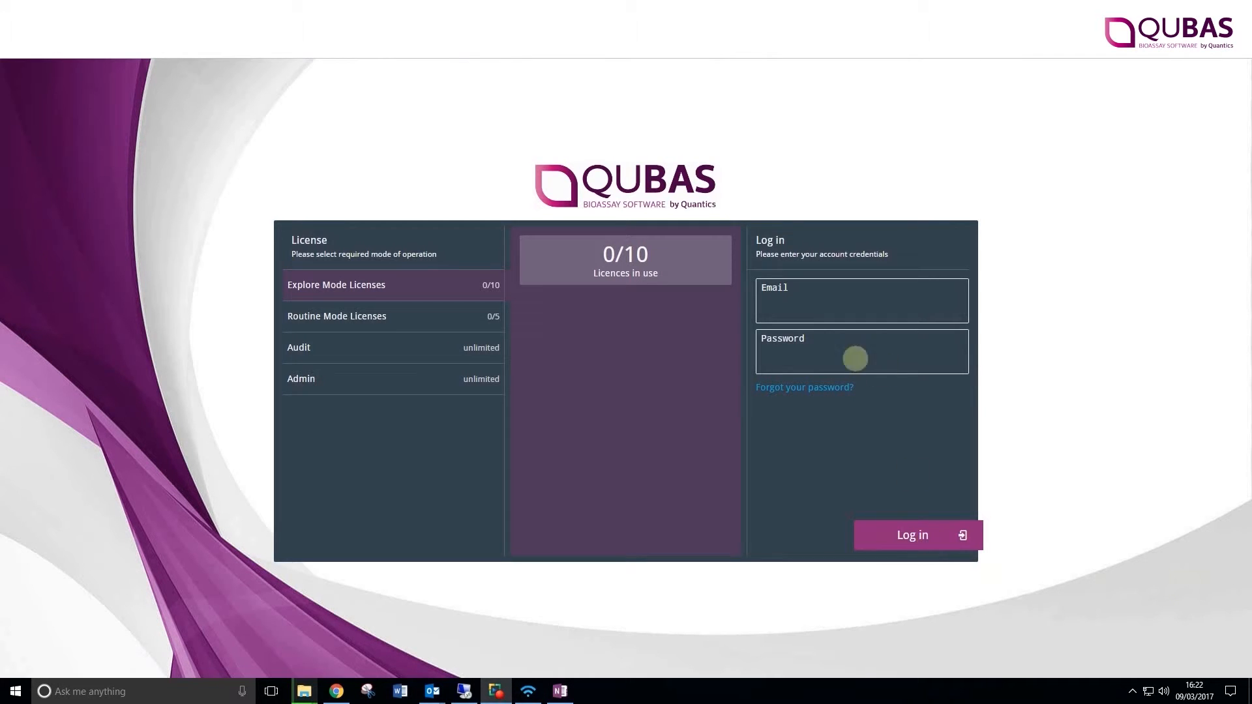
Sign in to QuBAS with the super@example account credentials
{"action": "type", "text": "s"}
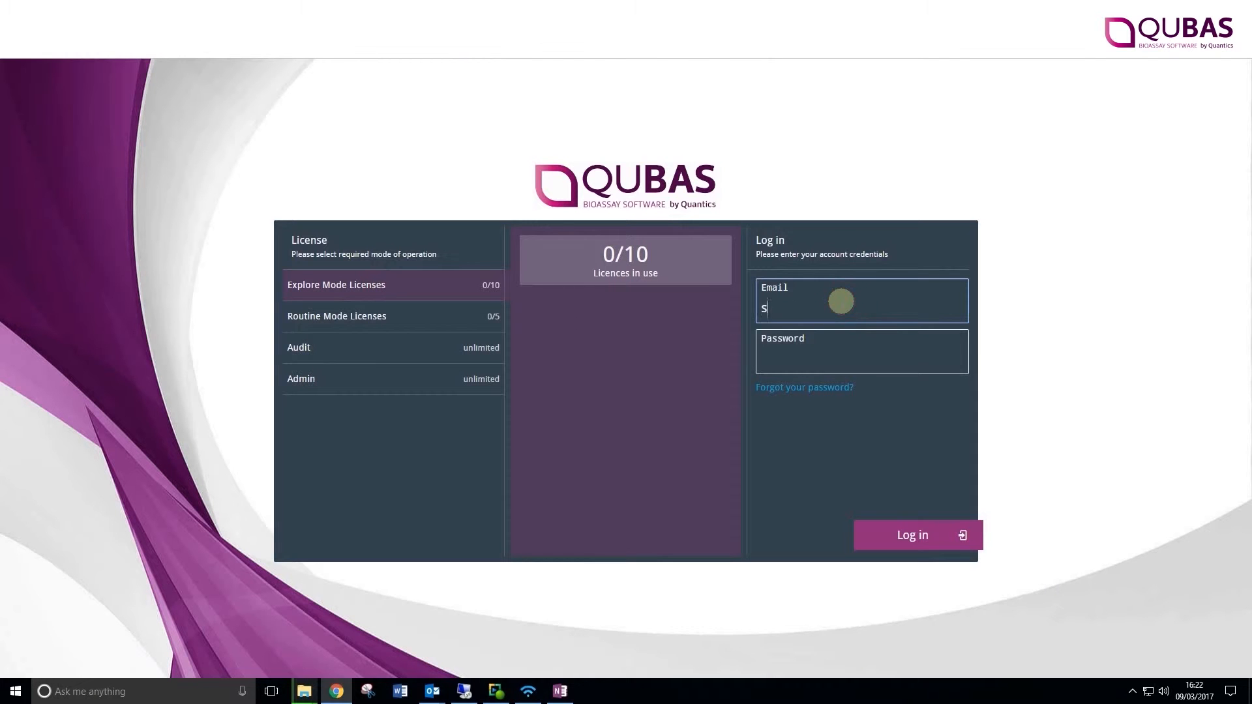
{"action": "type", "text": "uper@example.com"}
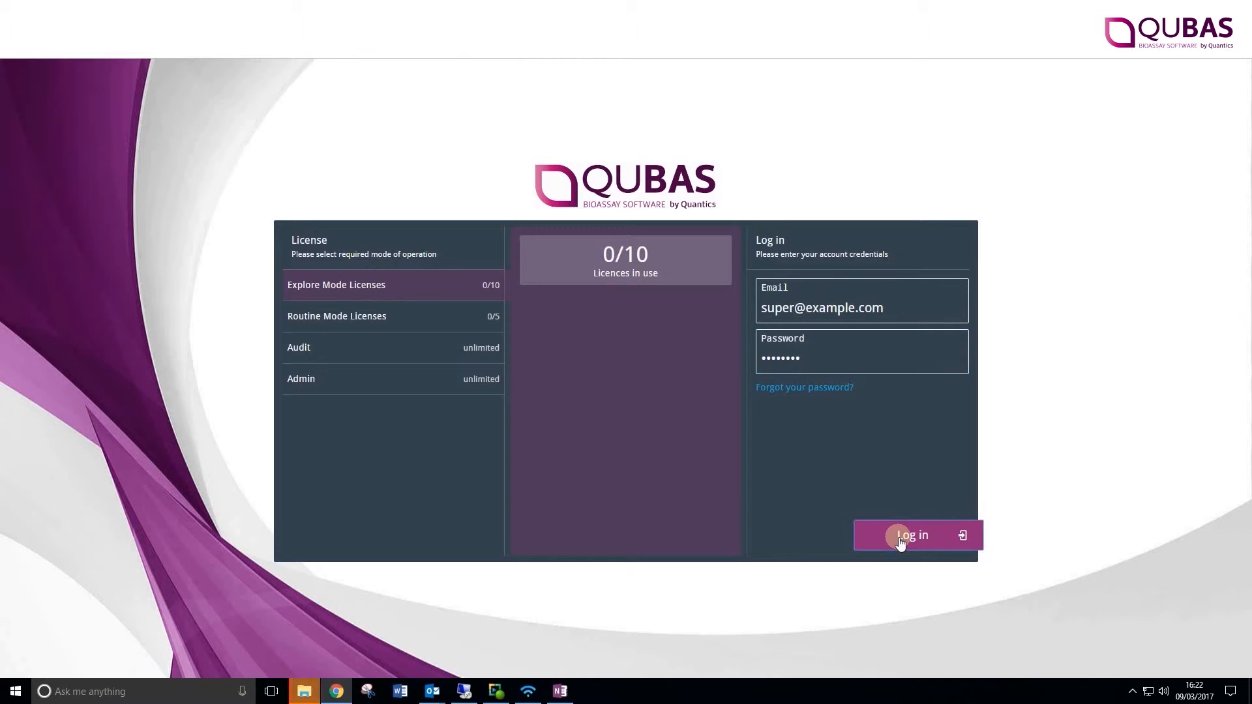
{"action": "left_click", "coordinate": [911, 535]}
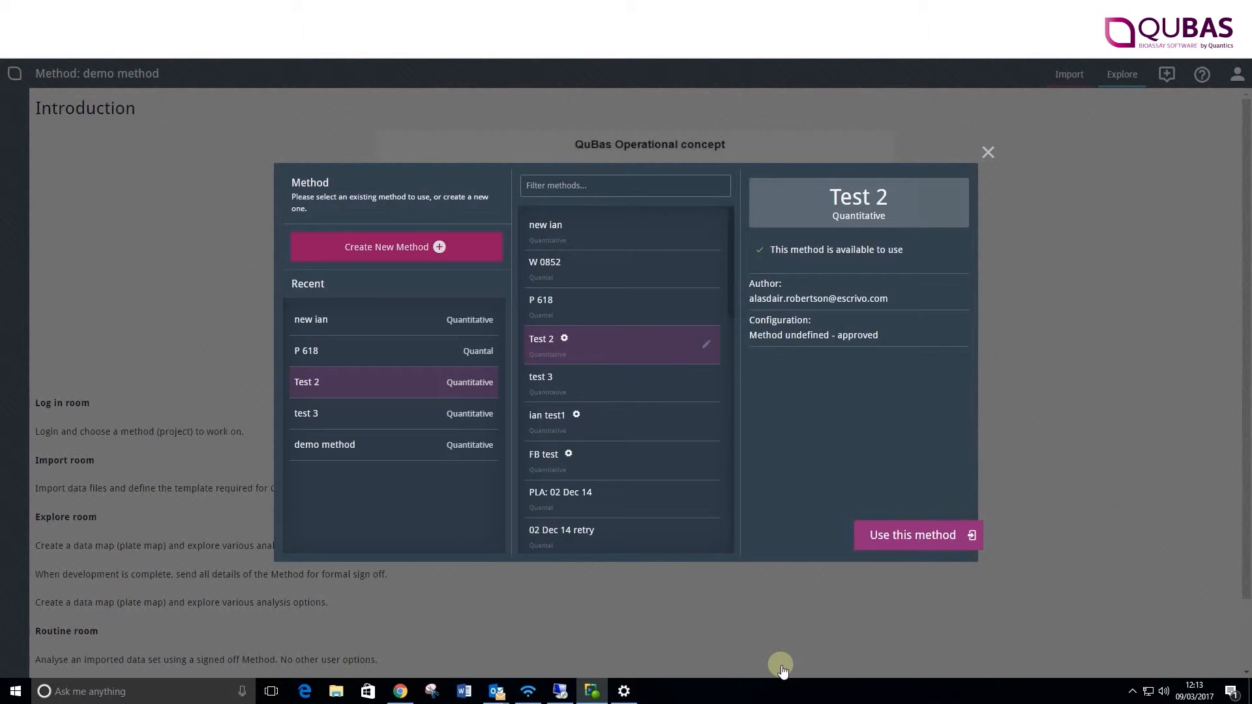
{"action": "mouse_move", "coordinate": [749, 643]}
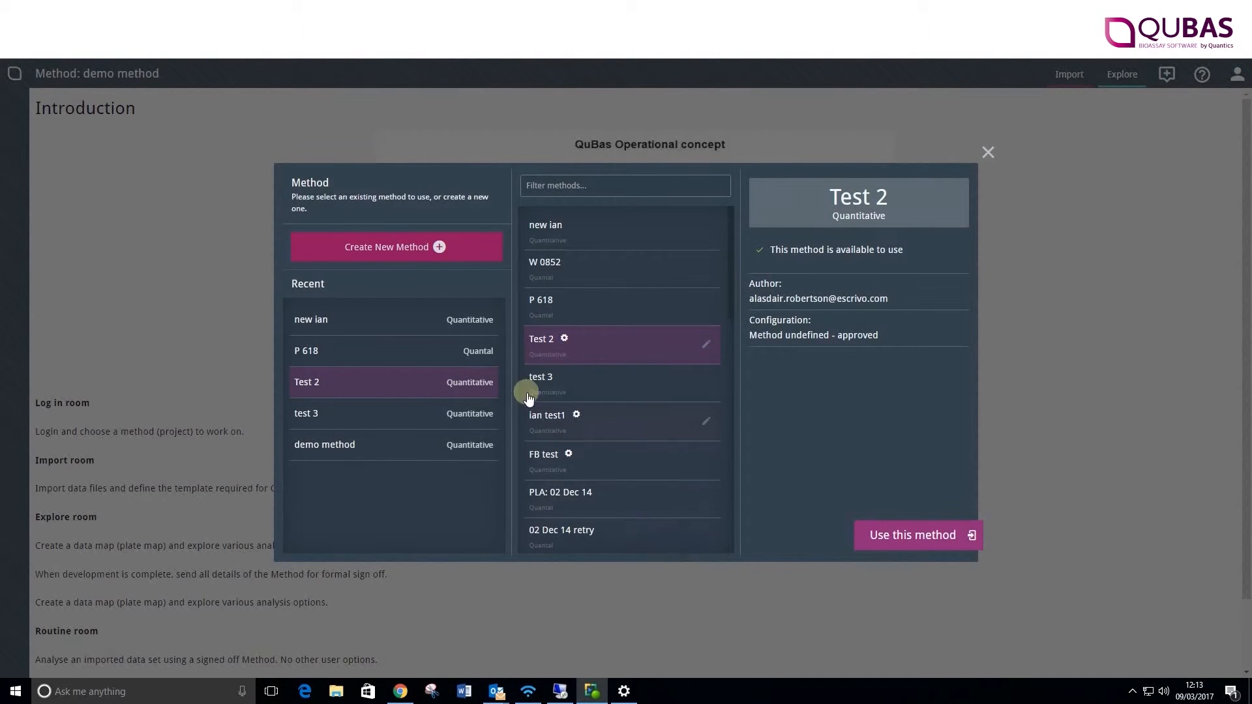
Select P 618 from the Recent list to view its quantal method details
{"action": "left_click", "coordinate": [541, 299]}
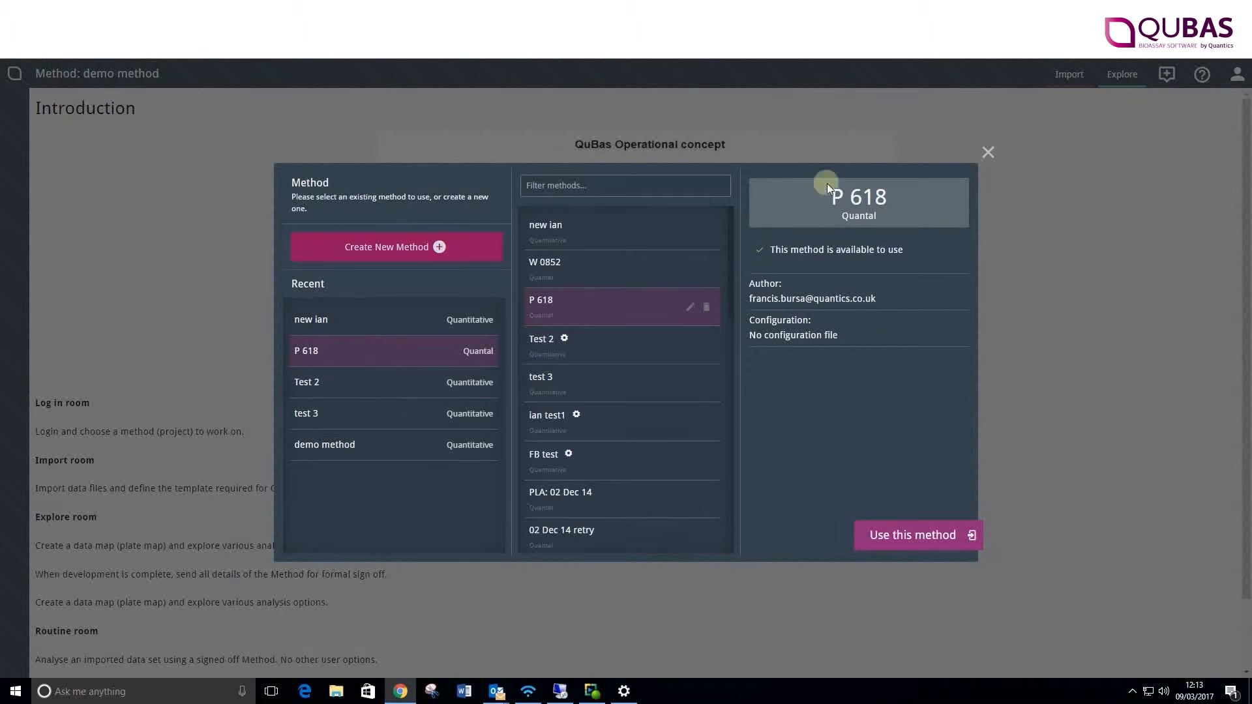
{"action": "mouse_move", "coordinate": [884, 261]}
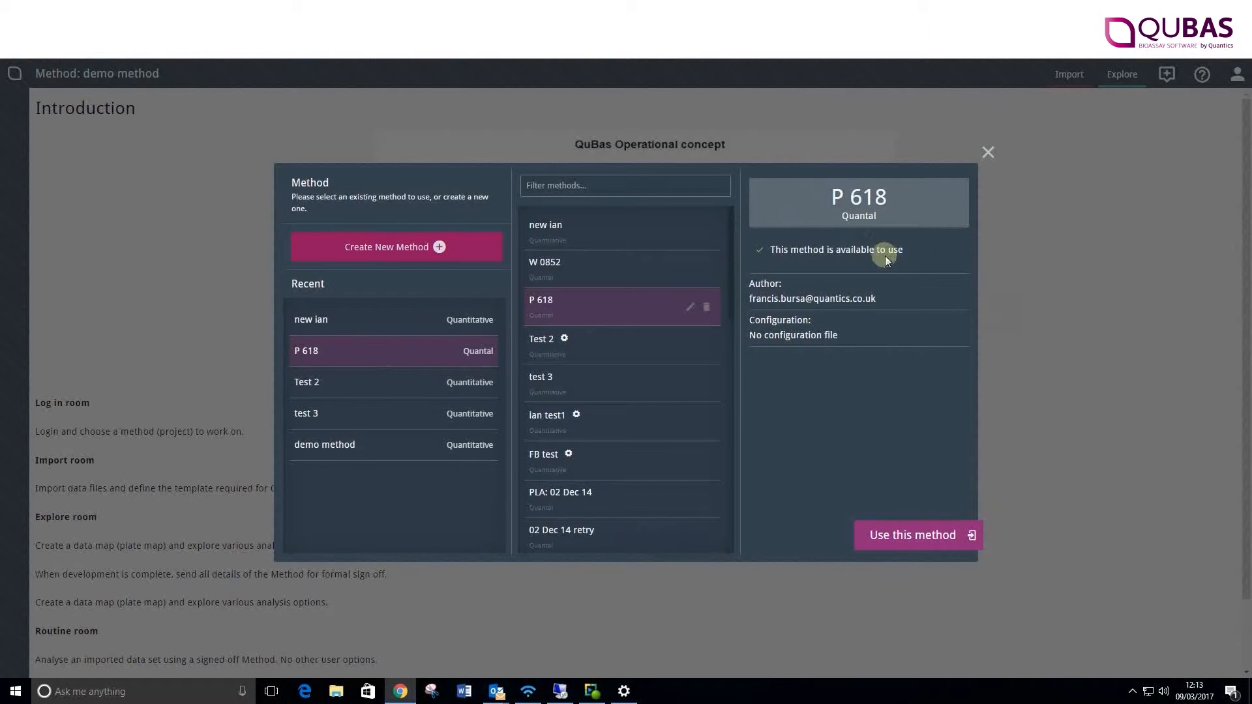
{"action": "mouse_move", "coordinate": [896, 260]}
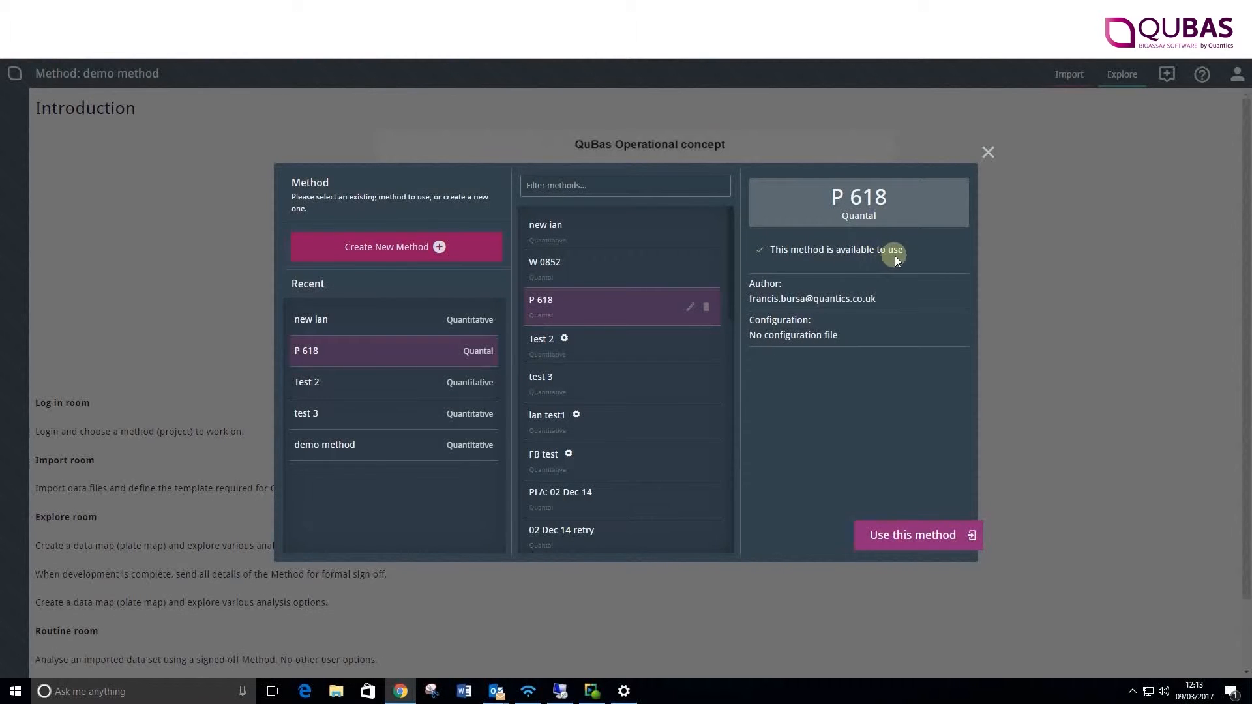
{"action": "mouse_move", "coordinate": [861, 297]}
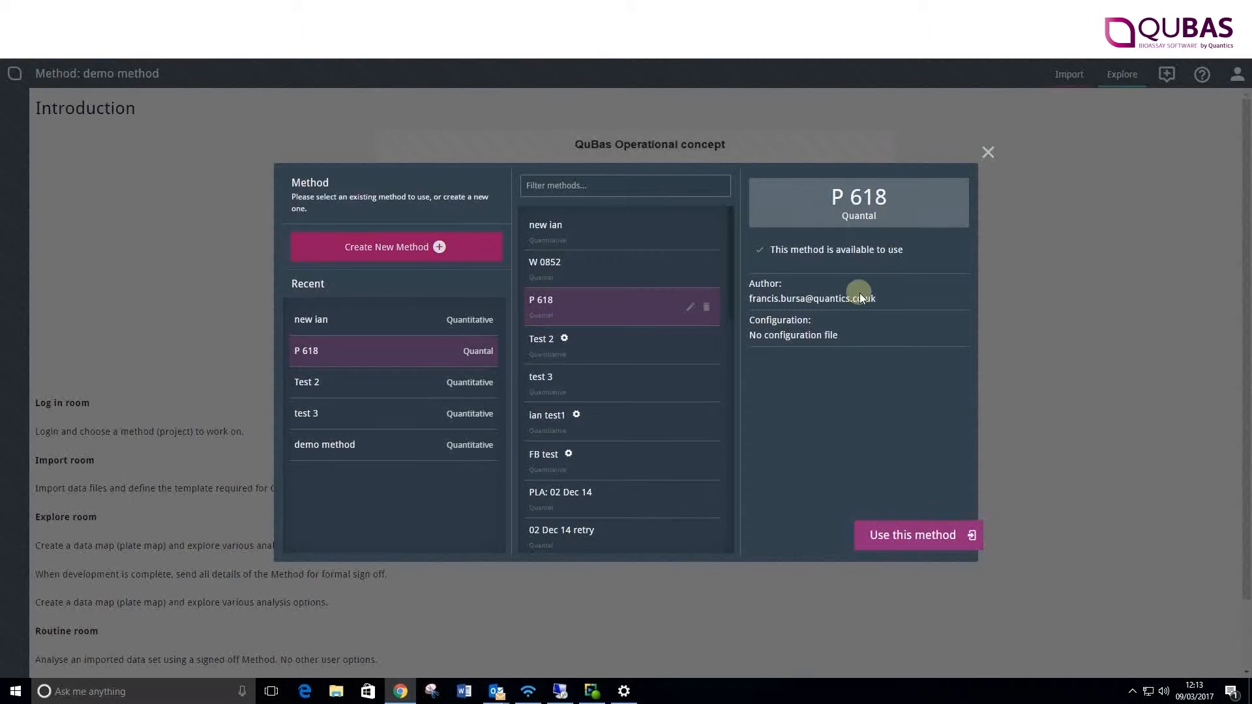
{"action": "mouse_move", "coordinate": [853, 338]}
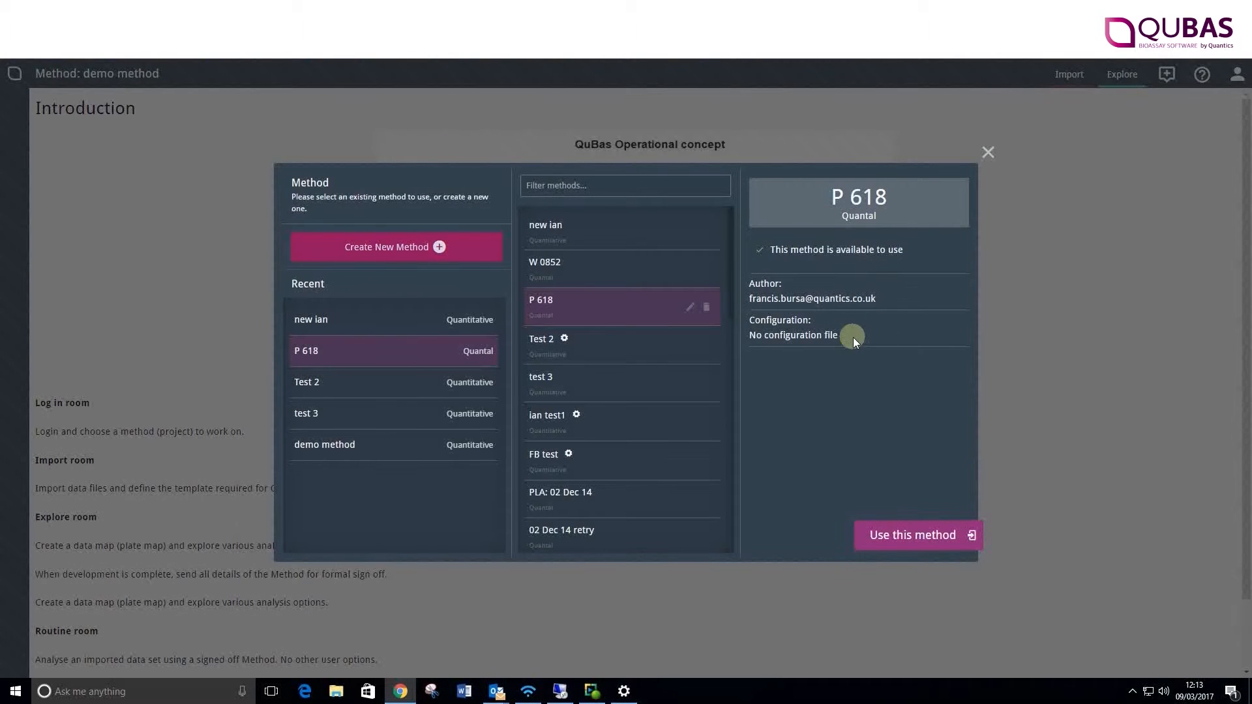
{"action": "mouse_move", "coordinate": [824, 356]}
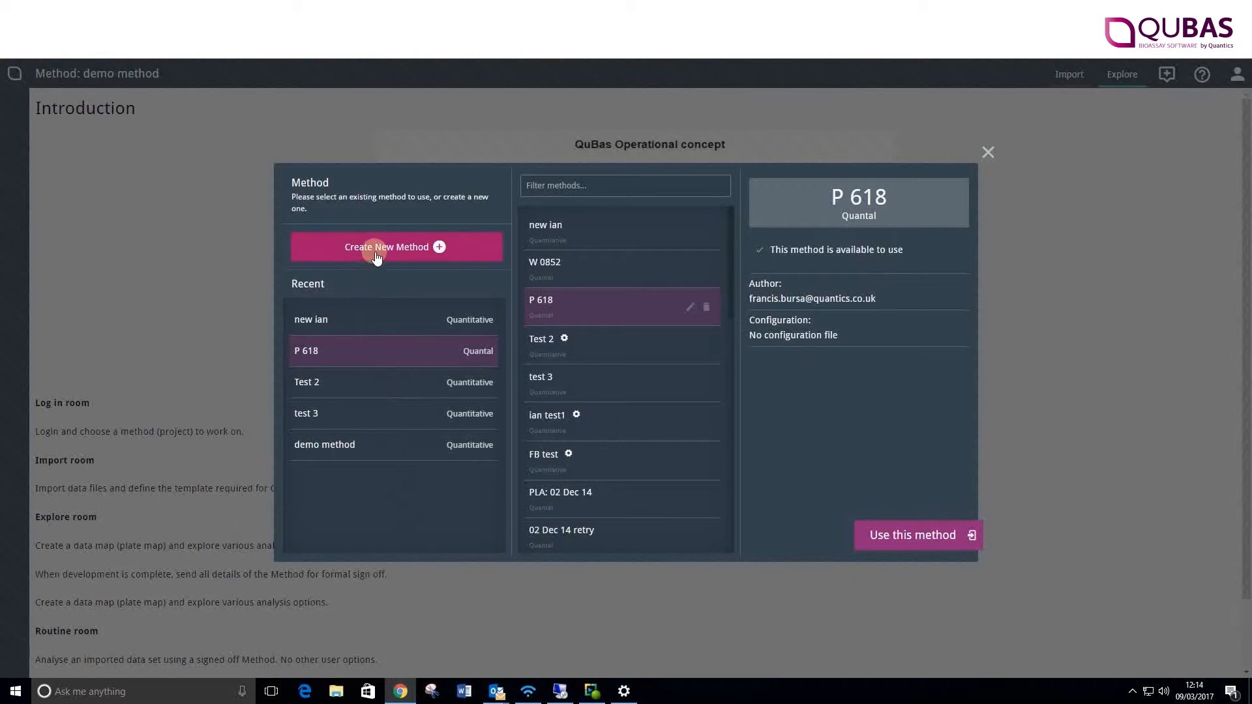
Start a new method named 'demo test method' and set its data kind to Quantitative
{"action": "left_click", "coordinate": [396, 246]}
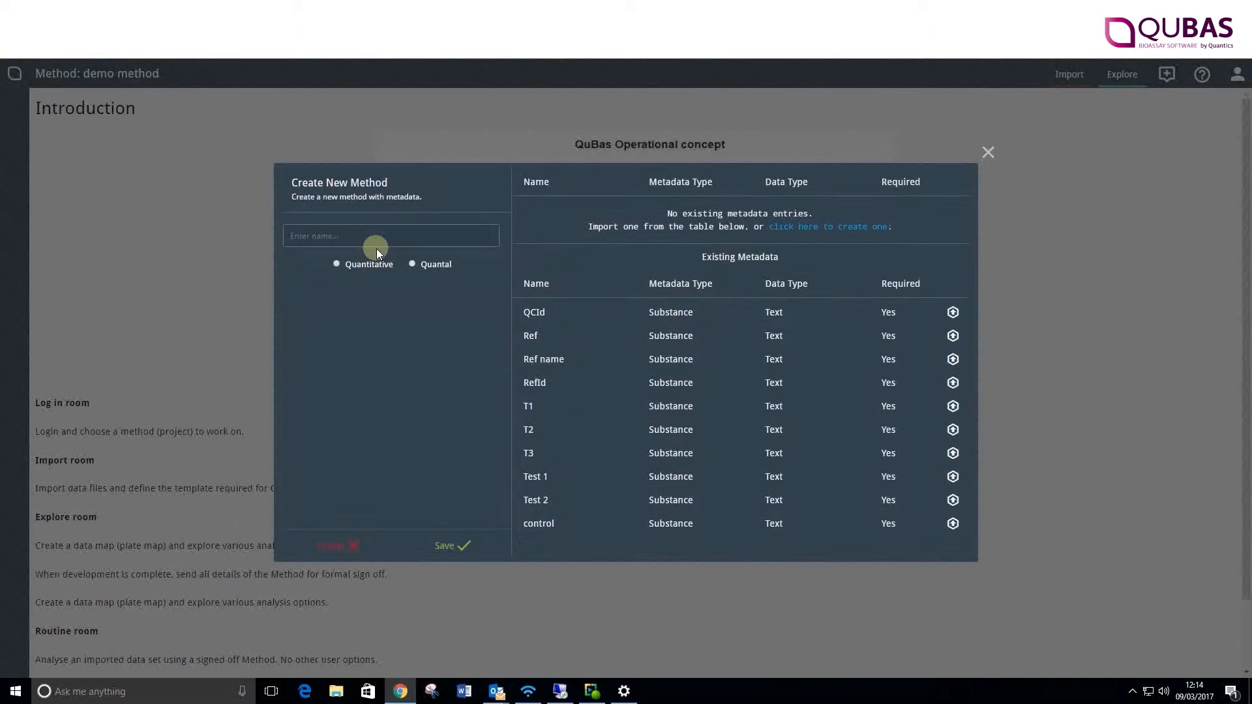
{"action": "left_click", "coordinate": [391, 236]}
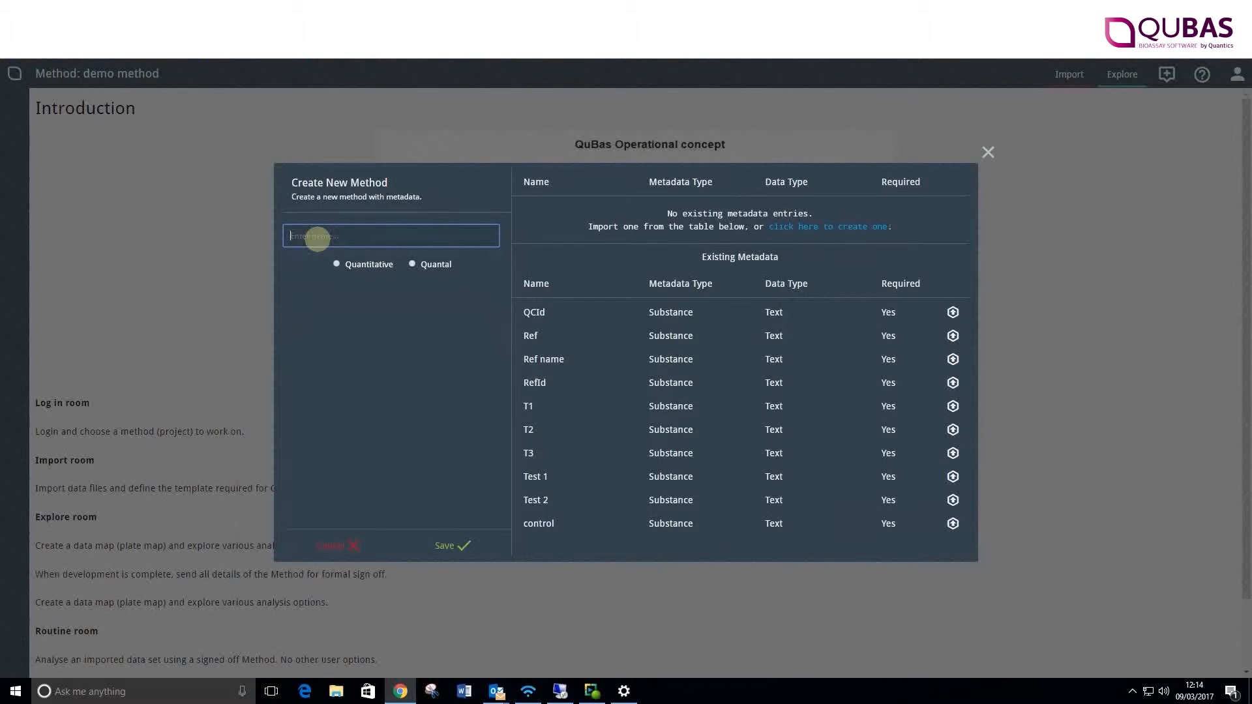
{"action": "type", "text": "demo test method"}
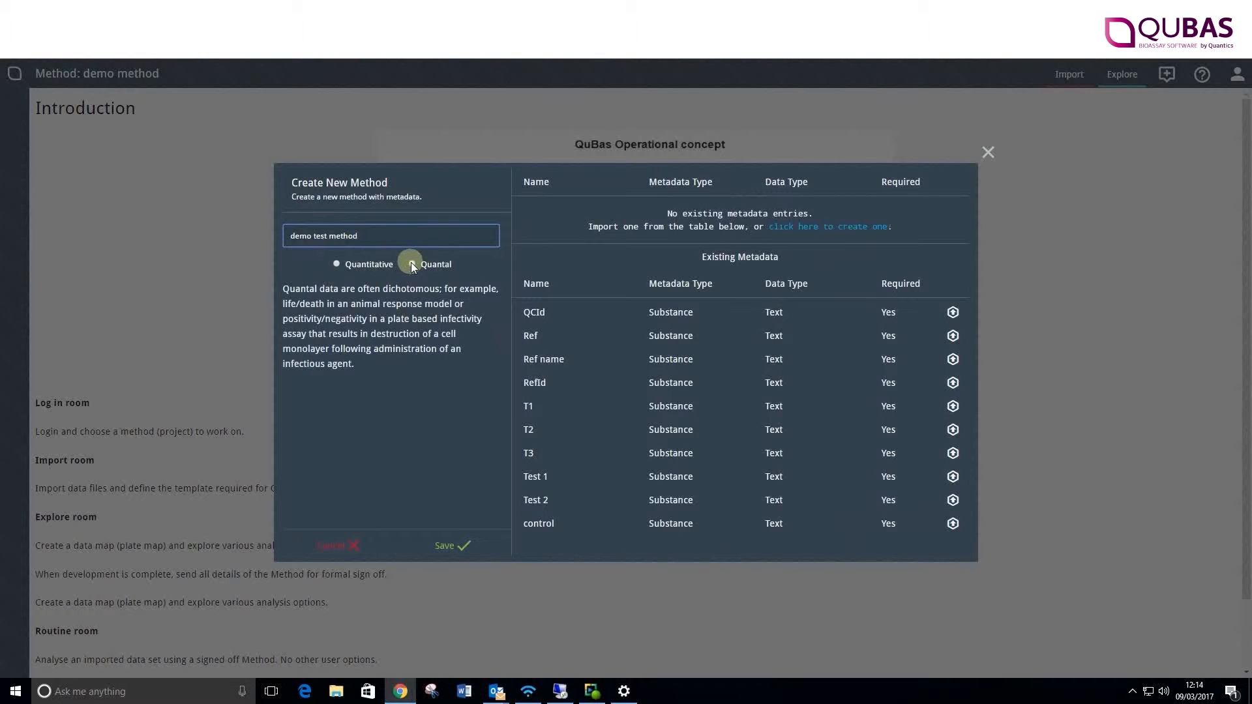
{"action": "left_click", "coordinate": [336, 264]}
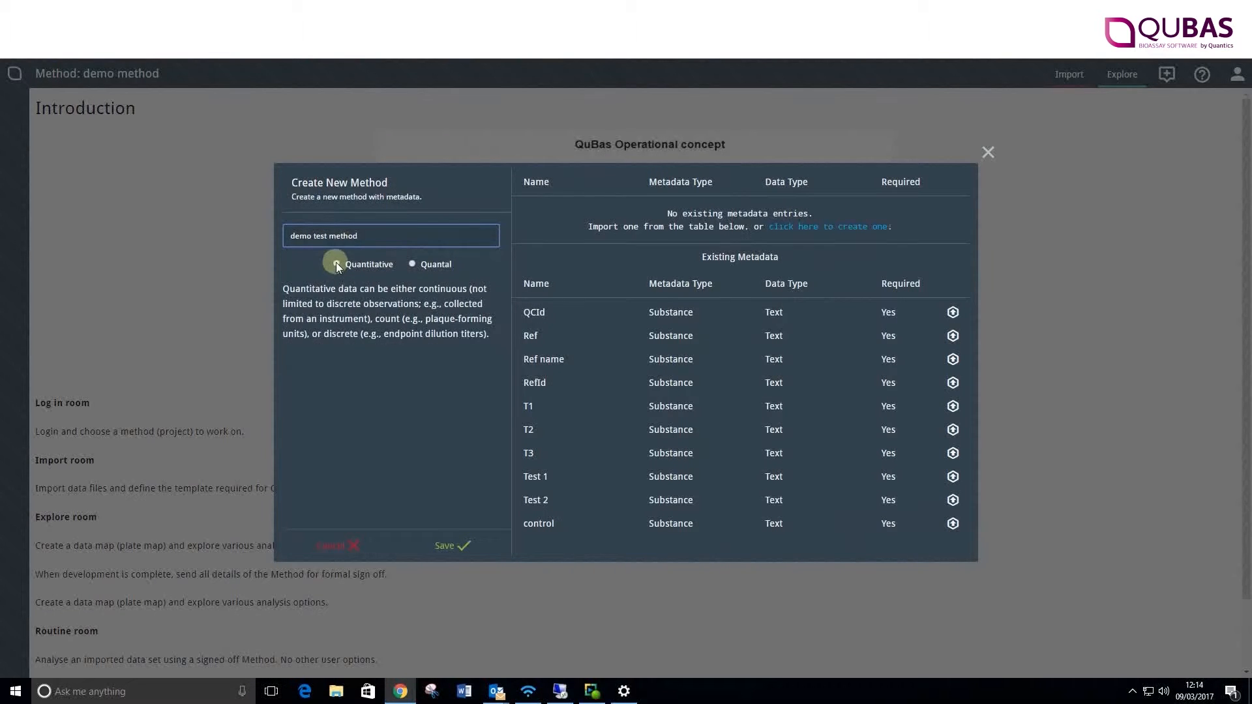
{"action": "left_click", "coordinate": [337, 264]}
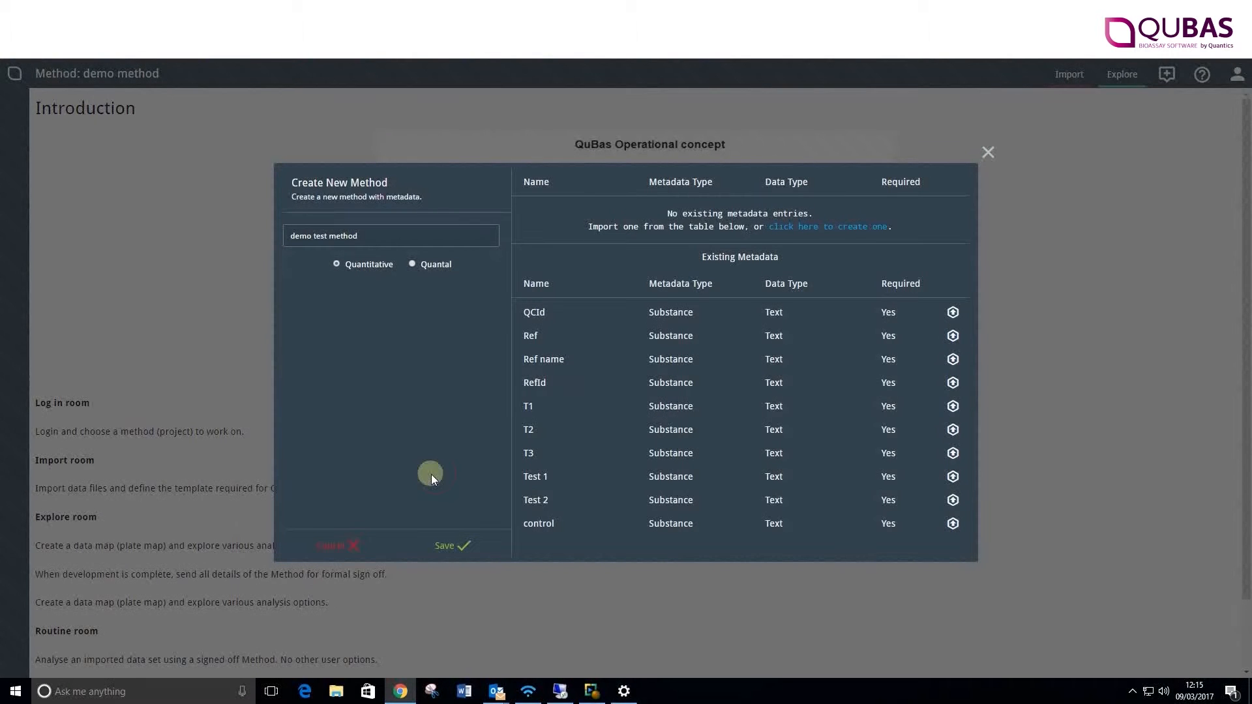
{"action": "mouse_move", "coordinate": [586, 373]}
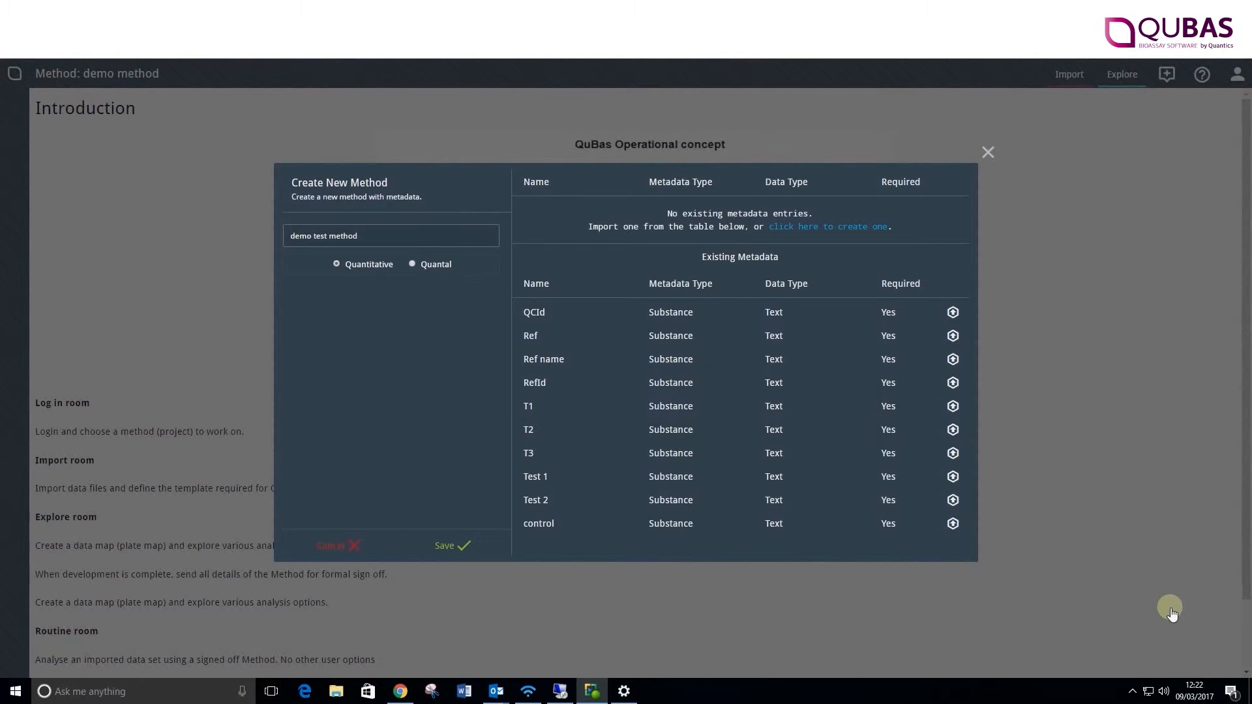
{"action": "mouse_move", "coordinate": [939, 335]}
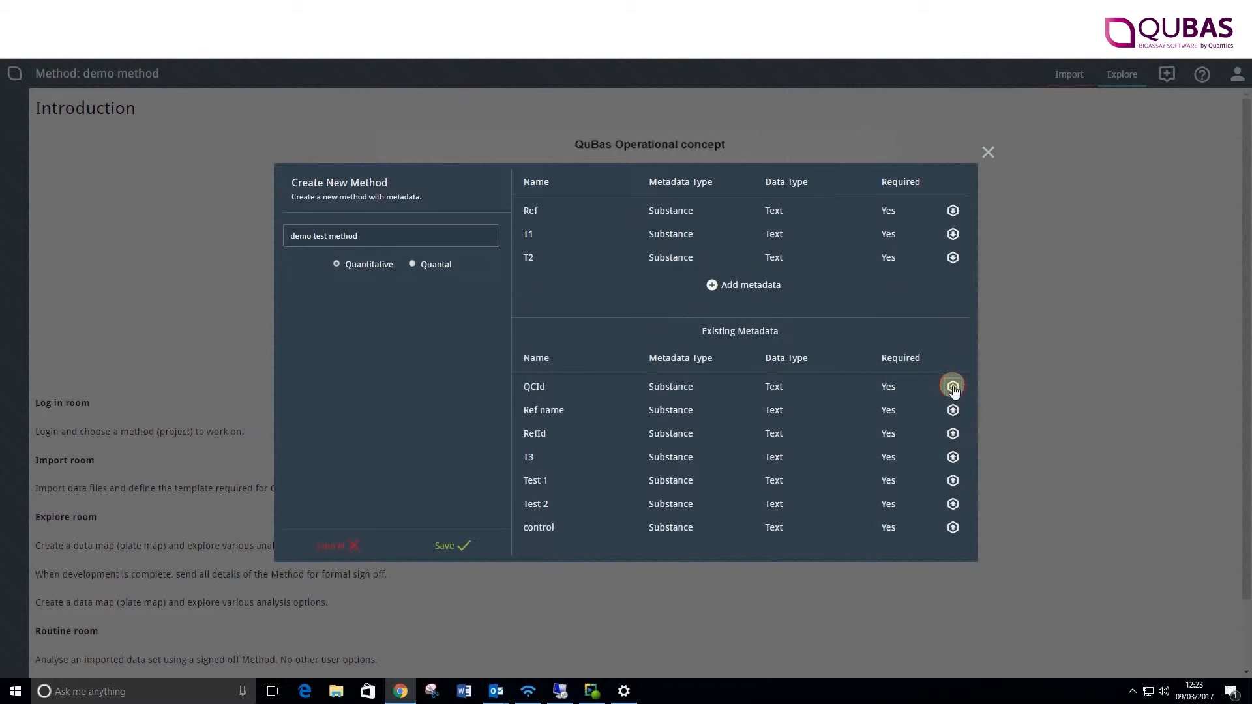
Add QCId and a required 'assay number' Method/Text metadata field, then save the method
{"action": "left_click", "coordinate": [952, 386]}
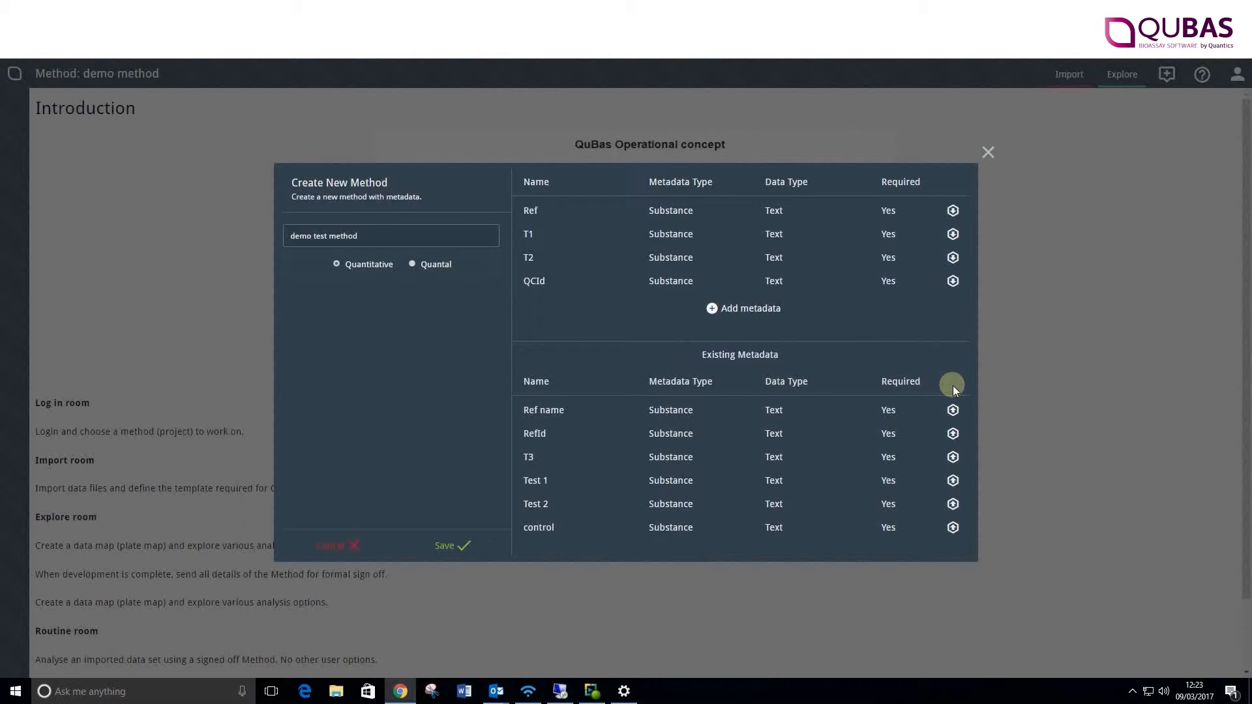
{"action": "mouse_move", "coordinate": [871, 334]}
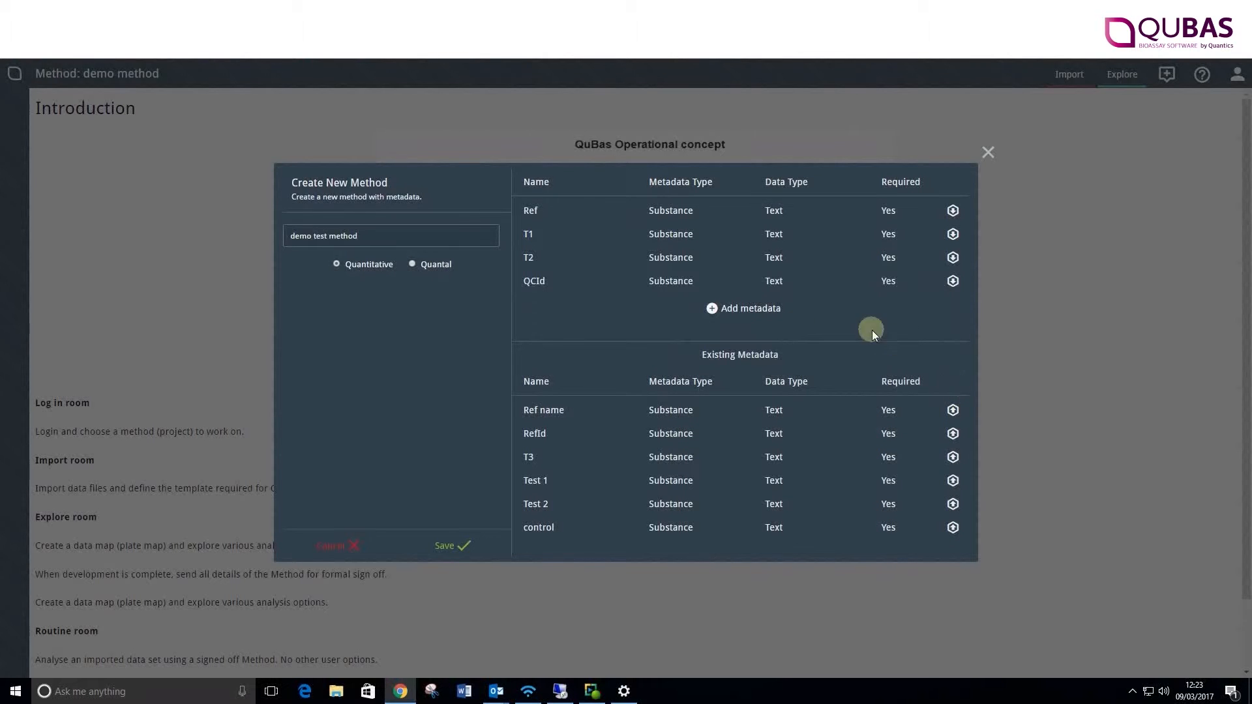
{"action": "left_click", "coordinate": [743, 308]}
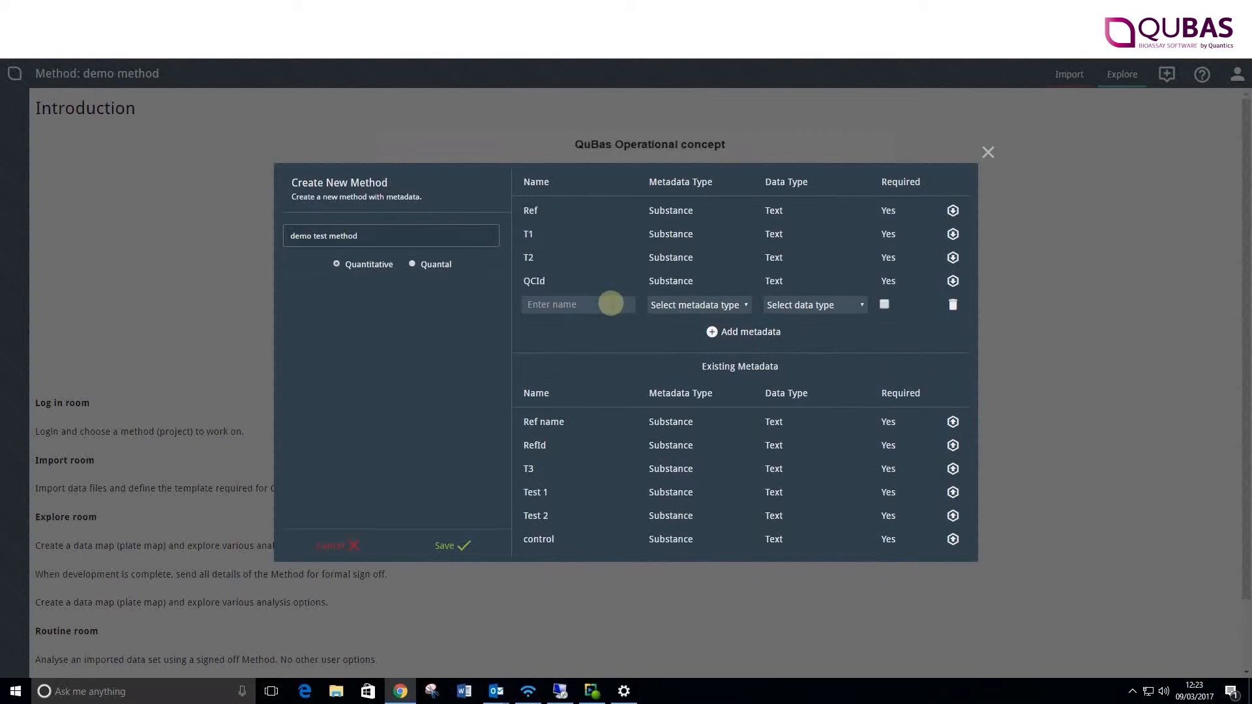
{"action": "type", "text": "assay numbe"}
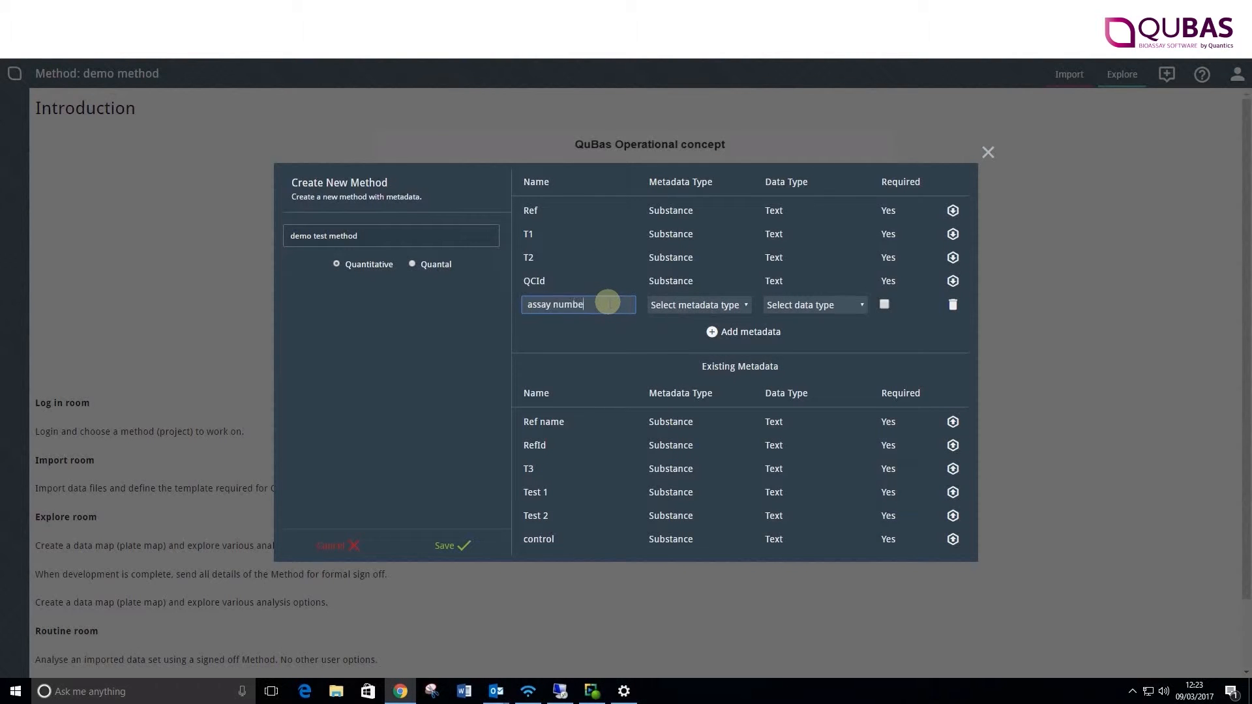
{"action": "left_click", "coordinate": [698, 305]}
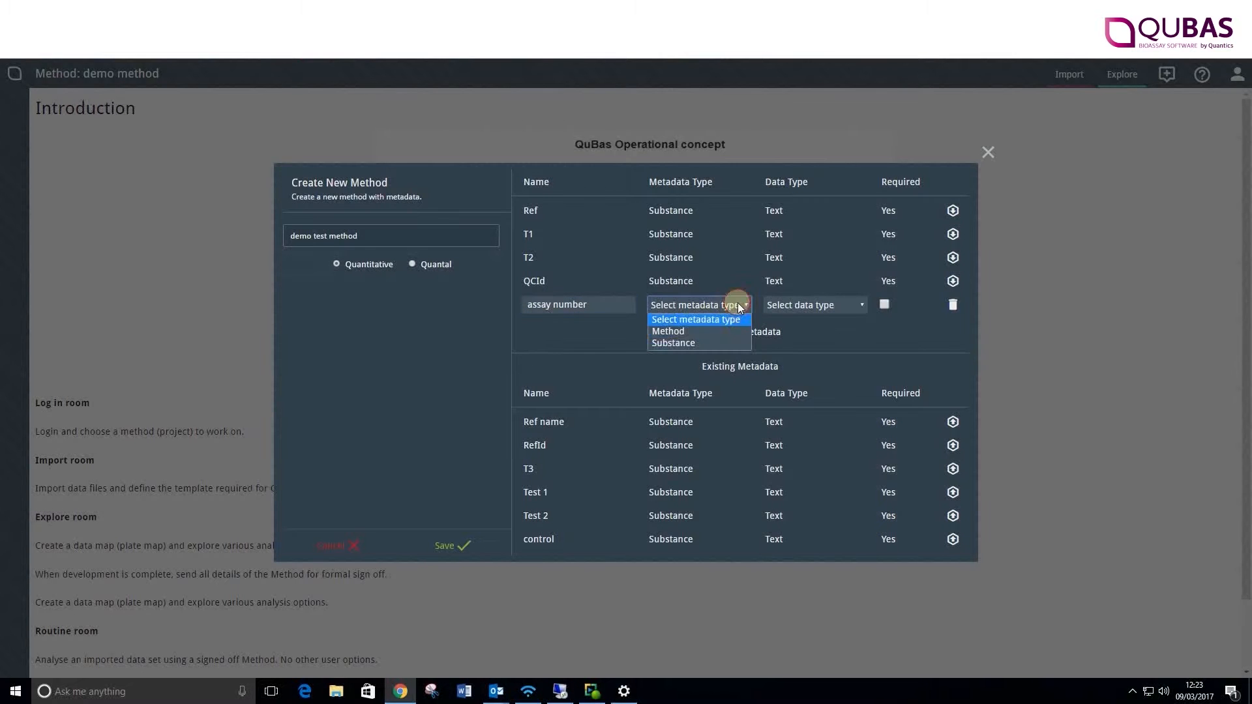
{"action": "left_click", "coordinate": [668, 331]}
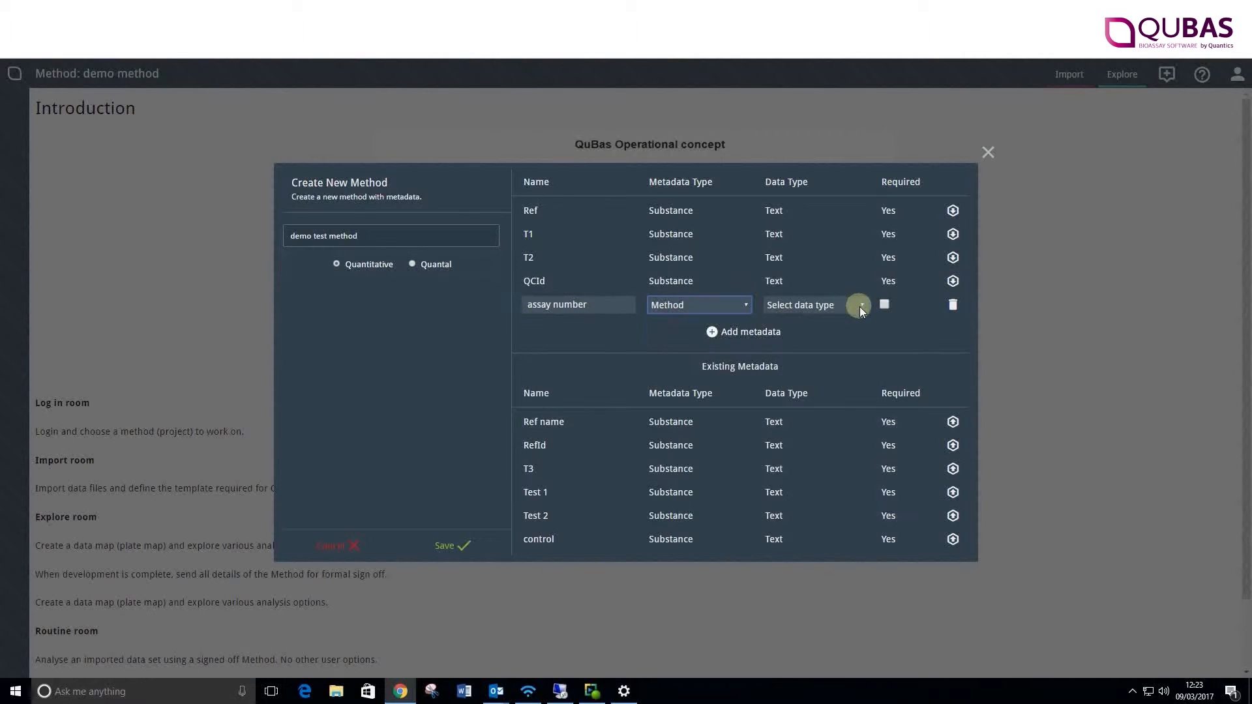
{"action": "left_click", "coordinate": [813, 304]}
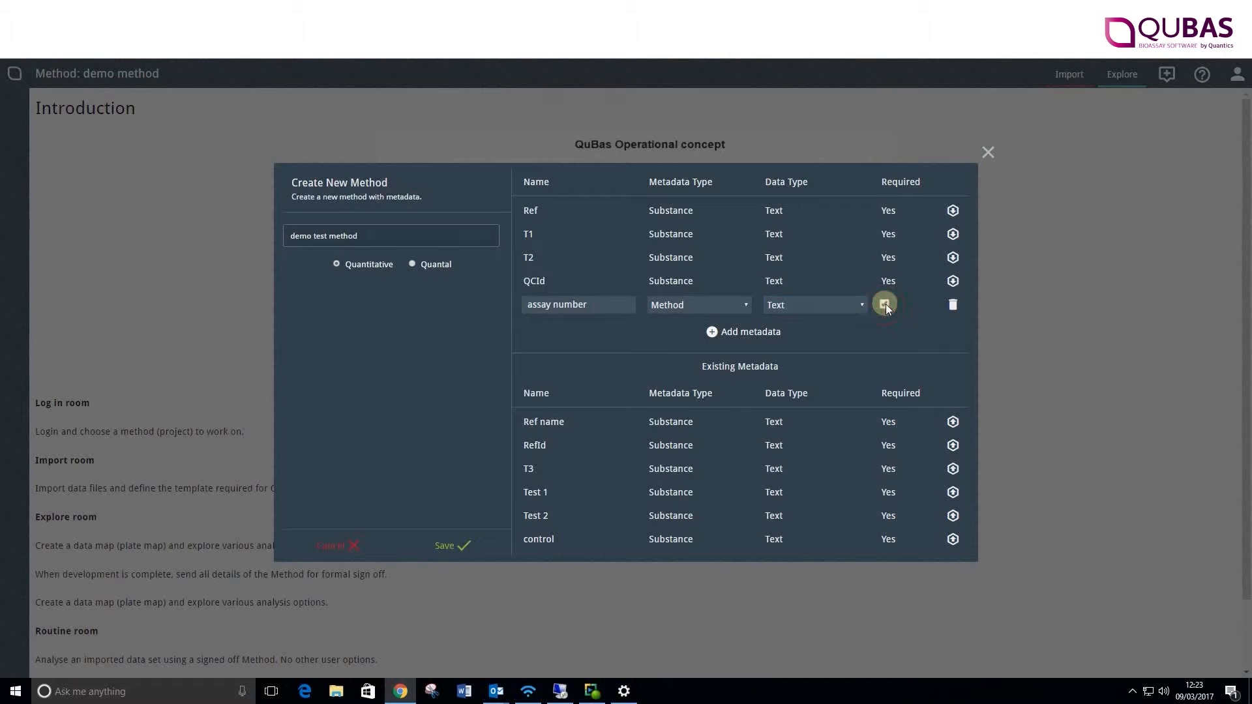
{"action": "left_click", "coordinate": [885, 305]}
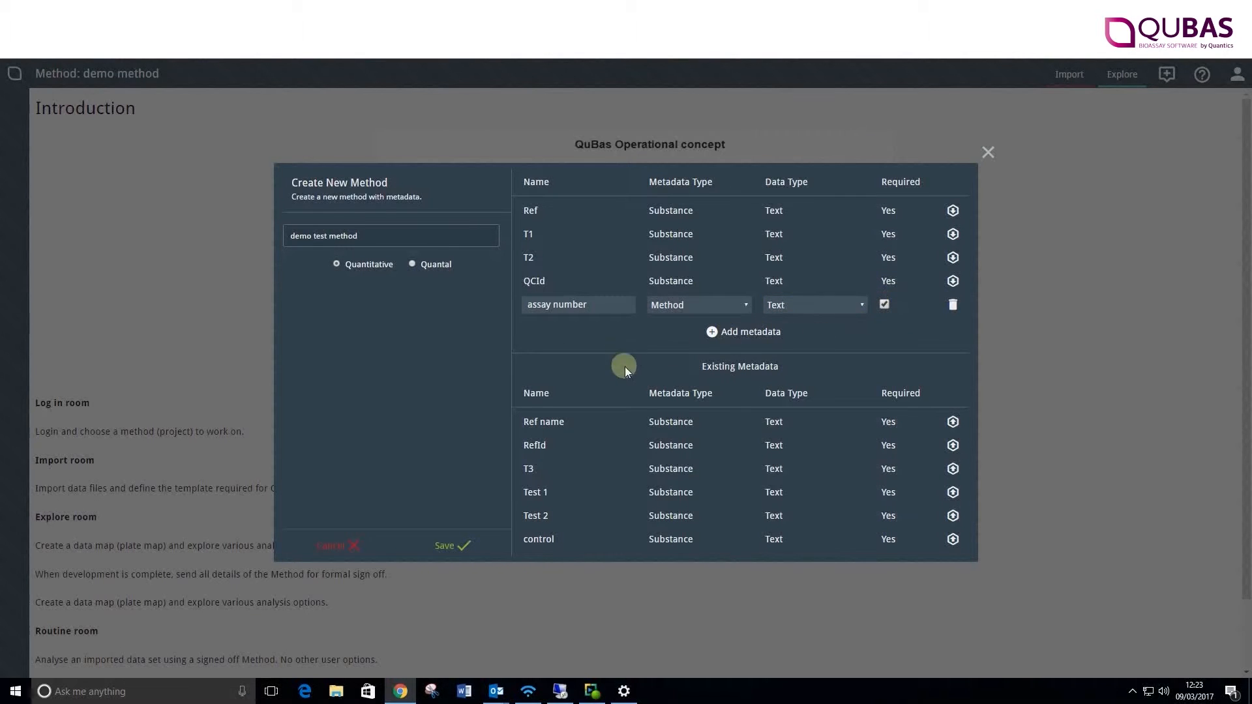
{"action": "mouse_move", "coordinate": [470, 517]}
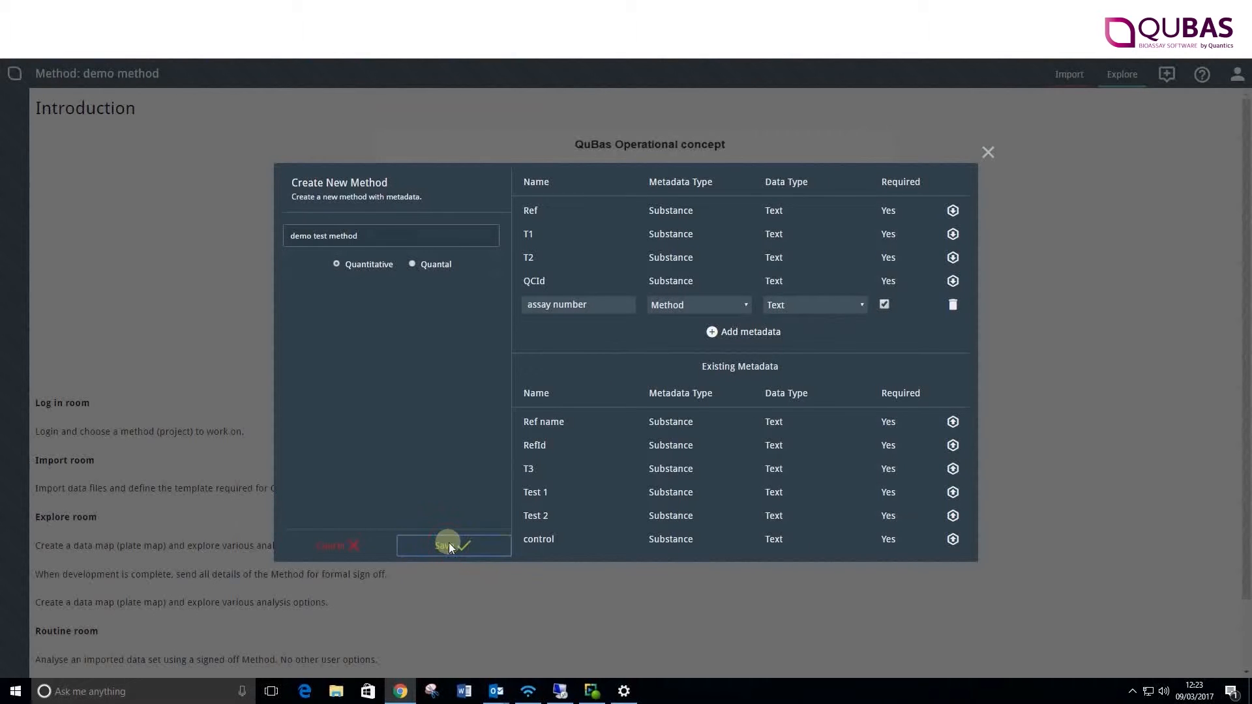
{"action": "left_click", "coordinate": [452, 544]}
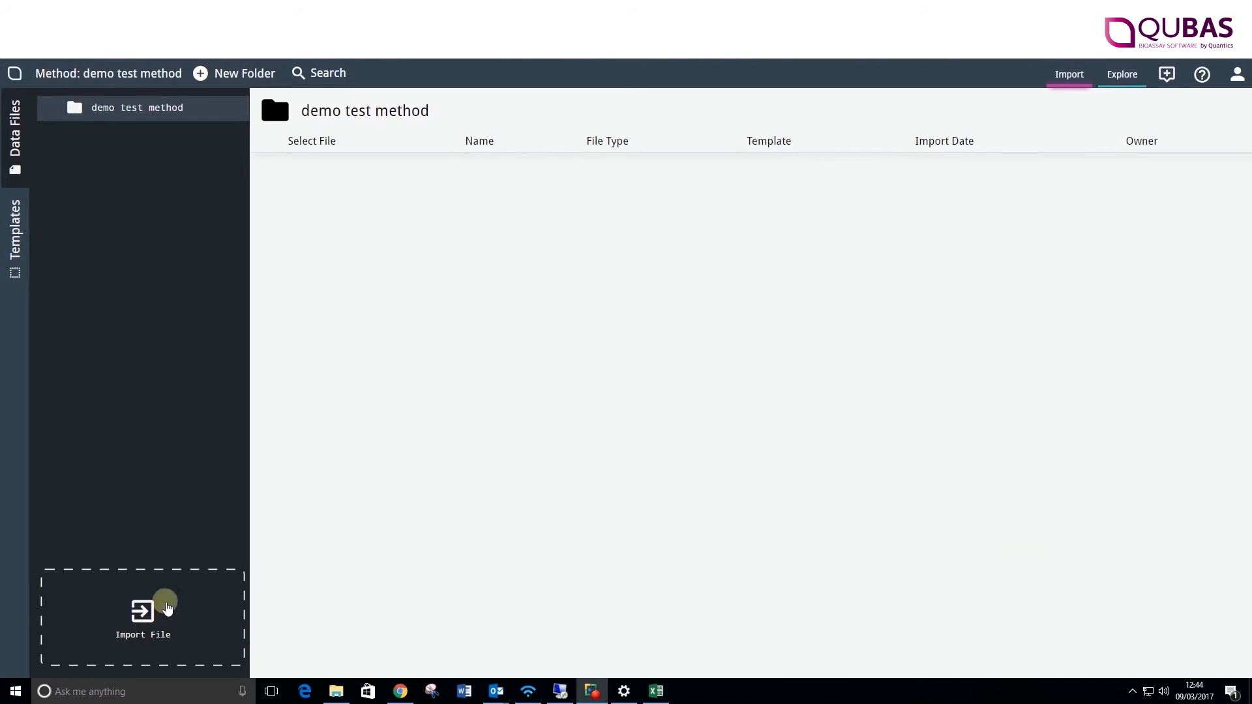
{"action": "mouse_move", "coordinate": [312, 588]}
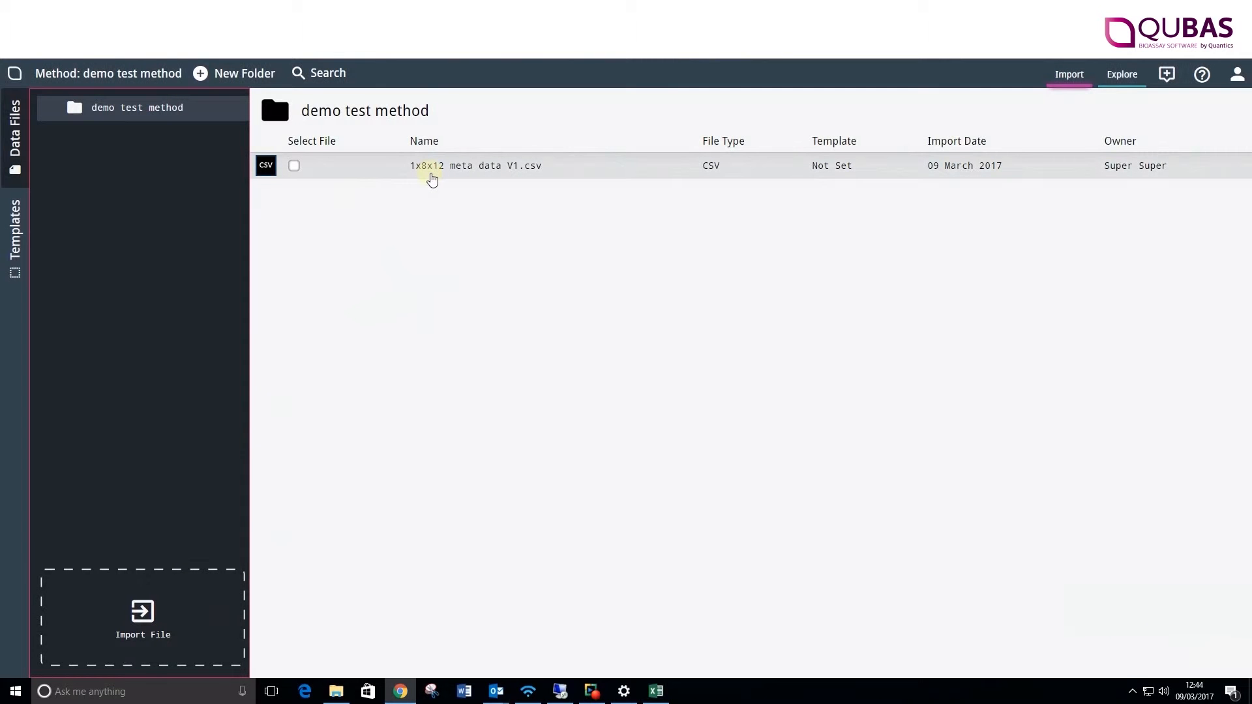
{"action": "mouse_move", "coordinate": [416, 190]}
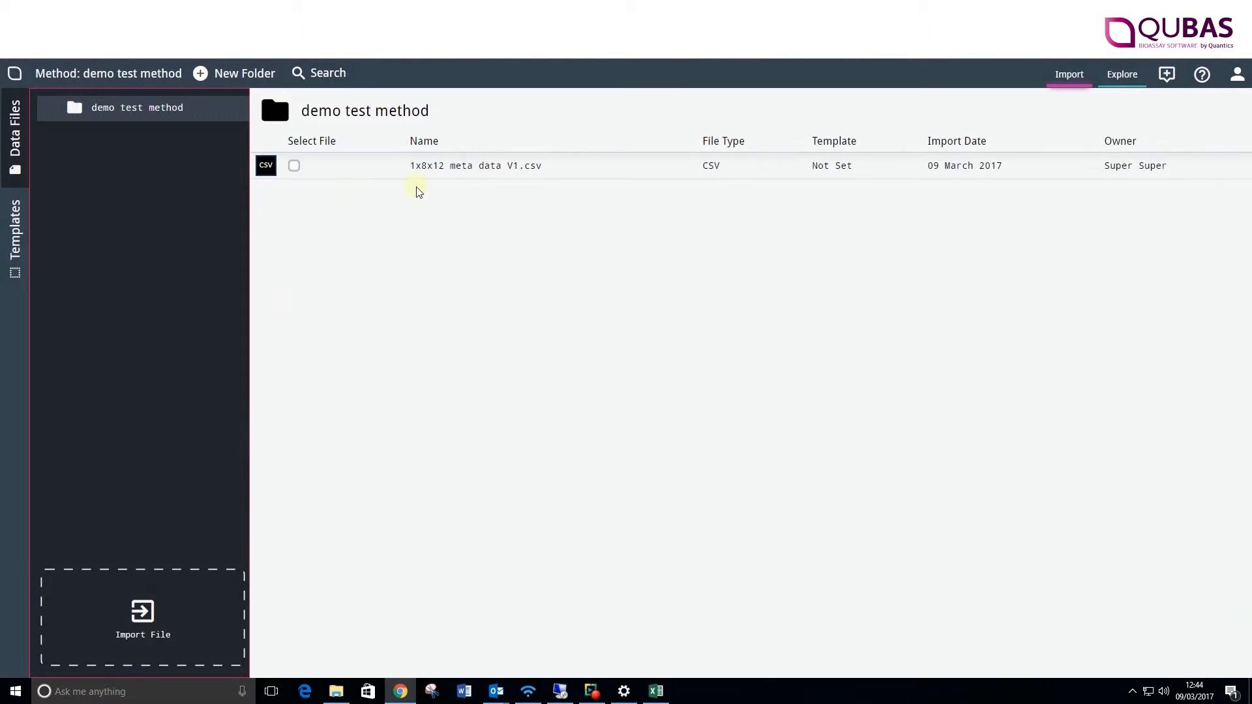
{"action": "mouse_move", "coordinate": [67, 236]}
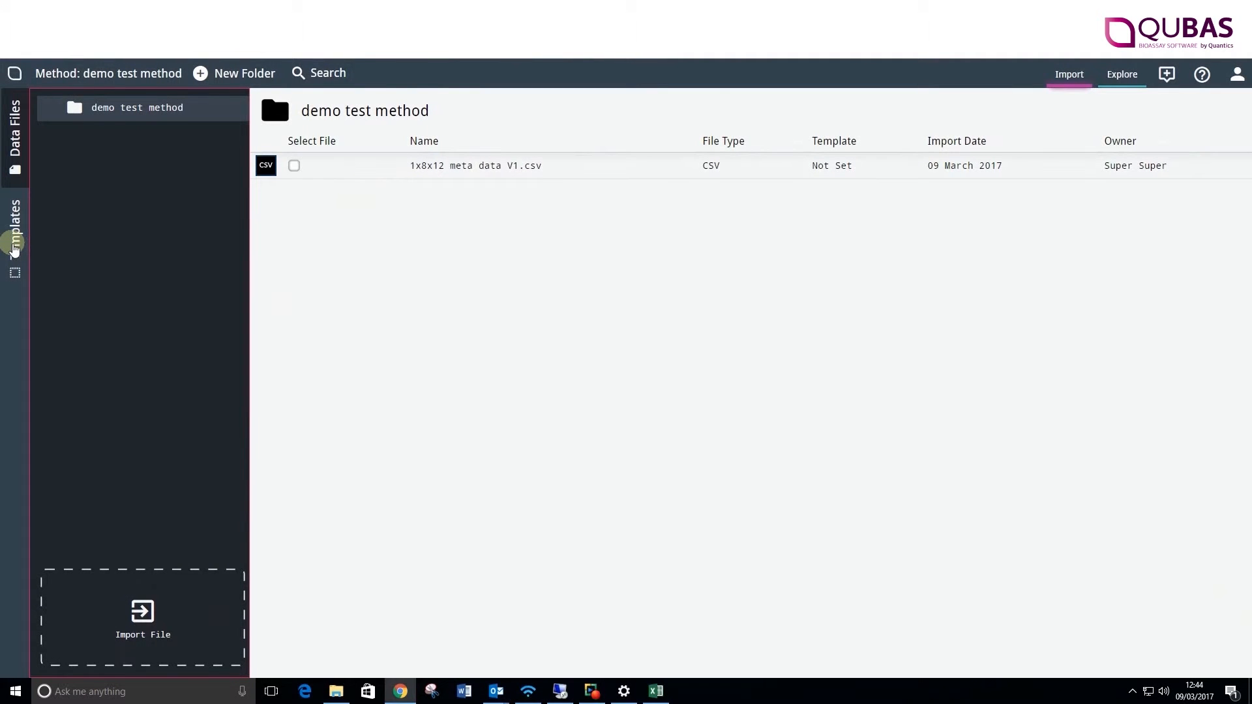
Create a new template loaded with sample data from 1x8x12 meta data V1.csv
{"action": "left_click", "coordinate": [14, 232]}
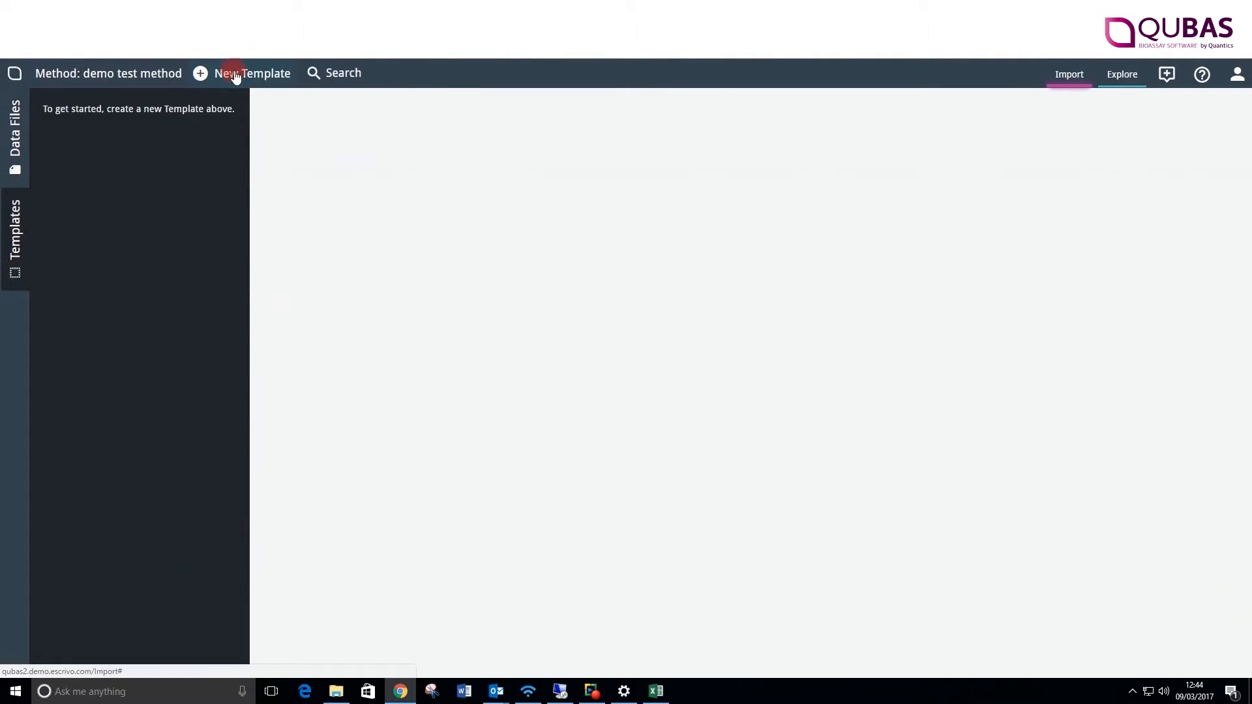
{"action": "left_click", "coordinate": [252, 73]}
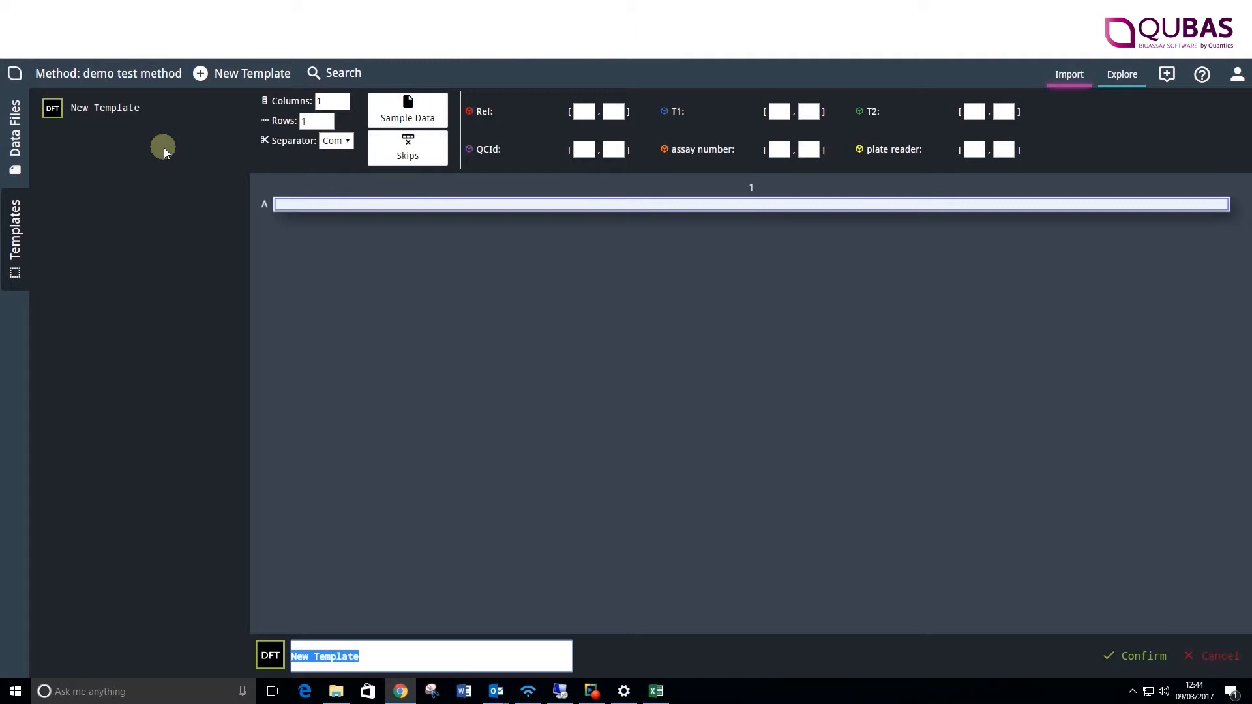
{"action": "left_click", "coordinate": [407, 111]}
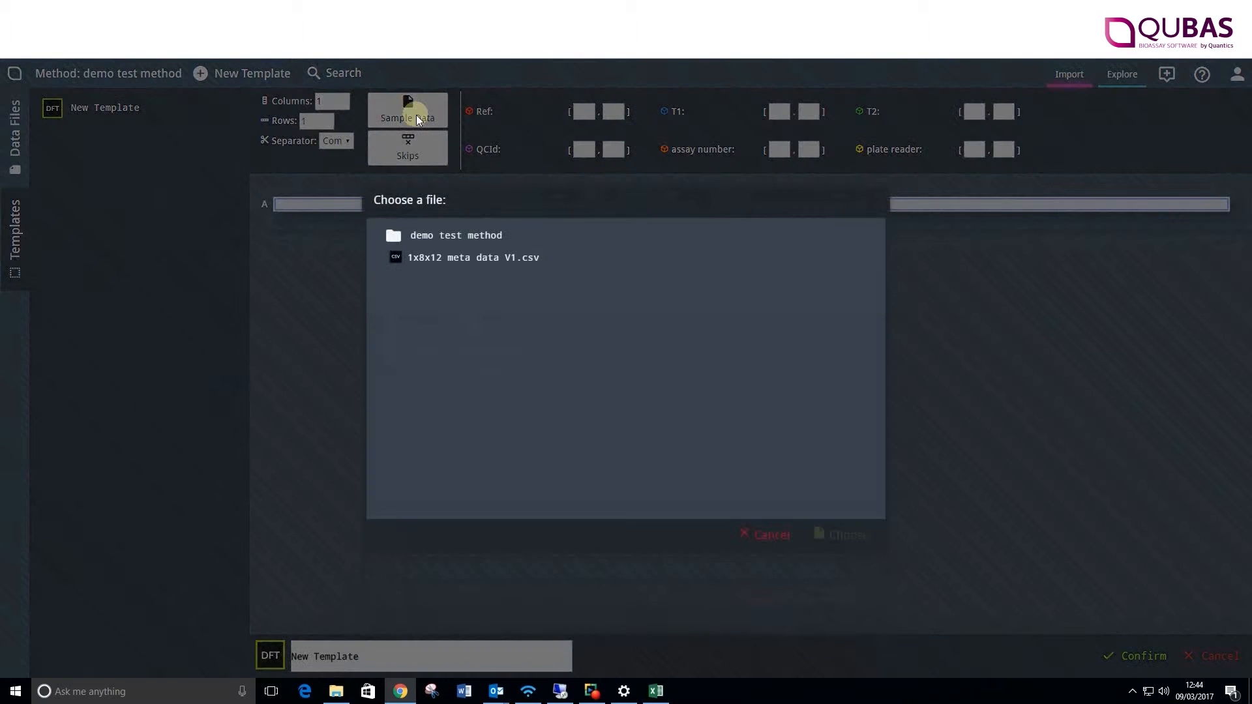
{"action": "left_click", "coordinate": [472, 257]}
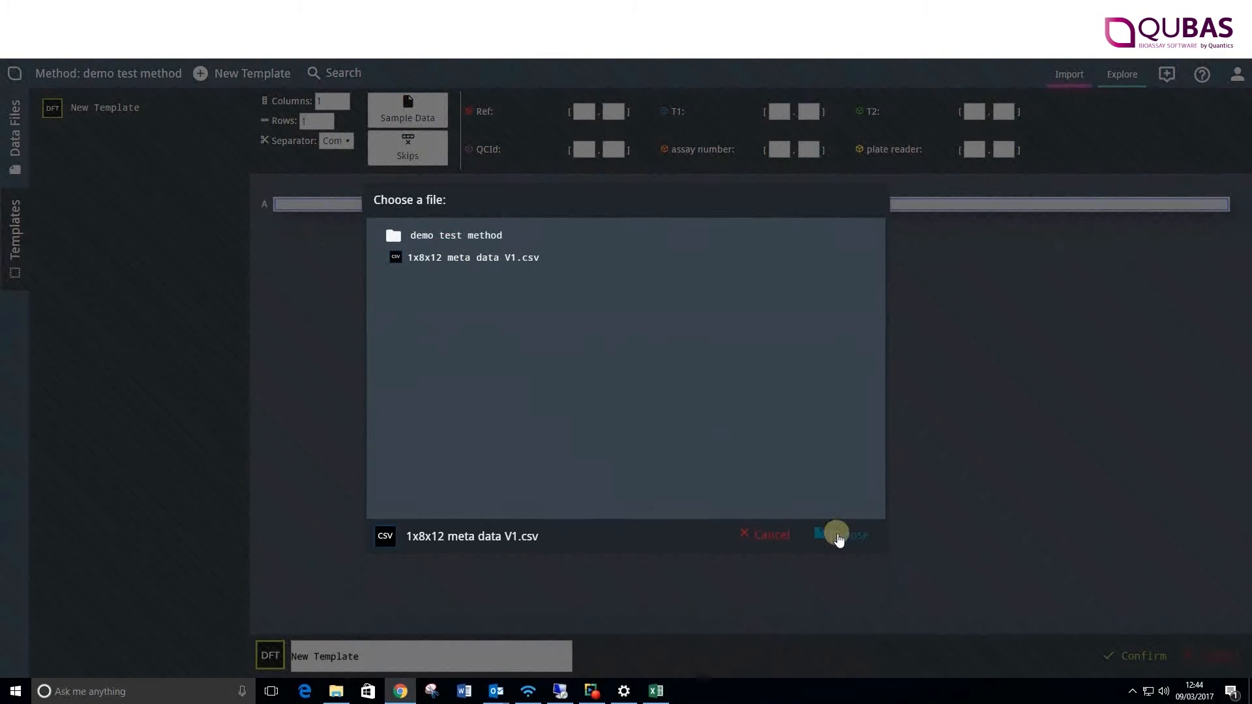
{"action": "left_click", "coordinate": [839, 535]}
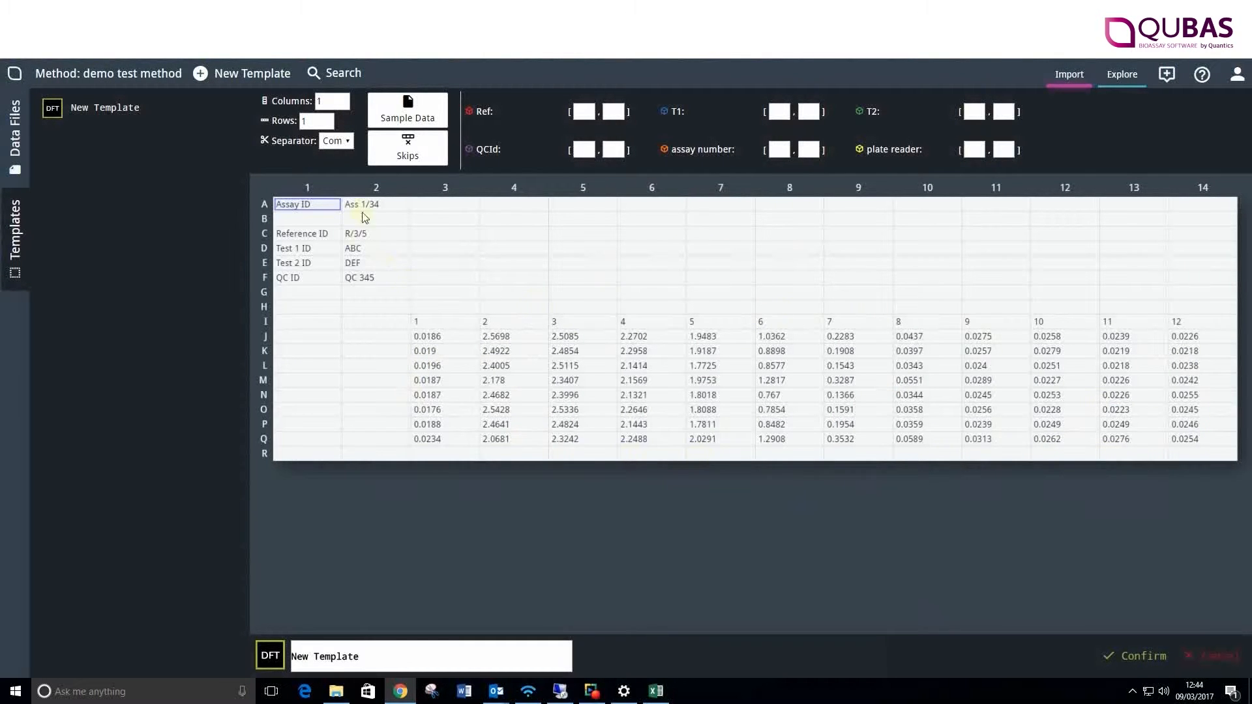
{"action": "mouse_move", "coordinate": [316, 327]}
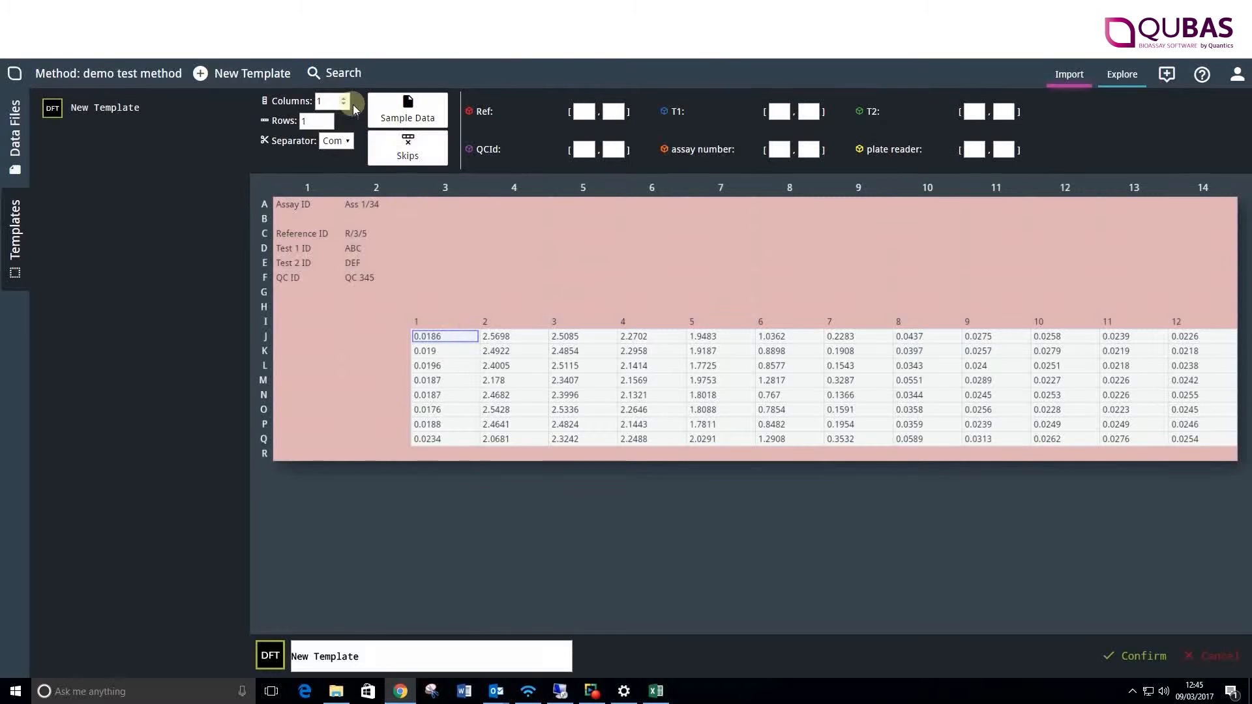
Size the template's data block to 12 columns by 8 rows, map the metadata cells, and save
{"action": "left_click", "coordinate": [344, 97]}
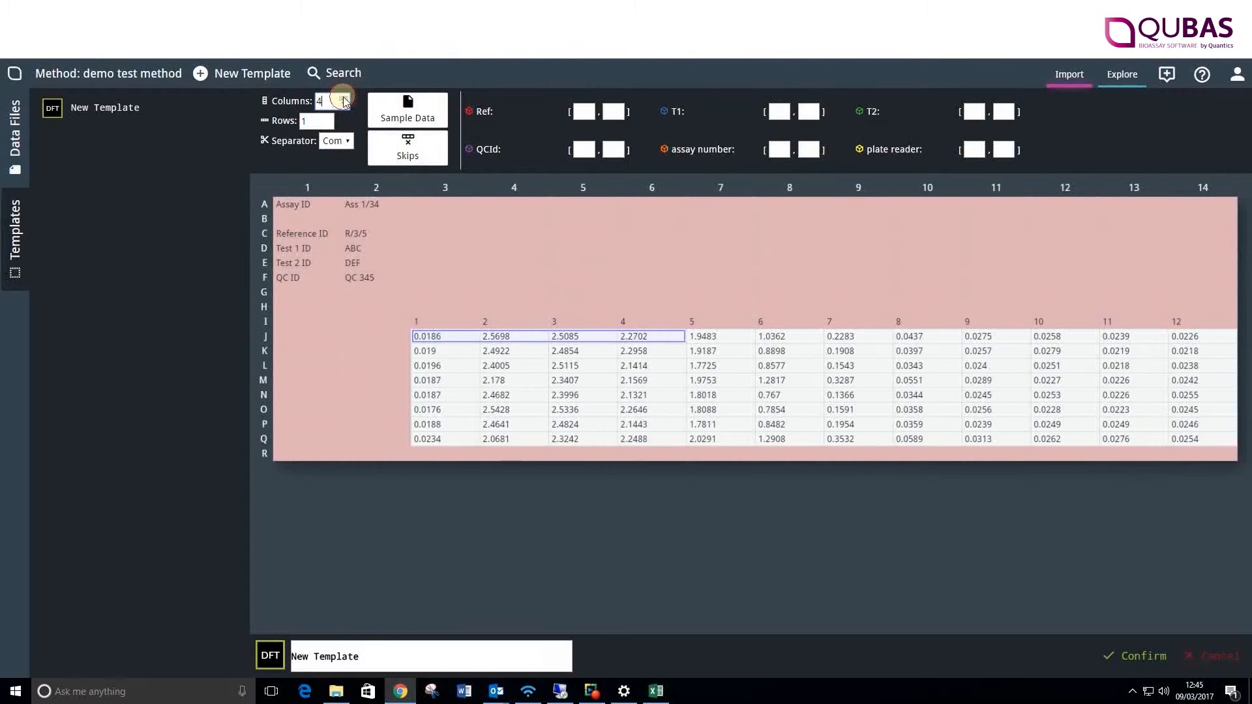
{"action": "type", "text": "11"}
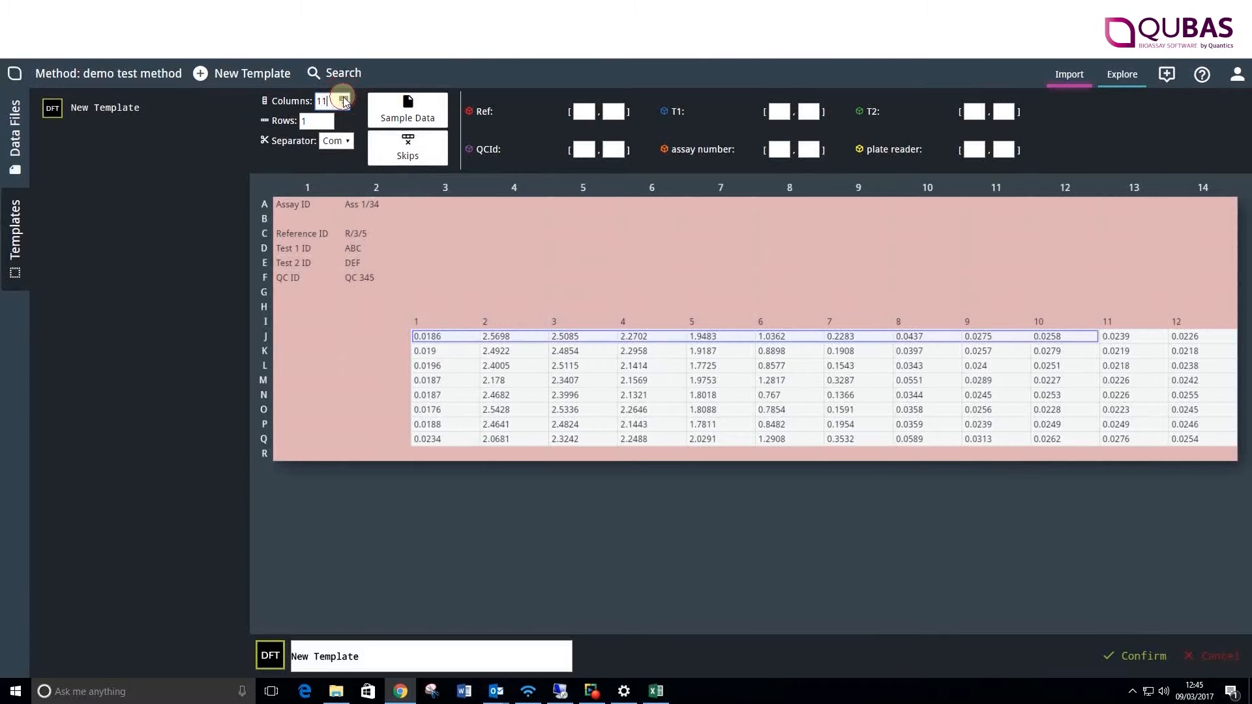
{"action": "left_click", "coordinate": [345, 100]}
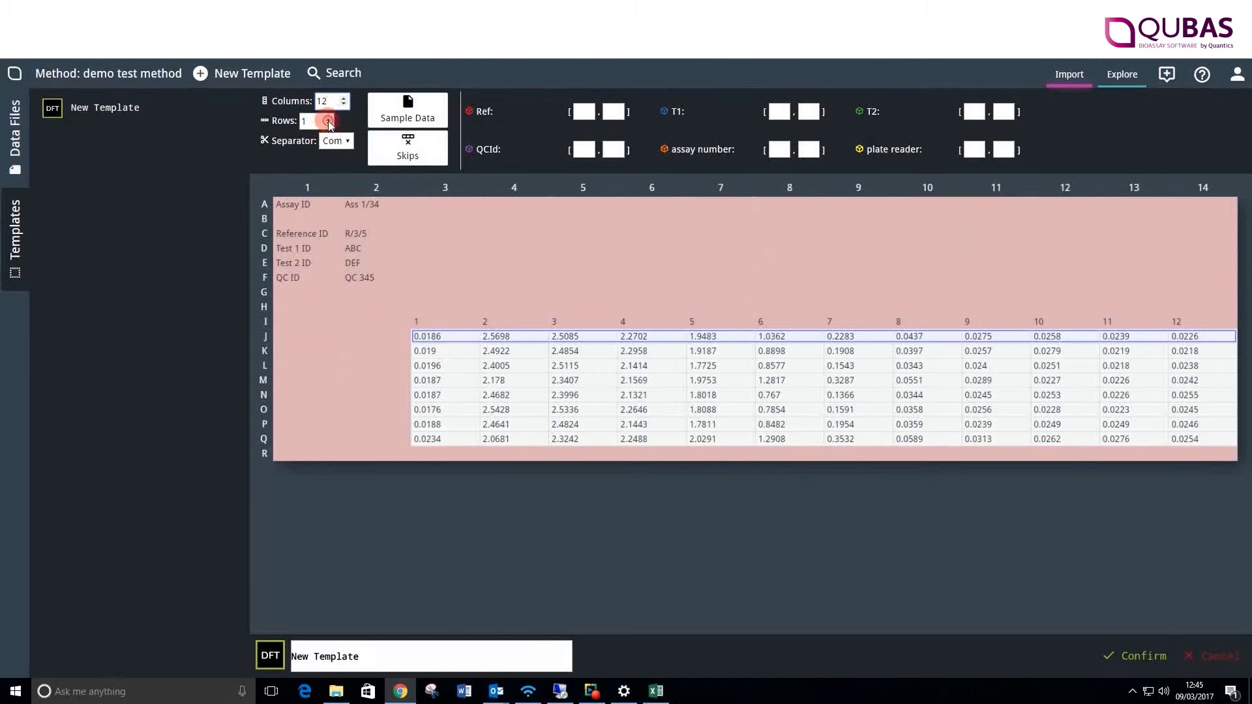
{"action": "left_click", "coordinate": [327, 121]}
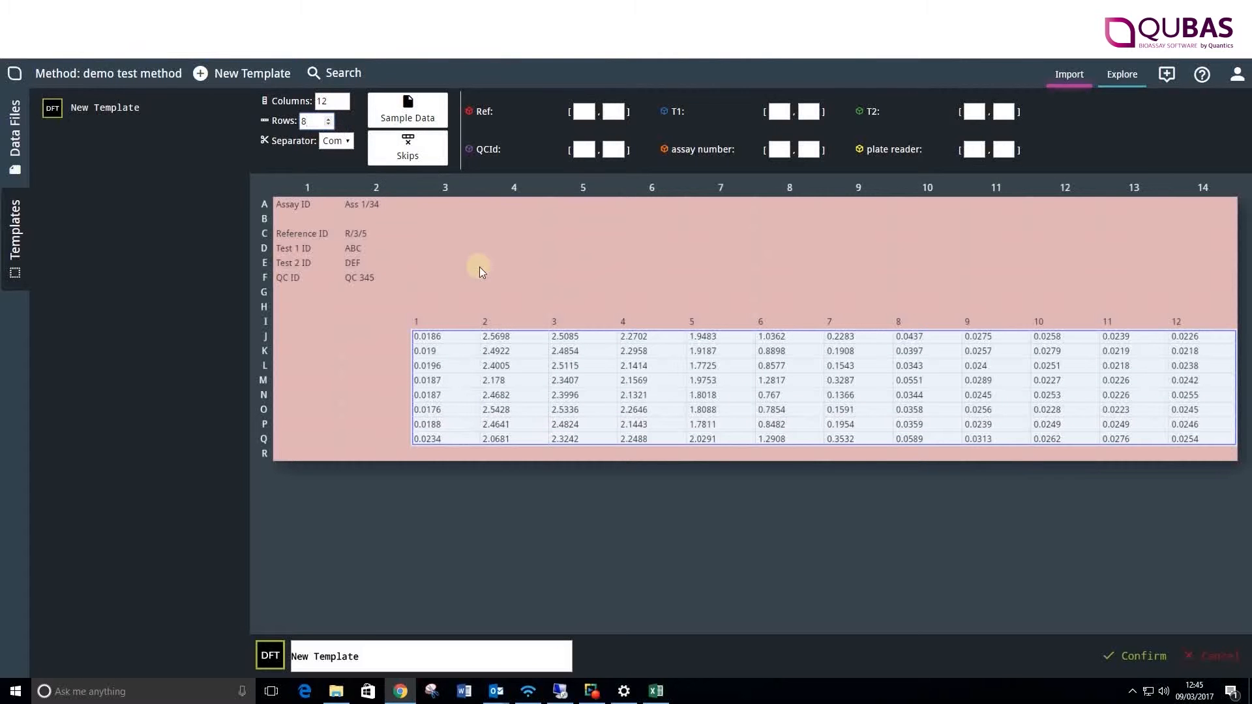
{"action": "mouse_move", "coordinate": [509, 266]}
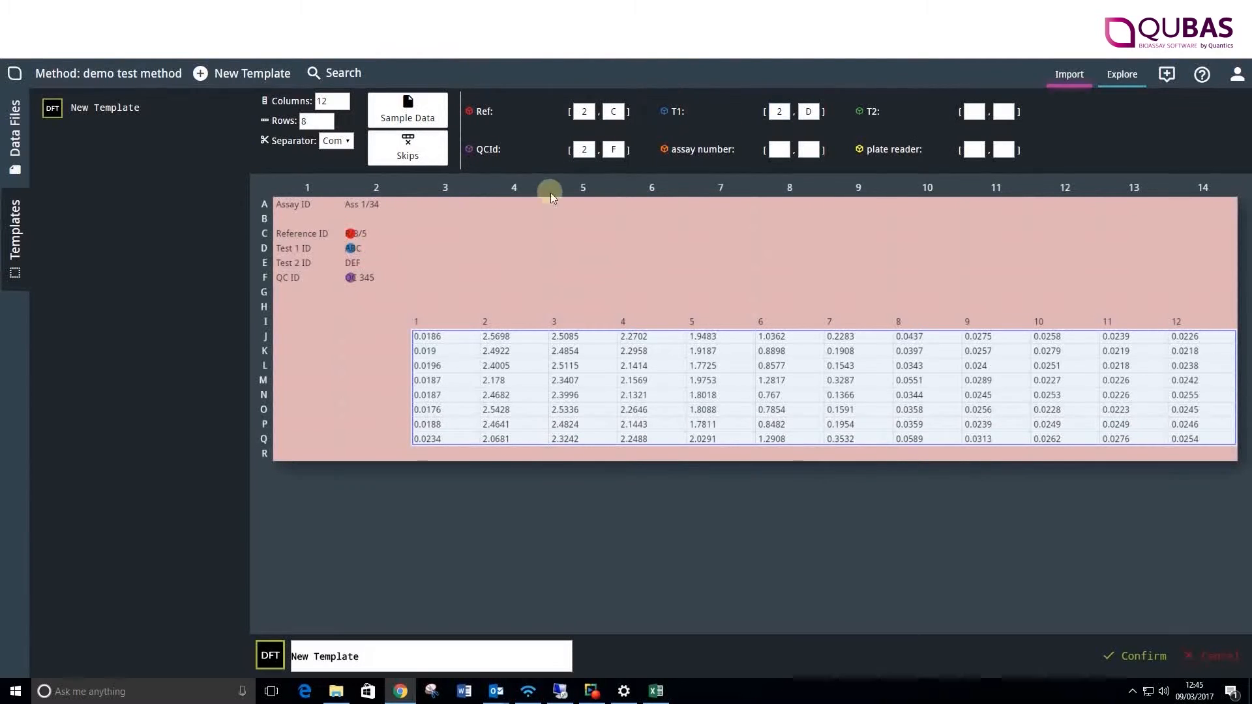
{"action": "left_click", "coordinate": [368, 204]}
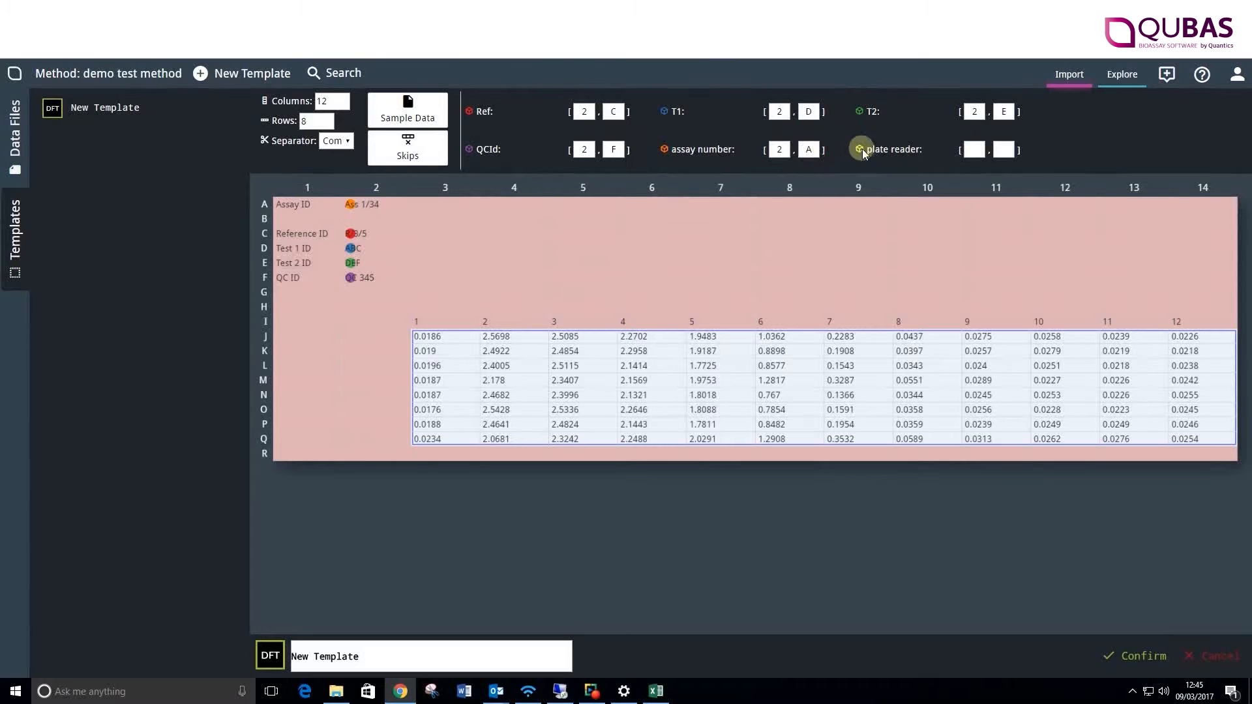
{"action": "mouse_move", "coordinate": [491, 235]}
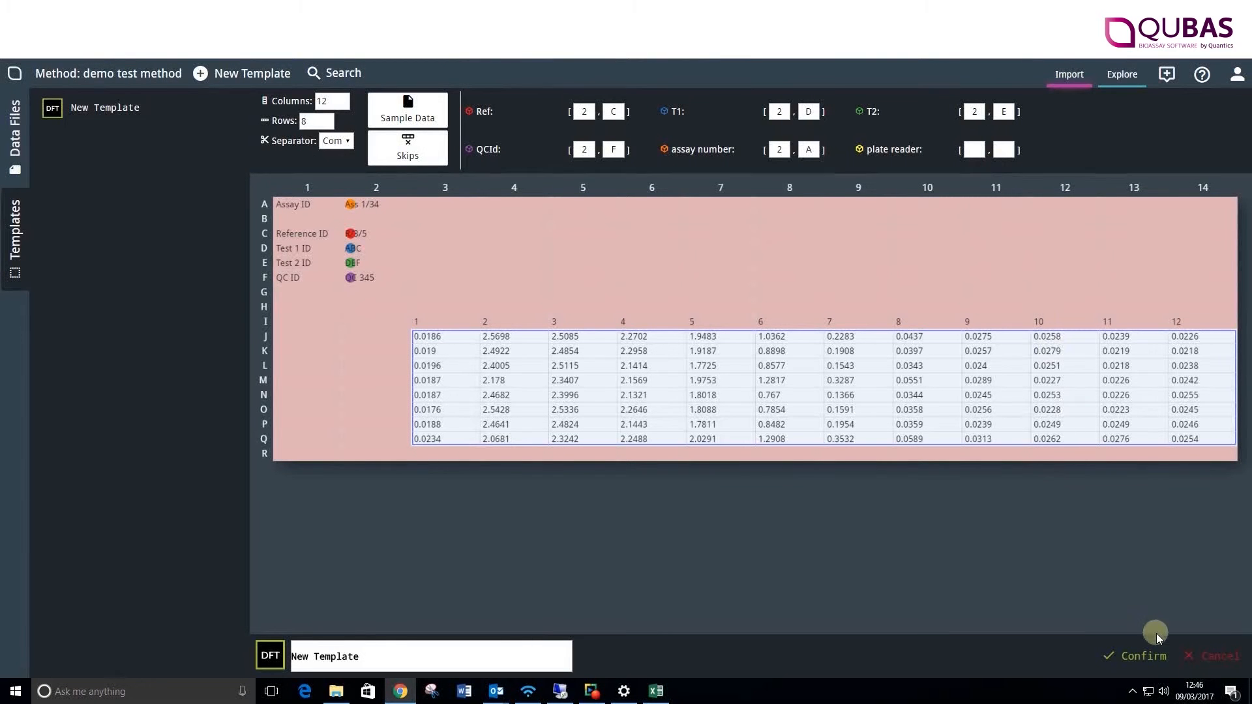
{"action": "left_click", "coordinate": [1137, 655]}
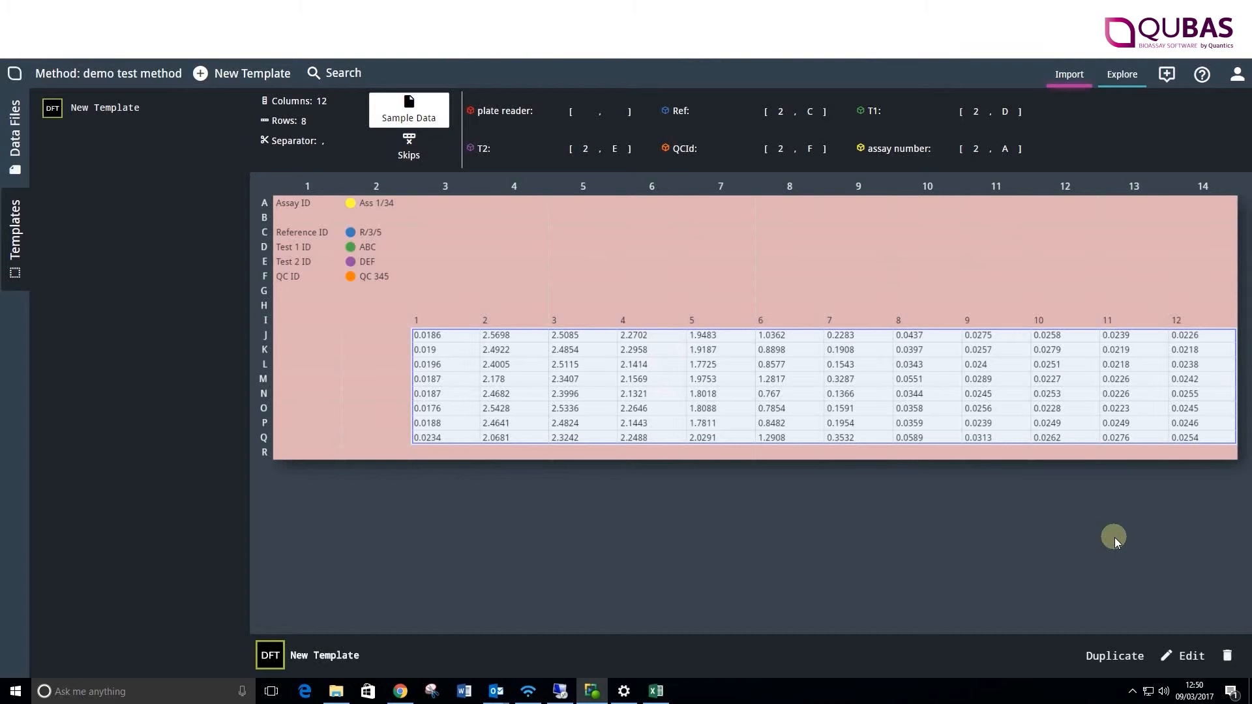
{"action": "mouse_move", "coordinate": [1118, 537]}
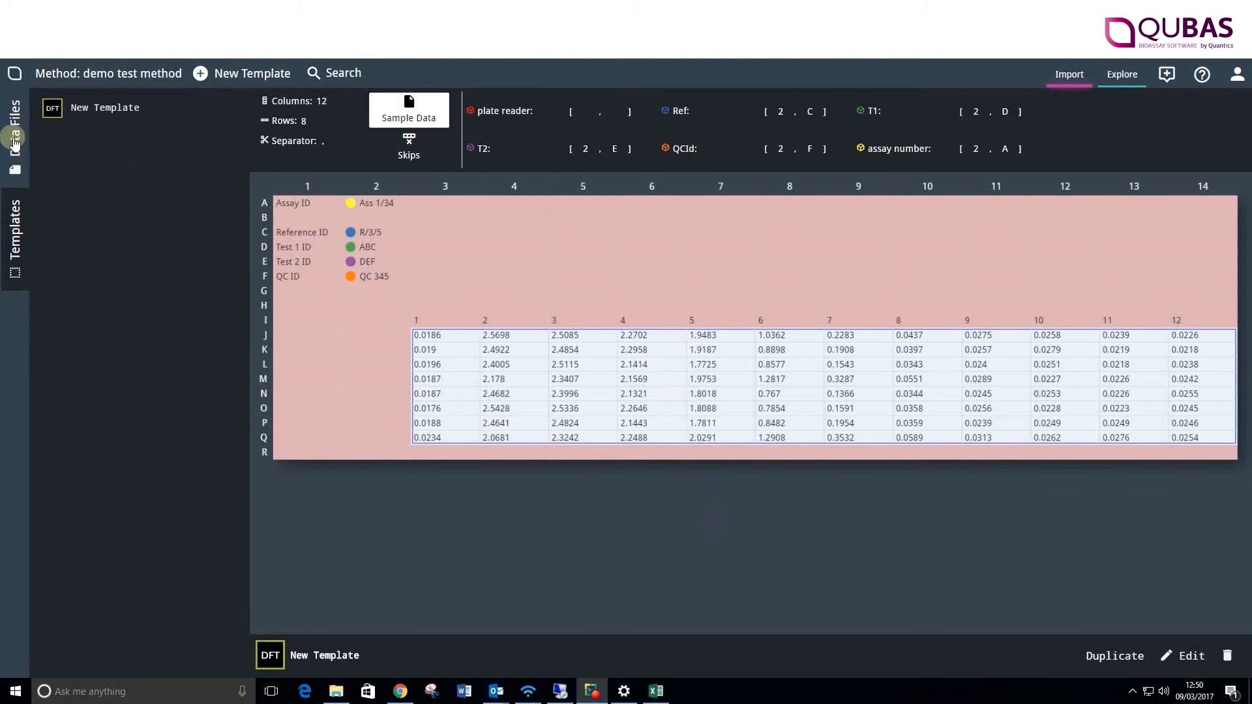
Select 1x8x12 meta data V1.csv in Data Files and choose New Template for it
{"action": "left_click", "coordinate": [14, 128]}
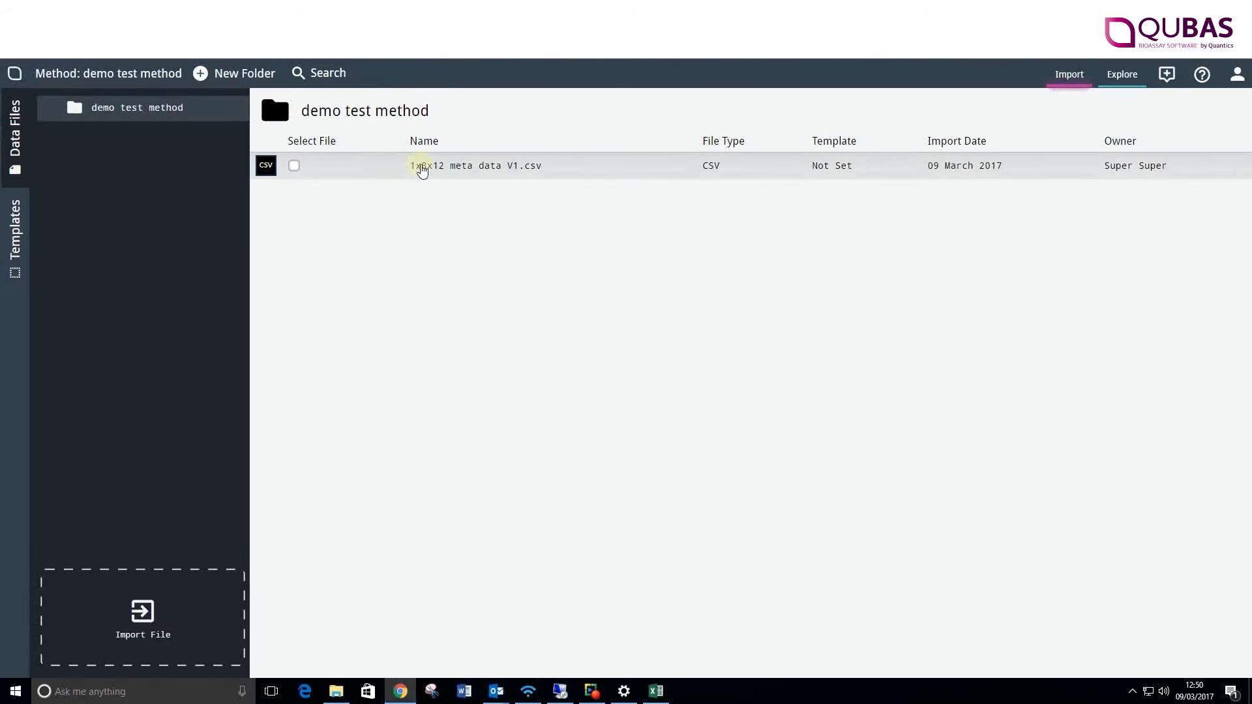
{"action": "left_click", "coordinate": [294, 165]}
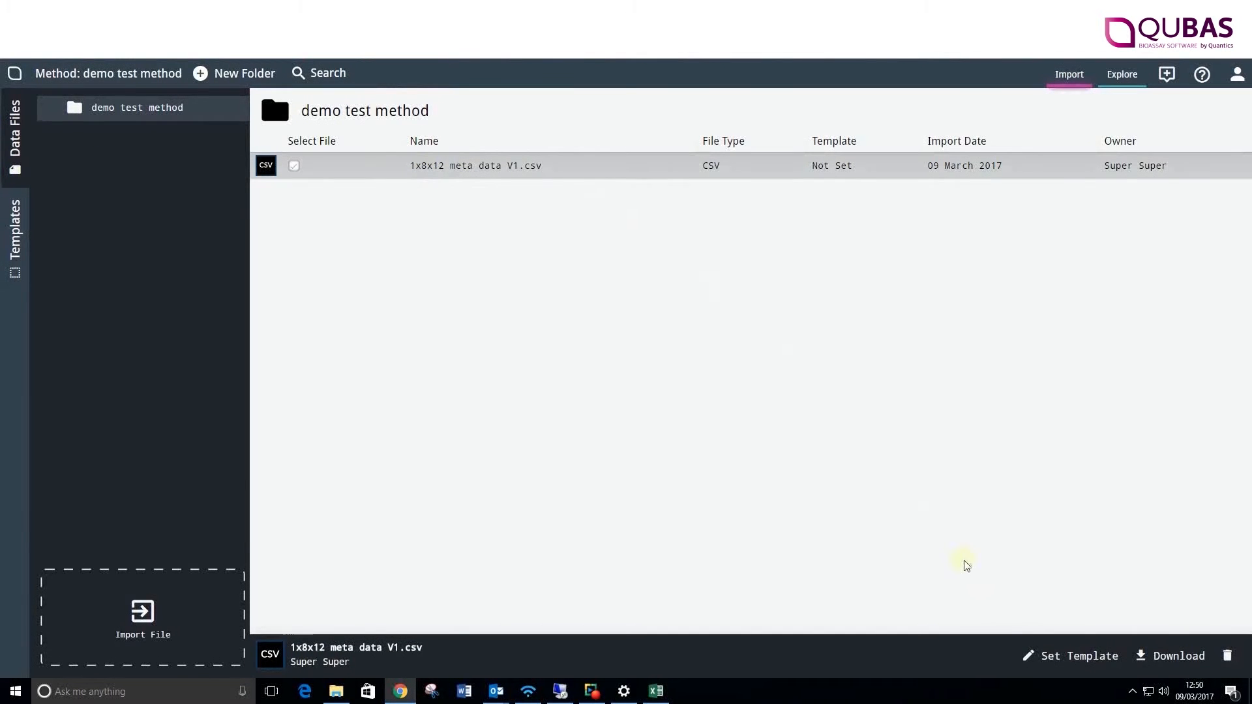
{"action": "left_click", "coordinate": [1078, 655]}
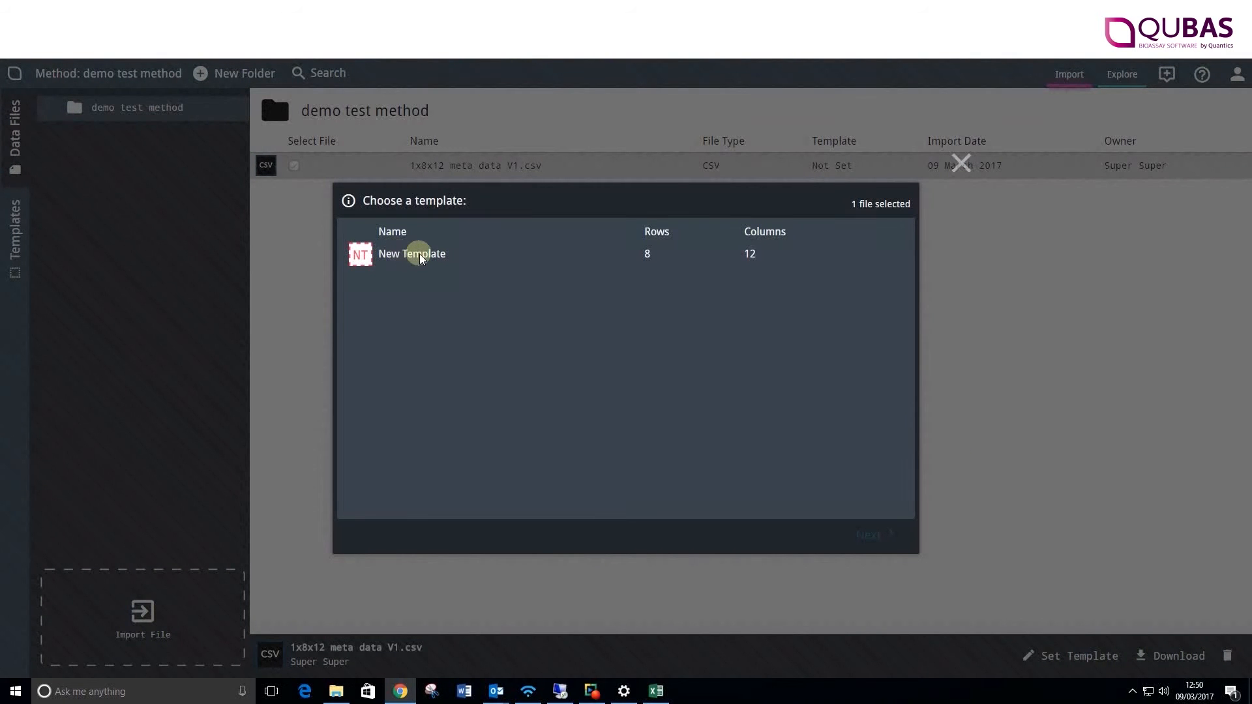
{"action": "left_click", "coordinate": [412, 253]}
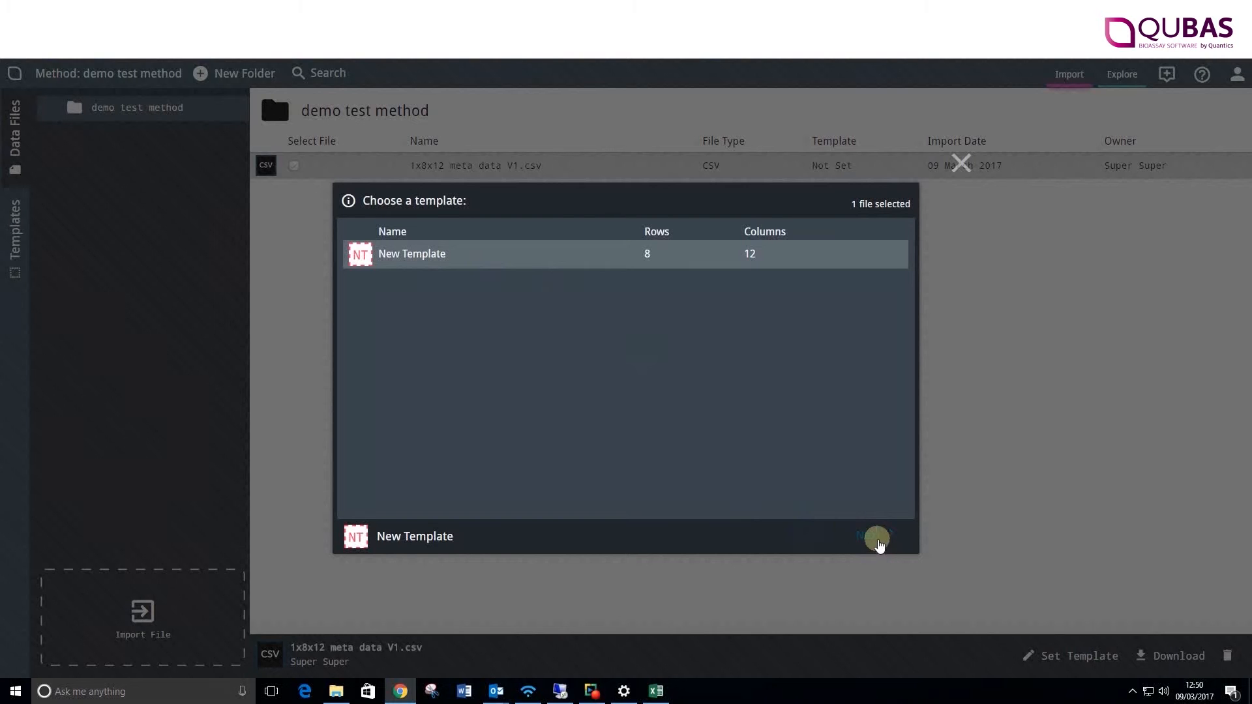
Enter plate reader 'type 1b', apply the template, and dismiss the success message
{"action": "left_click", "coordinate": [870, 536]}
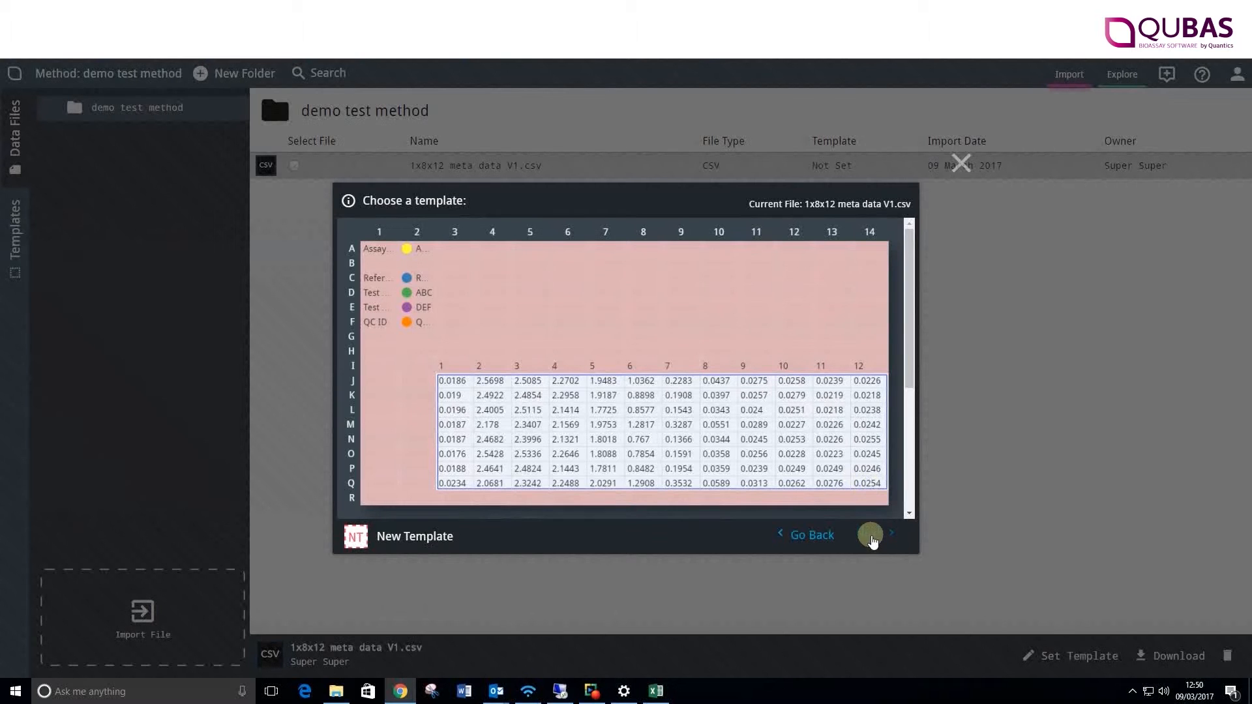
{"action": "left_click", "coordinate": [890, 532]}
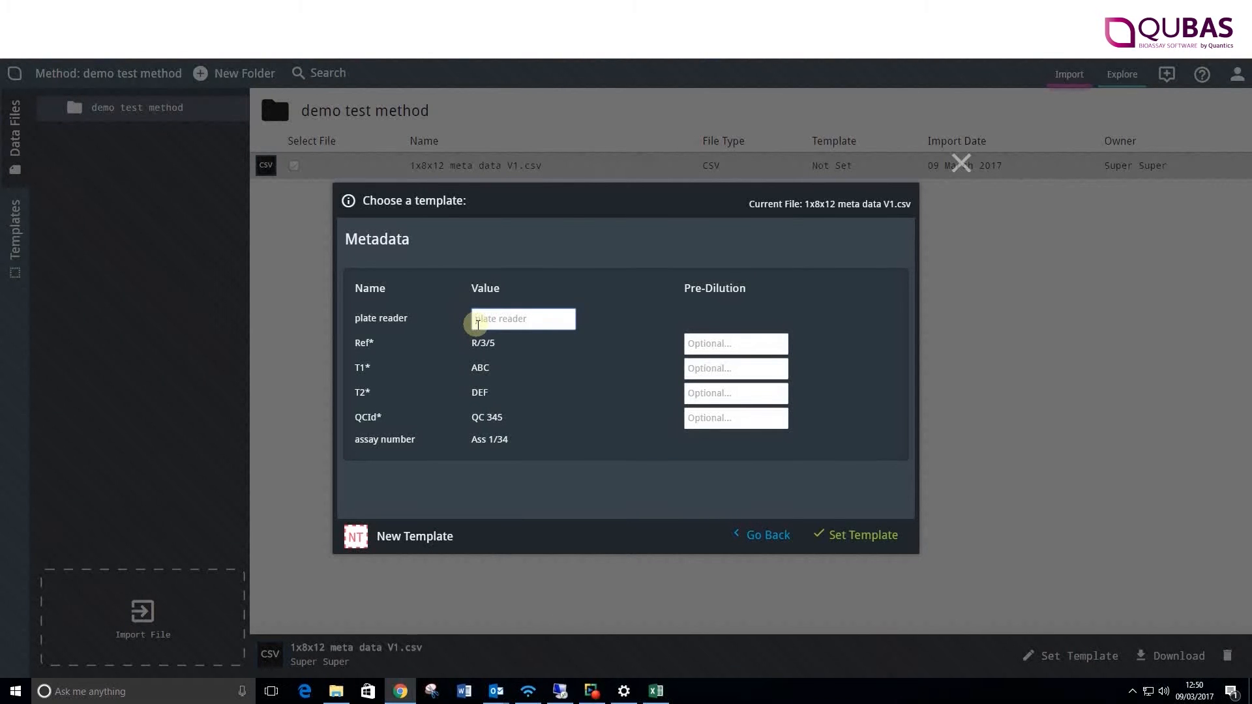
{"action": "type", "text": "type"}
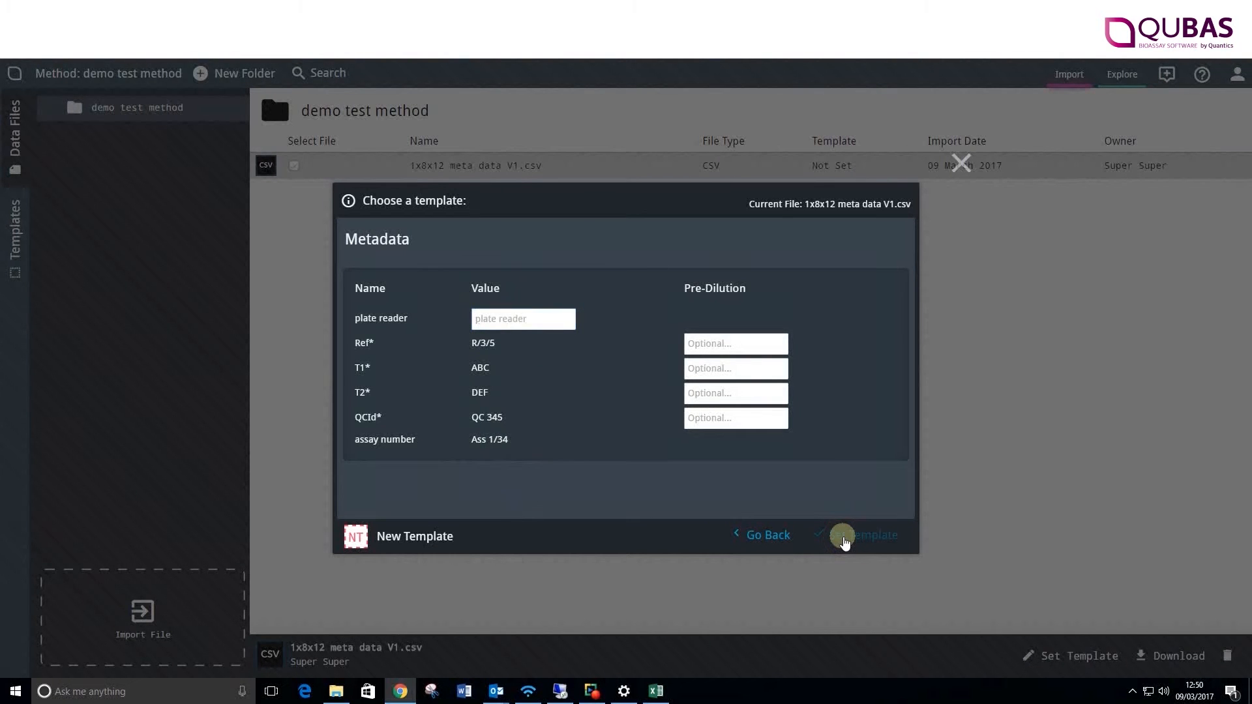
{"action": "left_click", "coordinate": [871, 535]}
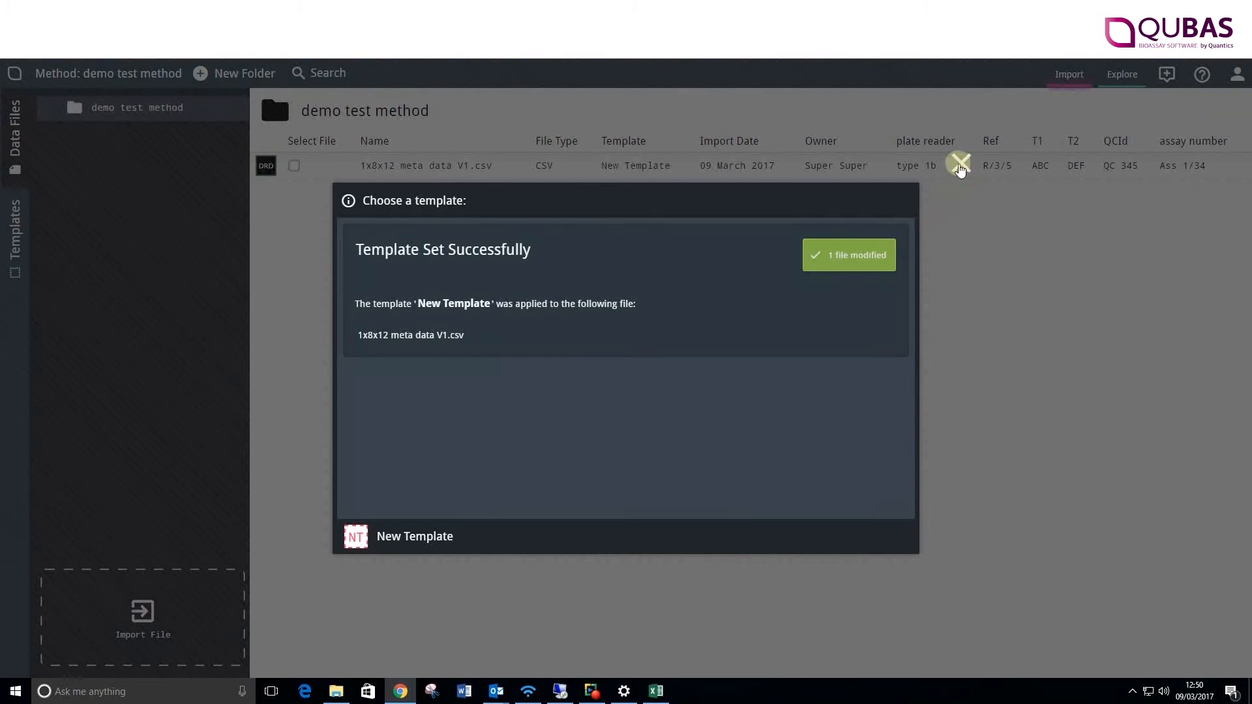
{"action": "left_click", "coordinate": [960, 165]}
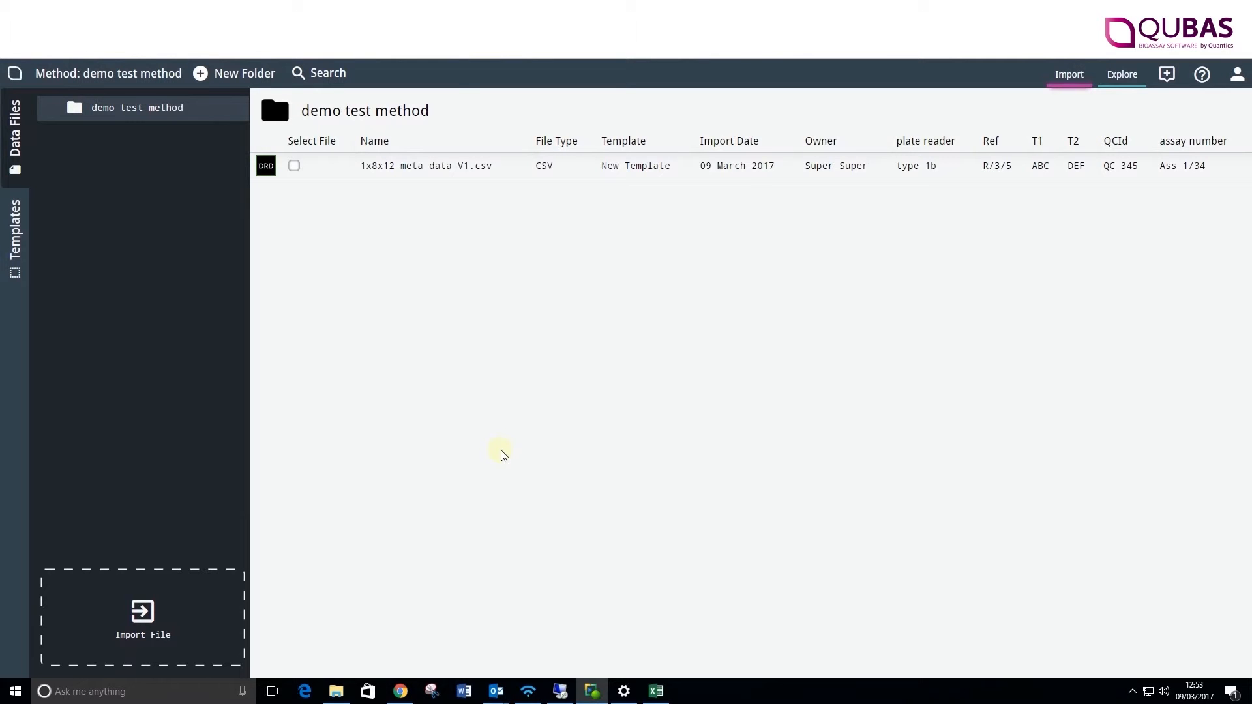
{"action": "mouse_move", "coordinate": [1031, 132]}
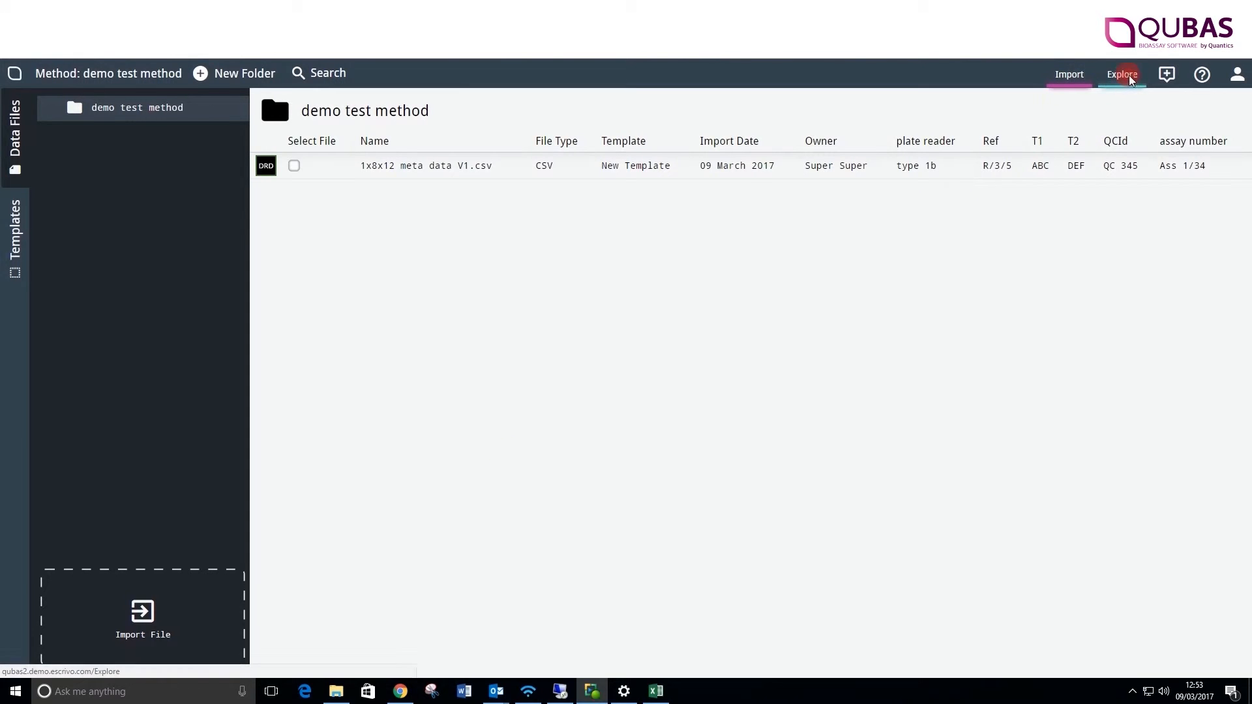
Centre the plate and drag Ref, T1, T2 and QC sample rows across columns 2–11
{"action": "left_click", "coordinate": [1121, 74]}
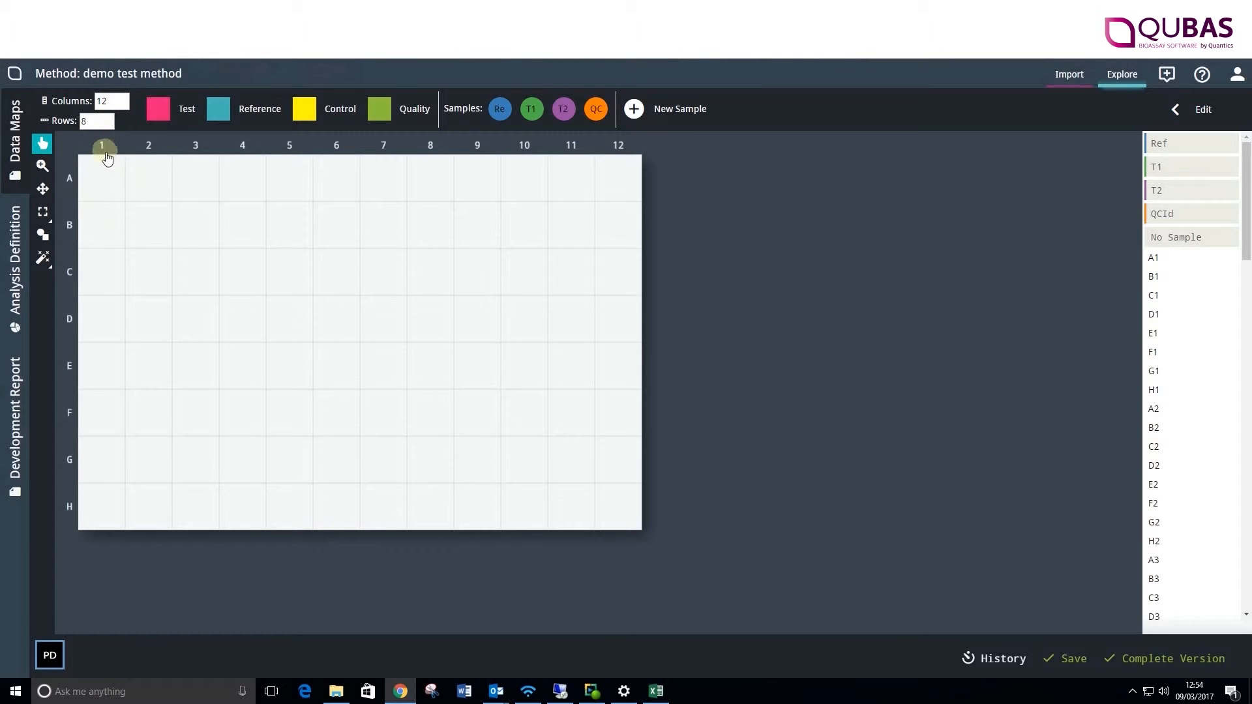
{"action": "mouse_move", "coordinate": [161, 150]}
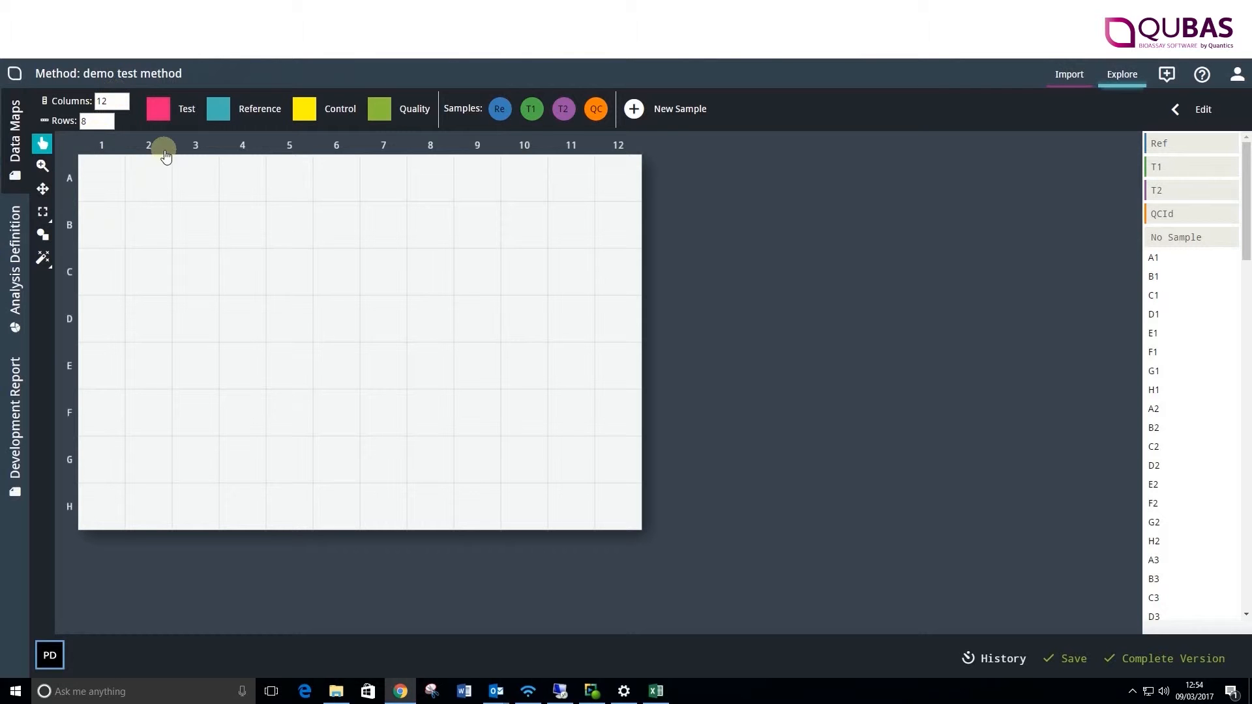
{"action": "left_click", "coordinate": [42, 190]}
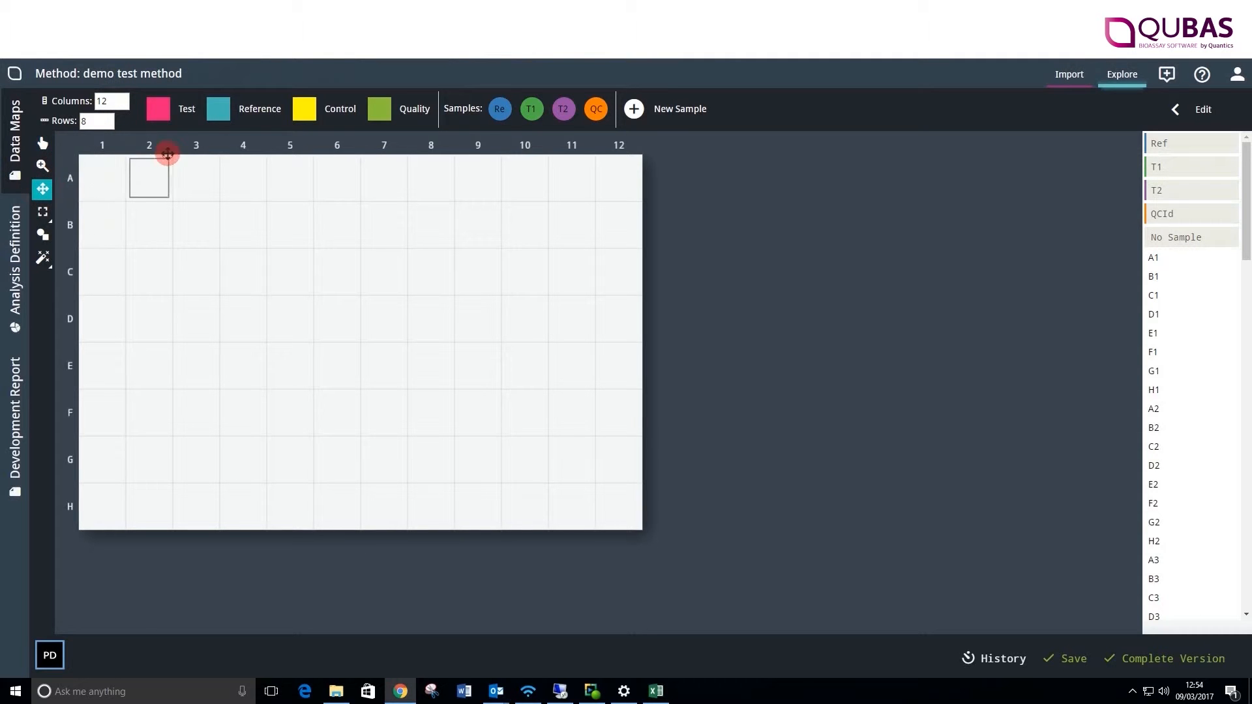
{"action": "left_click_drag", "start_coordinate": [168, 154], "coordinate": [964, 256]}
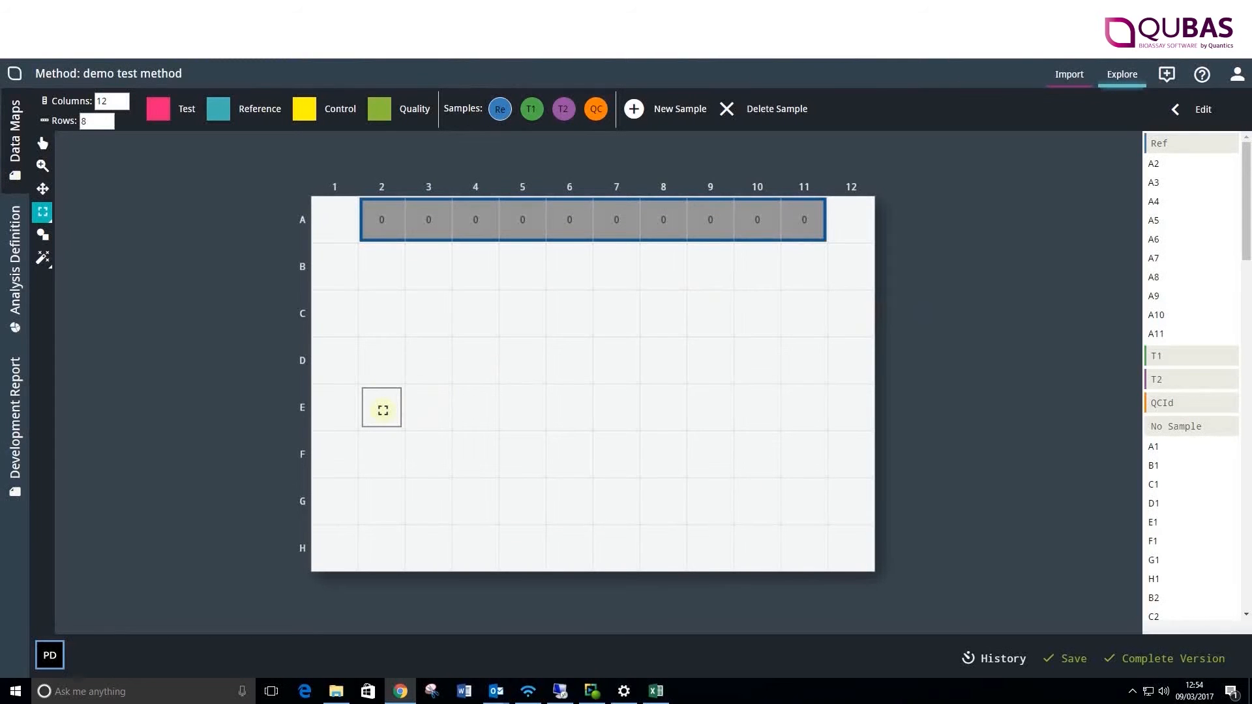
{"action": "left_click_drag", "start_coordinate": [380, 409], "coordinate": [756, 409]}
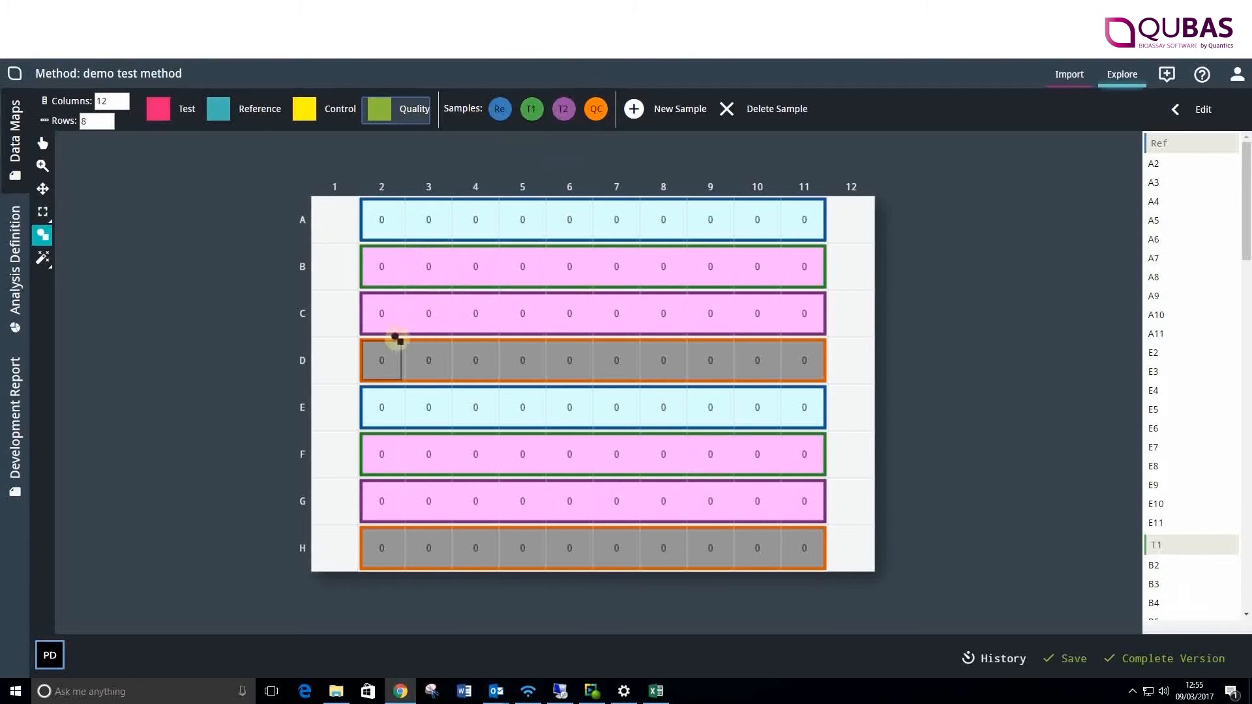
Mark the QC rows as quality wells and pick a multiplicative Magic Wand dose series
{"action": "left_click", "coordinate": [381, 360]}
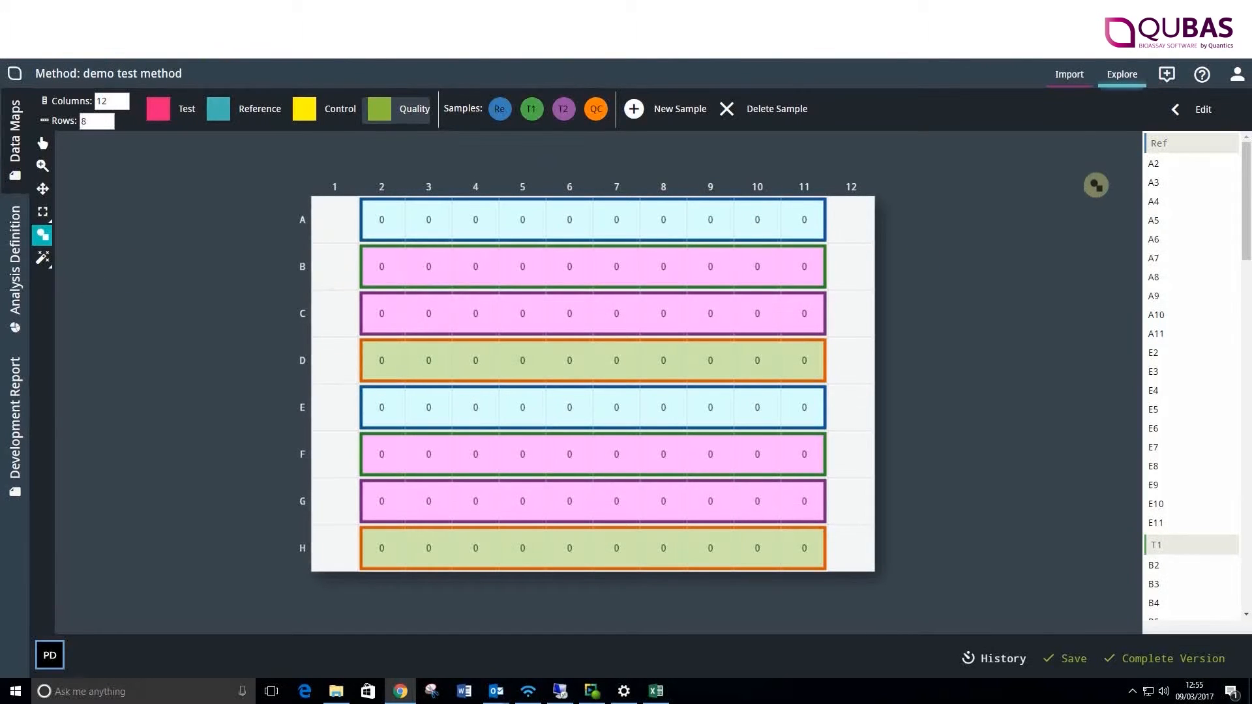
{"action": "left_click", "coordinate": [1174, 109]}
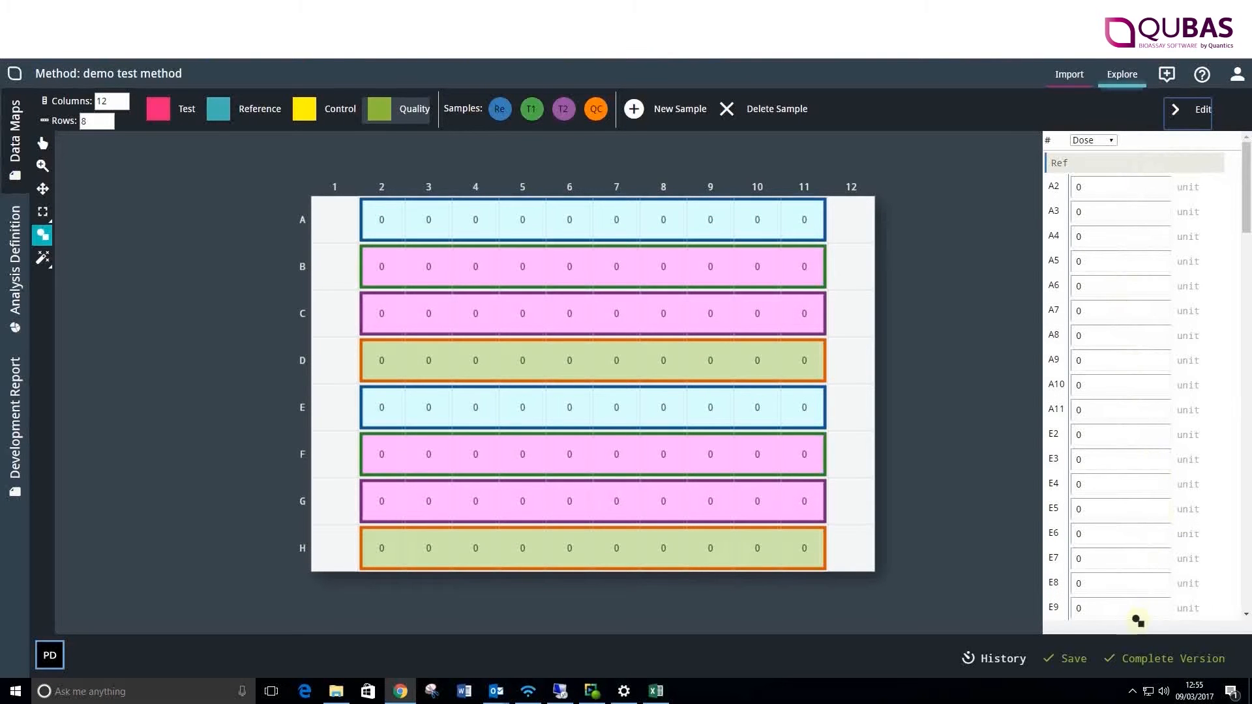
{"action": "mouse_move", "coordinate": [43, 258]}
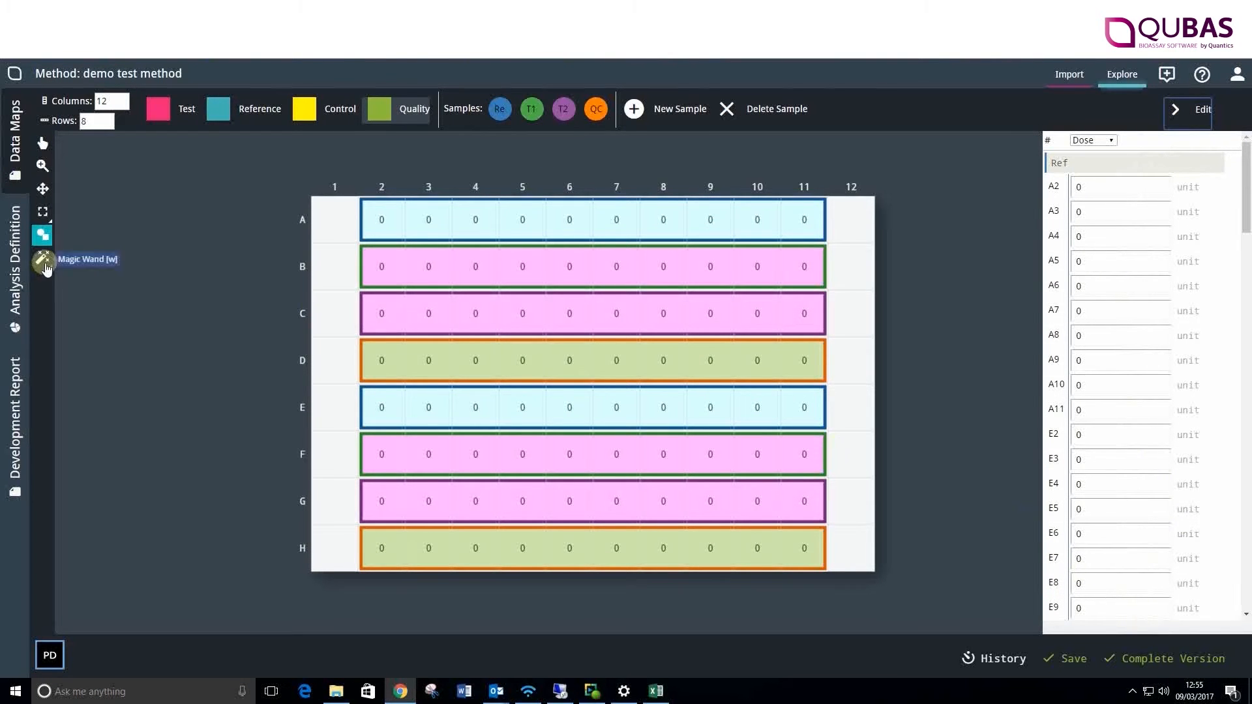
{"action": "left_click", "coordinate": [43, 259]}
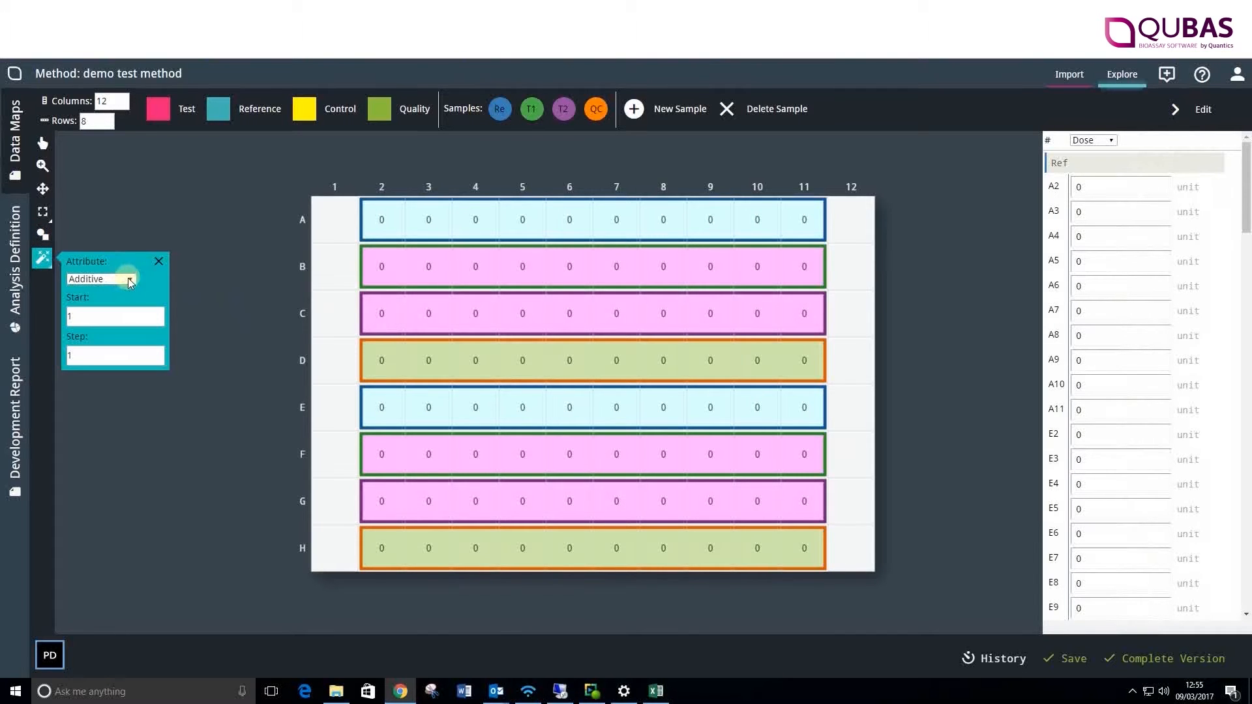
{"action": "left_click", "coordinate": [100, 278]}
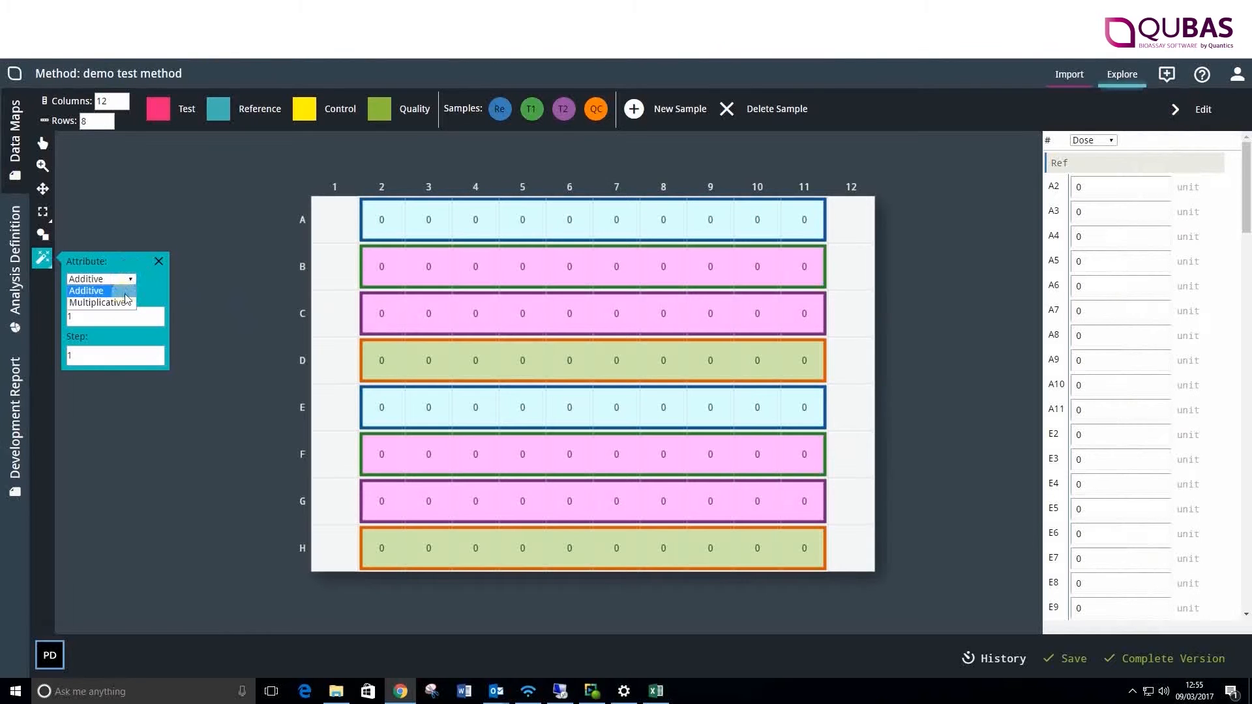
{"action": "left_click", "coordinate": [102, 303]}
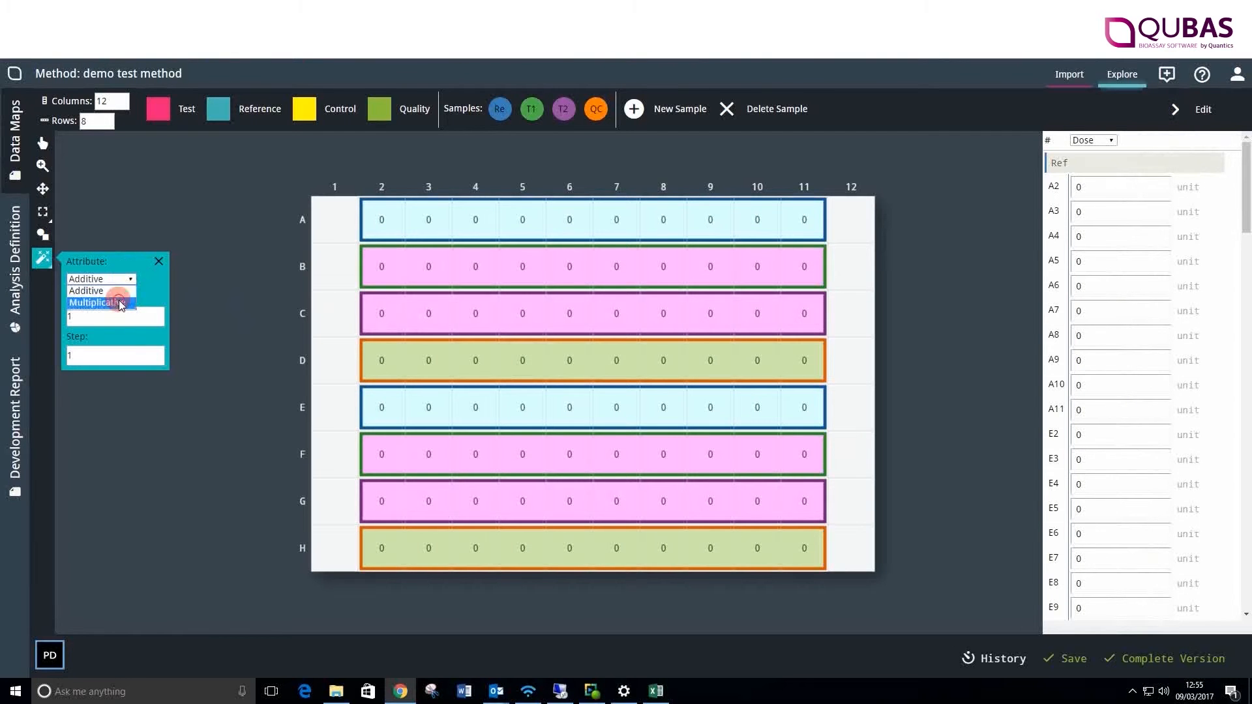
Fill rows with doses doubling from 0.05 (step 2) across columns 2–11, in mg/ml
{"action": "left_click", "coordinate": [97, 302]}
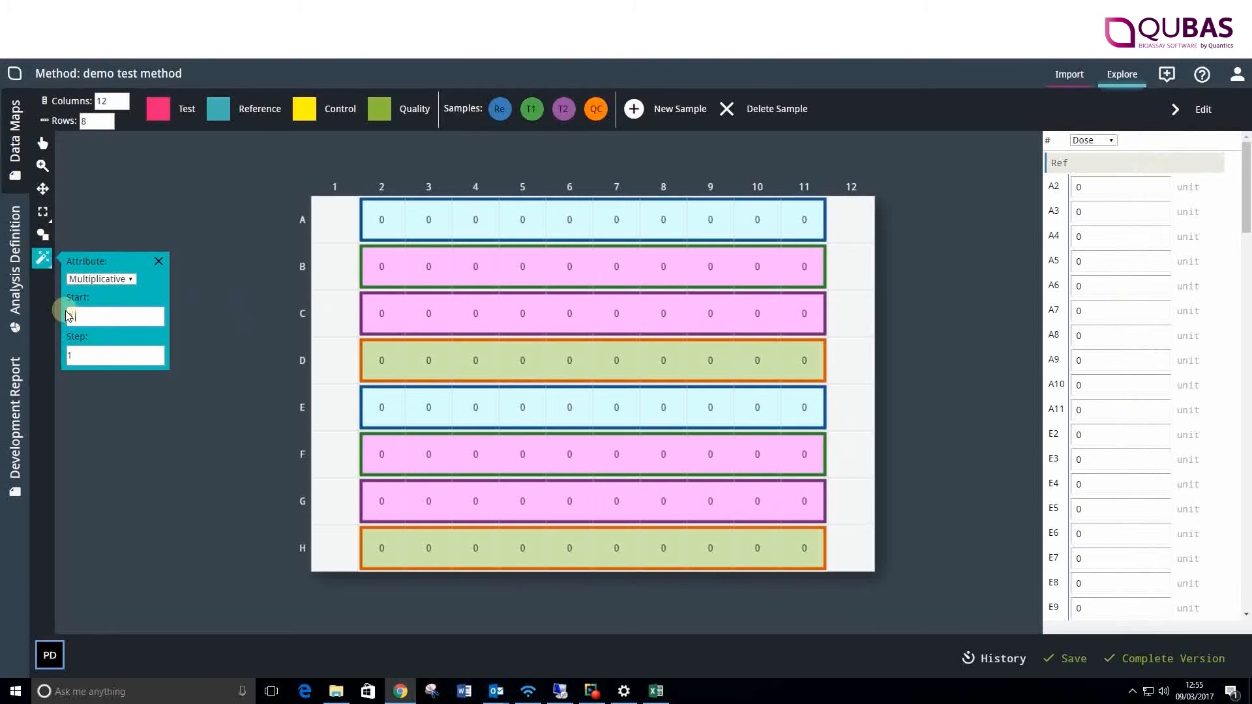
{"action": "type", "text": "0.05"}
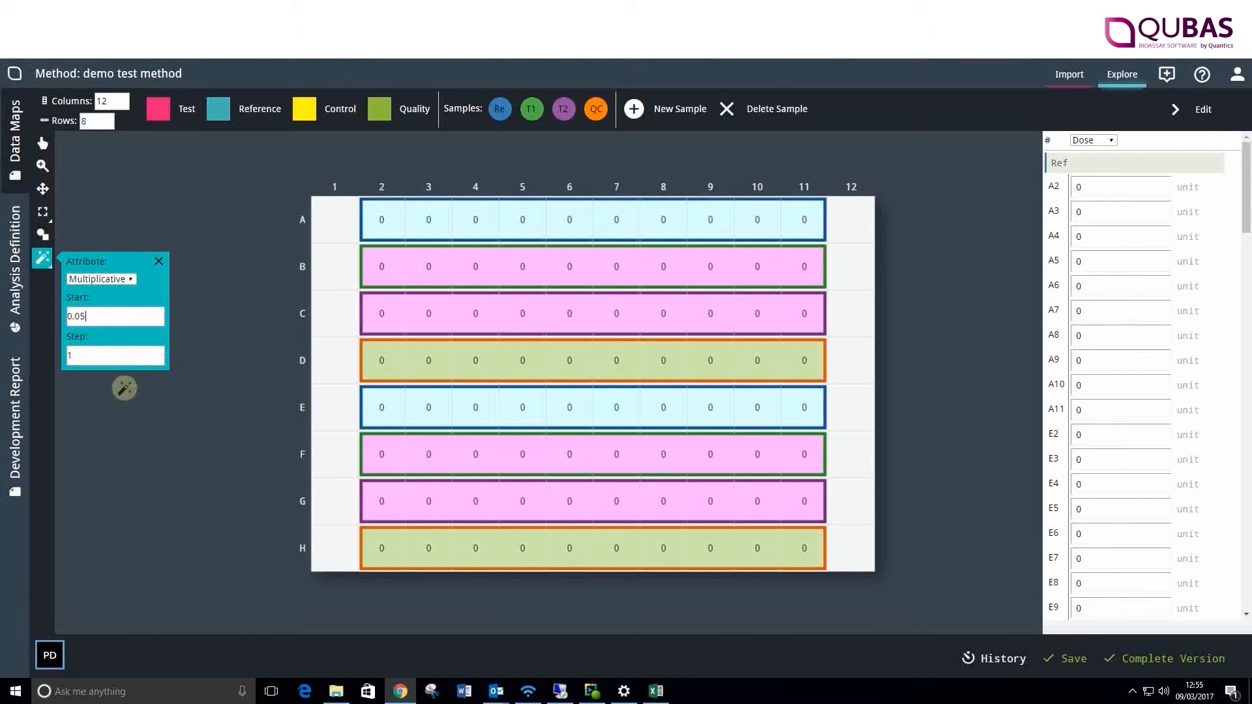
{"action": "left_click", "coordinate": [115, 356]}
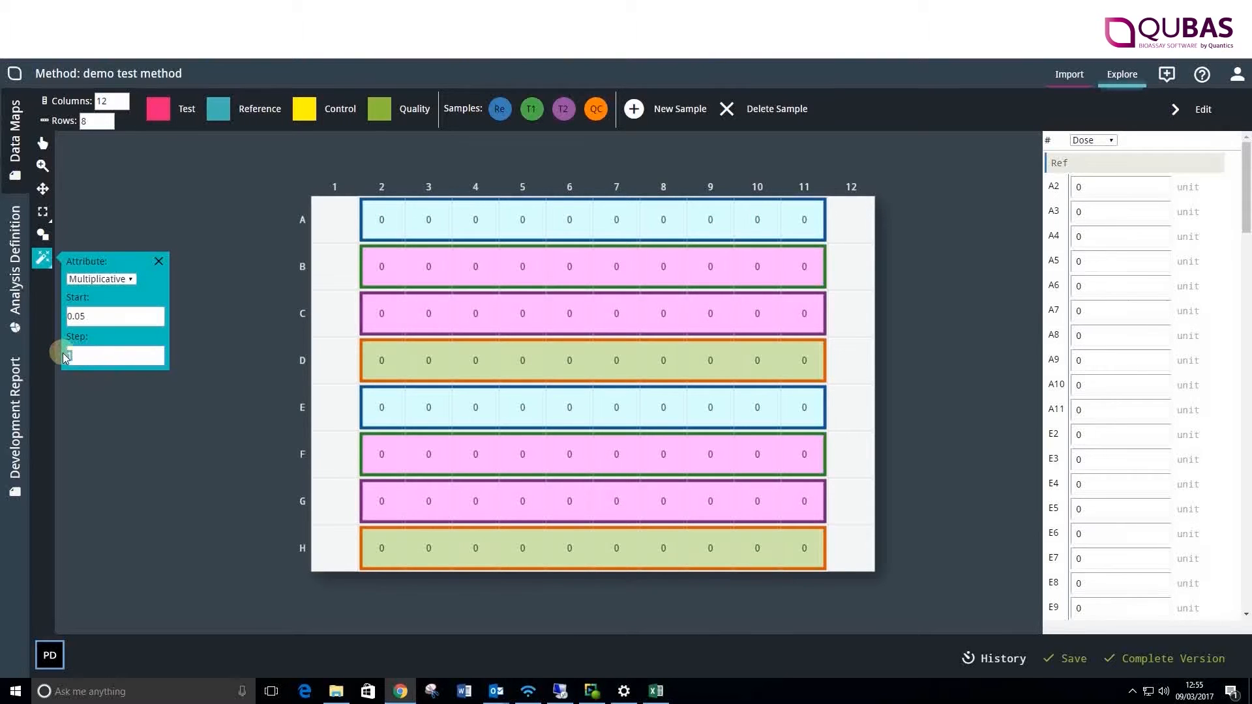
{"action": "type", "text": "2"}
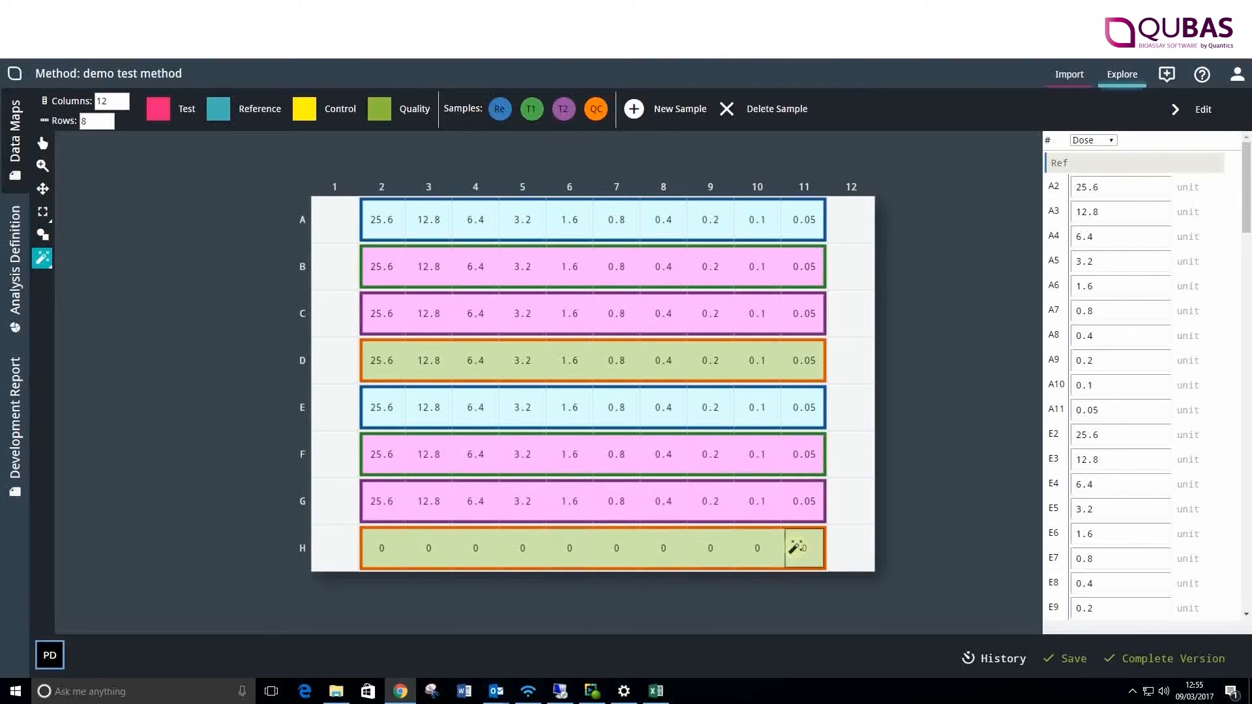
{"action": "left_click_drag", "start_coordinate": [797, 548], "coordinate": [381, 548]}
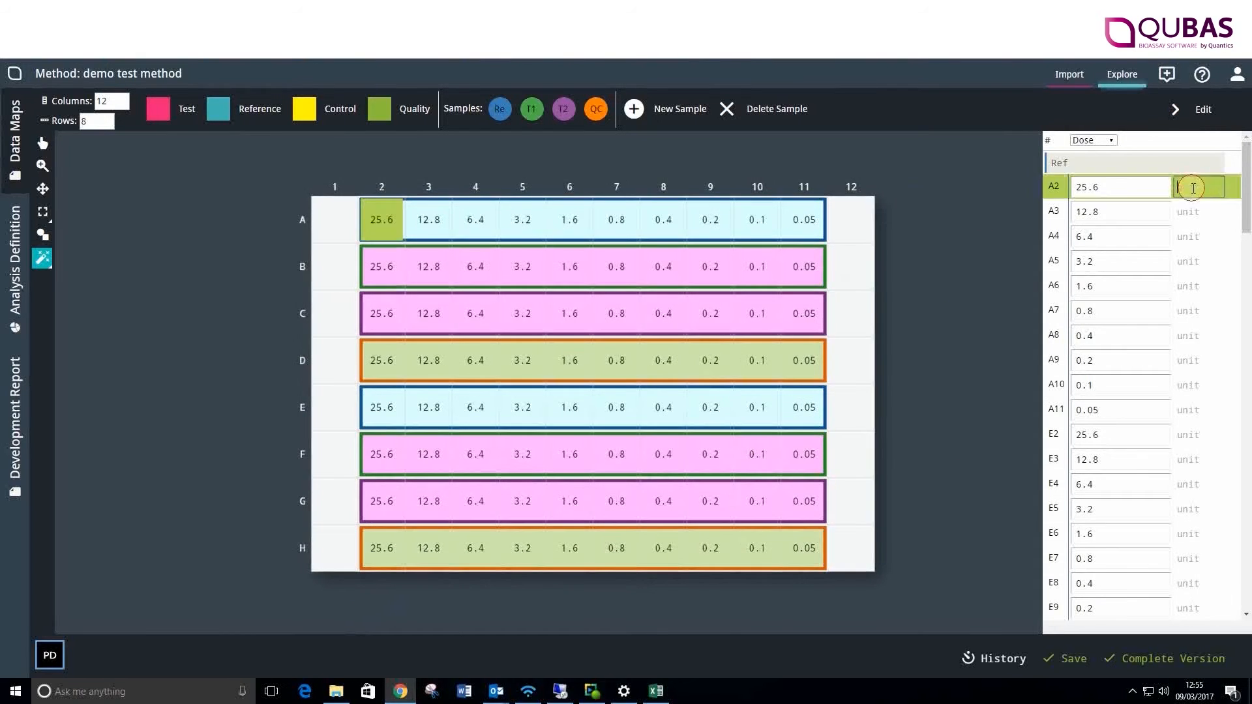
{"action": "type", "text": "n"}
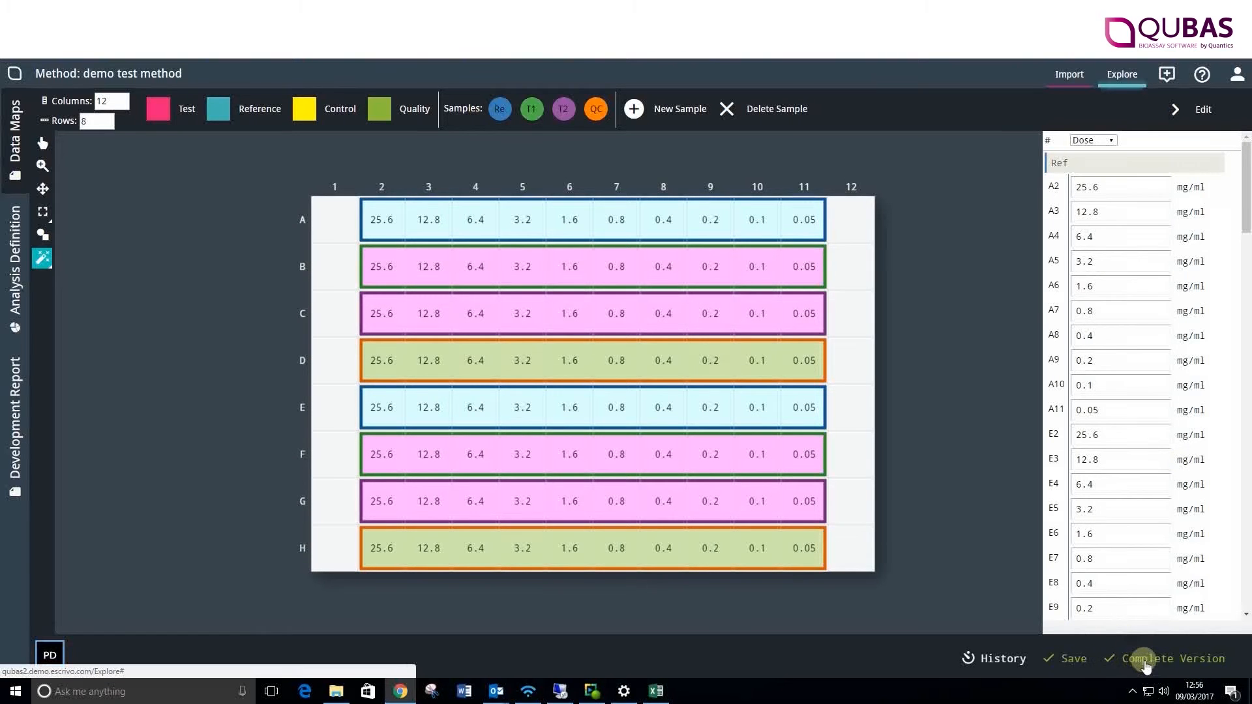
Complete the data map as a new version with the reason 'final data map'
{"action": "left_click", "coordinate": [1173, 659]}
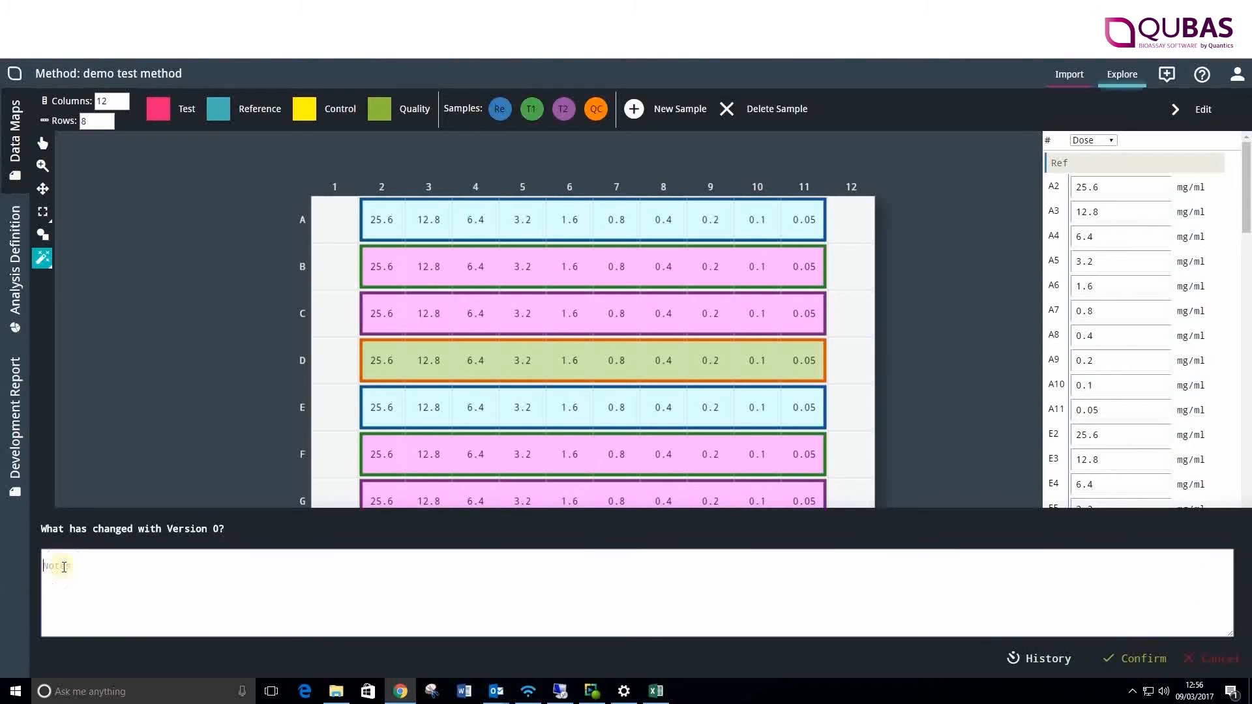
{"action": "type", "text": "final data map dose s"}
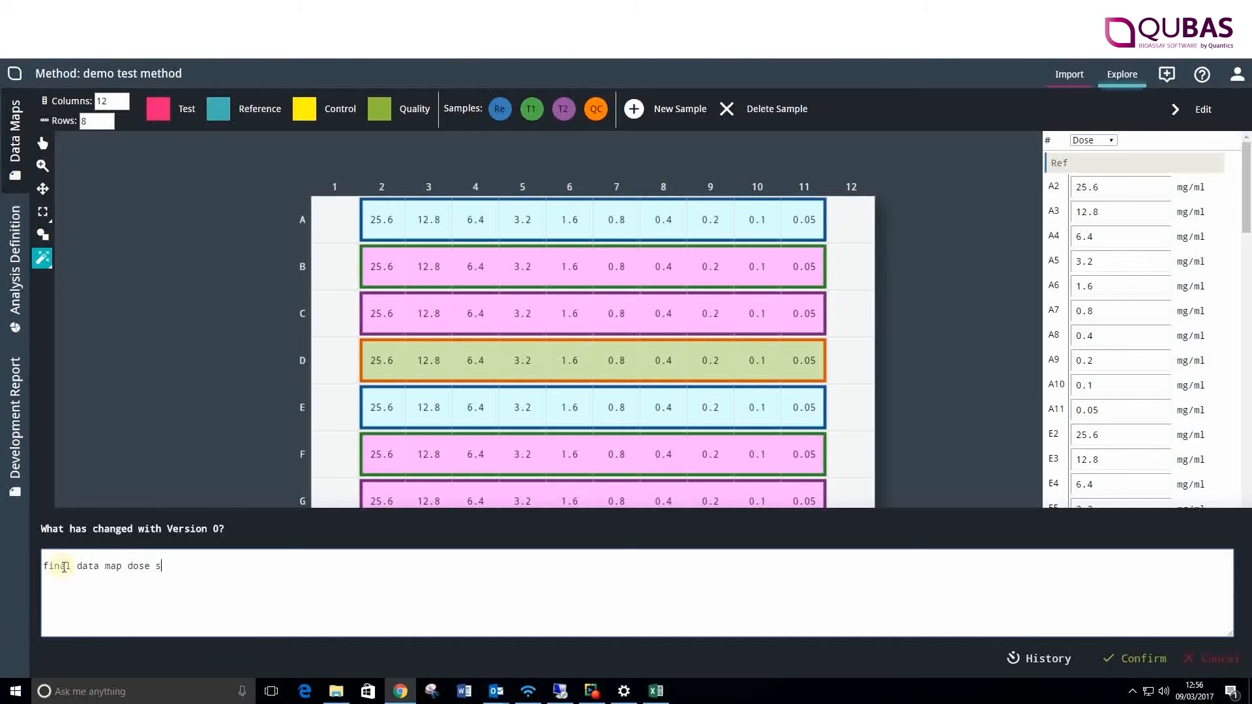
{"action": "left_click", "coordinate": [1139, 658]}
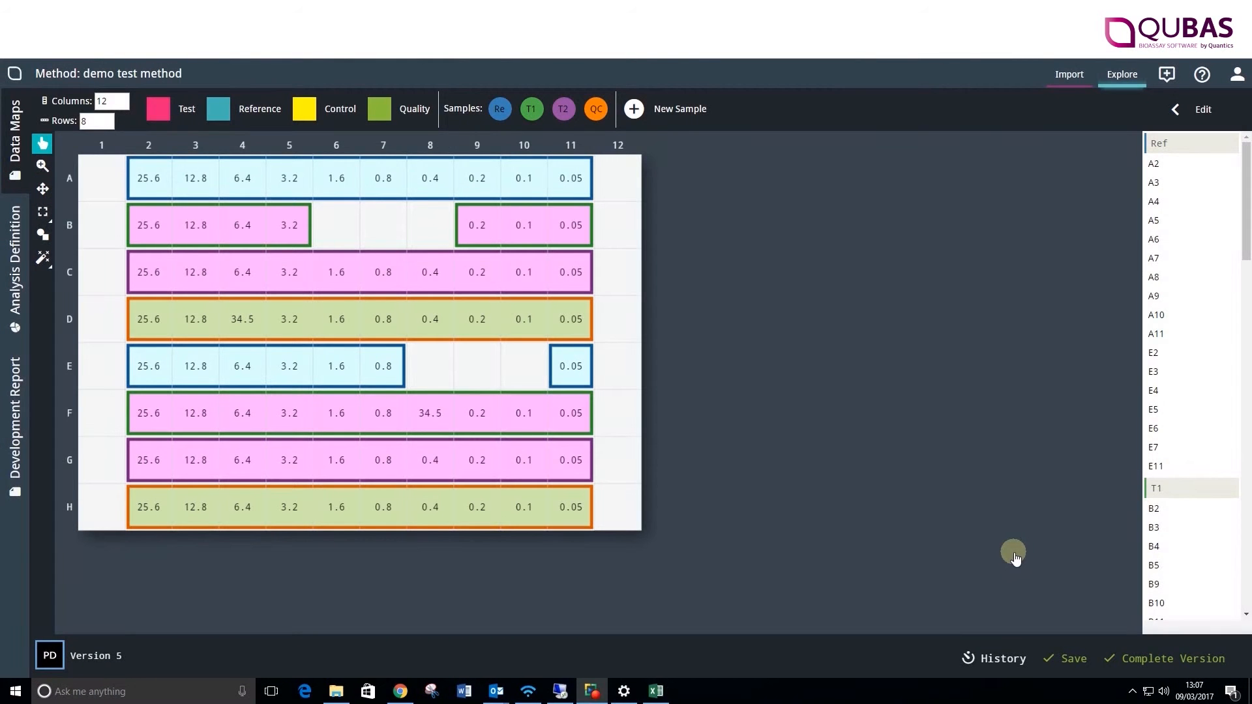
{"action": "mouse_move", "coordinate": [1001, 558]}
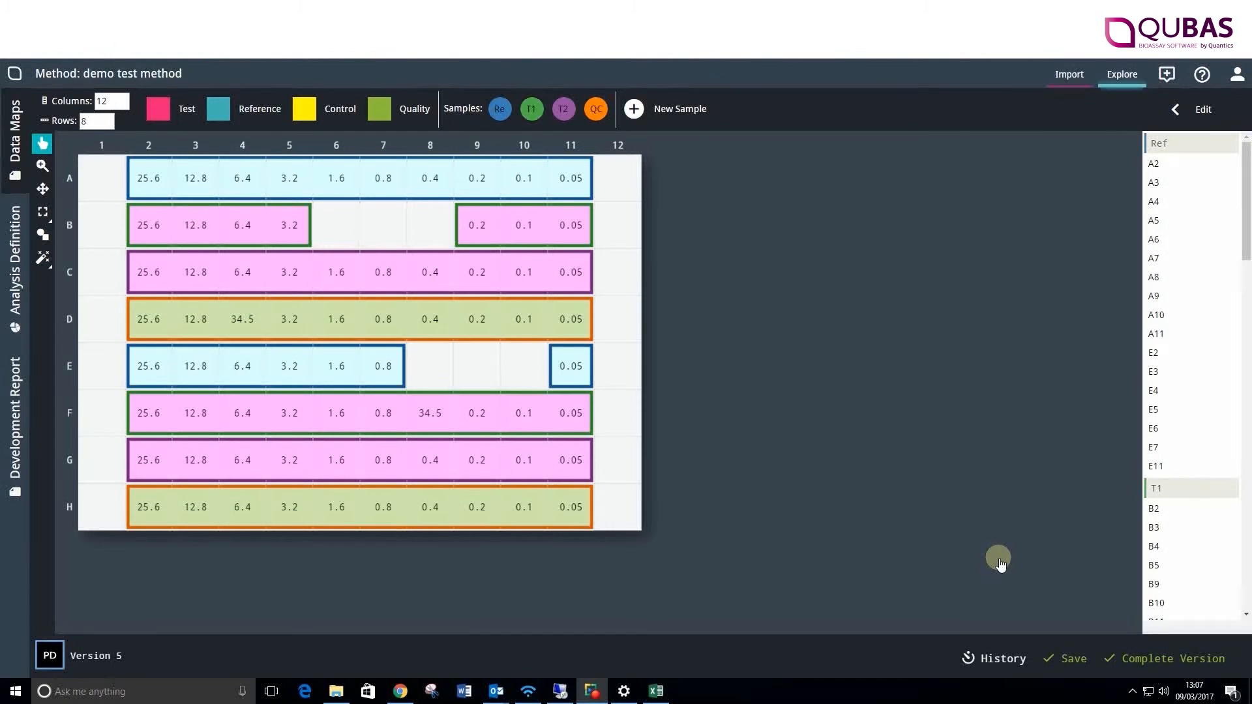
{"action": "mouse_move", "coordinate": [1004, 570]}
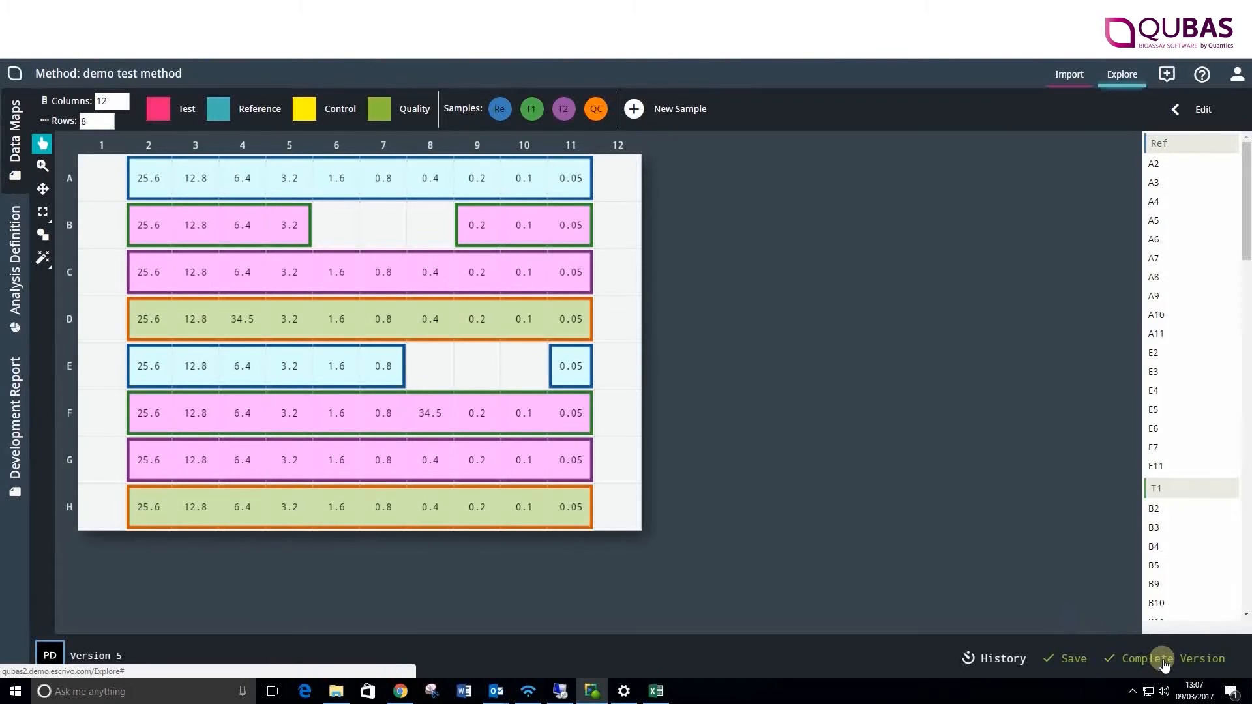
{"action": "mouse_move", "coordinate": [1000, 658]}
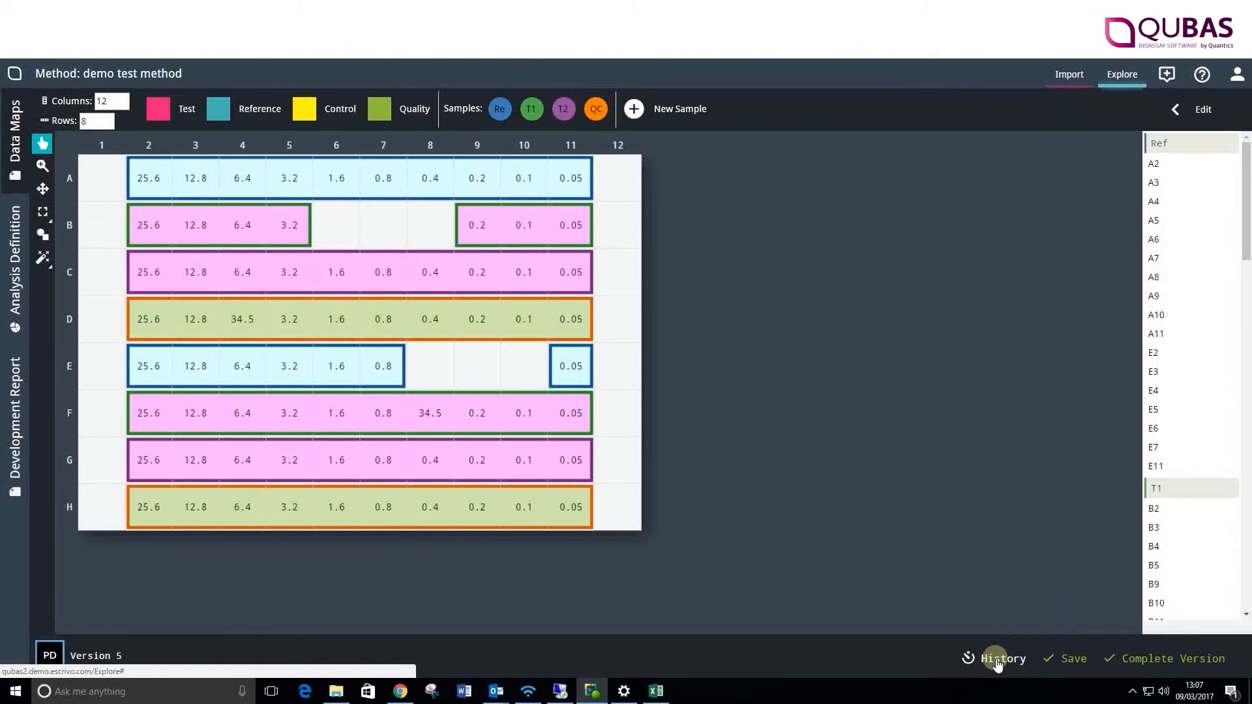
Load the earliest full-dose data map from Version History and save it
{"action": "left_click", "coordinate": [1000, 658]}
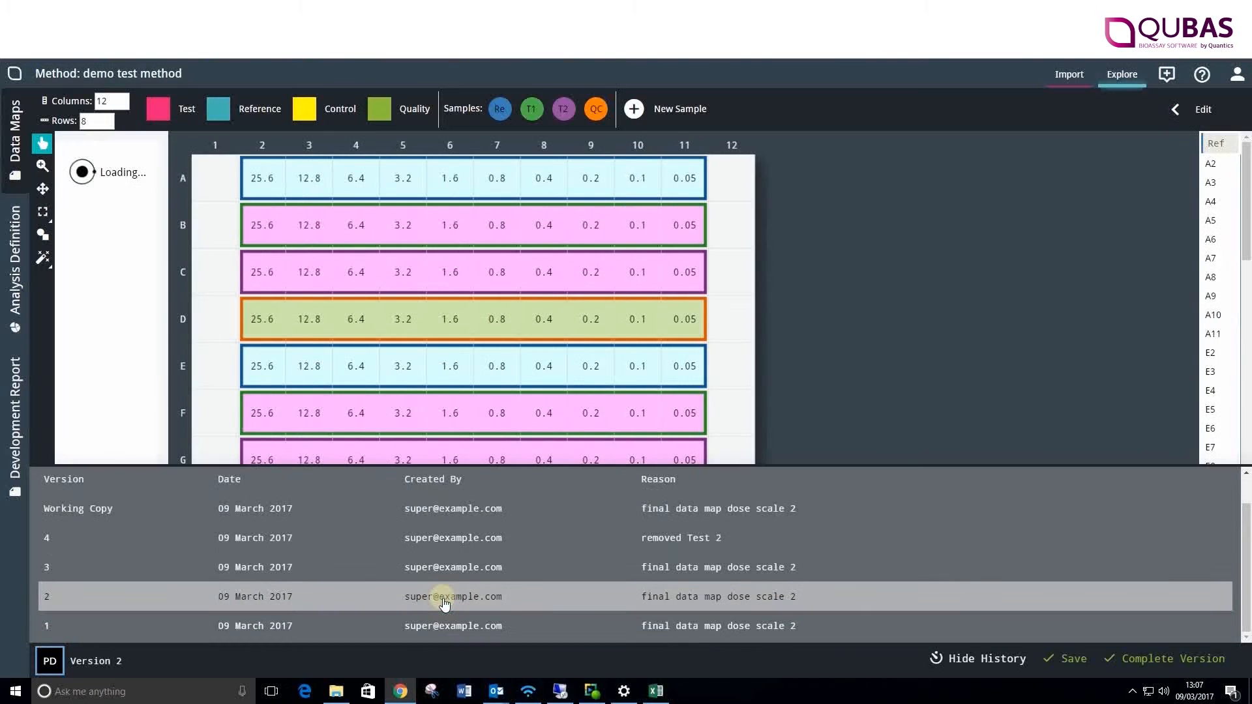
{"action": "left_click", "coordinate": [448, 597]}
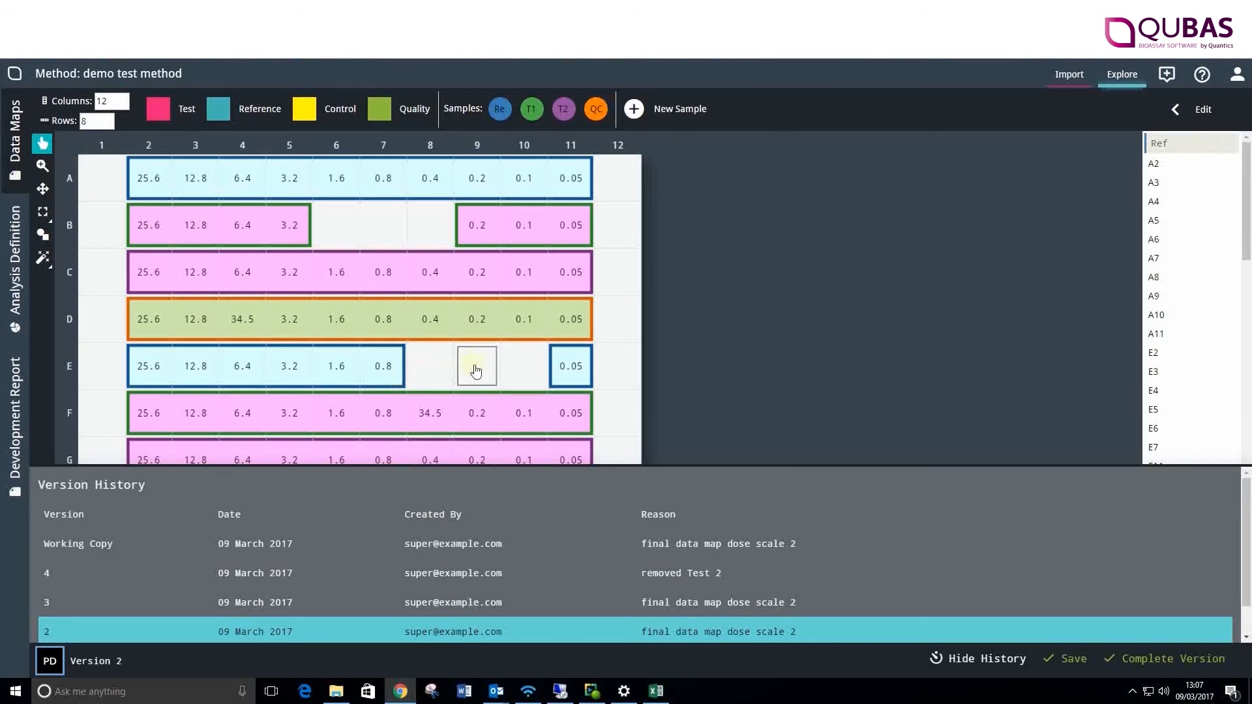
{"action": "left_click", "coordinate": [430, 413]}
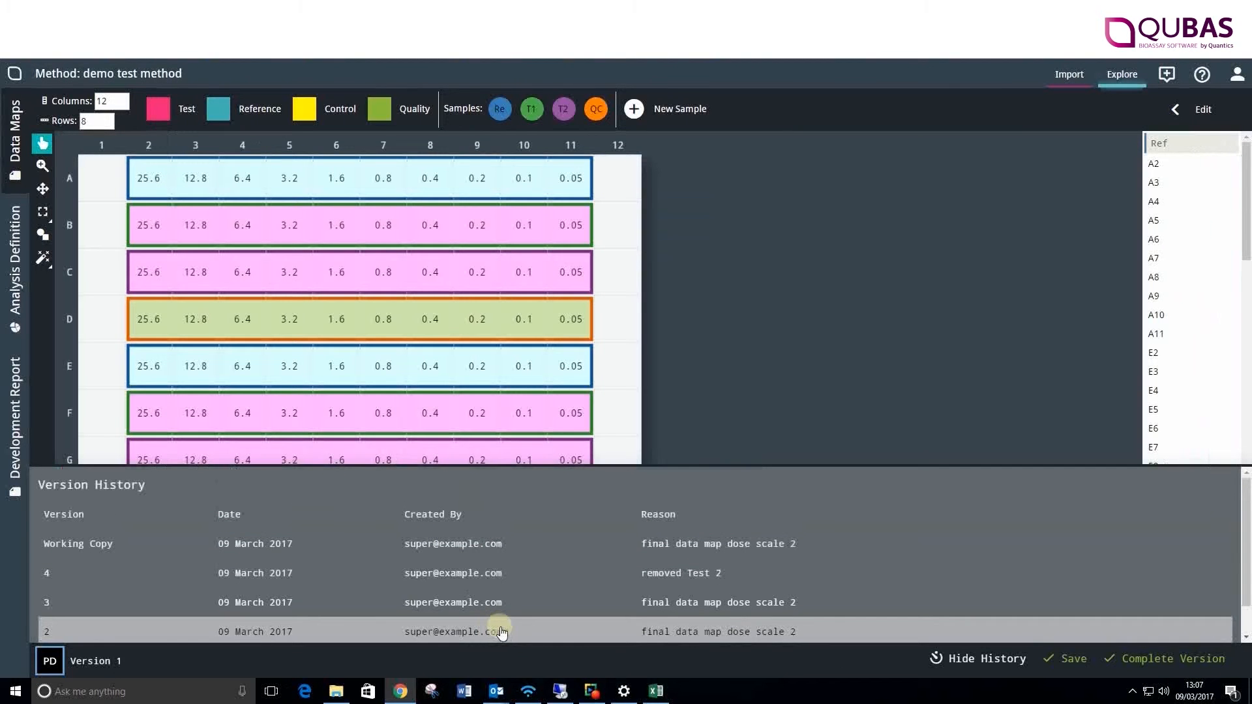
{"action": "left_click", "coordinate": [1072, 658]}
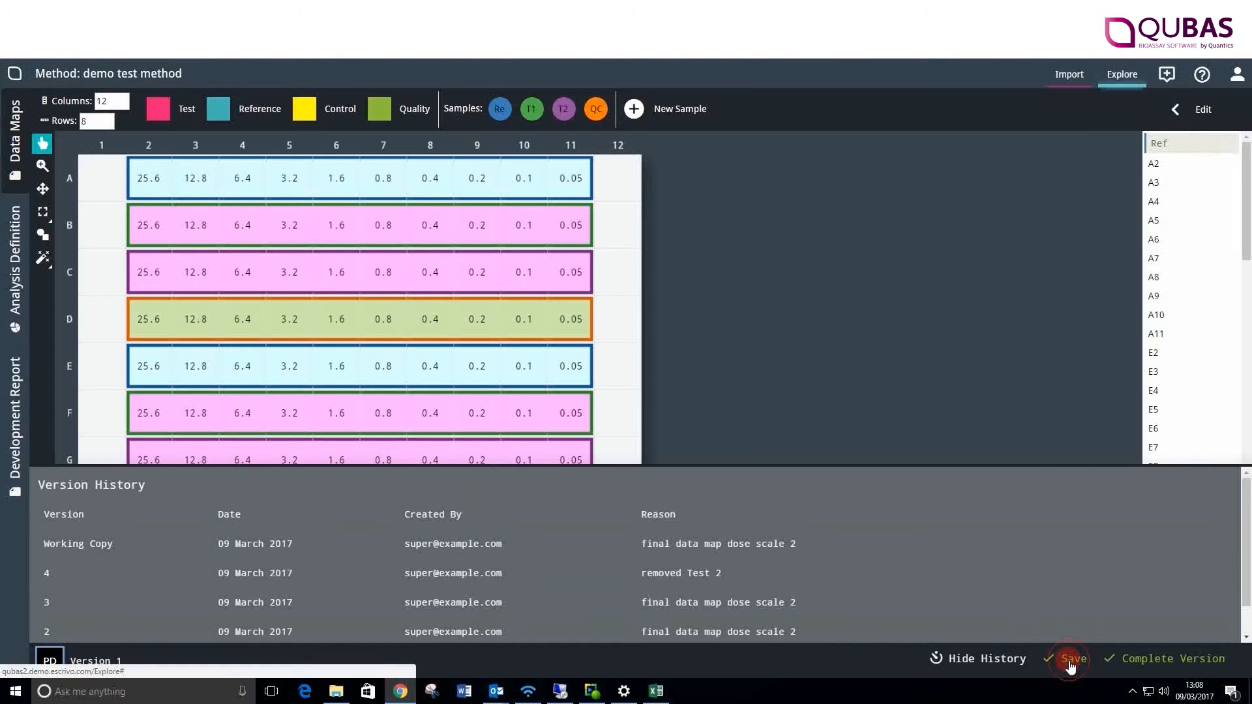
{"action": "left_click", "coordinate": [1070, 659]}
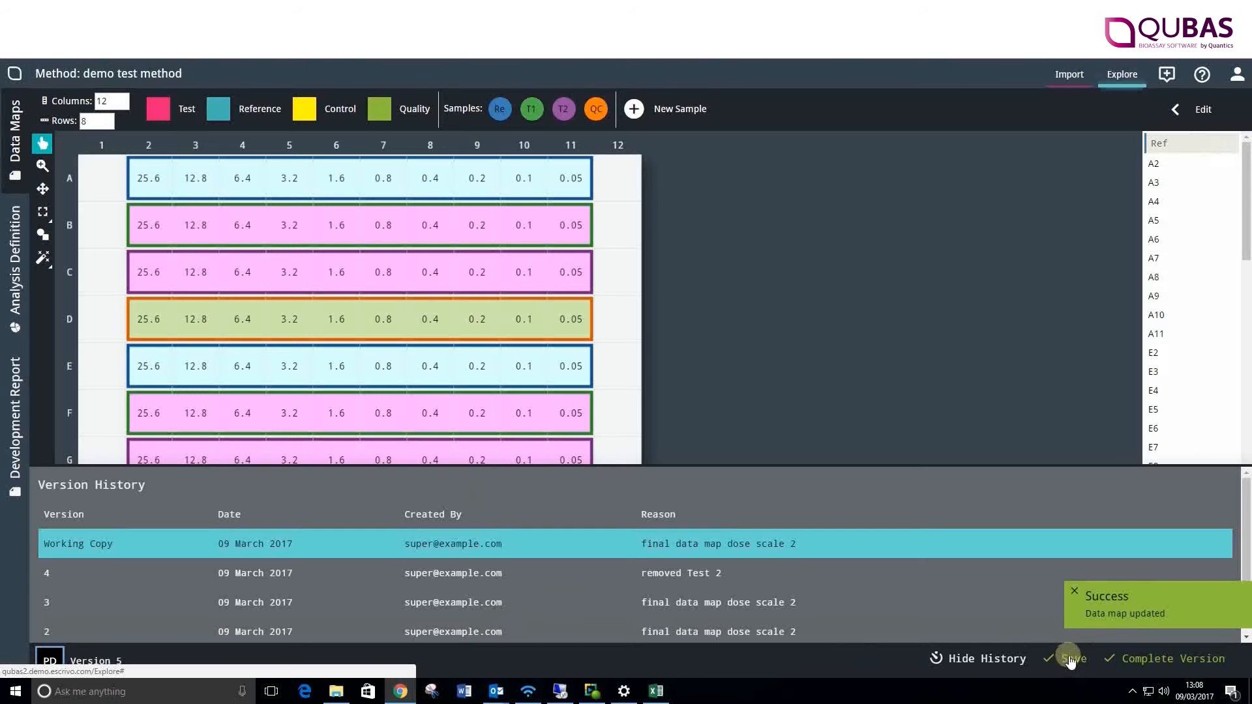
{"action": "left_click", "coordinate": [383, 543]}
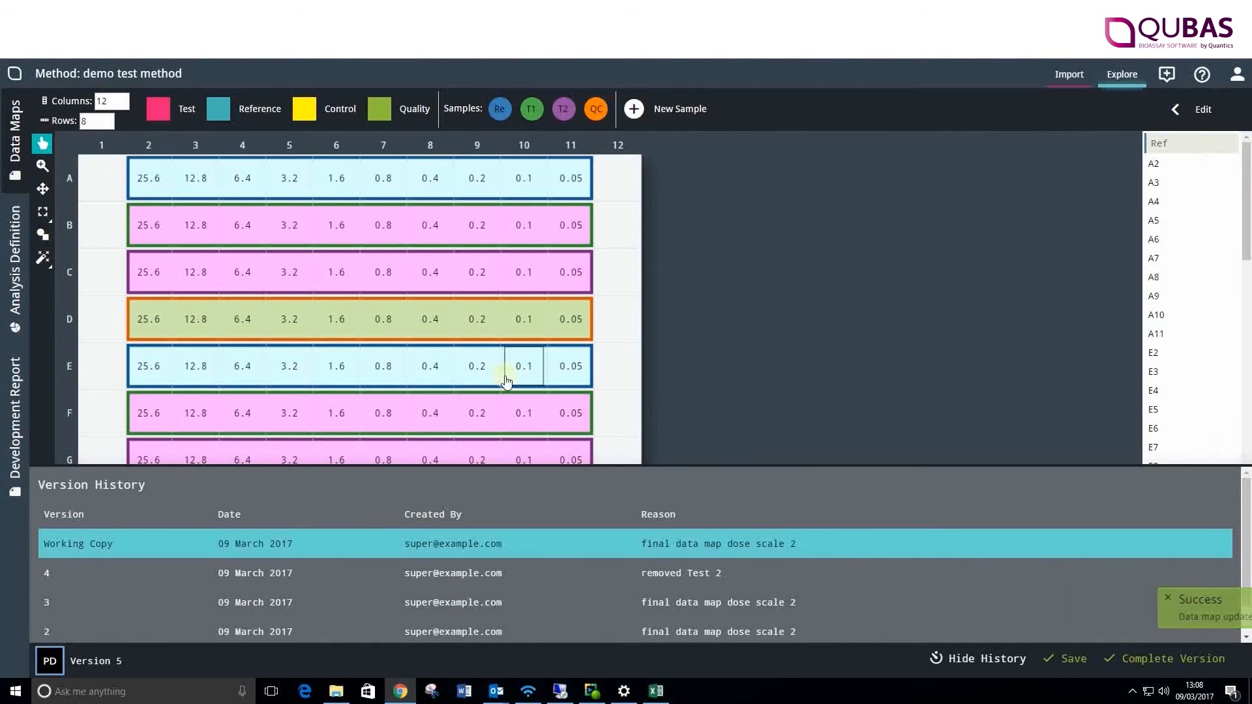
{"action": "left_click", "coordinate": [976, 658]}
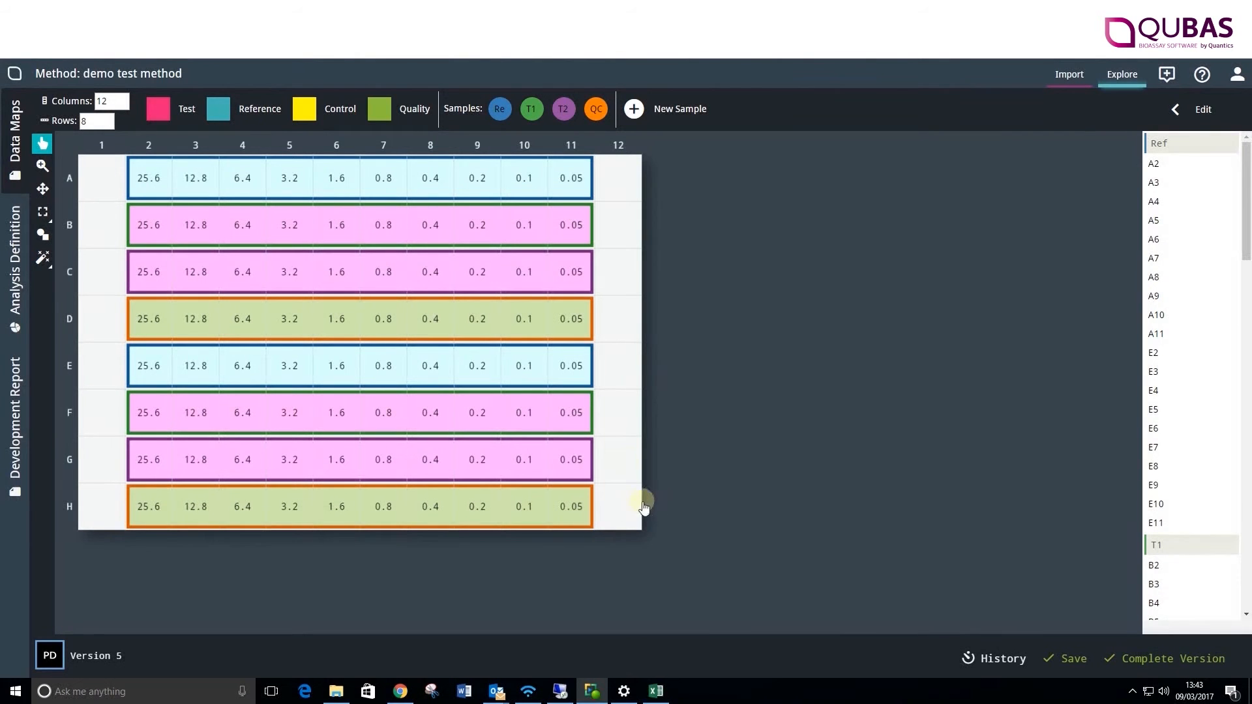
{"action": "mouse_move", "coordinate": [16, 255]}
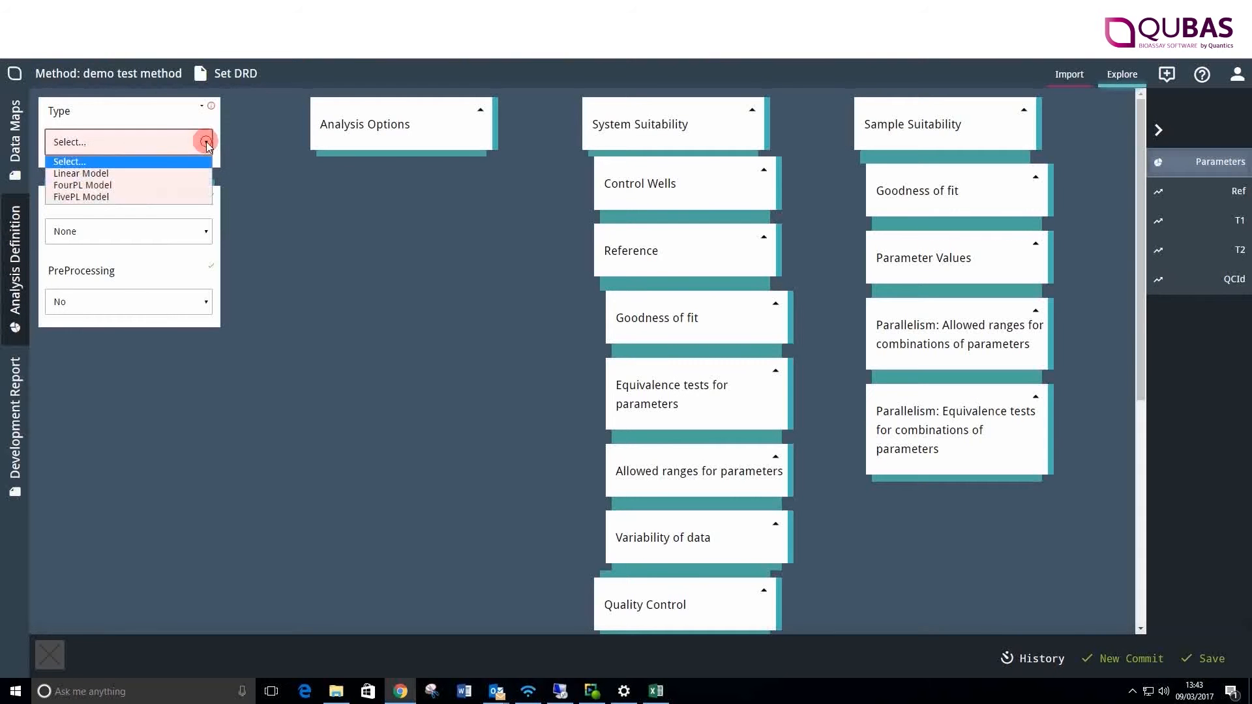
{"action": "mouse_move", "coordinate": [120, 185]}
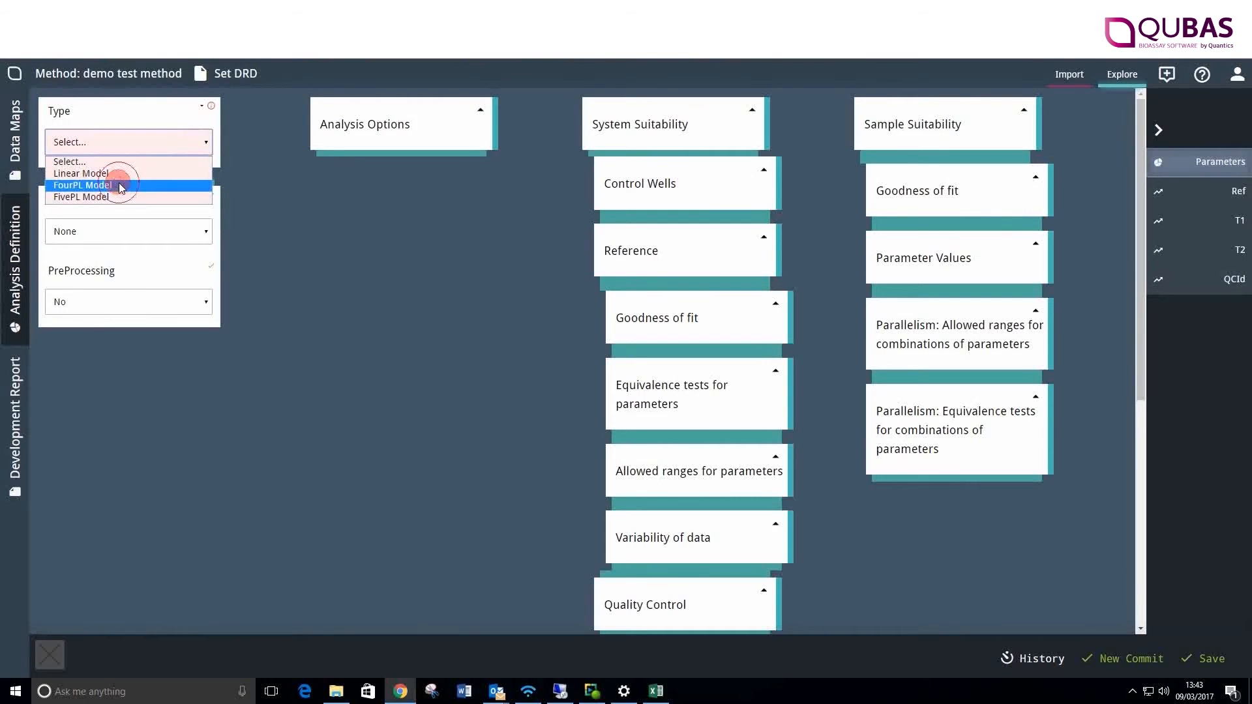
Switch the model type to FourPL Model and browse its analysis and suitability settings
{"action": "left_click", "coordinate": [81, 185]}
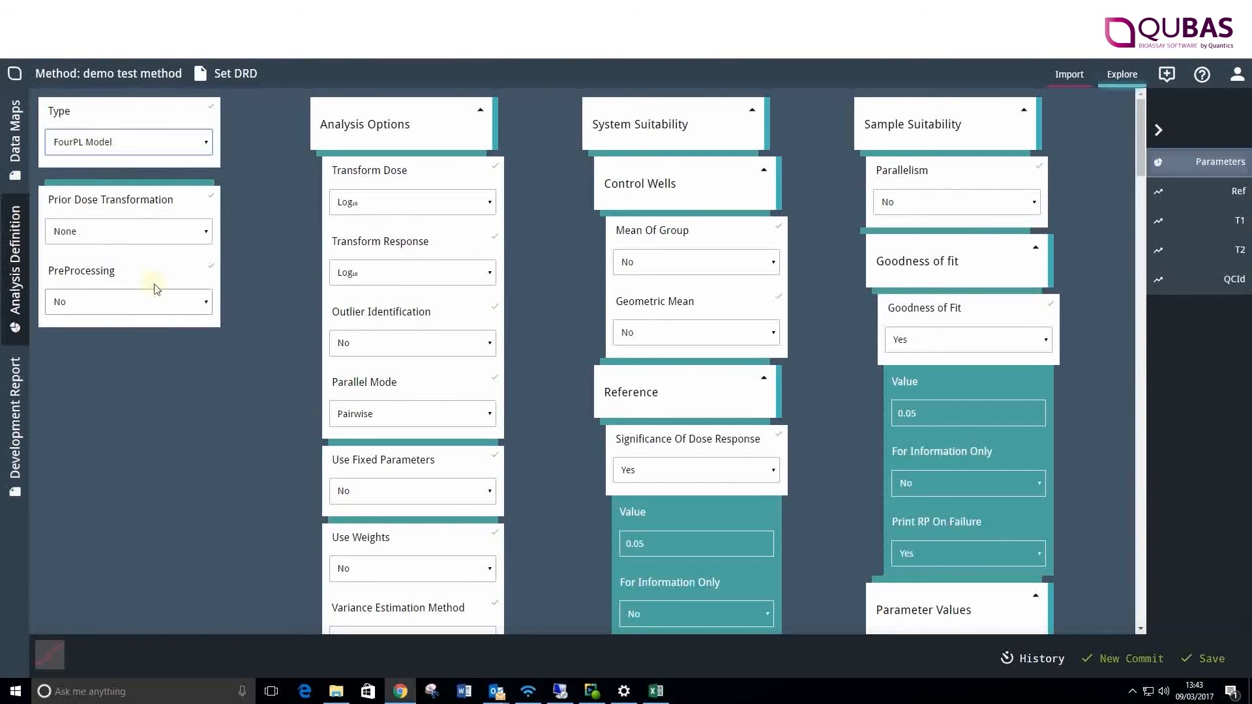
{"action": "mouse_move", "coordinate": [445, 178]}
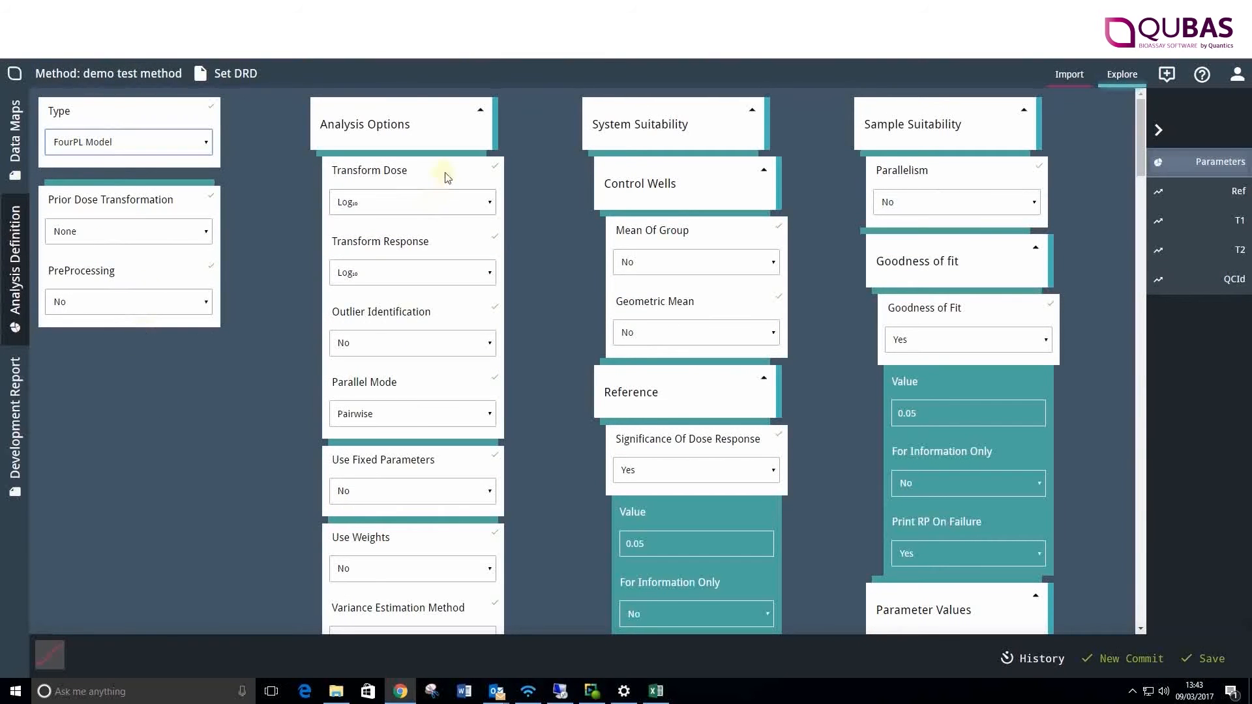
{"action": "mouse_move", "coordinate": [470, 549]}
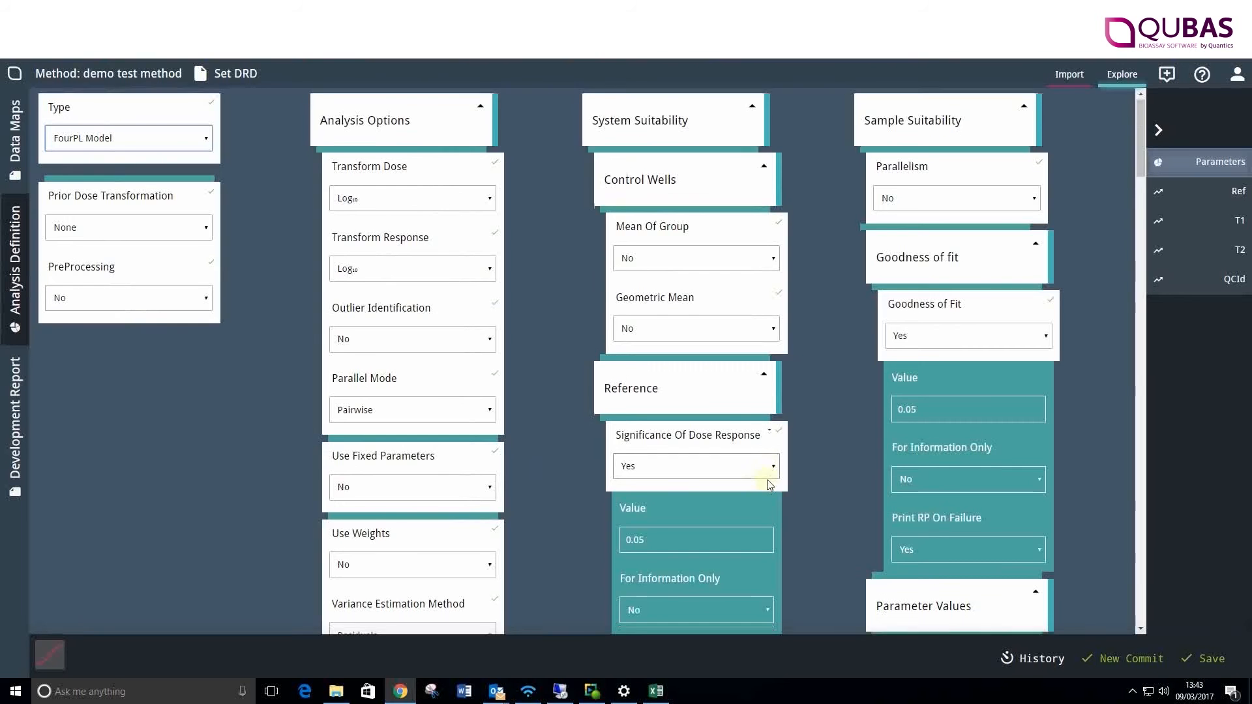
{"action": "scroll", "scroll_direction": "down", "scroll_amount": 3}
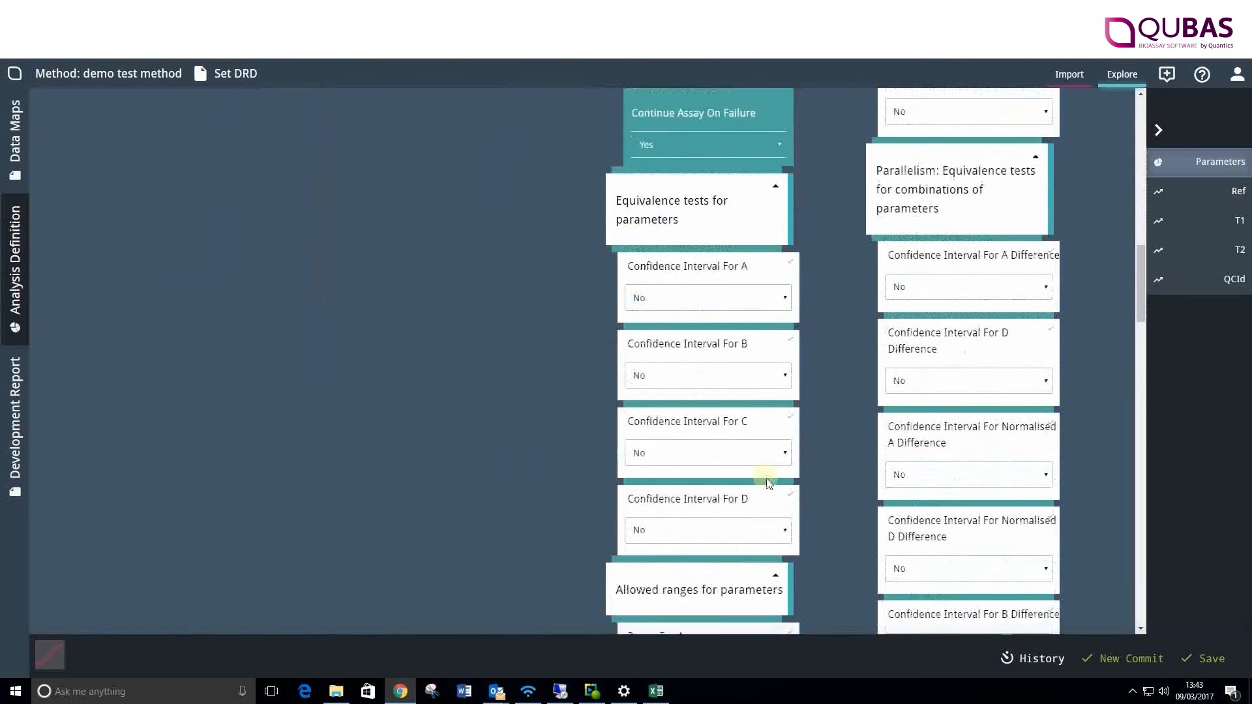
{"action": "scroll", "scroll_direction": "down", "scroll_amount": 3}
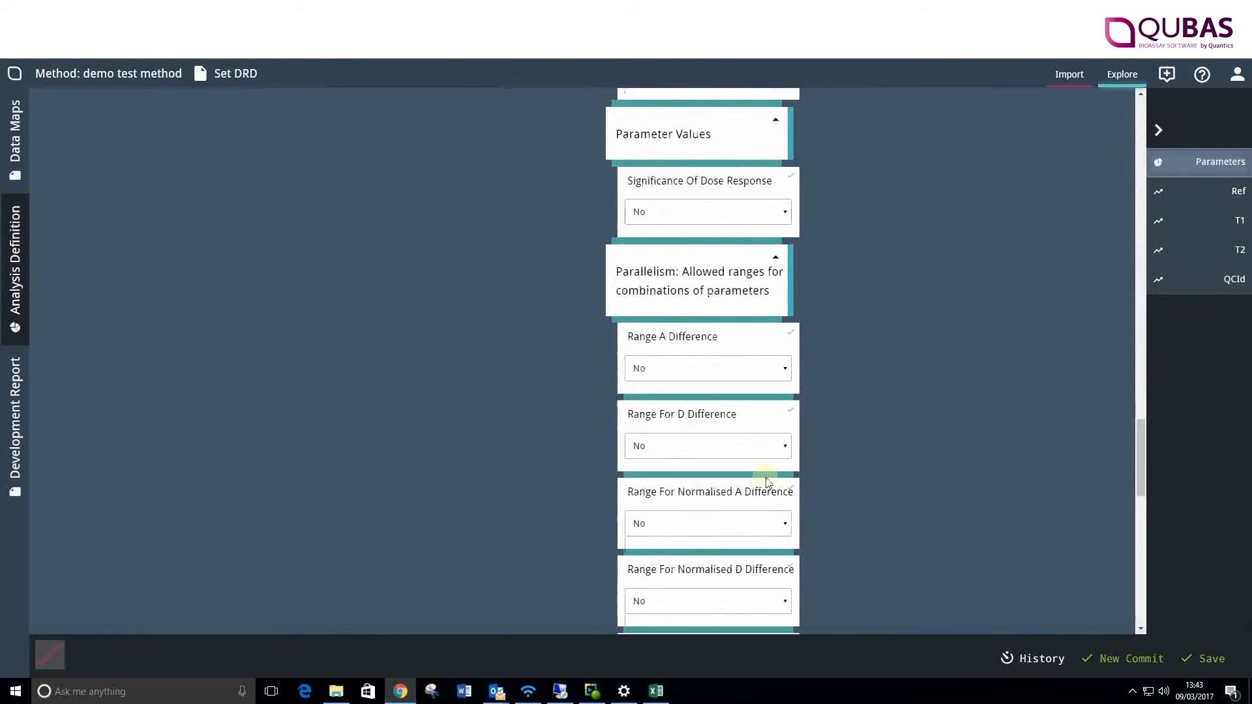
{"action": "scroll", "scroll_direction": "down", "scroll_amount": 3}
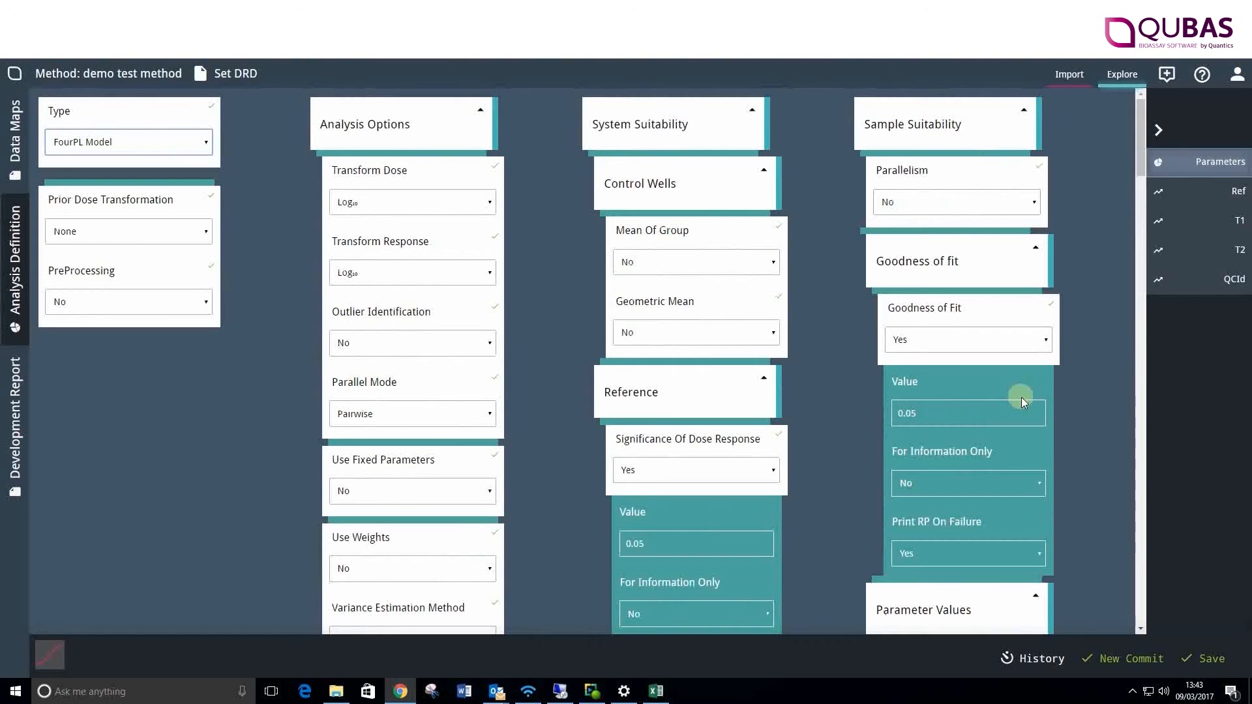
{"action": "mouse_move", "coordinate": [285, 280]}
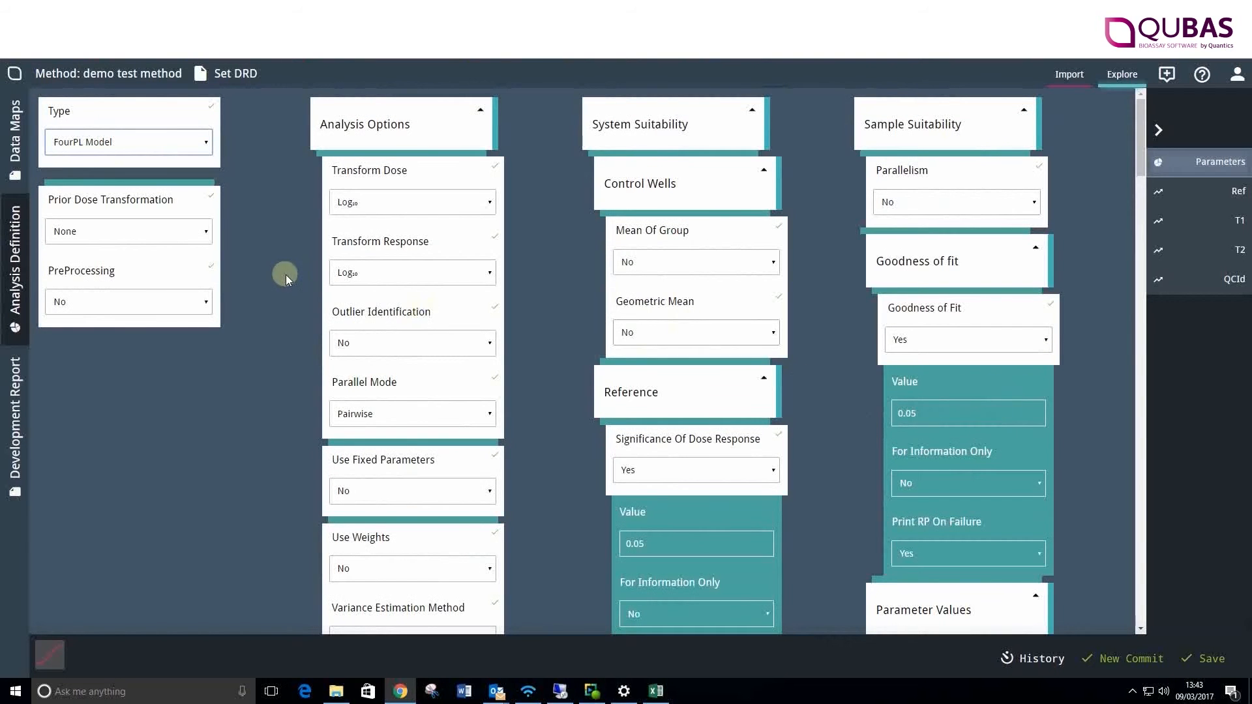
{"action": "mouse_move", "coordinate": [723, 468]}
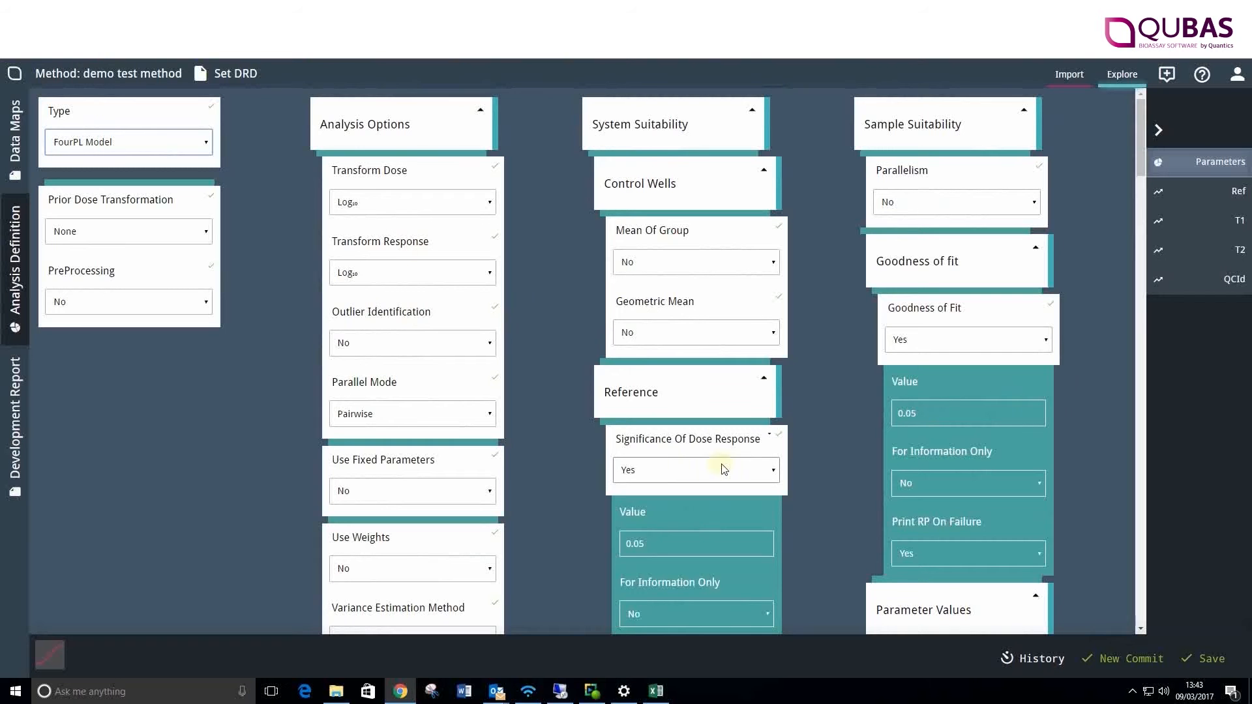
{"action": "mouse_move", "coordinate": [790, 476]}
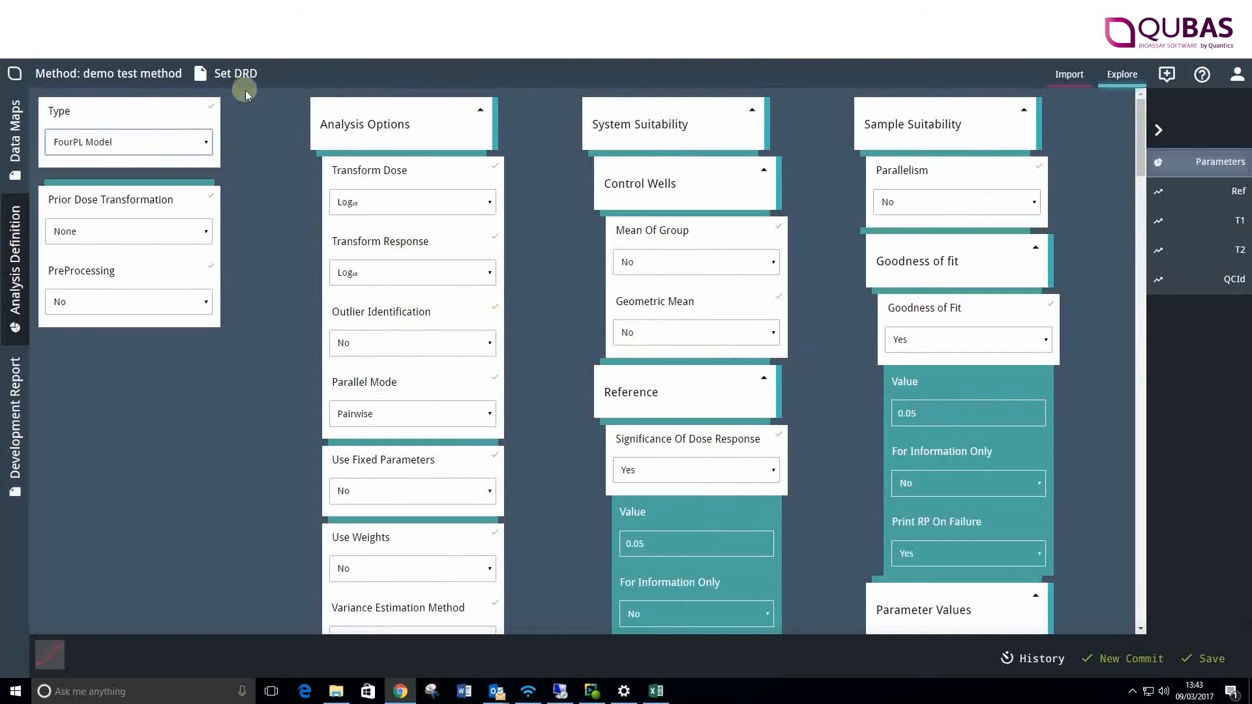
Set '1x8x12 meta data V1.csv' as the method's data file (DRD)
{"action": "left_click", "coordinate": [235, 73]}
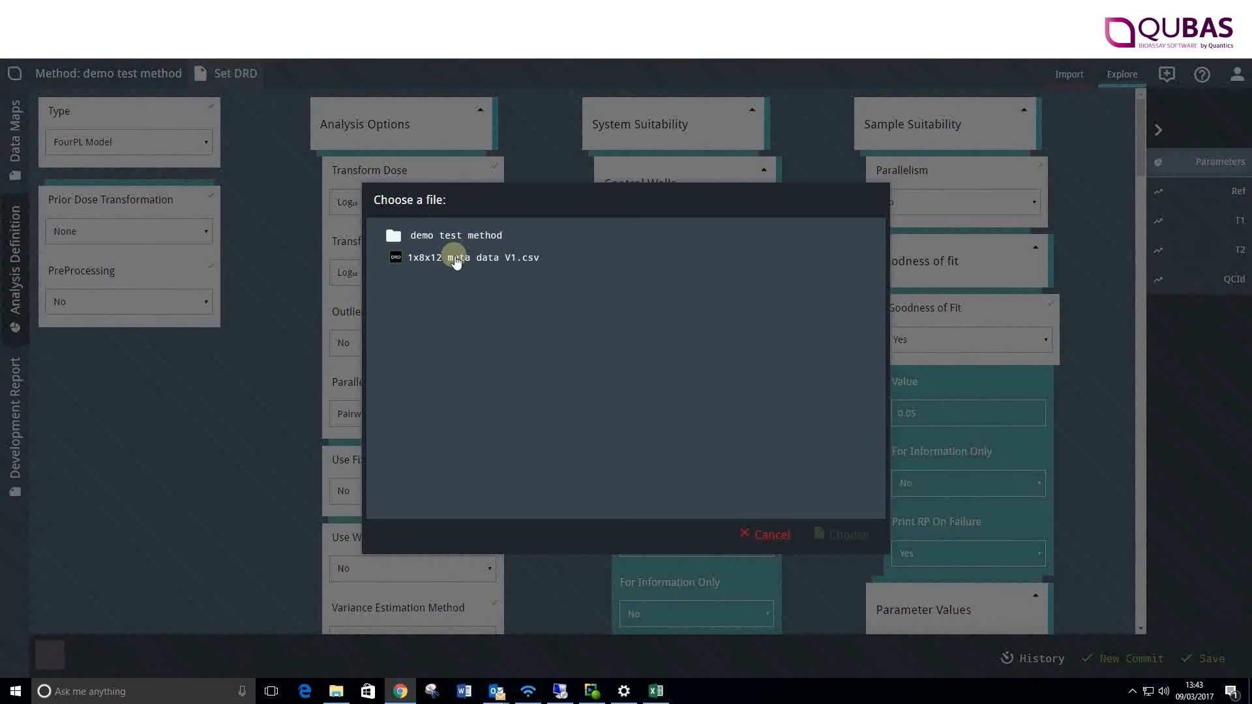
{"action": "left_click", "coordinate": [471, 256]}
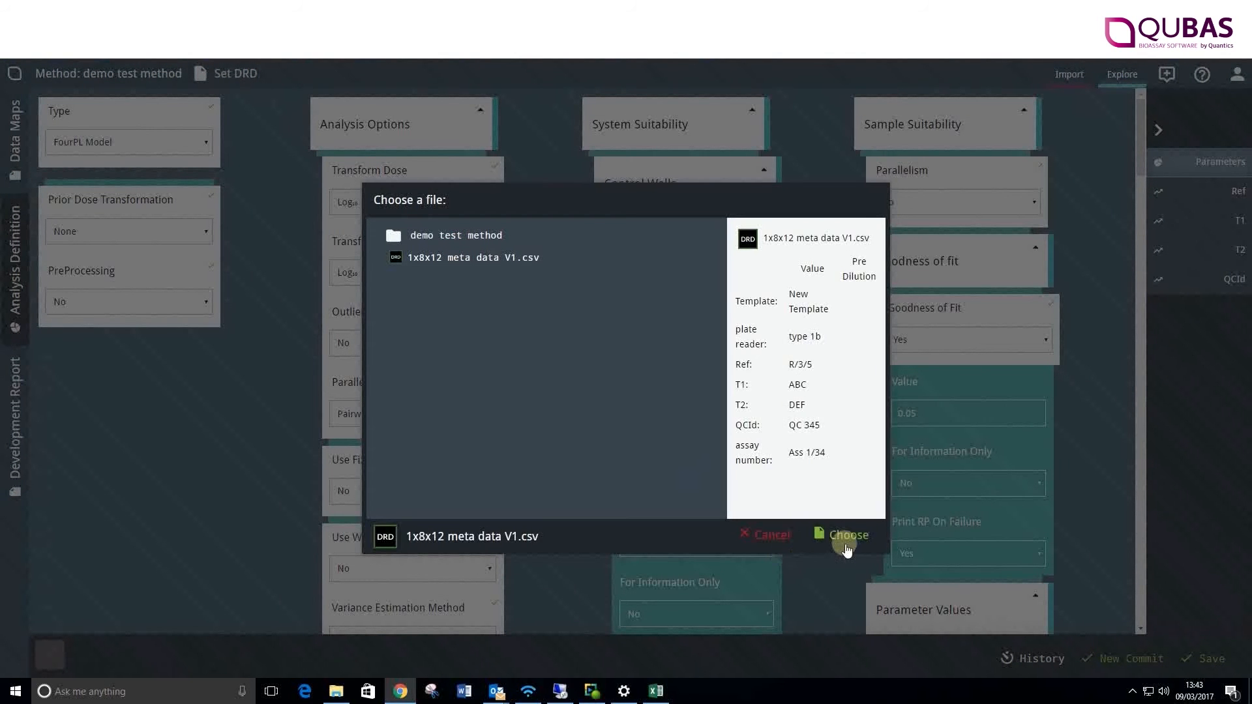
{"action": "left_click", "coordinate": [843, 534]}
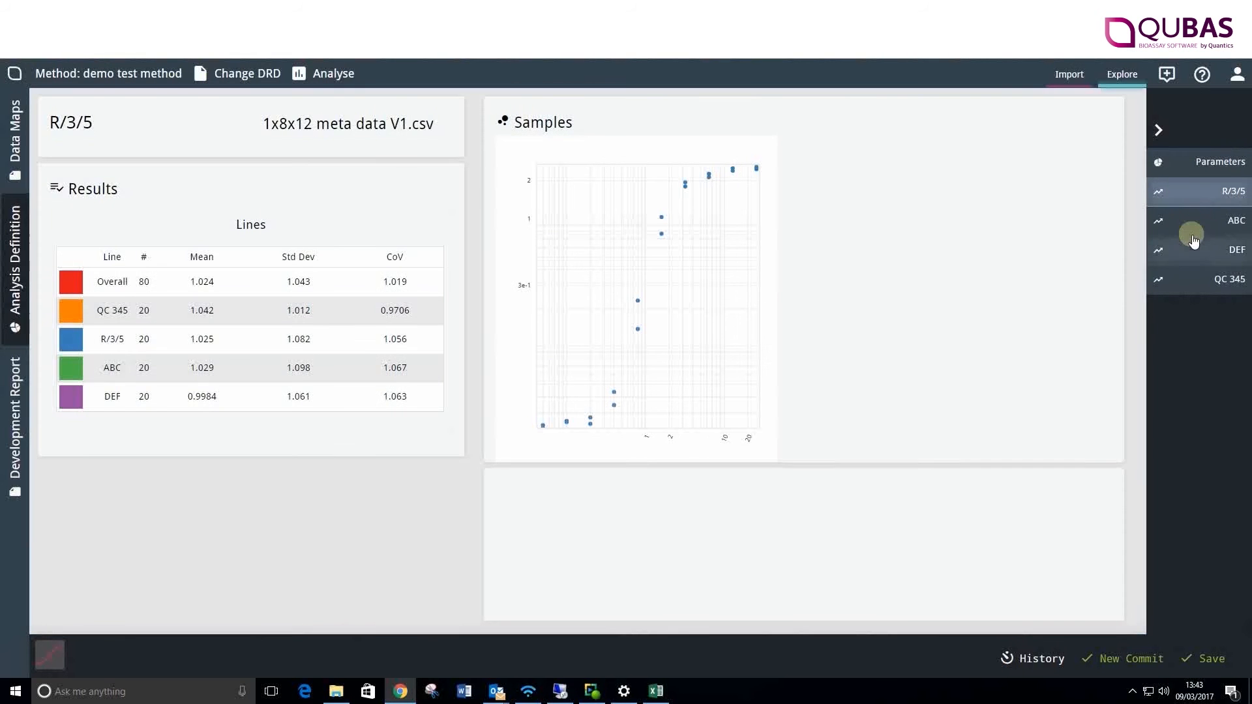
Preview the ABC and QC 345 sample data points, then return to Parameters
{"action": "left_click", "coordinate": [1235, 220]}
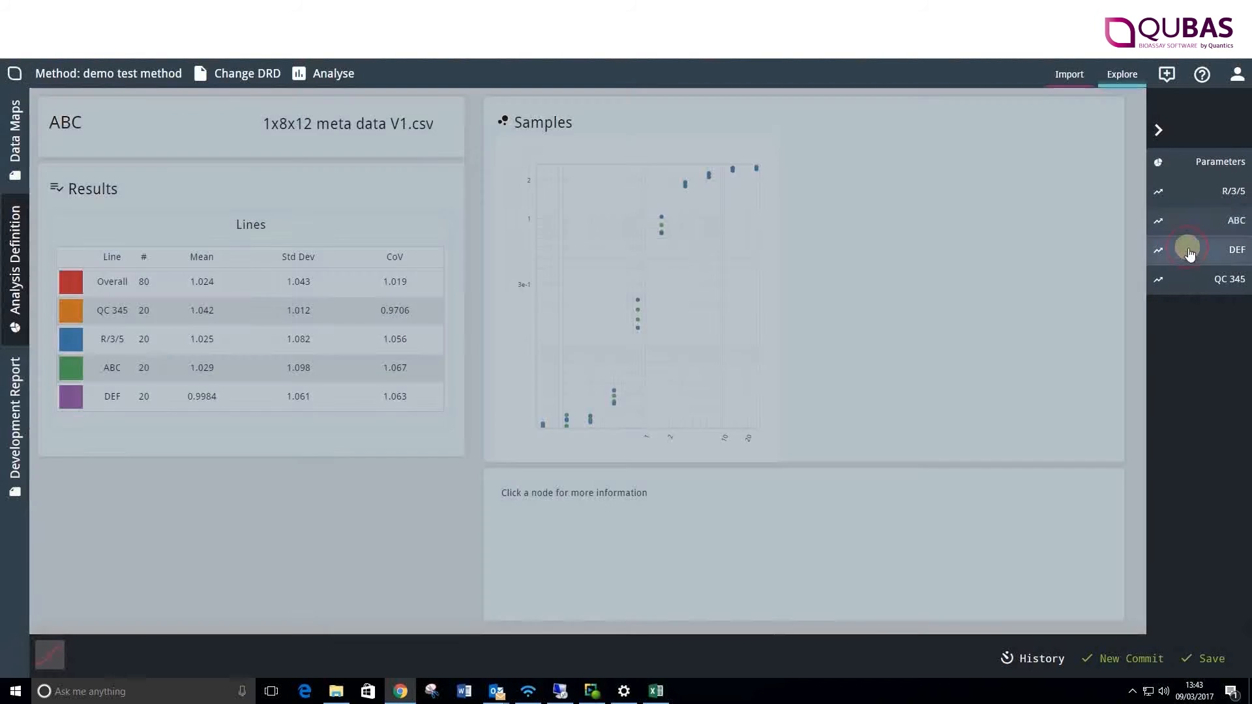
{"action": "left_click", "coordinate": [1229, 279]}
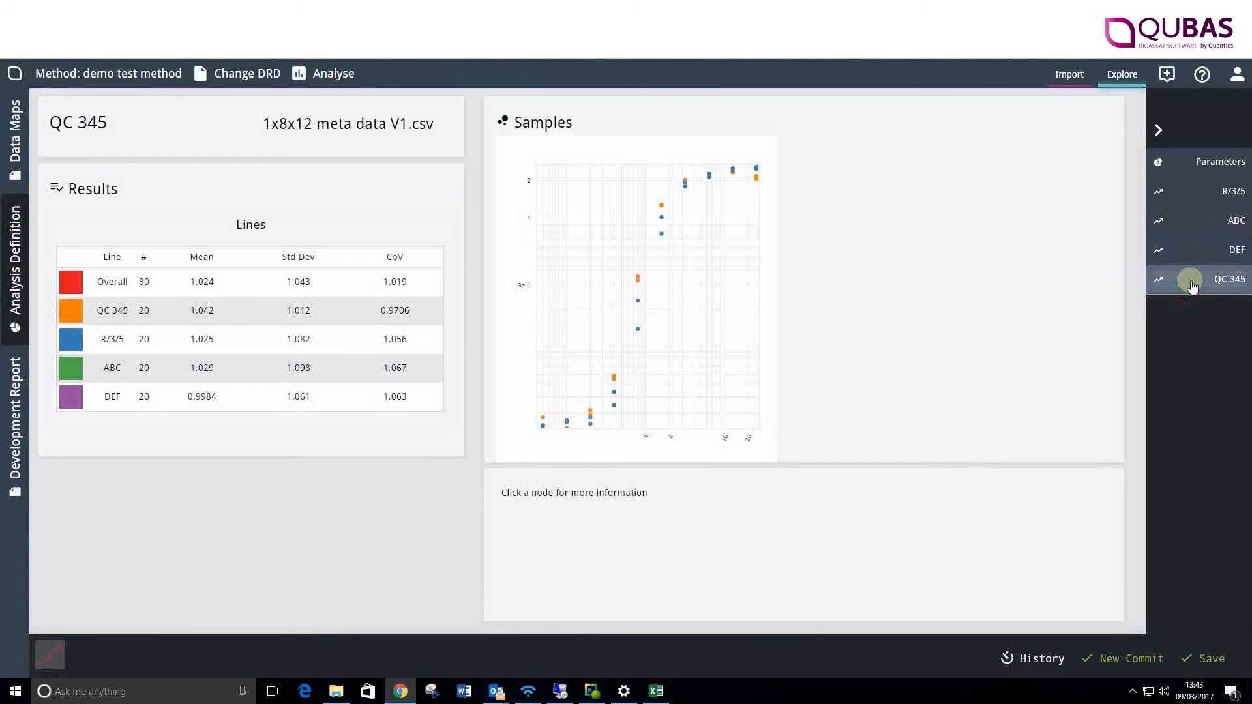
{"action": "left_click", "coordinate": [1232, 191]}
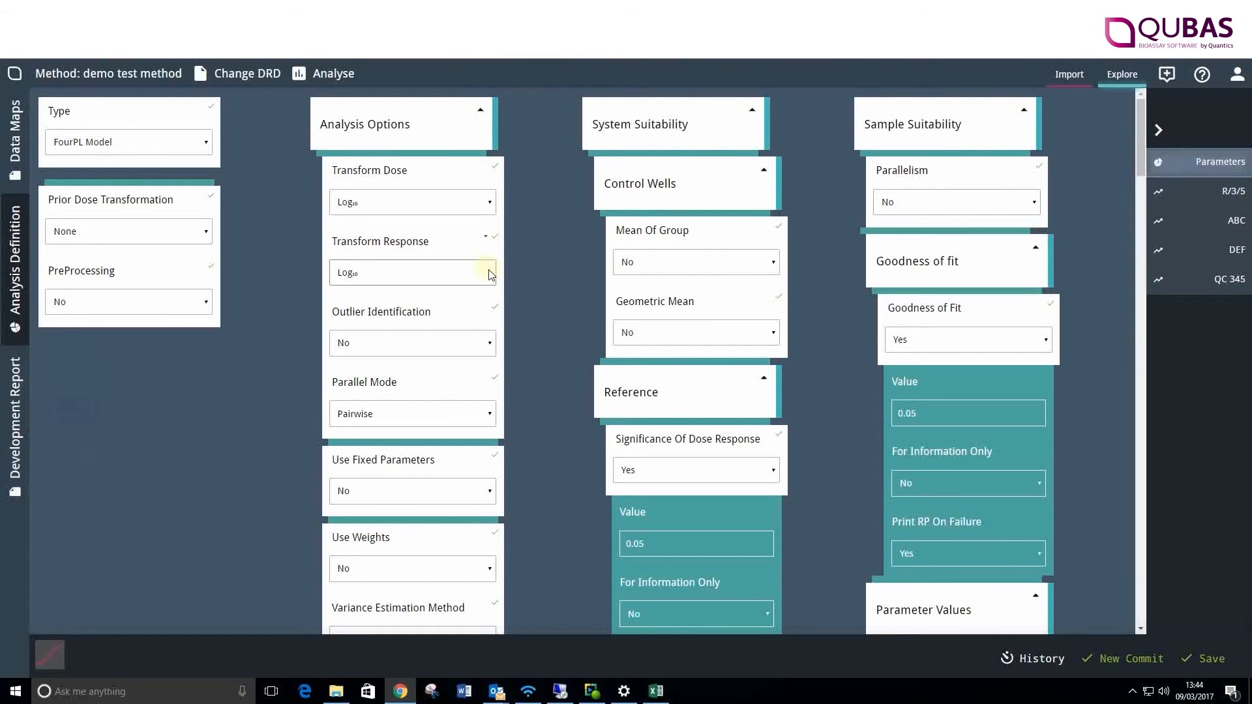
Try Transform Response None on ABC and DEF, then view ABC again on log scale
{"action": "left_click", "coordinate": [412, 273]}
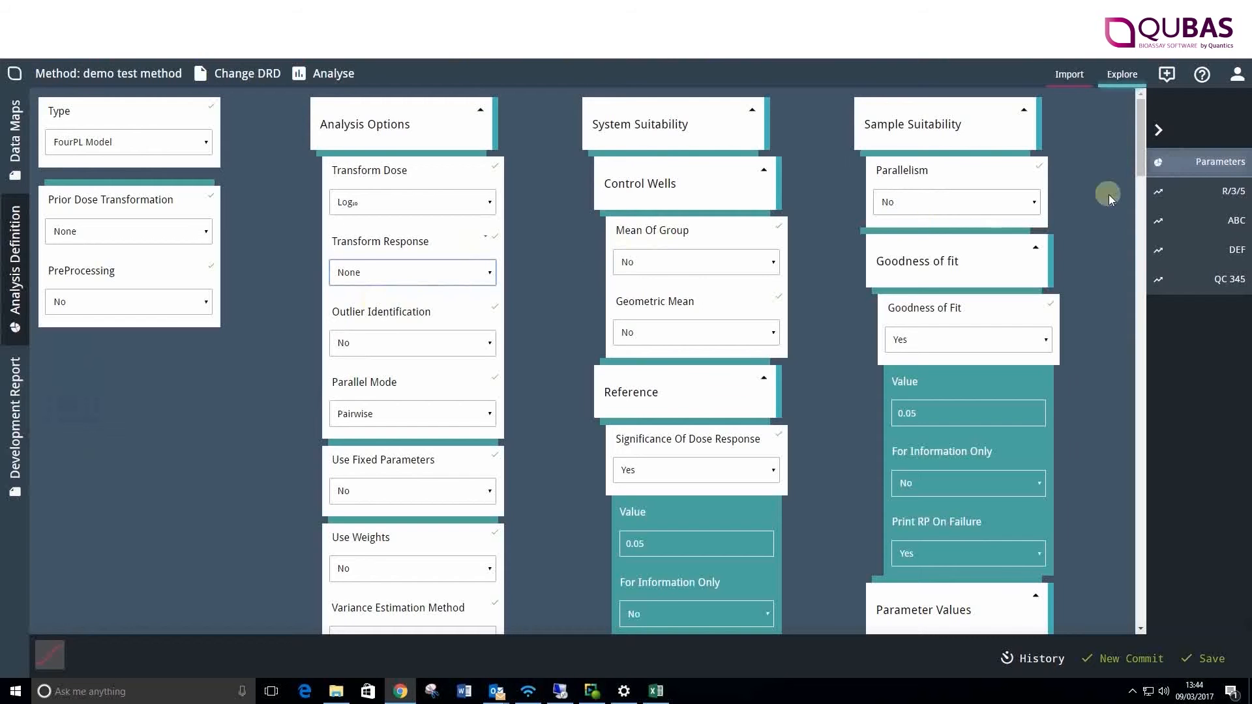
{"action": "left_click", "coordinate": [1237, 220]}
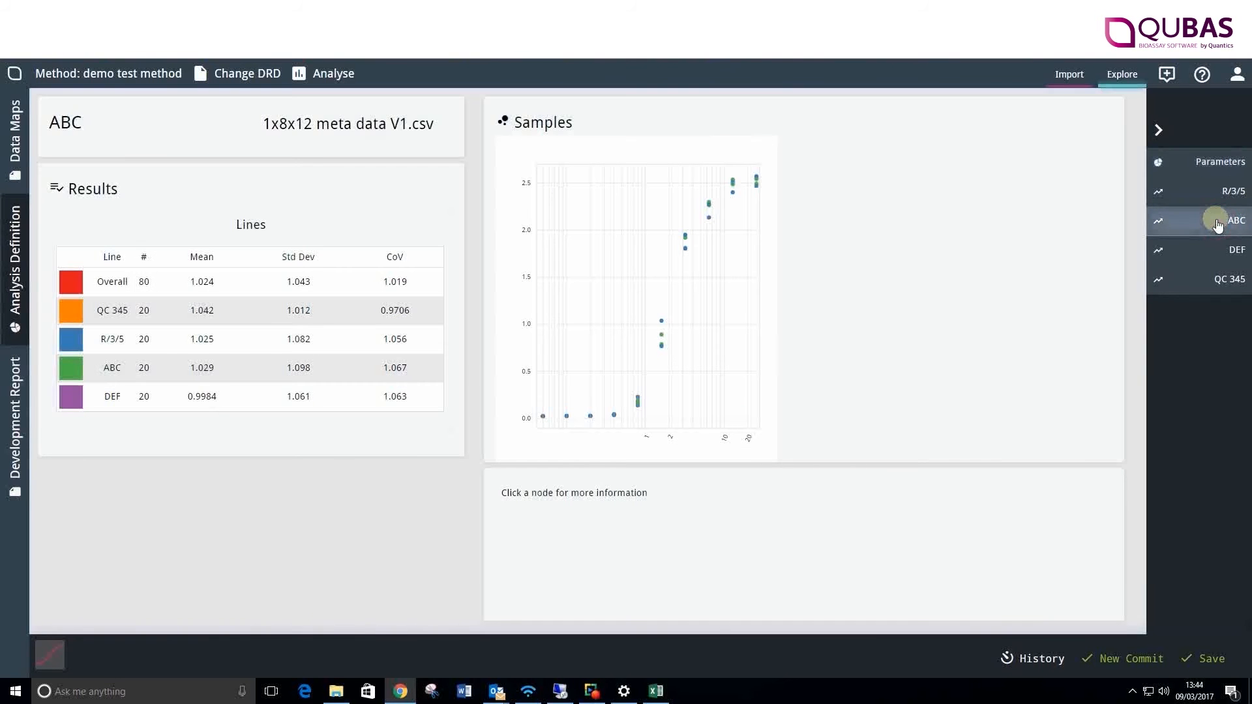
{"action": "left_click", "coordinate": [1236, 249]}
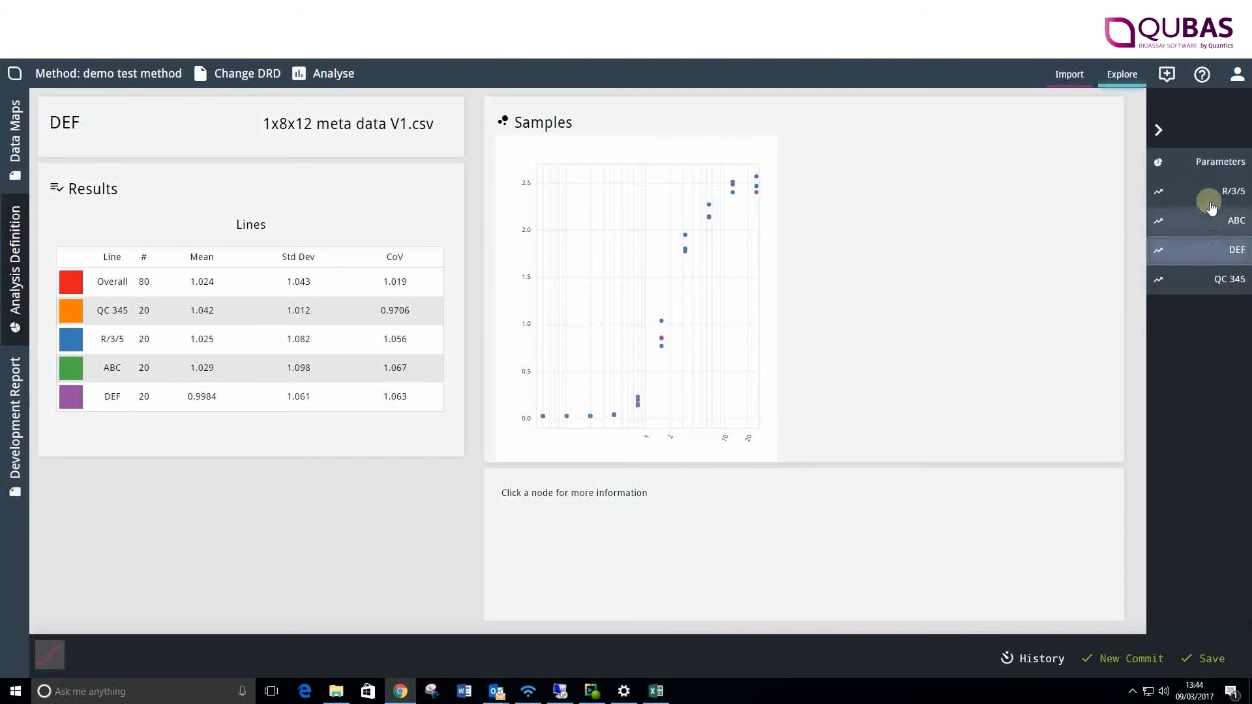
{"action": "left_click", "coordinate": [1235, 191]}
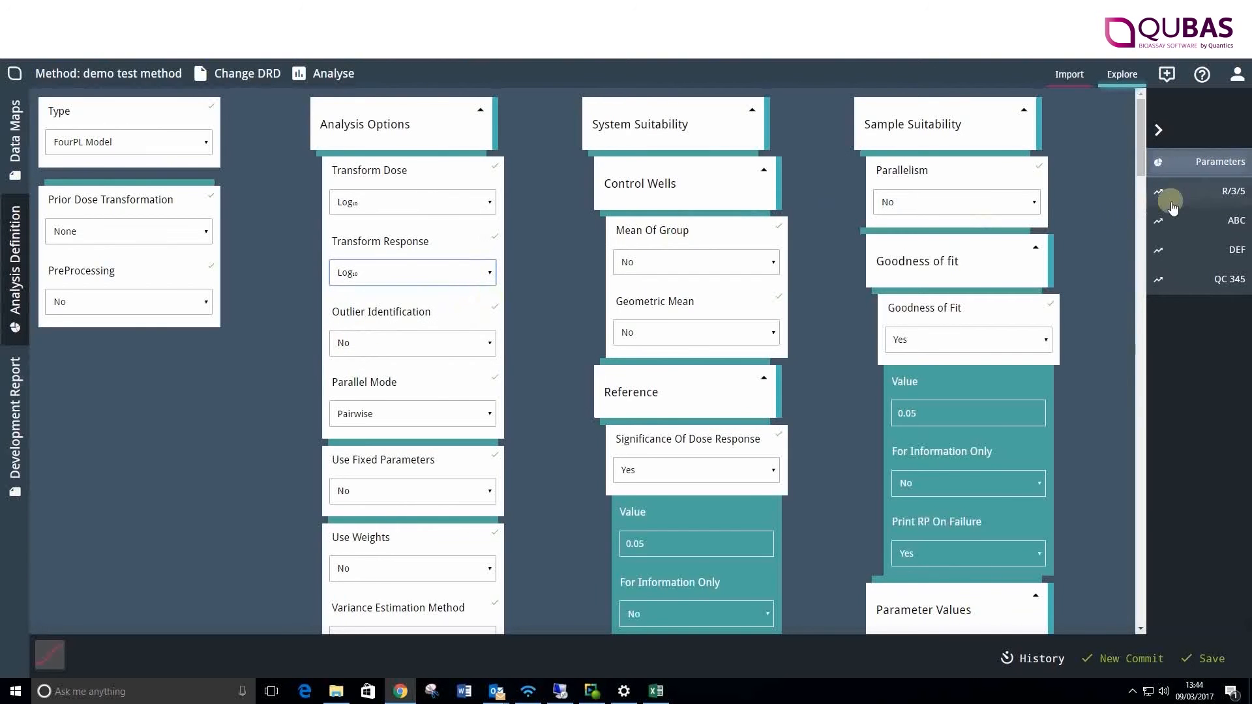
{"action": "left_click", "coordinate": [1237, 220]}
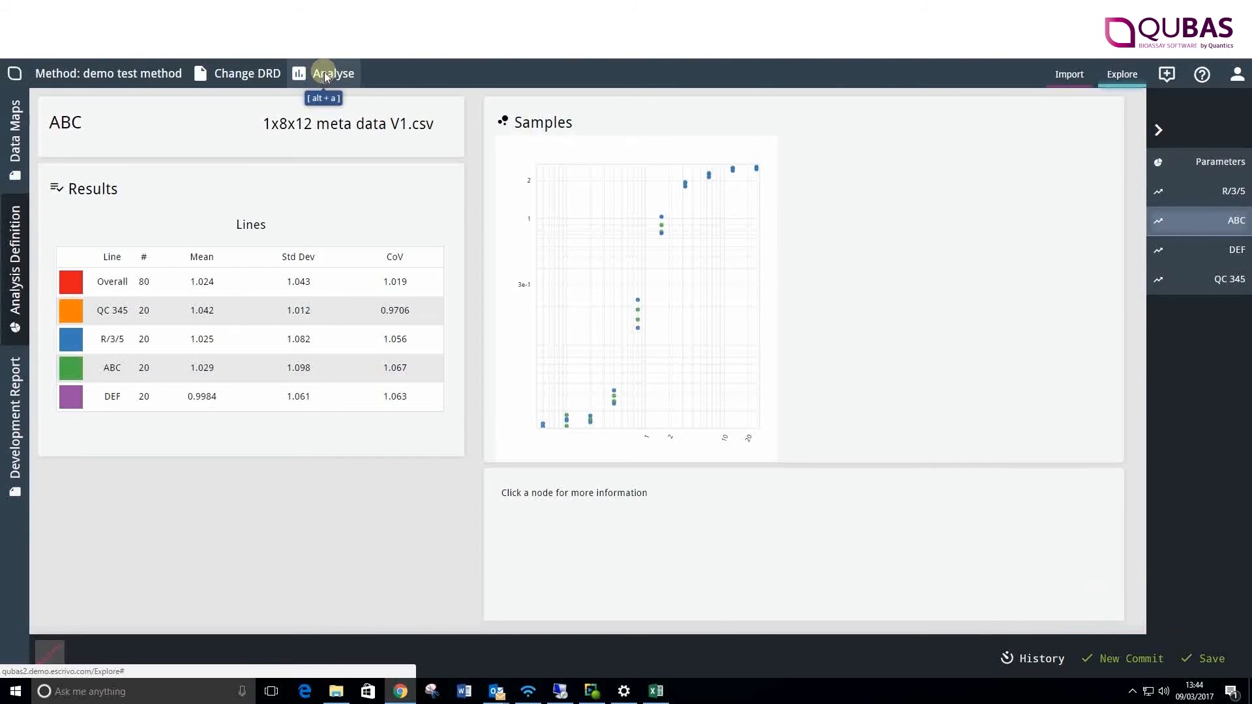
Run Analyse on the loaded 1x8x12 data until the test file is generated
{"action": "left_click", "coordinate": [332, 72]}
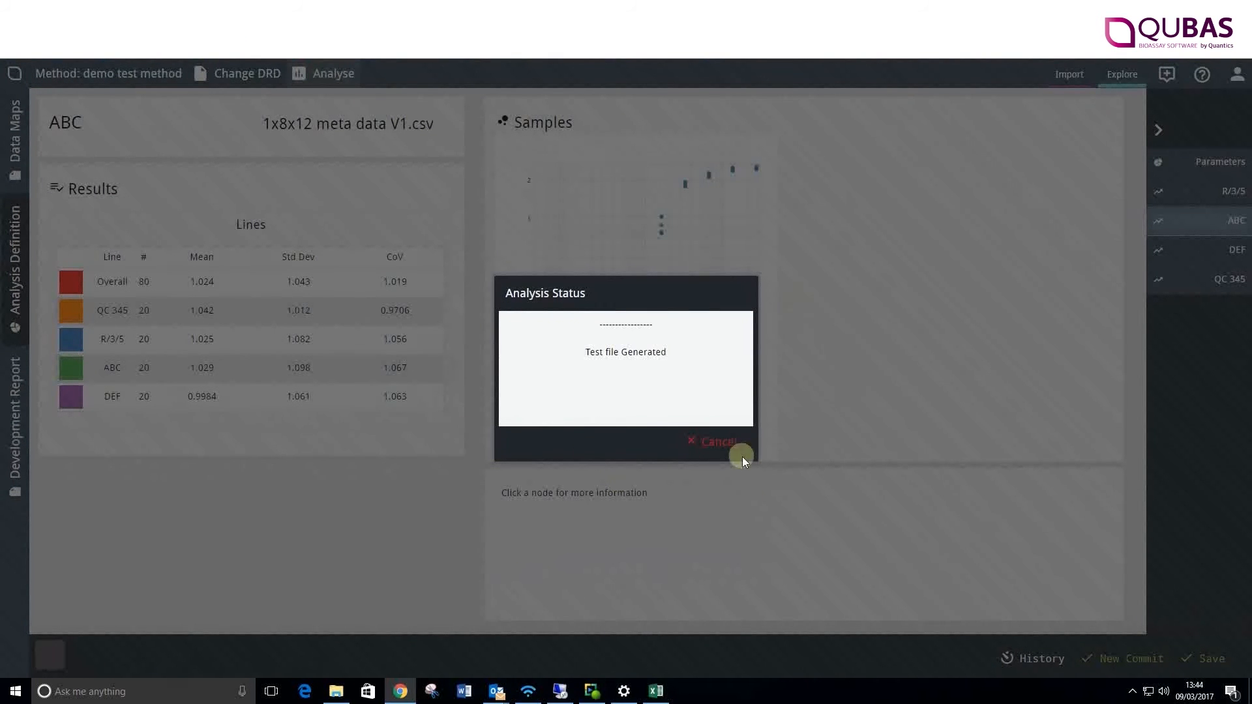
{"action": "mouse_move", "coordinate": [798, 458]}
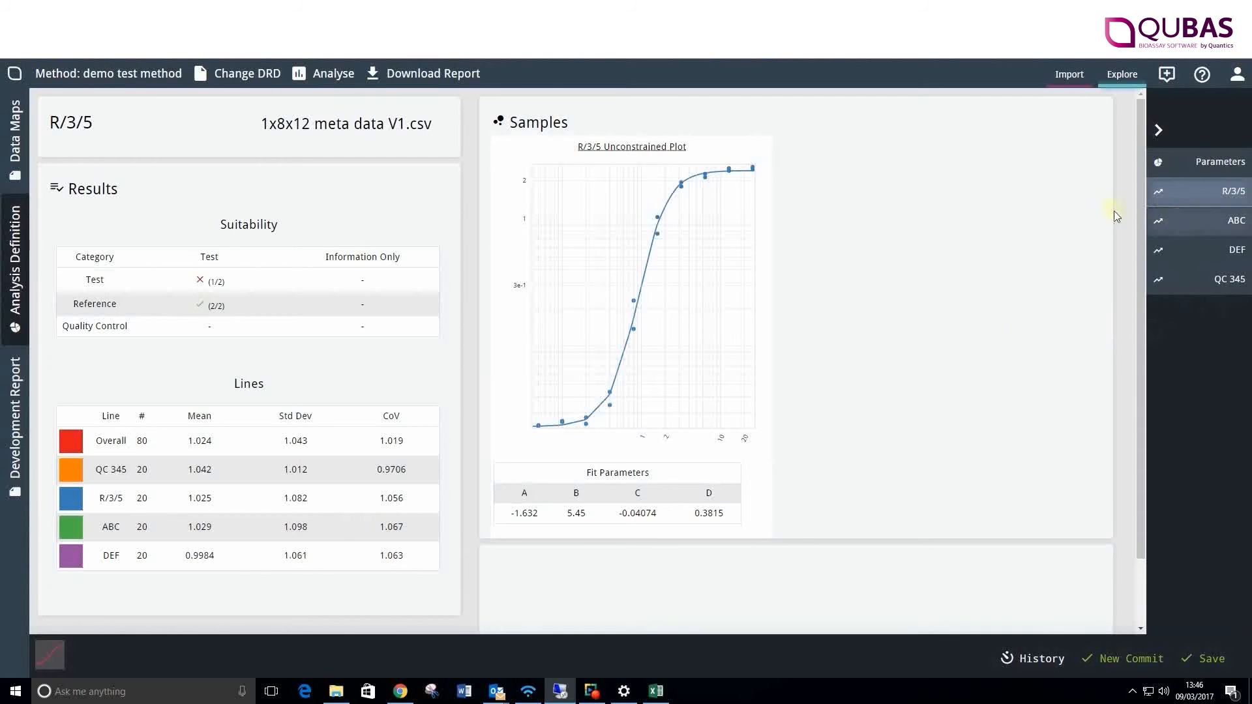
Review ABC's results, then DEF's fitted curves with relative potency 0.9762
{"action": "left_click", "coordinate": [1237, 220]}
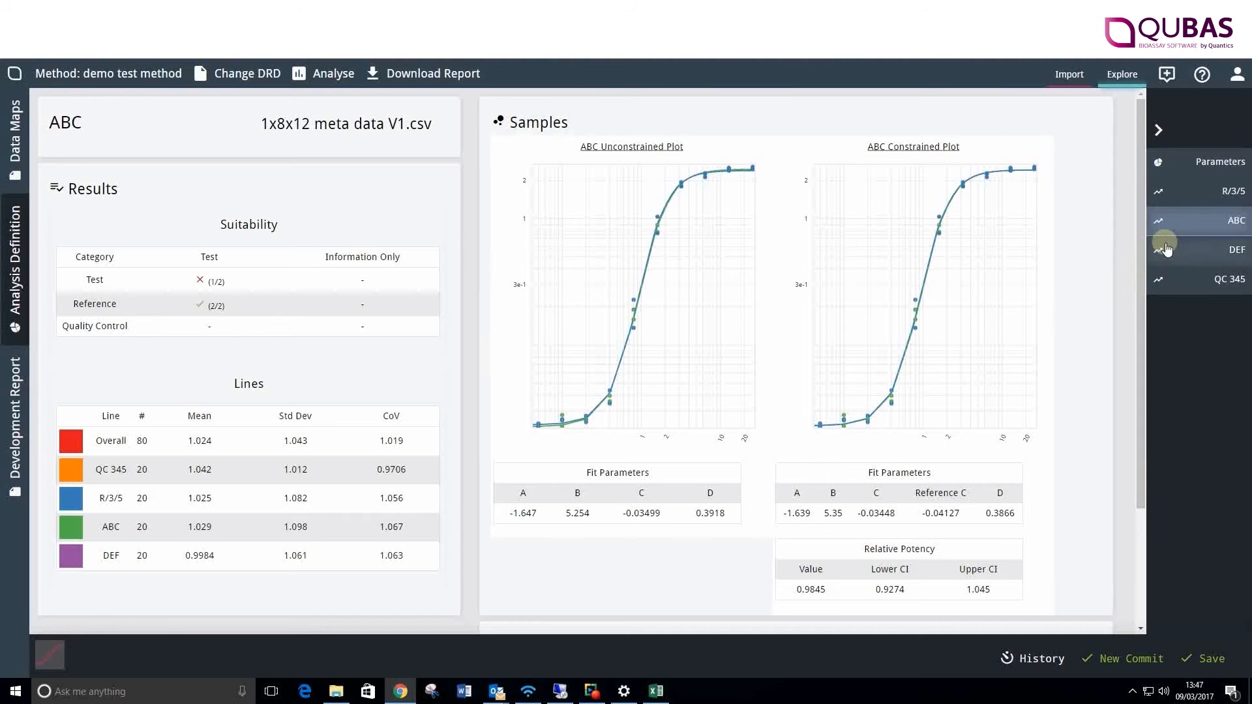
{"action": "left_click", "coordinate": [1237, 249]}
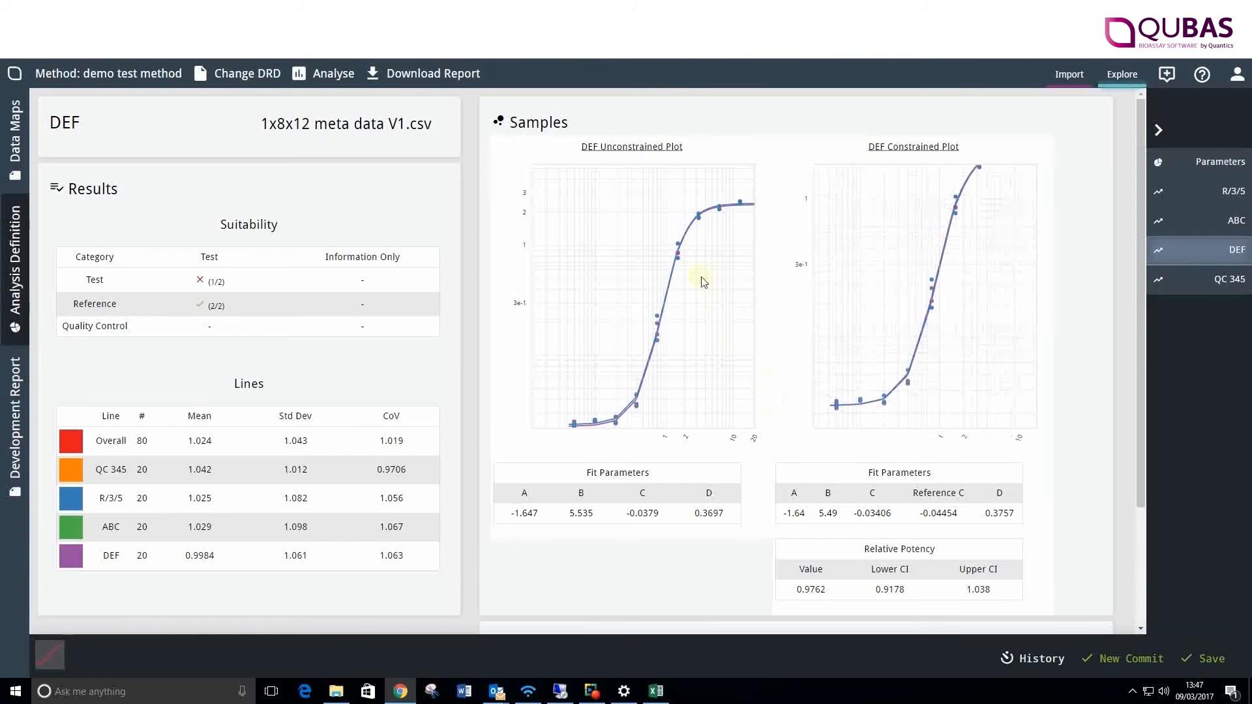
{"action": "left_click", "coordinate": [678, 242]}
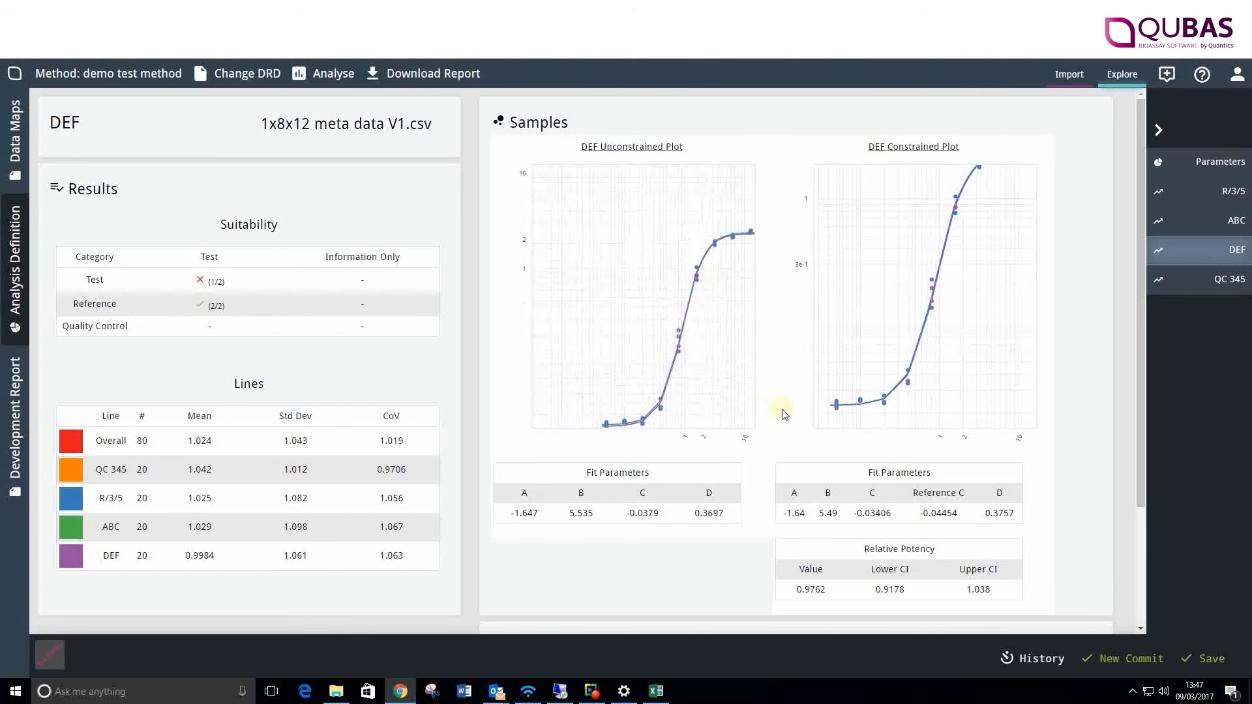
Scroll back to the DEF results and download the analysis report as a PDF
{"action": "scroll", "scroll_direction": "down", "scroll_amount": 3}
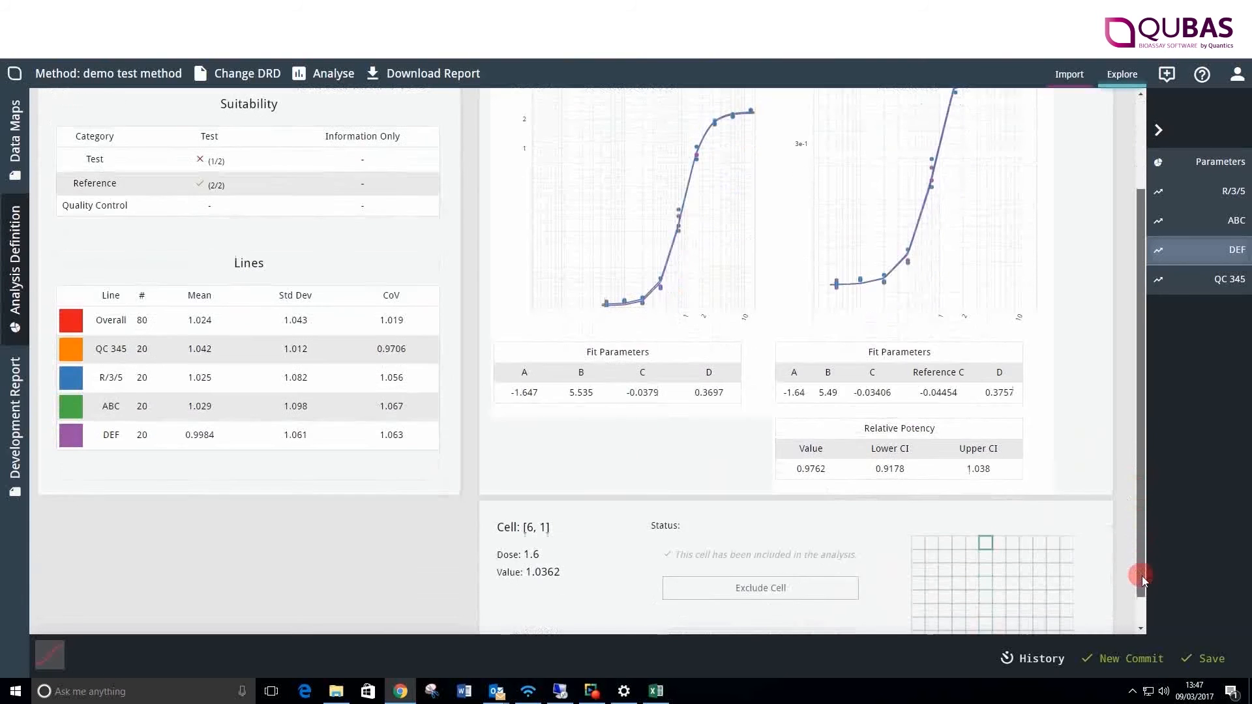
{"action": "scroll", "scroll_direction": "down", "scroll_amount": 3}
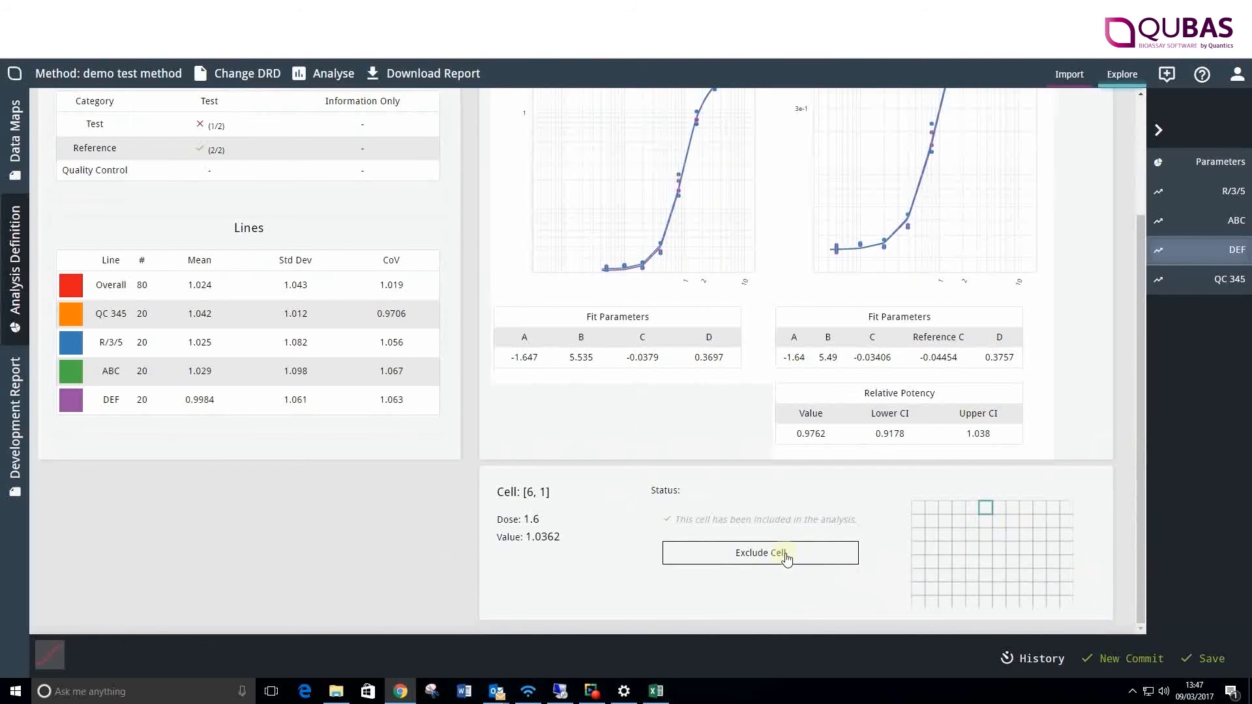
{"action": "mouse_move", "coordinate": [1118, 455]}
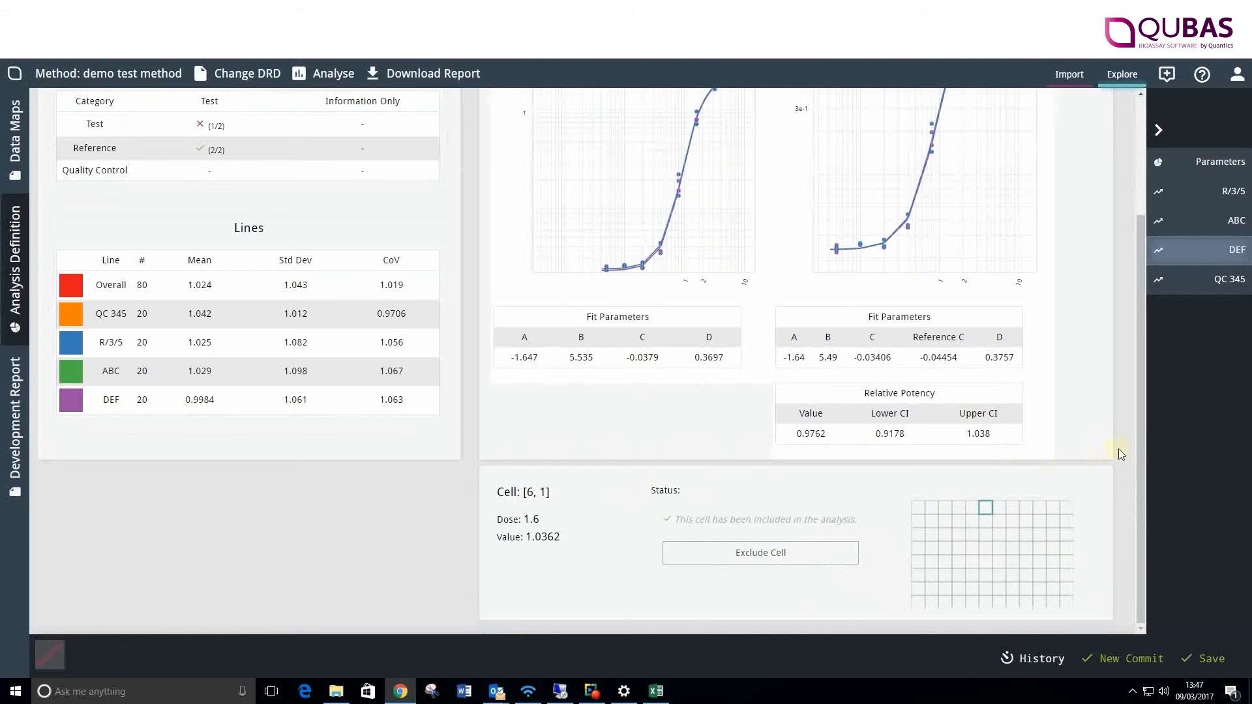
{"action": "scroll", "scroll_direction": "up", "scroll_amount": 3}
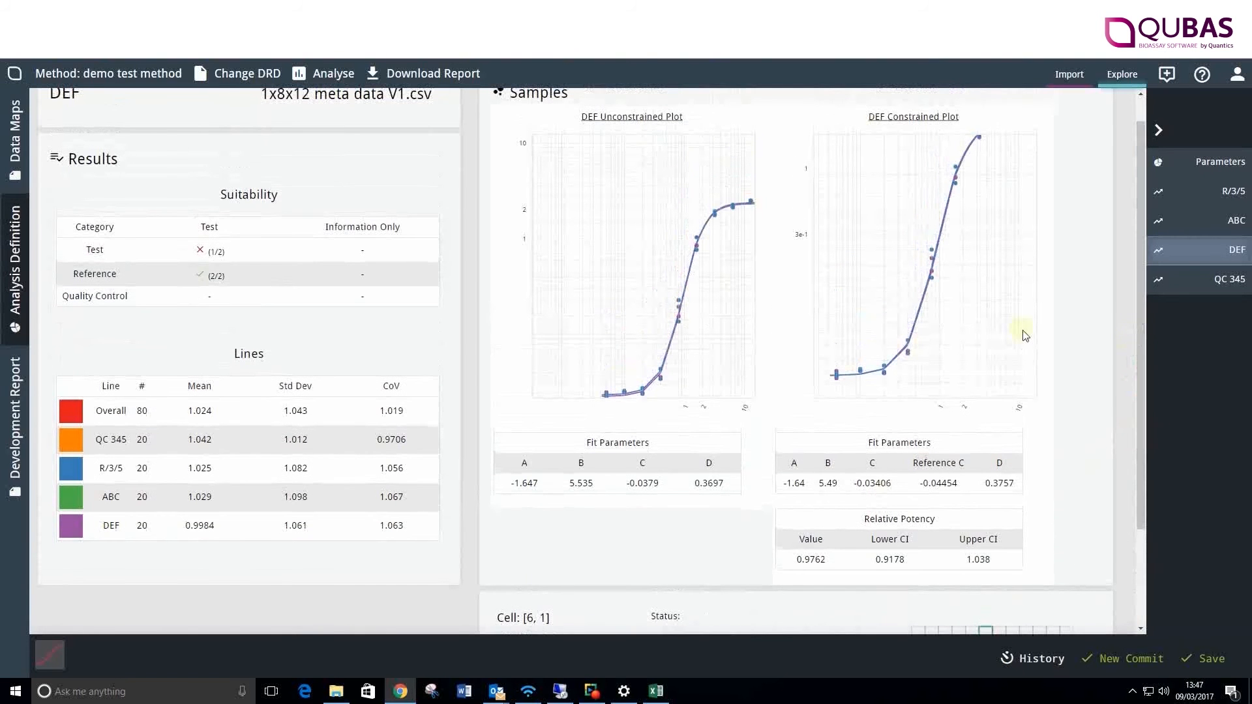
{"action": "left_click", "coordinate": [434, 73]}
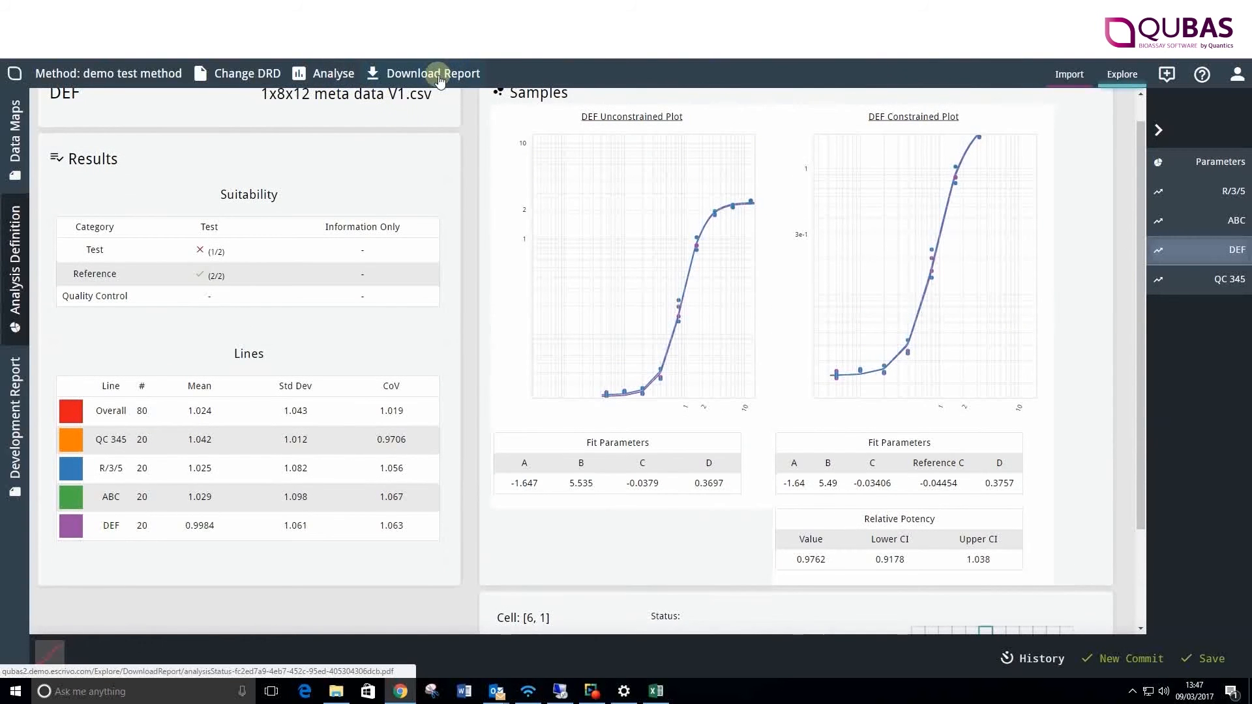
{"action": "left_click", "coordinate": [432, 72]}
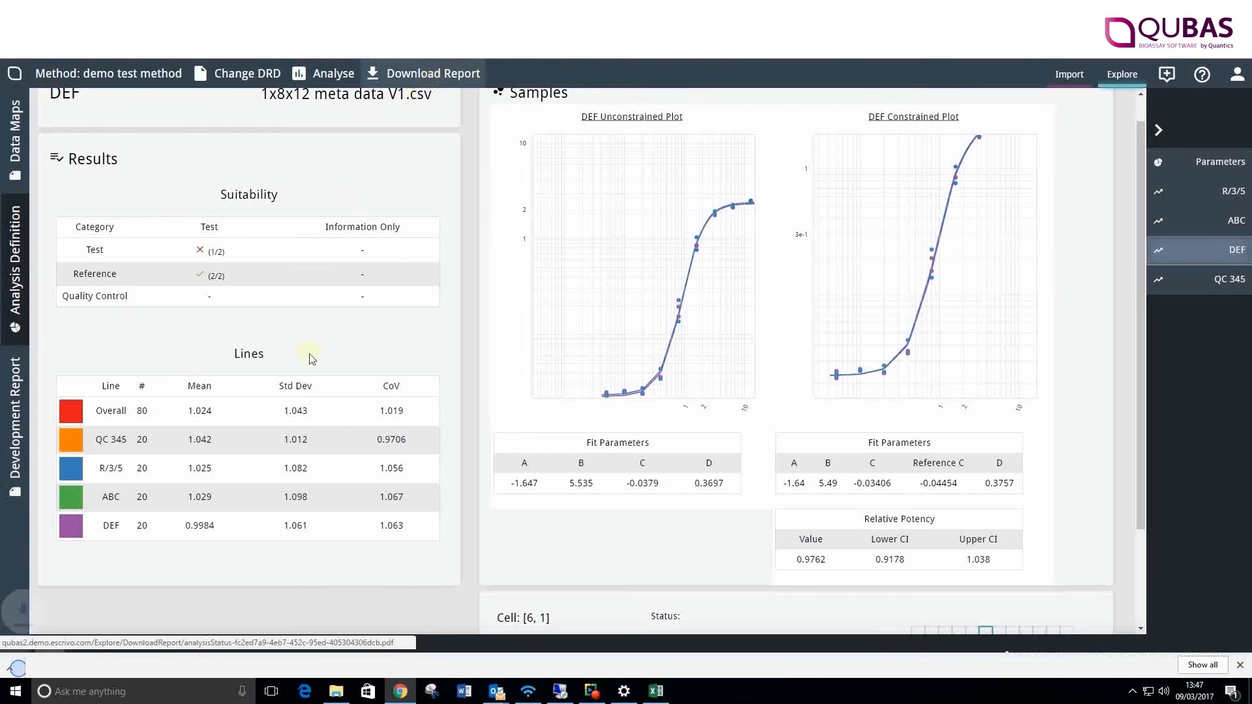
{"action": "left_click", "coordinate": [135, 664]}
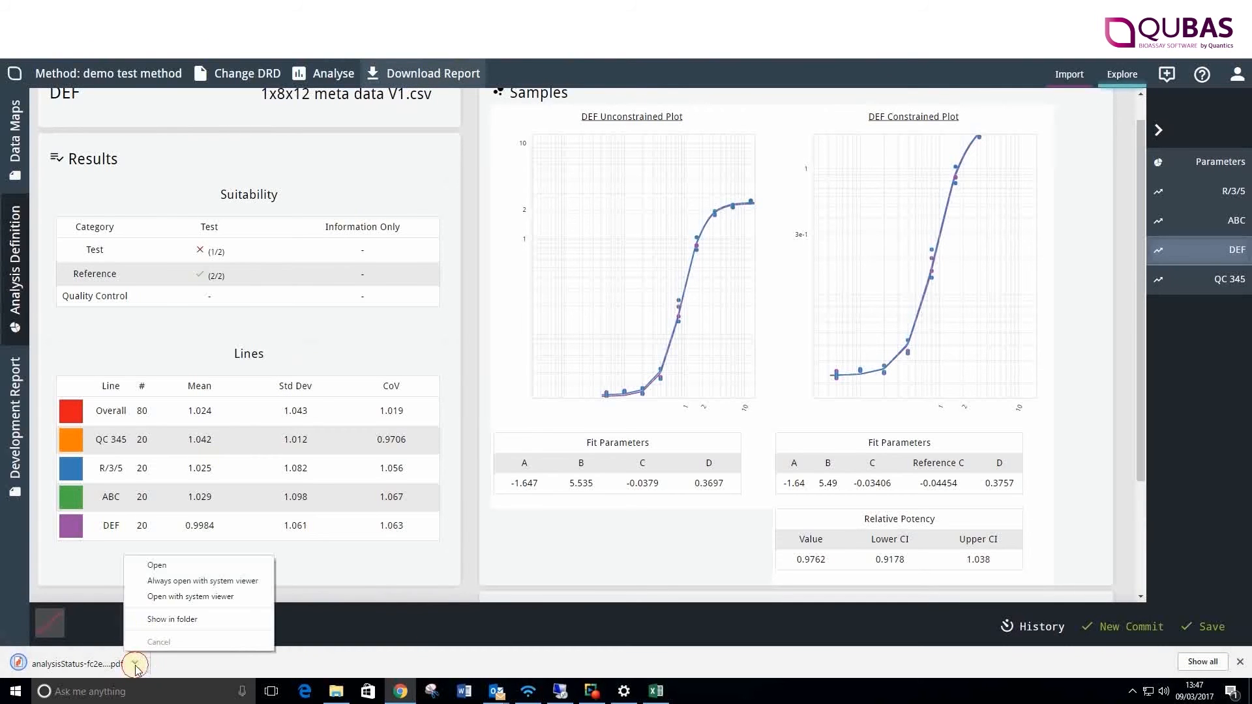
{"action": "left_click", "coordinate": [157, 566]}
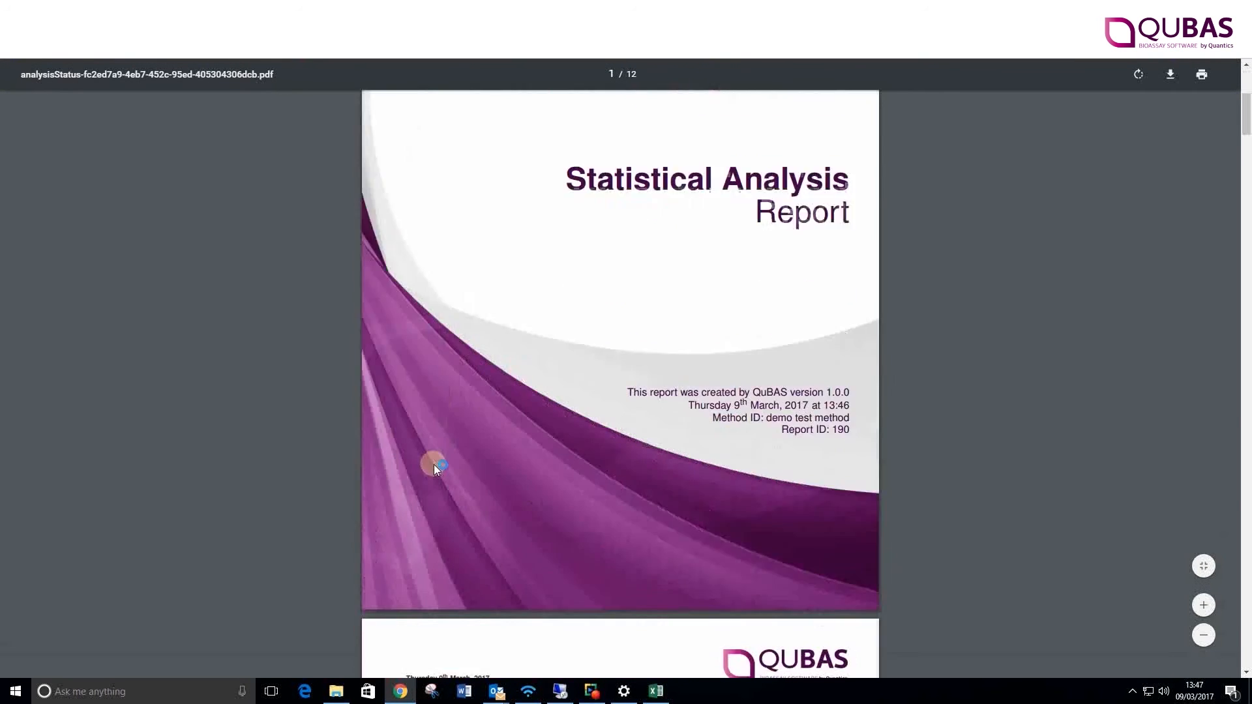
{"action": "scroll", "scroll_direction": "down", "scroll_amount": 3}
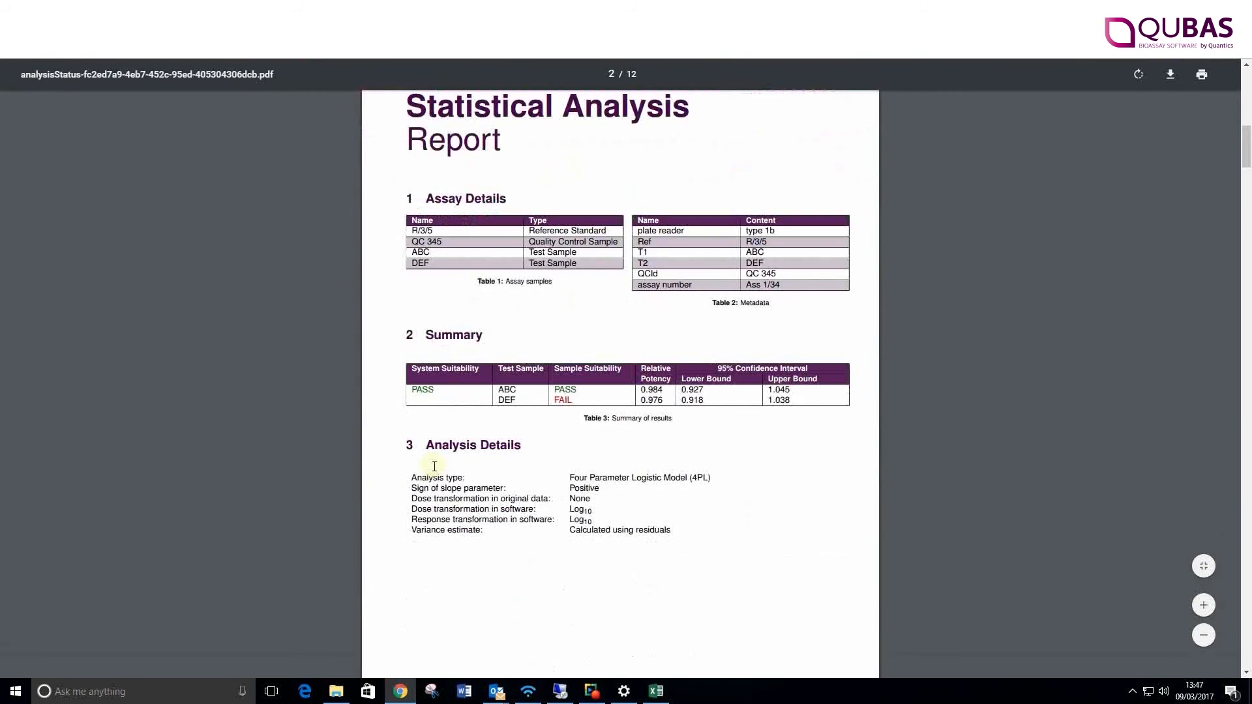
{"action": "scroll", "scroll_direction": "down", "scroll_amount": 3}
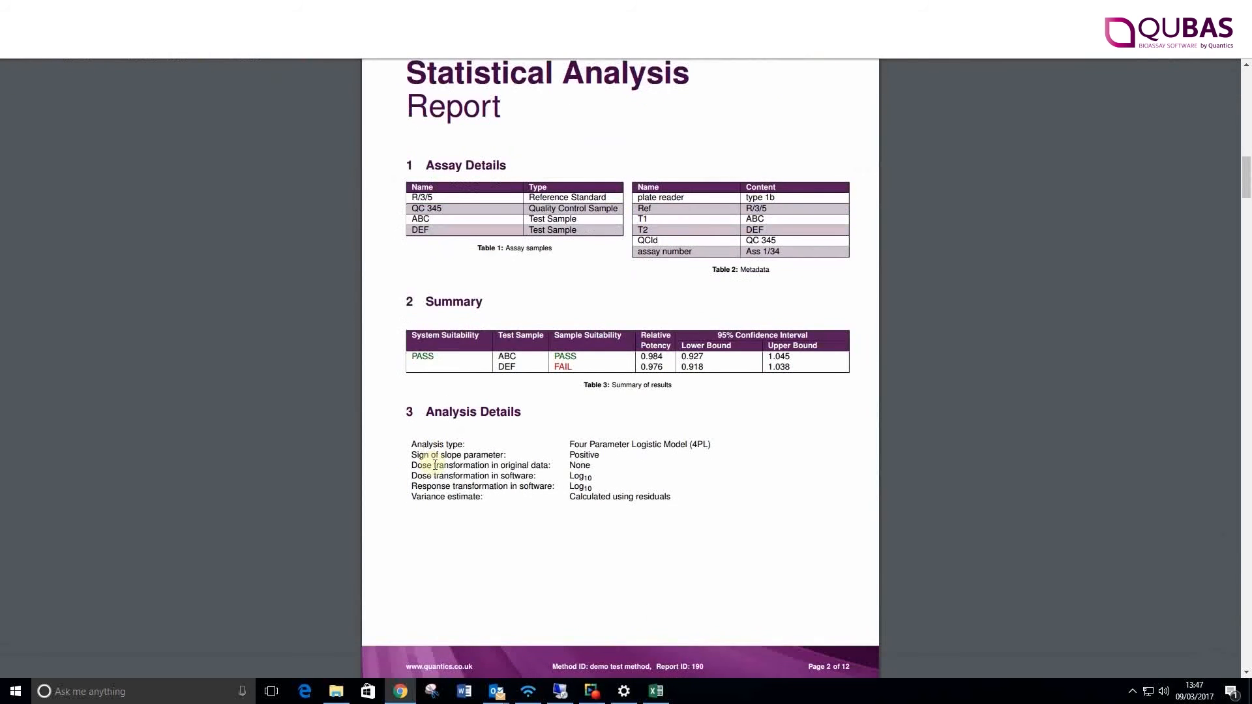
{"action": "scroll", "scroll_direction": "down", "scroll_amount": 3}
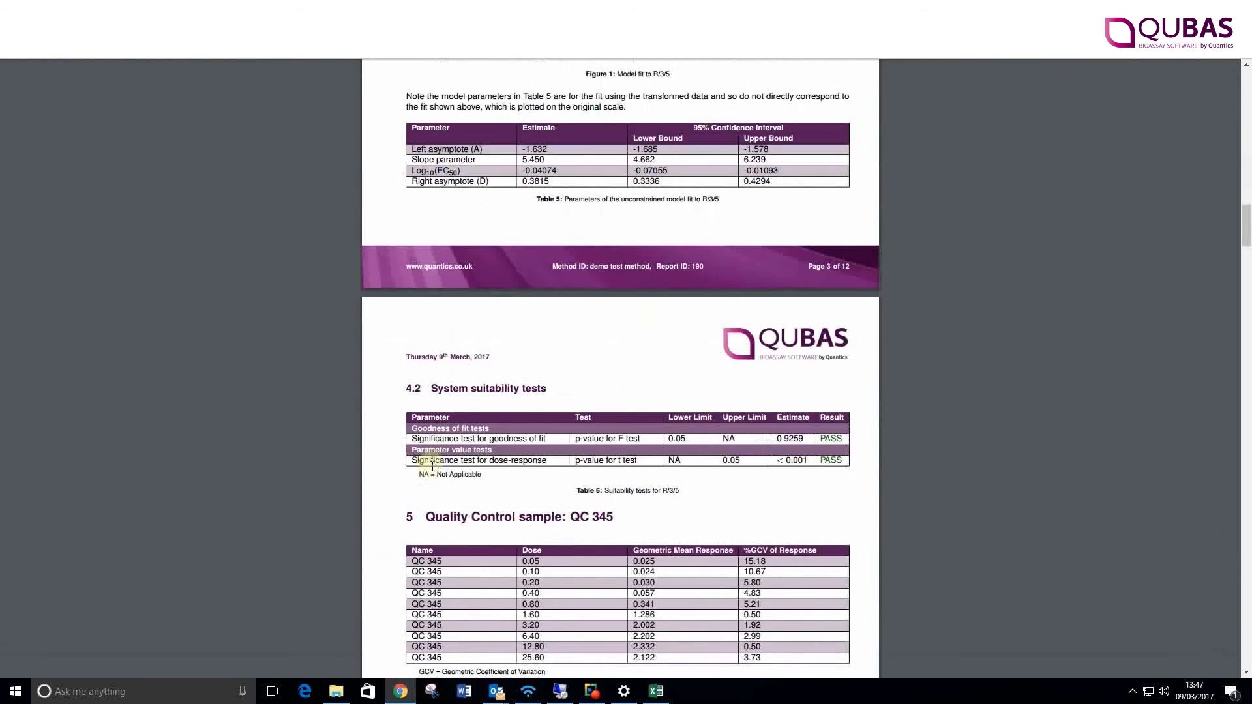
{"action": "scroll", "scroll_direction": "down", "scroll_amount": 3}
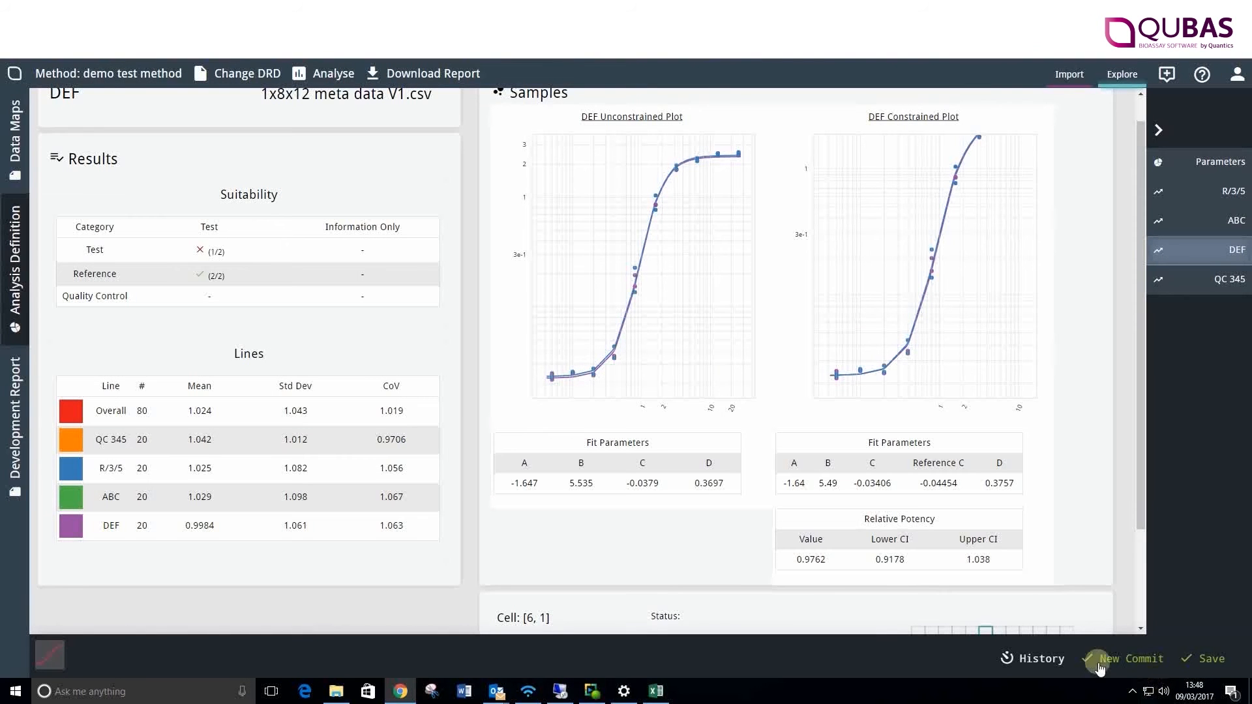
Start a new commit with the note 'first pass' and save it
{"action": "left_click", "coordinate": [1134, 658]}
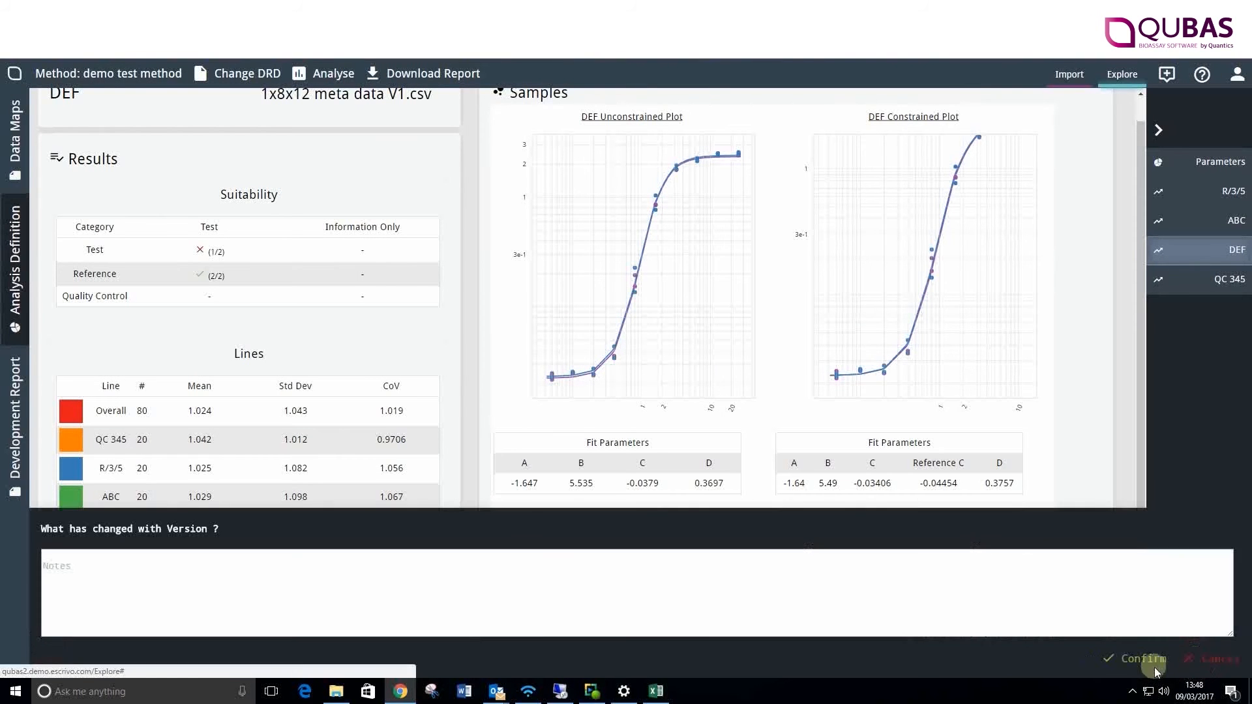
{"action": "type", "text": "f"}
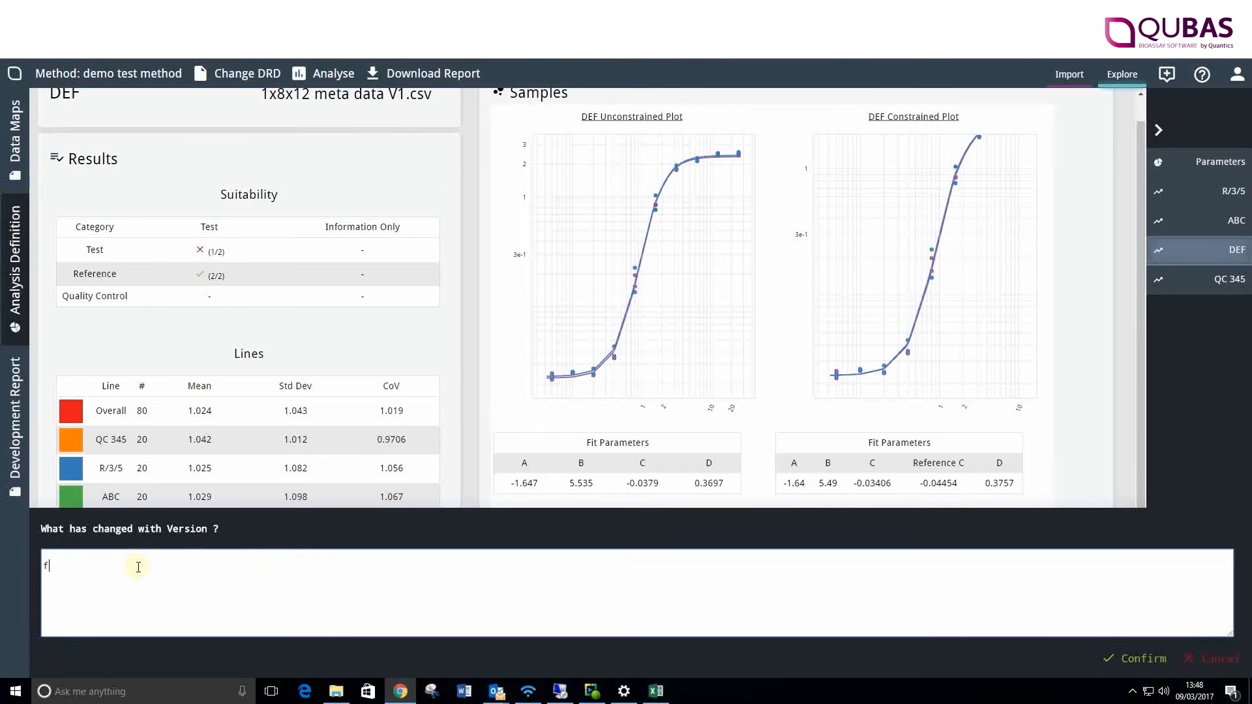
{"action": "type", "text": "irst pass"}
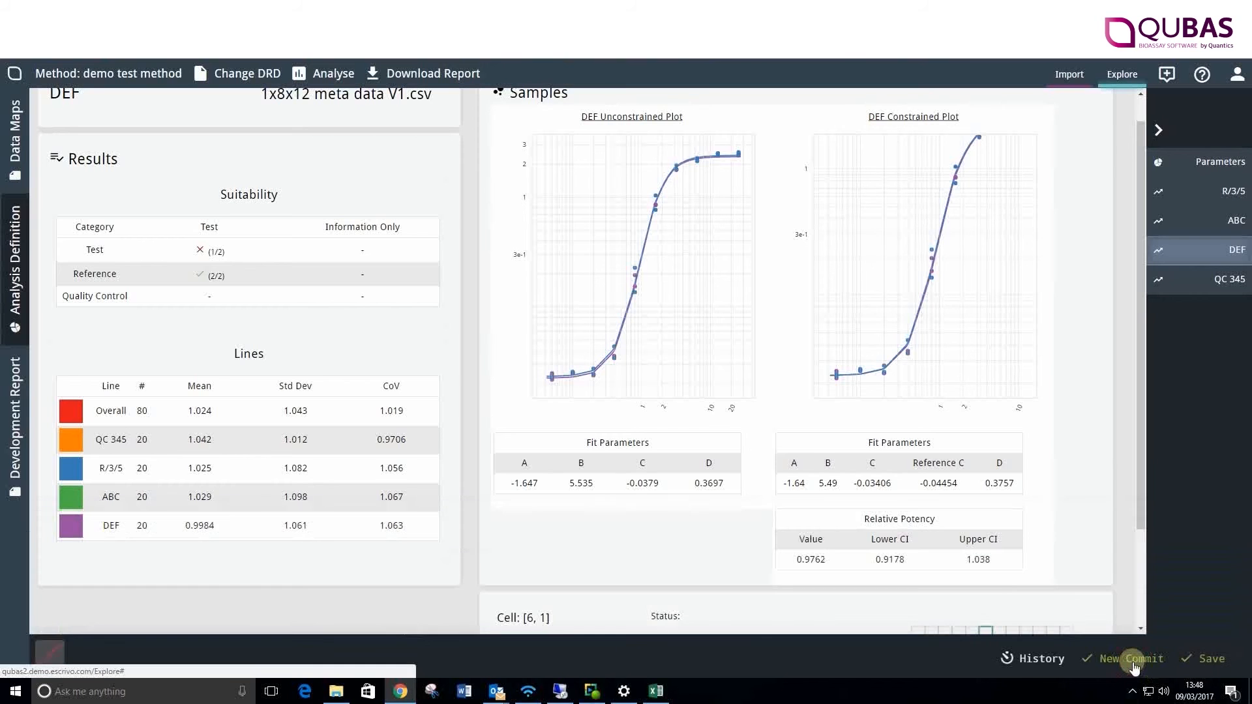
{"action": "left_click", "coordinate": [1128, 658]}
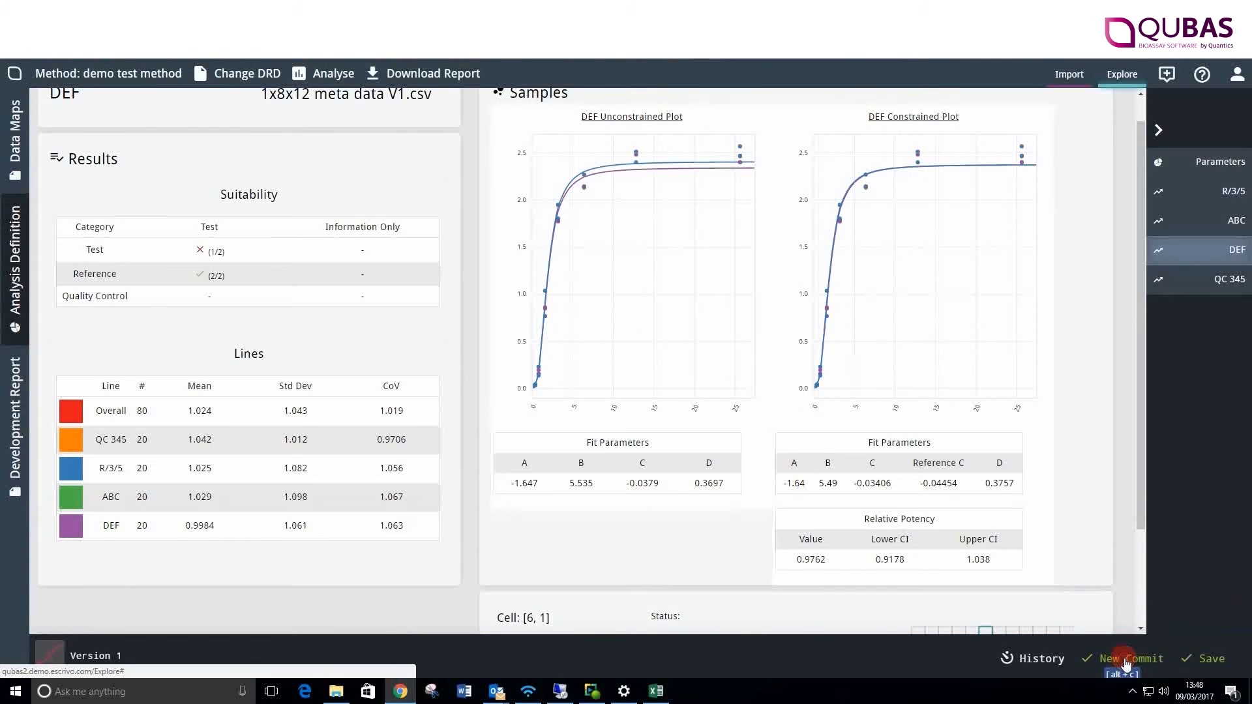
Commit again with the note 'first run', confirming until Version 2 is created
{"action": "left_click", "coordinate": [1127, 658]}
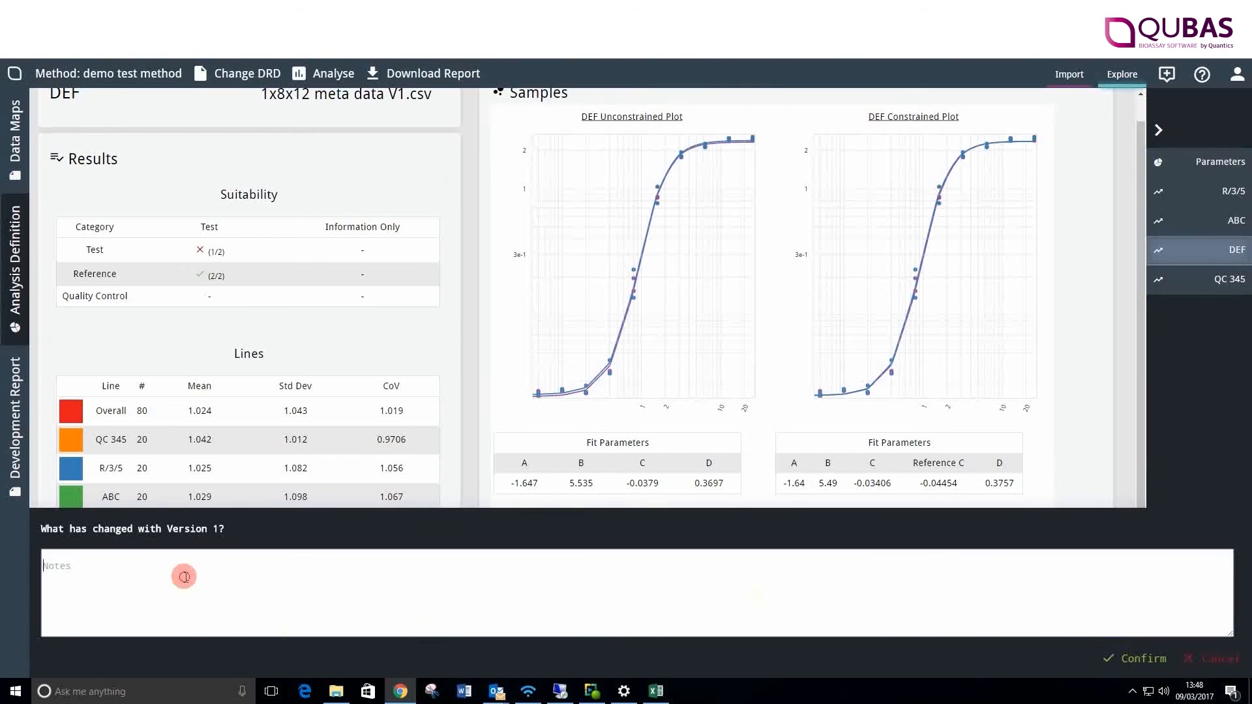
{"action": "type", "text": "first run"}
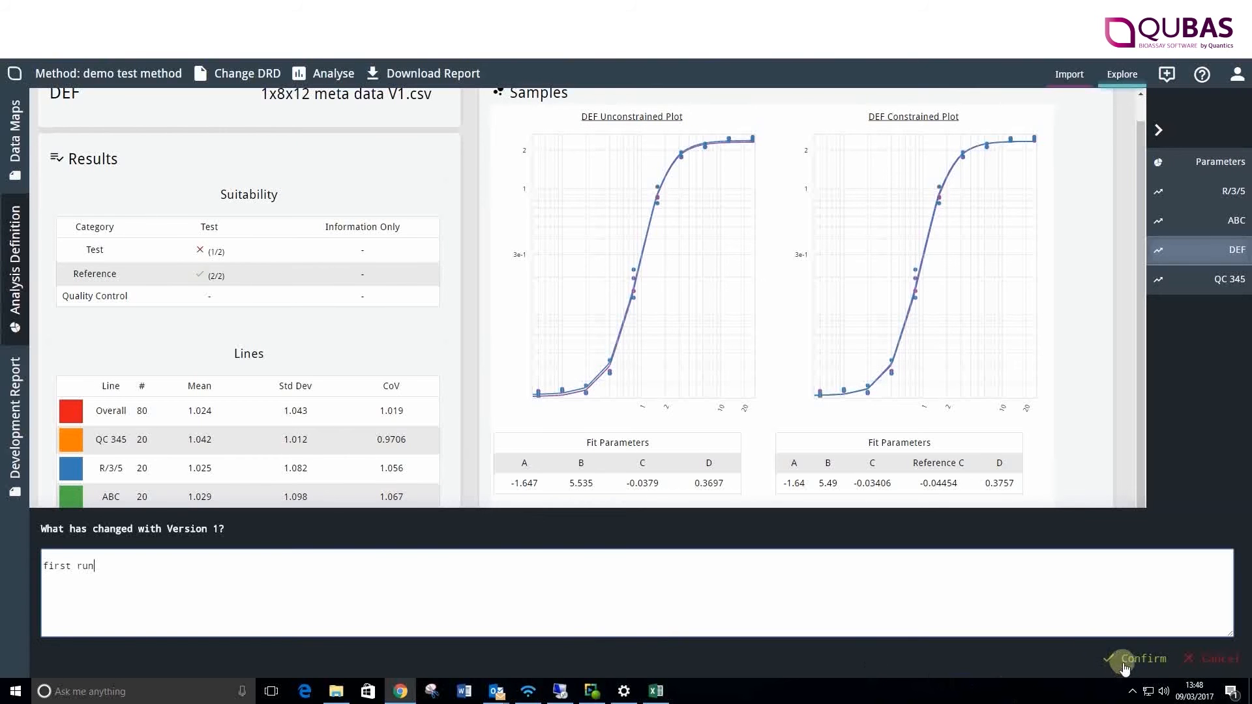
{"action": "left_click", "coordinate": [1141, 658]}
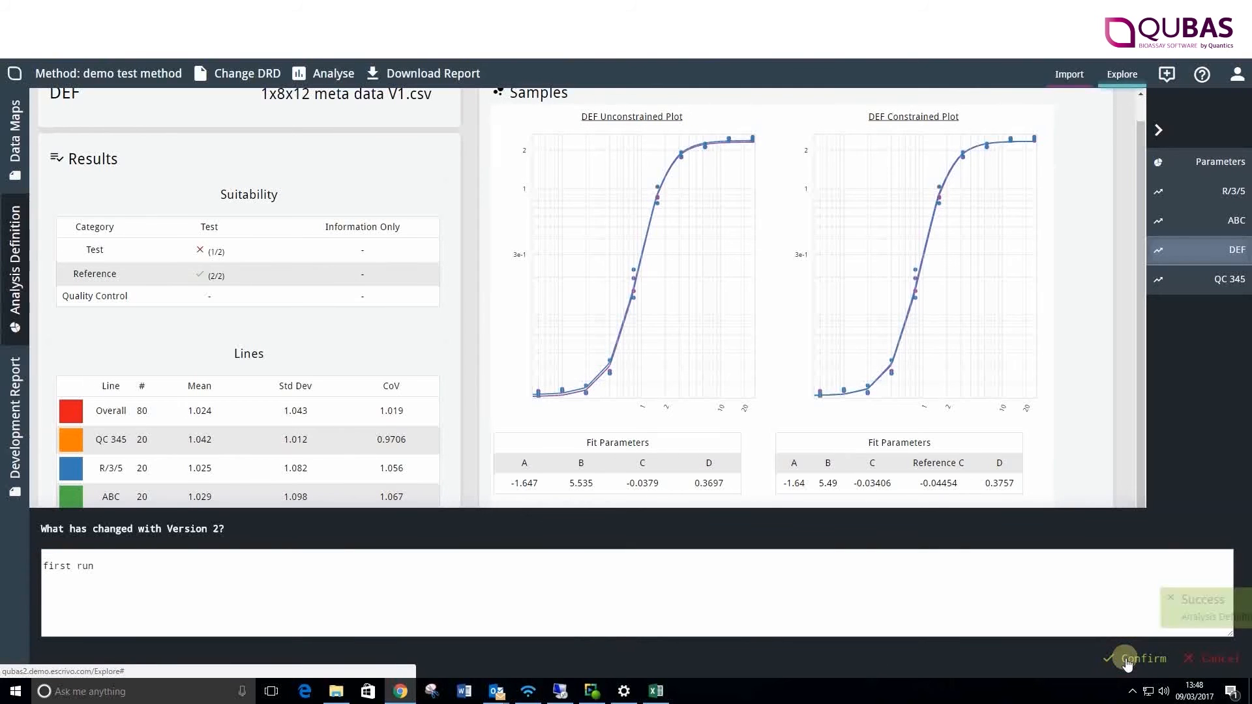
{"action": "left_click", "coordinate": [1141, 658]}
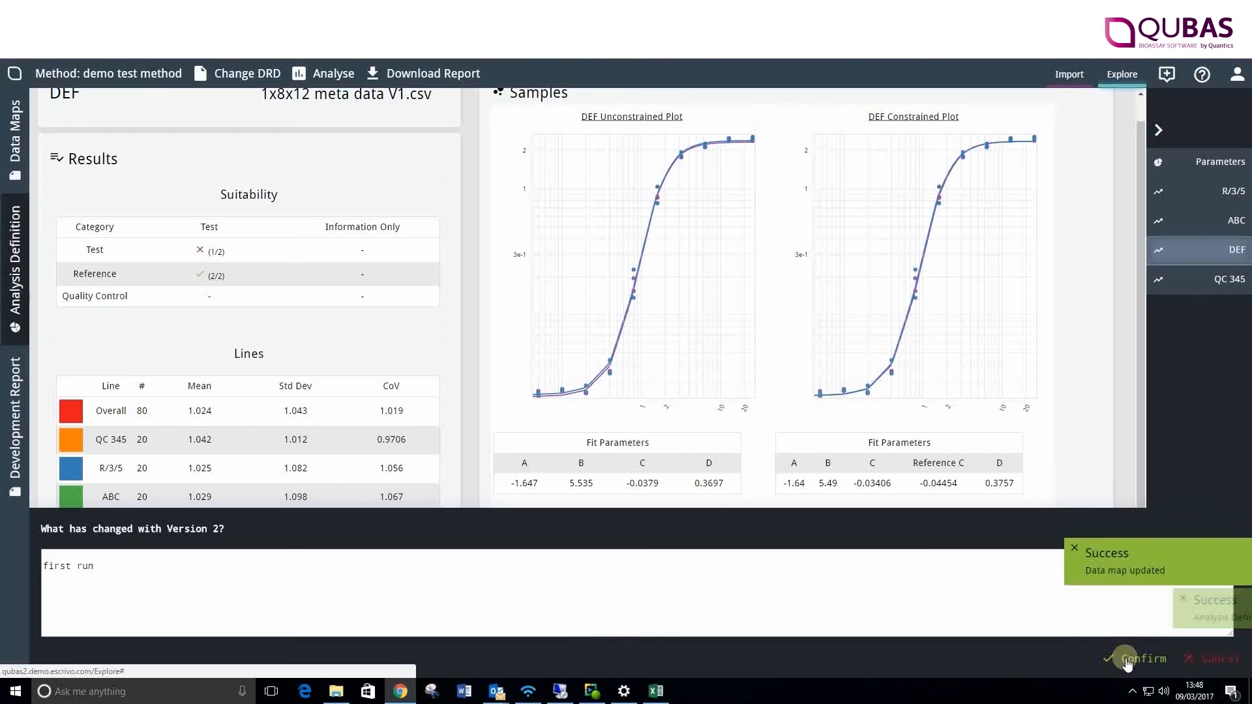
{"action": "left_click", "coordinate": [1141, 658]}
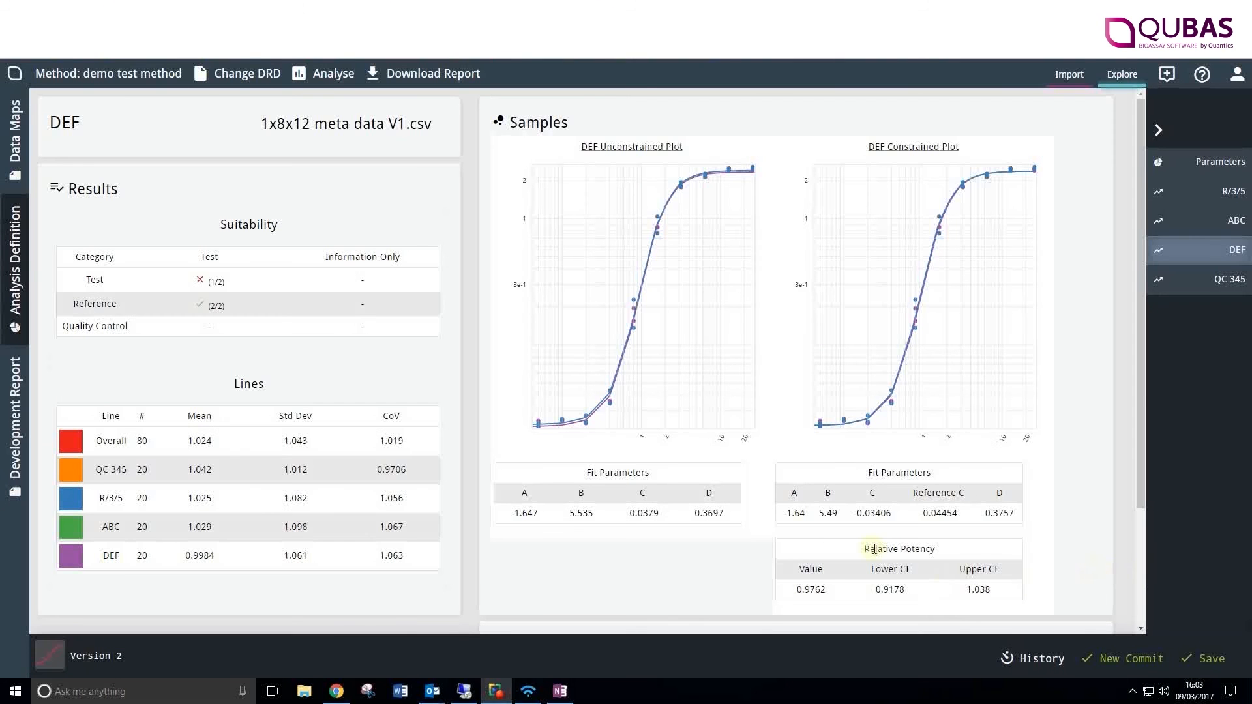
{"action": "mouse_move", "coordinate": [335, 197]}
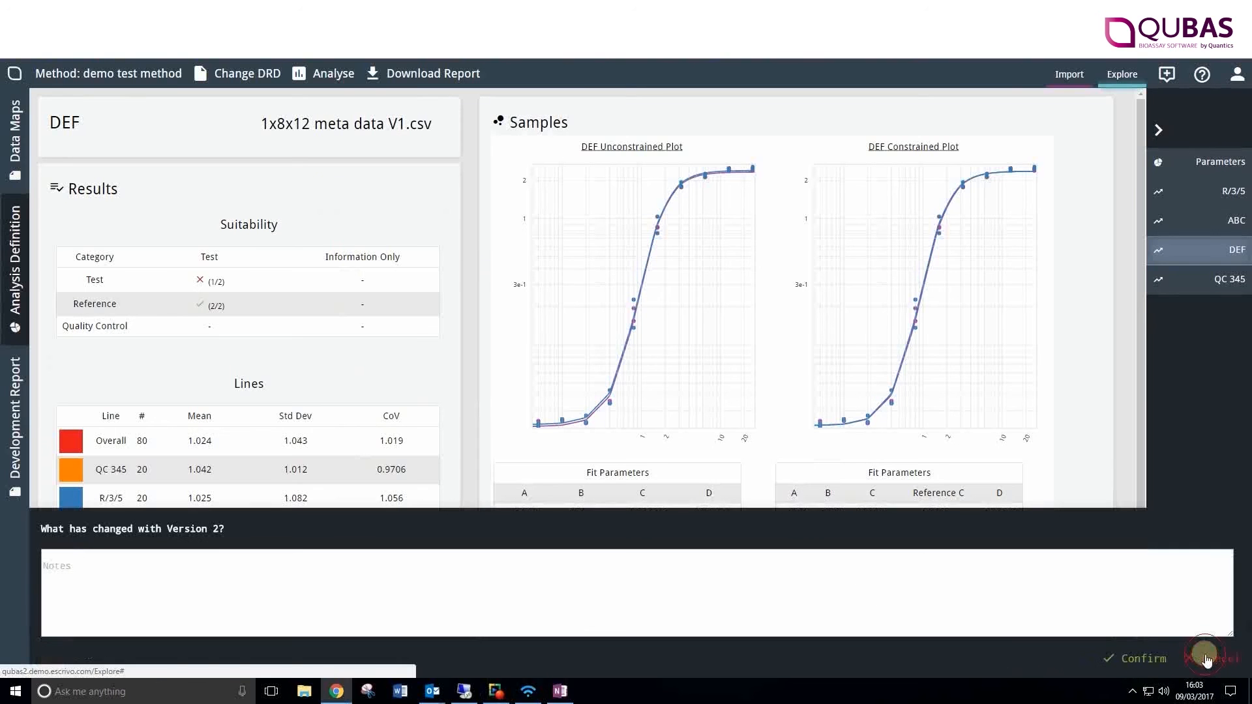
Commit 'final analysis' and 'For MCF' notes, reaching Analysis Definition Version 4
{"action": "type", "text": "final analysis"}
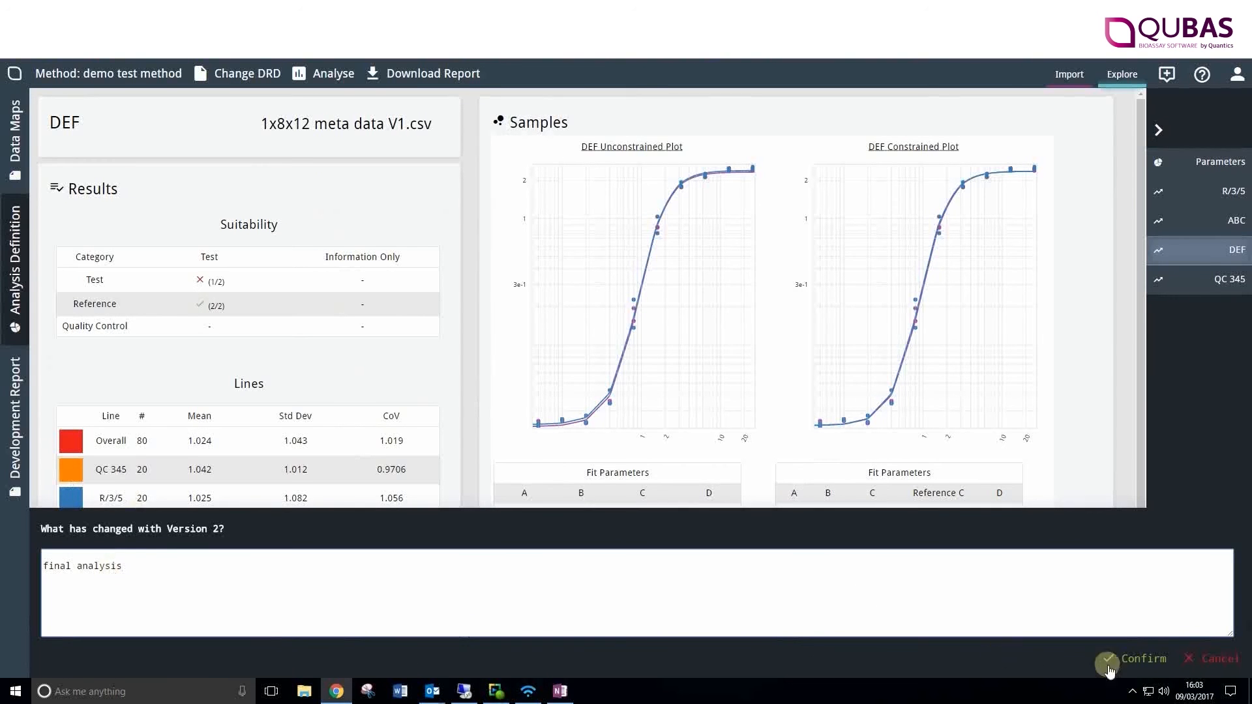
{"action": "left_click", "coordinate": [1138, 658]}
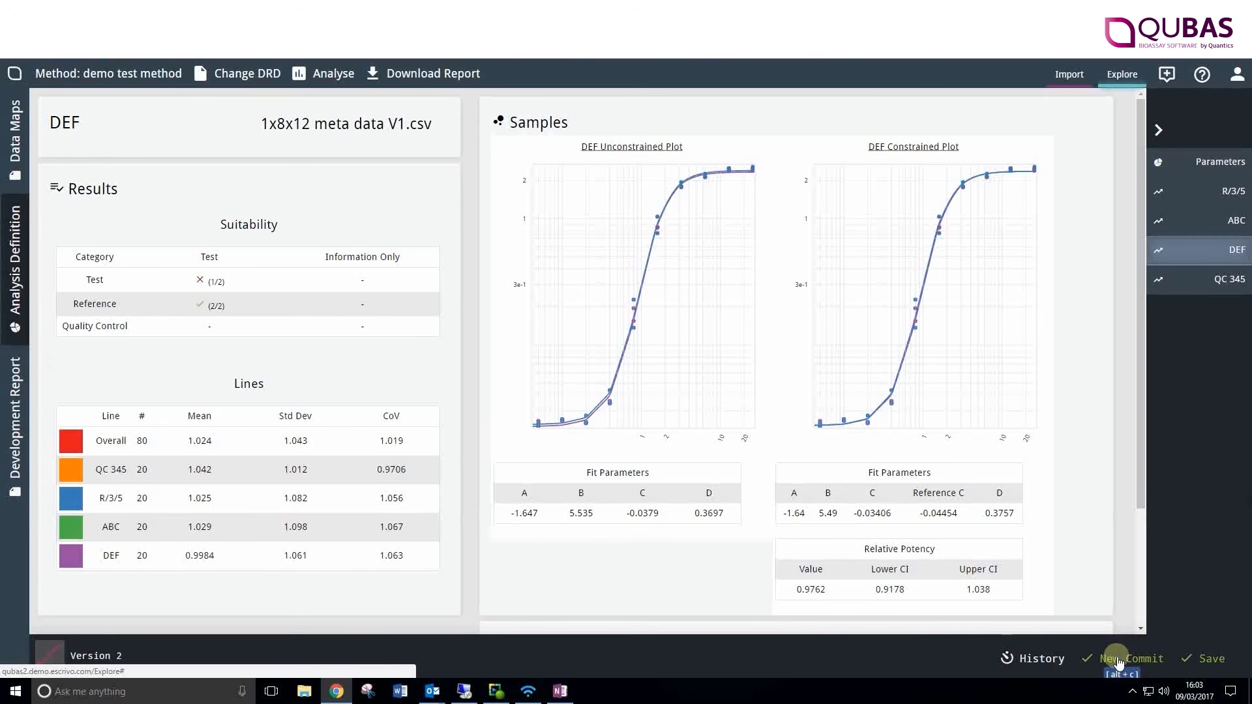
{"action": "left_click", "coordinate": [1130, 659]}
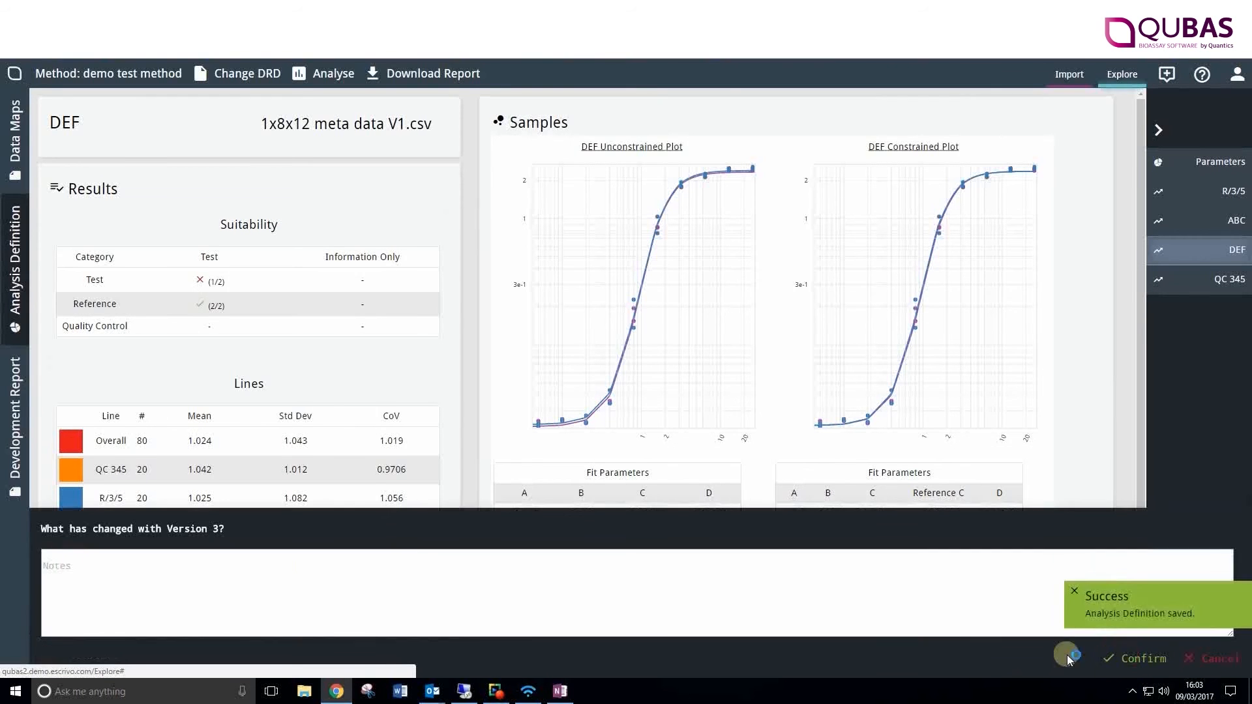
{"action": "type", "text": "For MCF"}
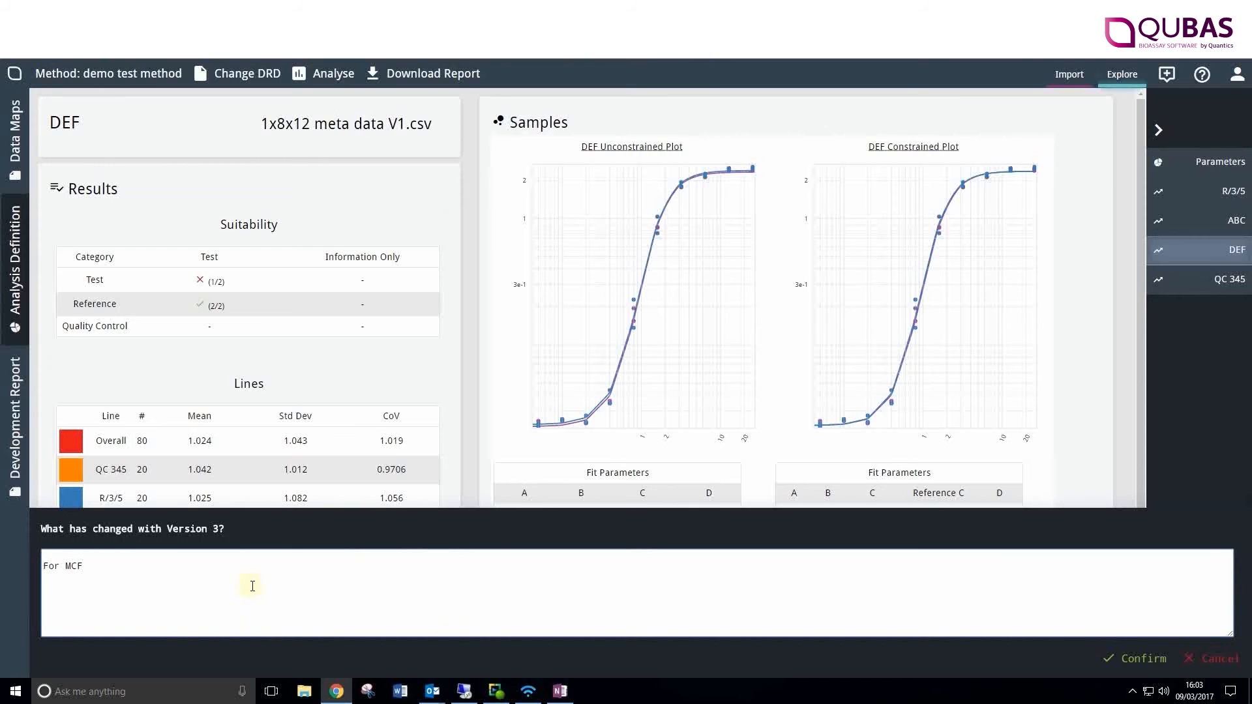
{"action": "left_click", "coordinate": [1143, 658]}
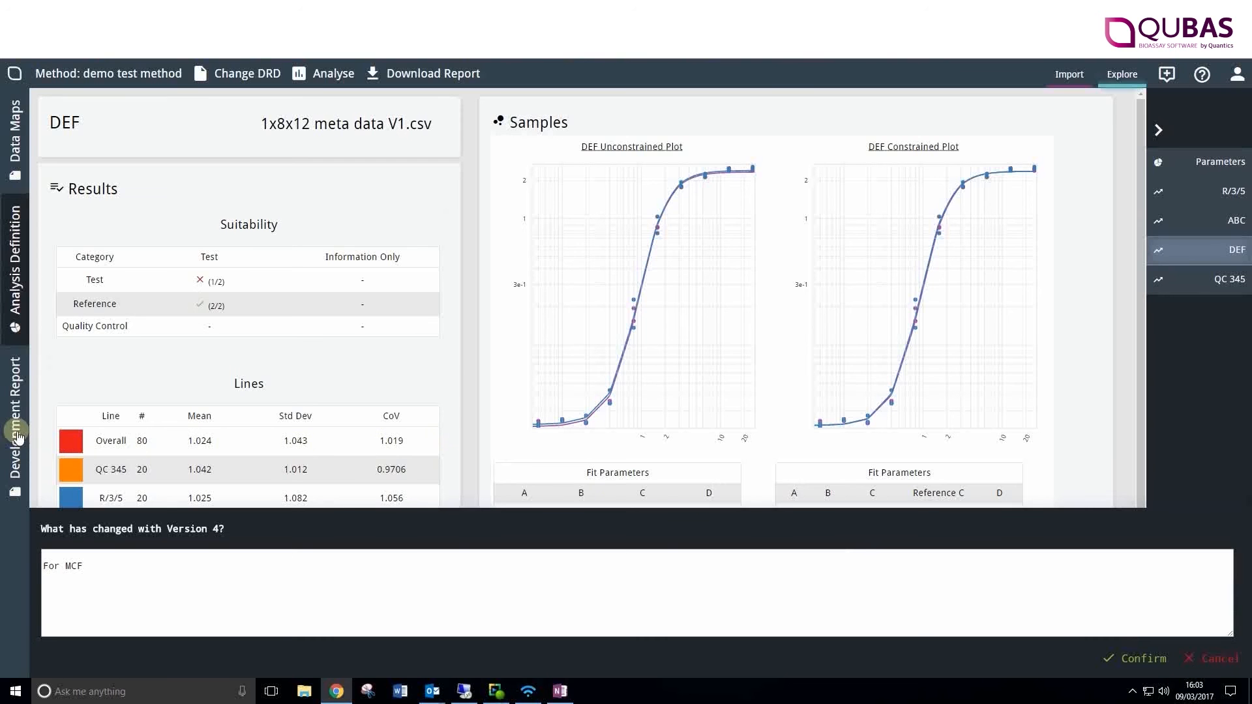
{"action": "left_click", "coordinate": [1142, 659]}
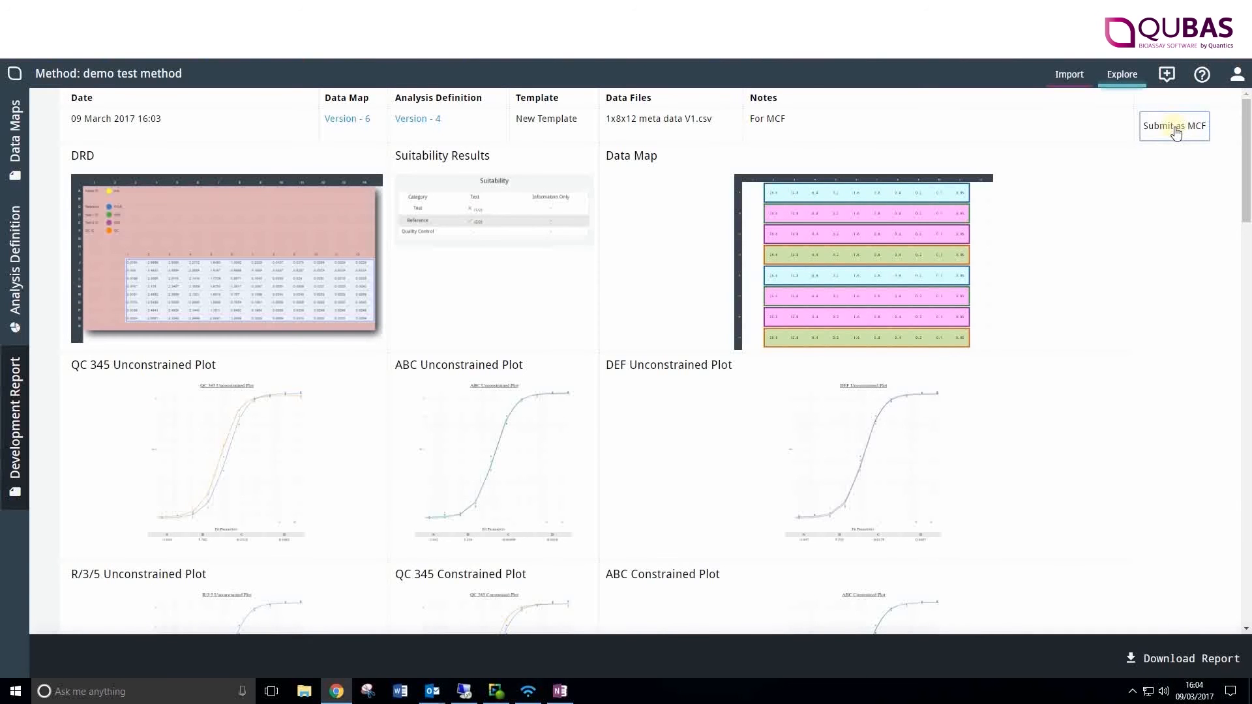
Submit the 16:03 'For MCF' development entry as MCF for sign-off
{"action": "left_click", "coordinate": [1173, 125]}
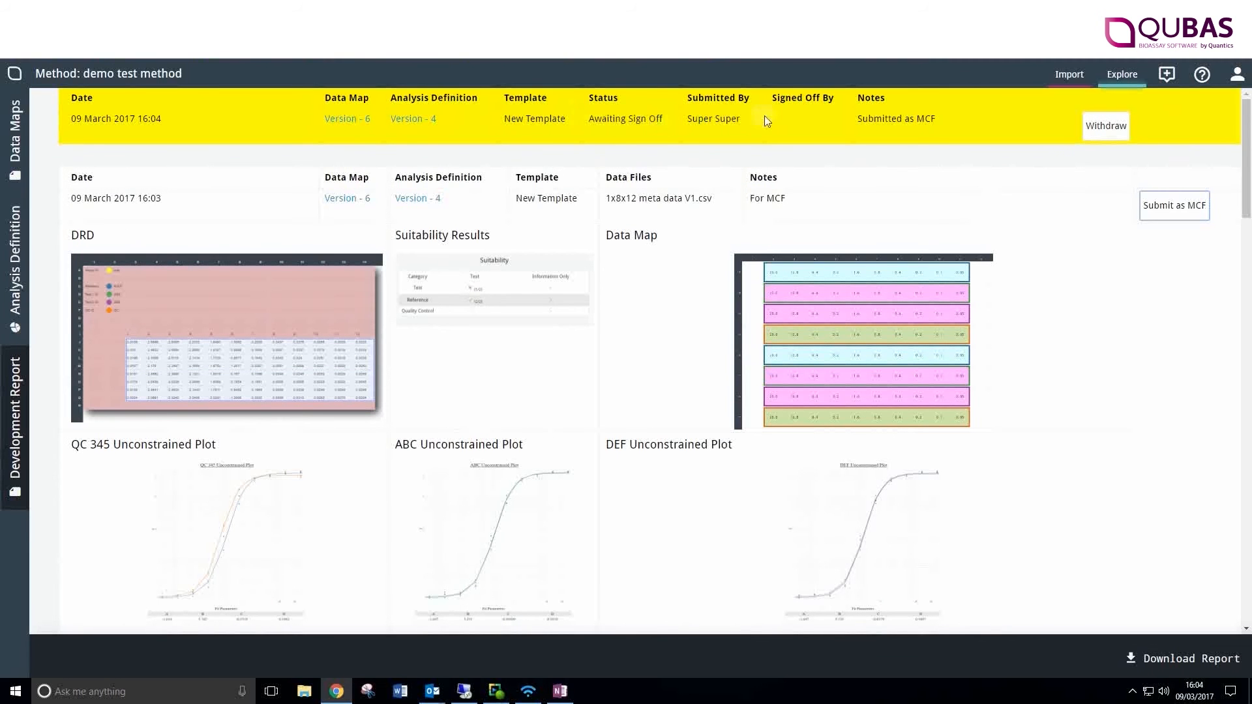
{"action": "mouse_move", "coordinate": [583, 146]}
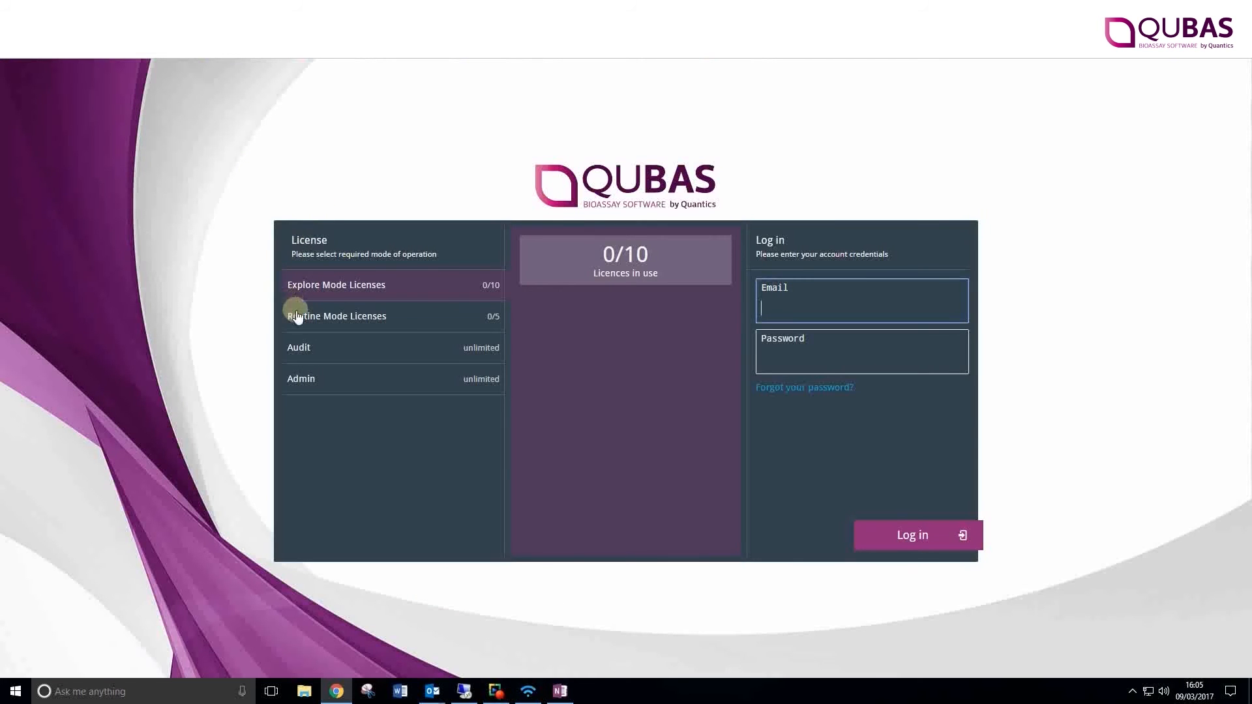
{"action": "mouse_move", "coordinate": [328, 319]}
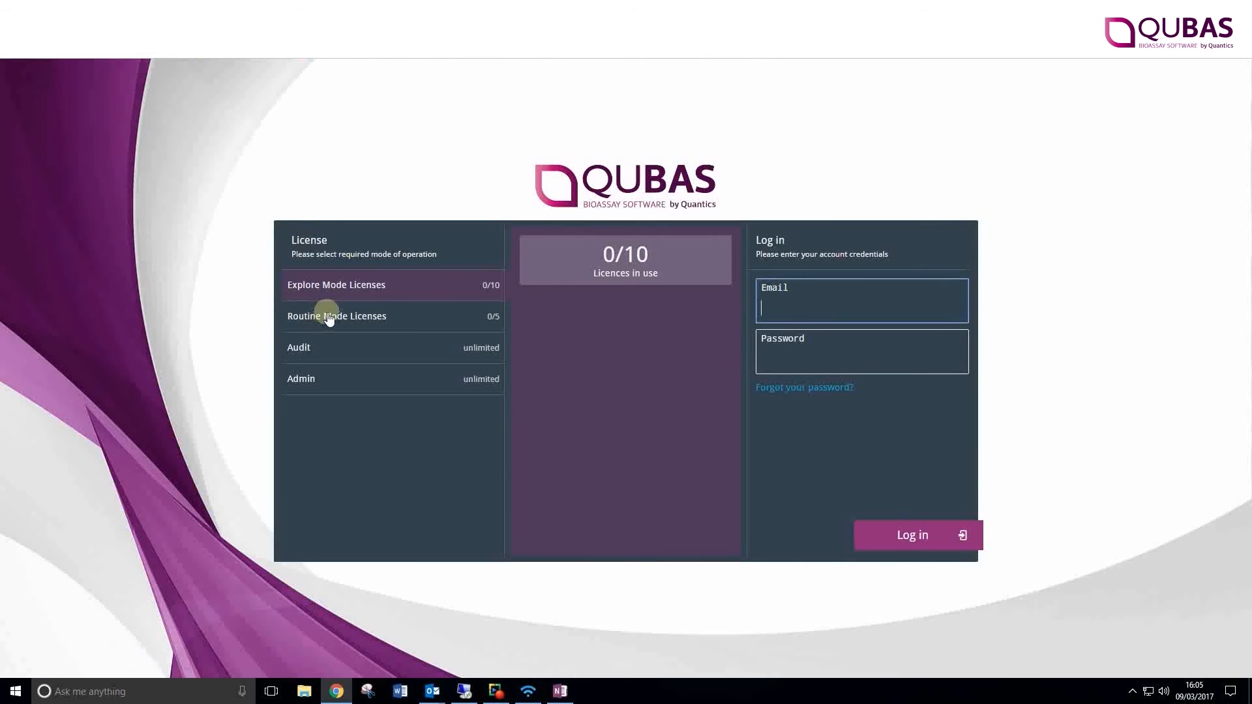
Log in under Routine Mode licensing as super@exa… and choose demo test method from Recent
{"action": "left_click", "coordinate": [337, 315]}
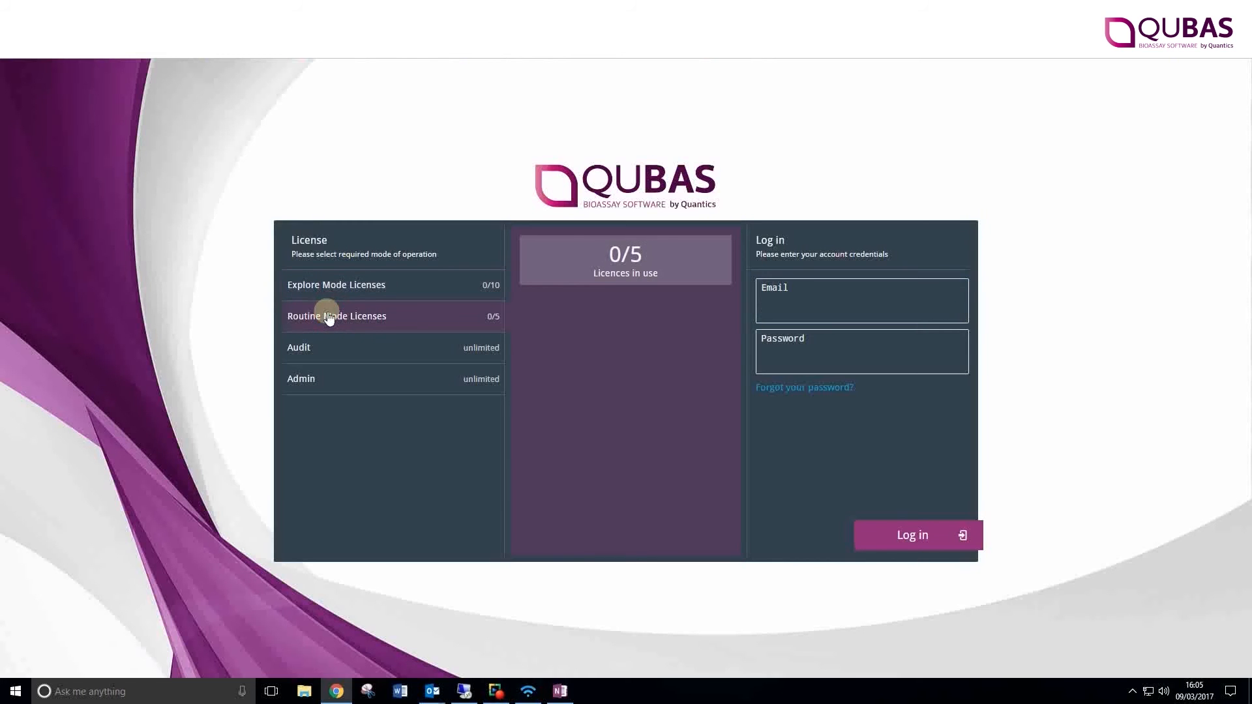
{"action": "left_click", "coordinate": [861, 301]}
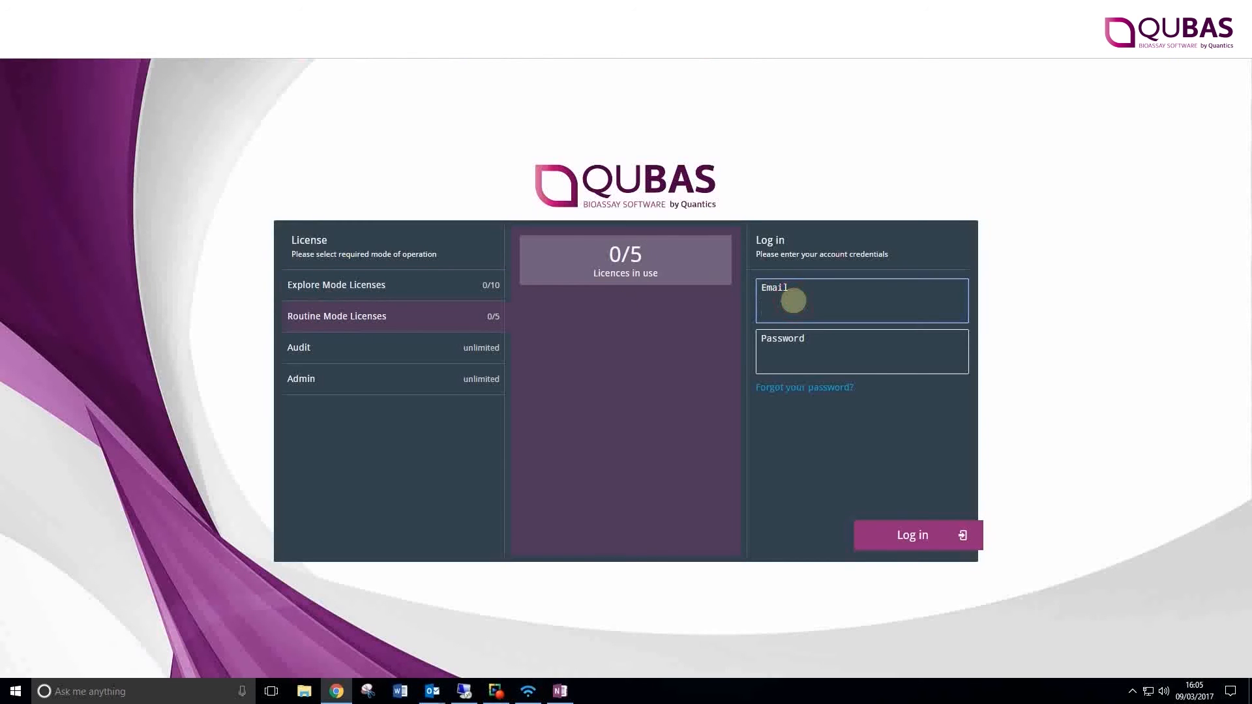
{"action": "type", "text": "super@example.com"}
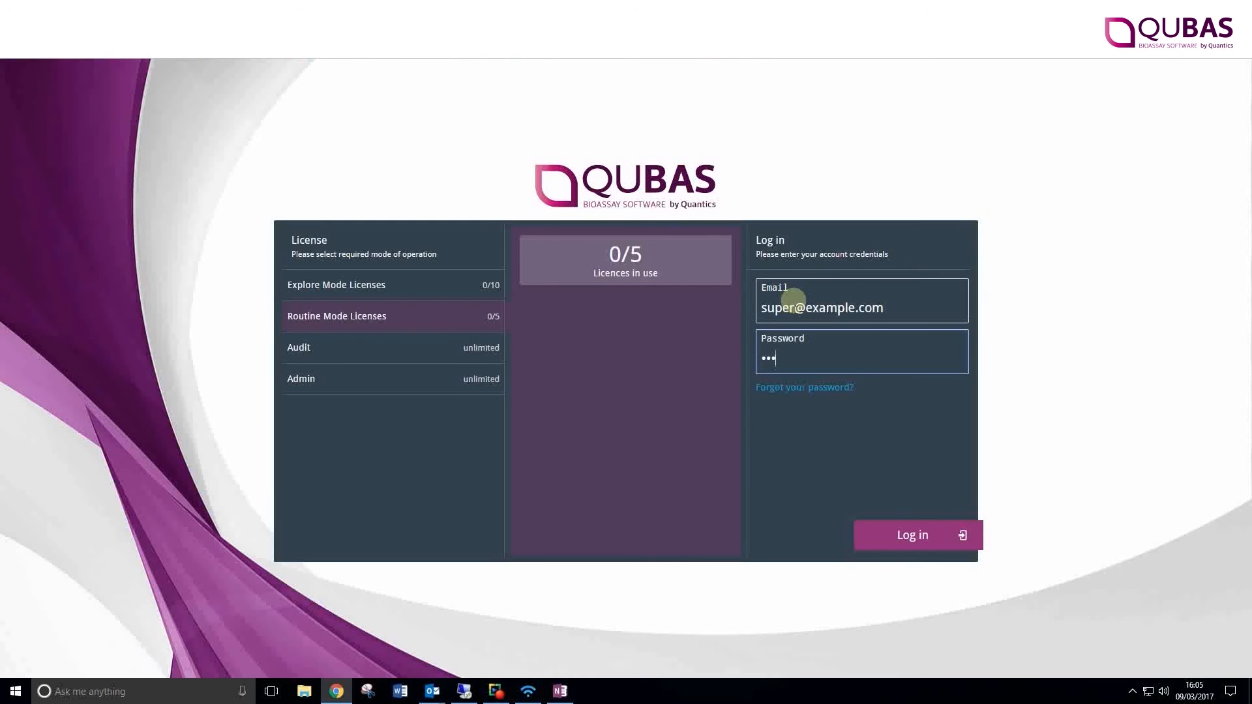
{"action": "left_click", "coordinate": [910, 535]}
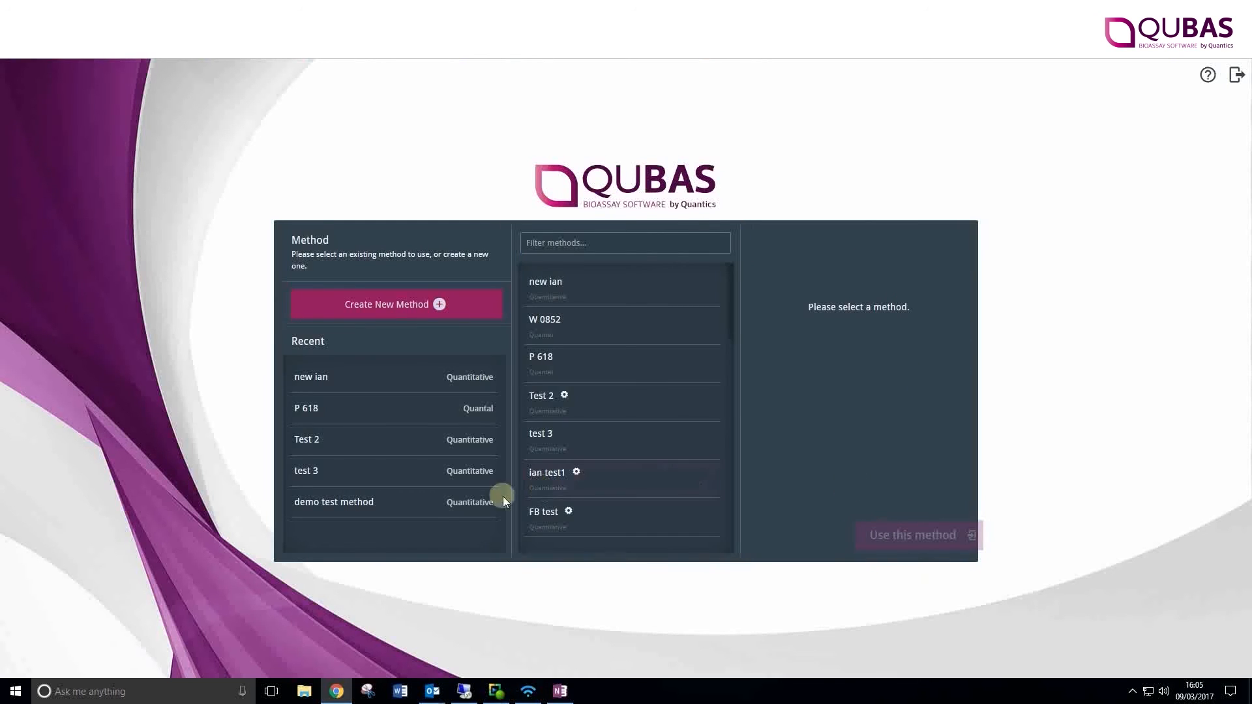
{"action": "left_click", "coordinate": [333, 502]}
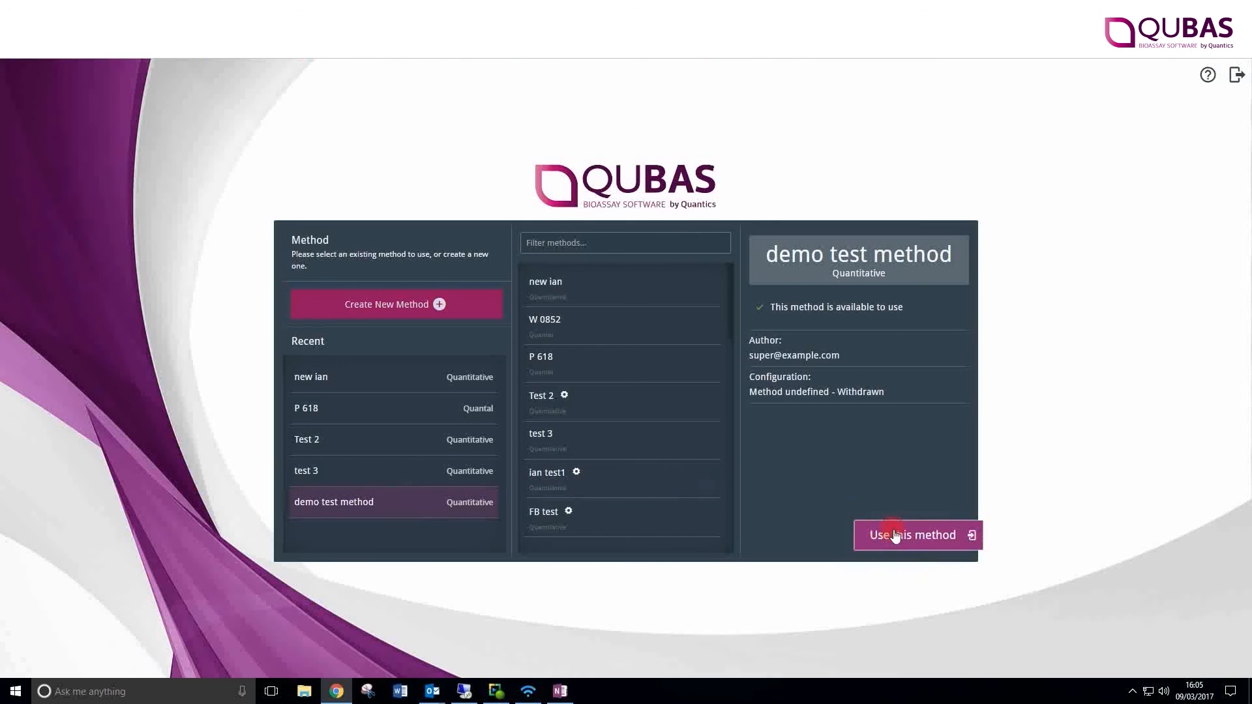
{"action": "left_click", "coordinate": [912, 535]}
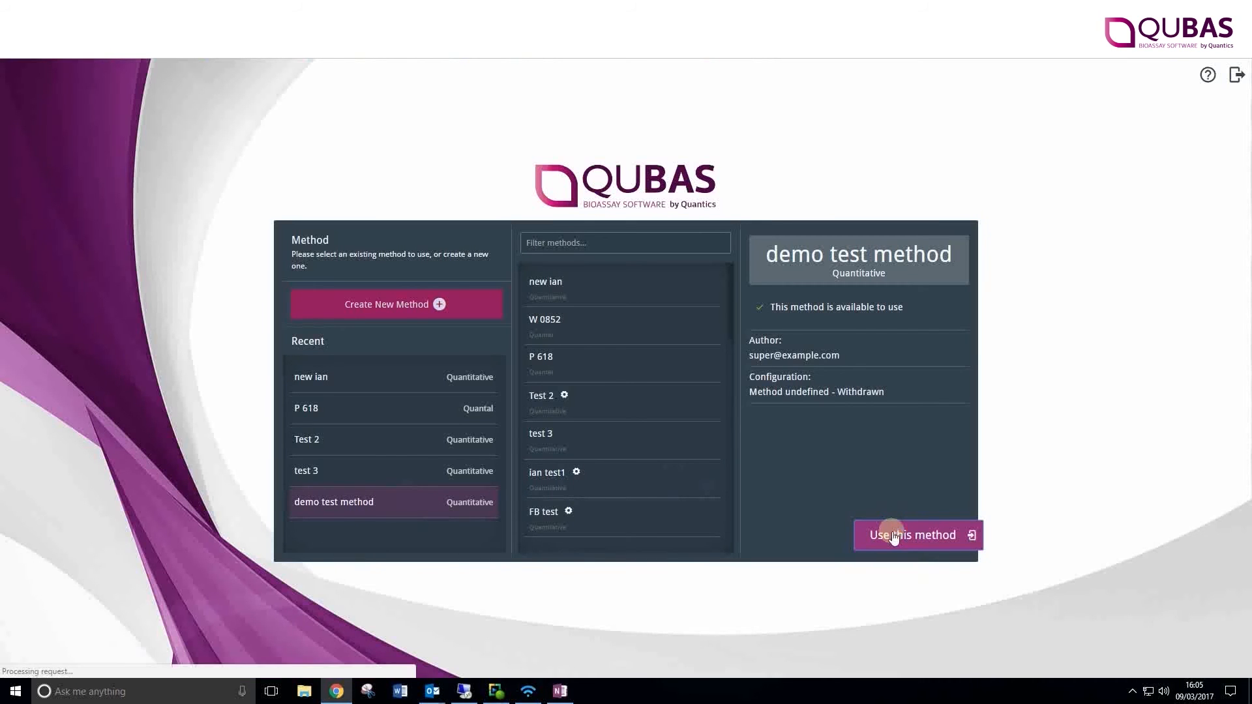
Open demo test method and approve MCF Version 1 in Sign Off with note 'Ok for use'
{"action": "left_click", "coordinate": [912, 535]}
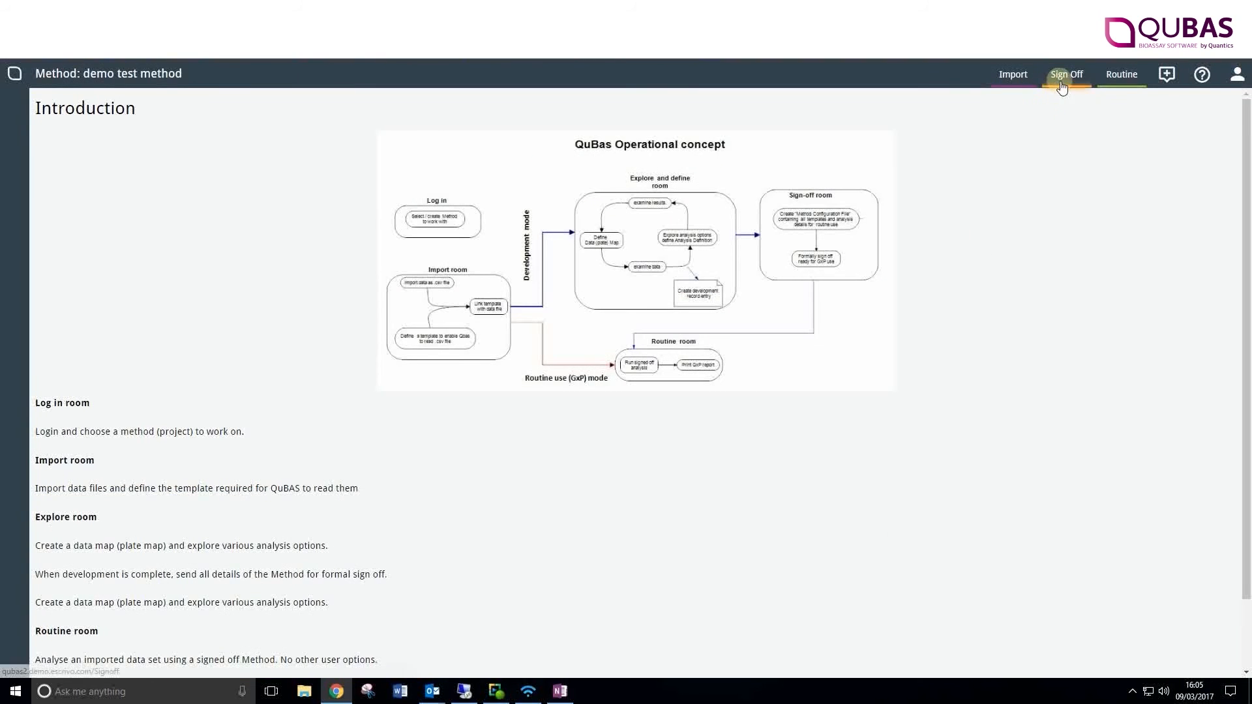
{"action": "left_click", "coordinate": [1066, 73]}
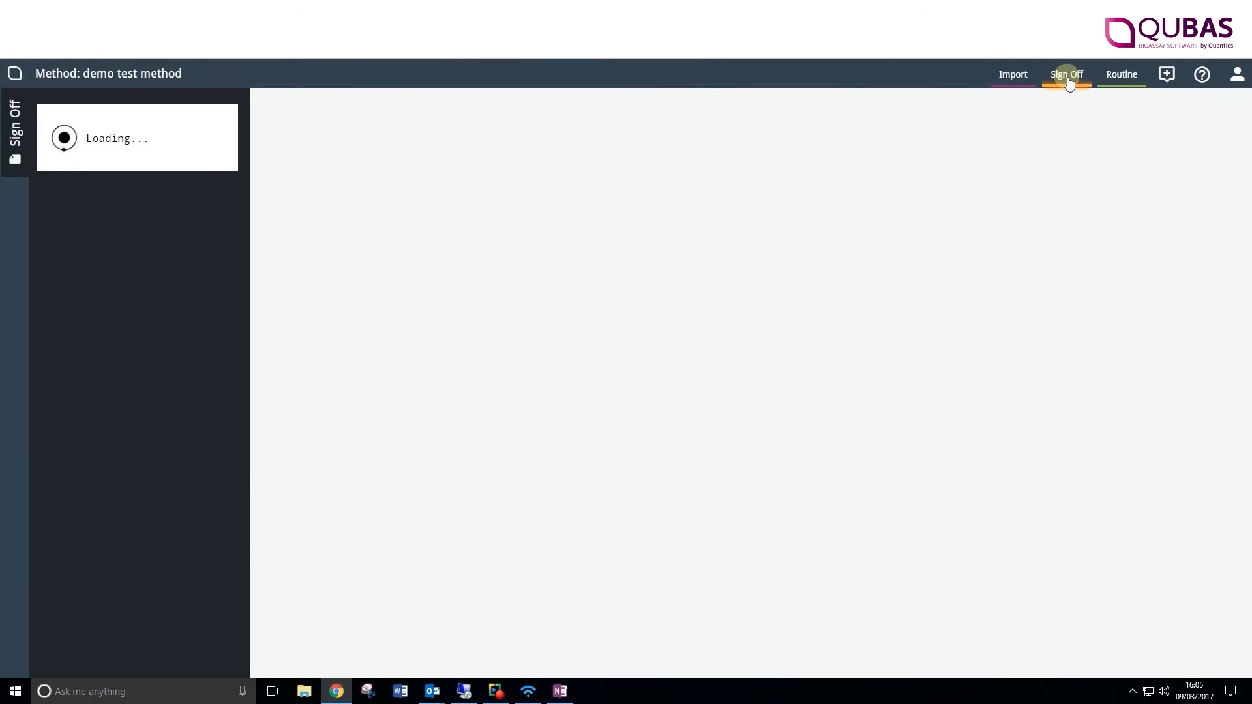
{"action": "left_click", "coordinate": [1064, 73]}
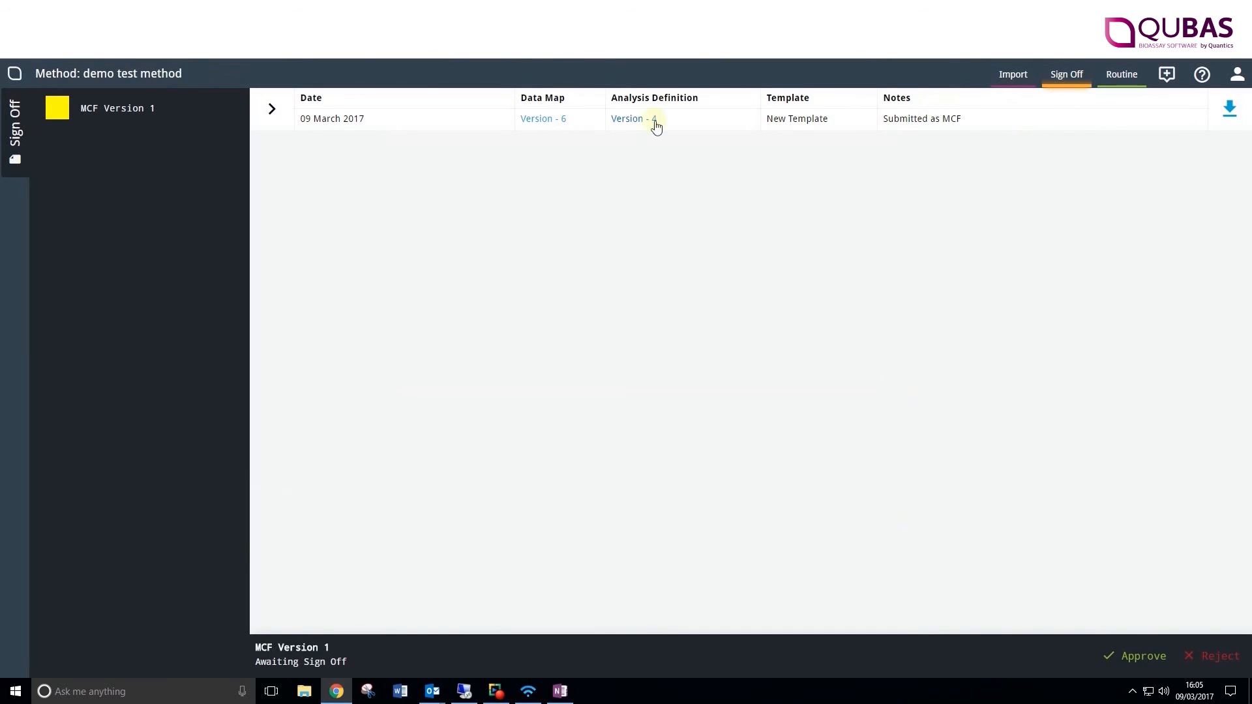
{"action": "mouse_move", "coordinate": [990, 150]}
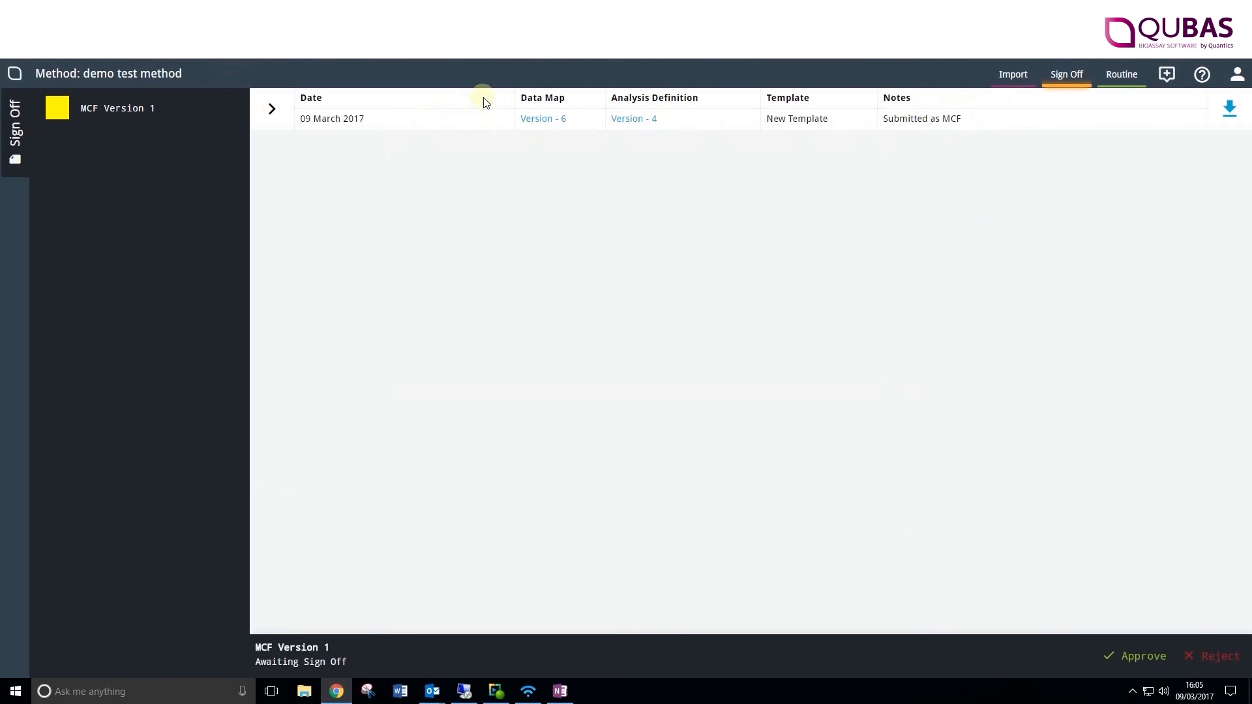
{"action": "mouse_move", "coordinate": [428, 151]}
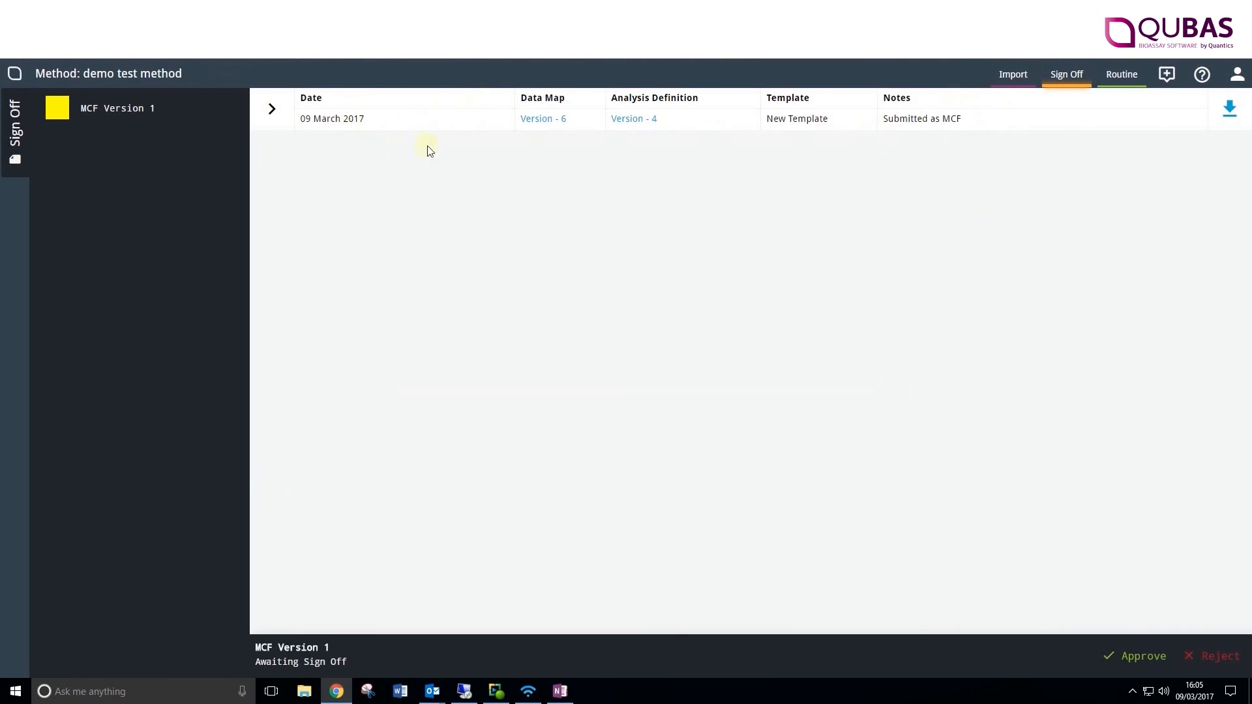
{"action": "left_click", "coordinate": [1142, 656]}
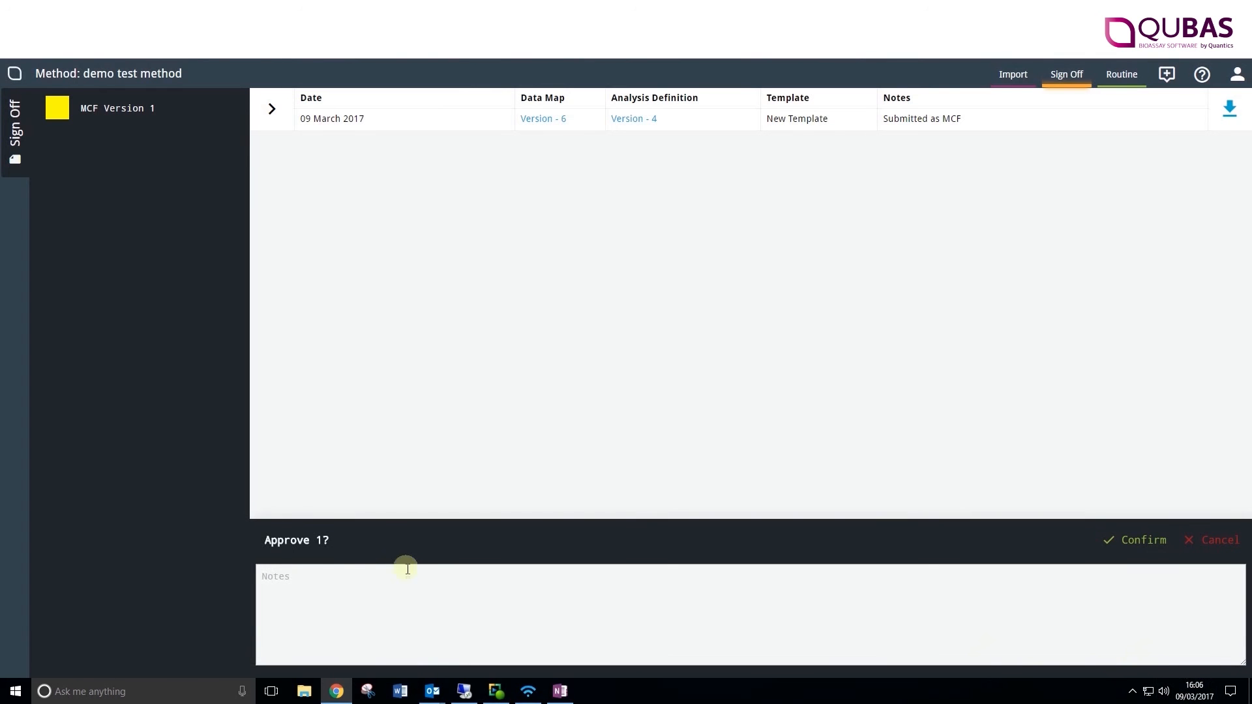
{"action": "type", "text": "Ok for use"}
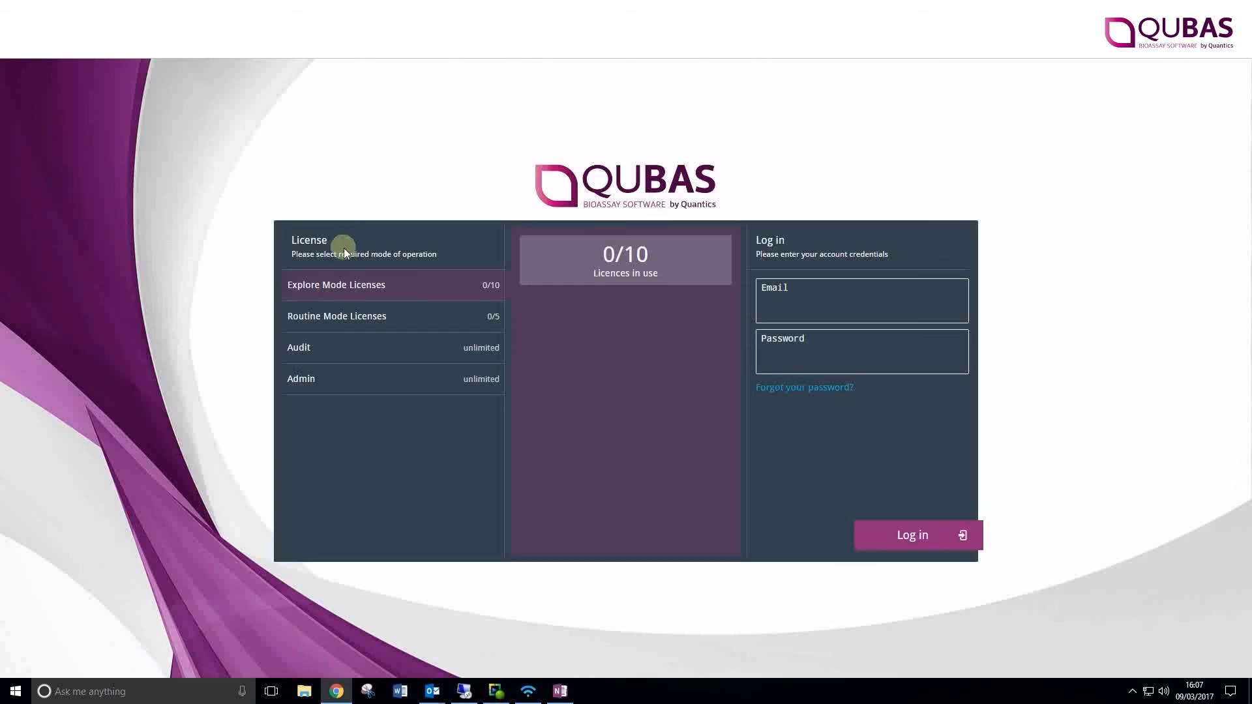
{"action": "mouse_move", "coordinate": [350, 207]}
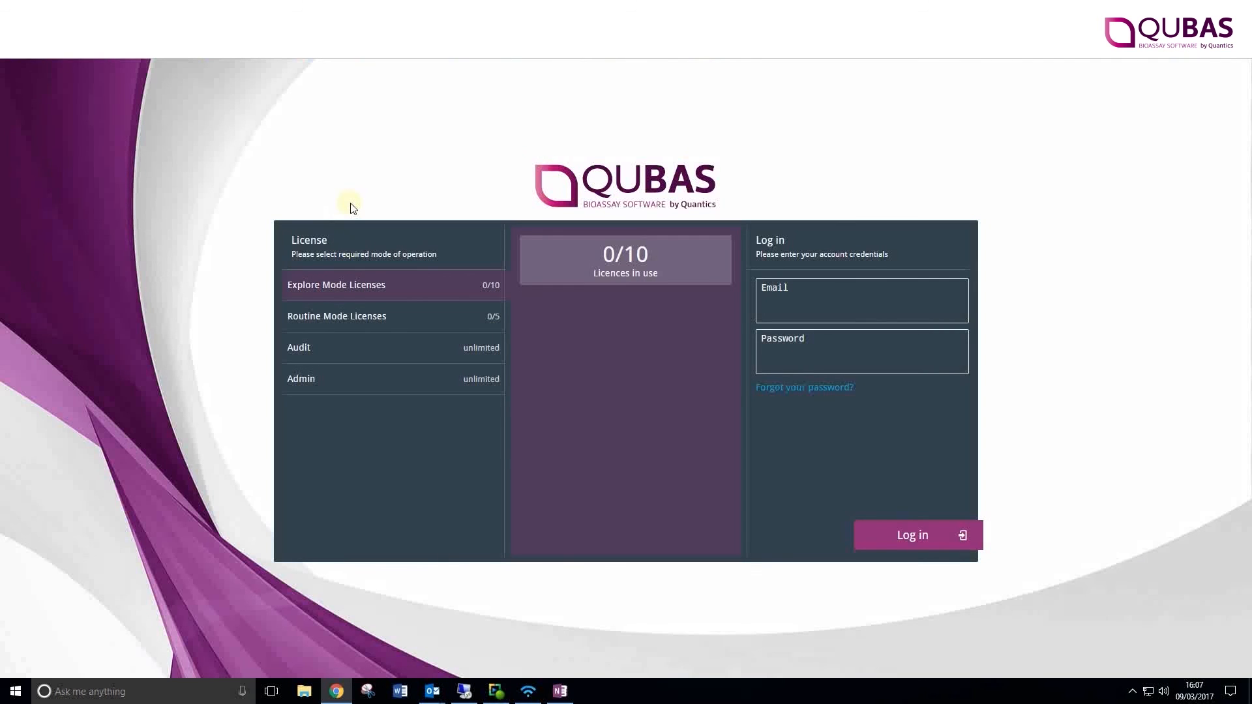
{"action": "mouse_move", "coordinate": [365, 310]}
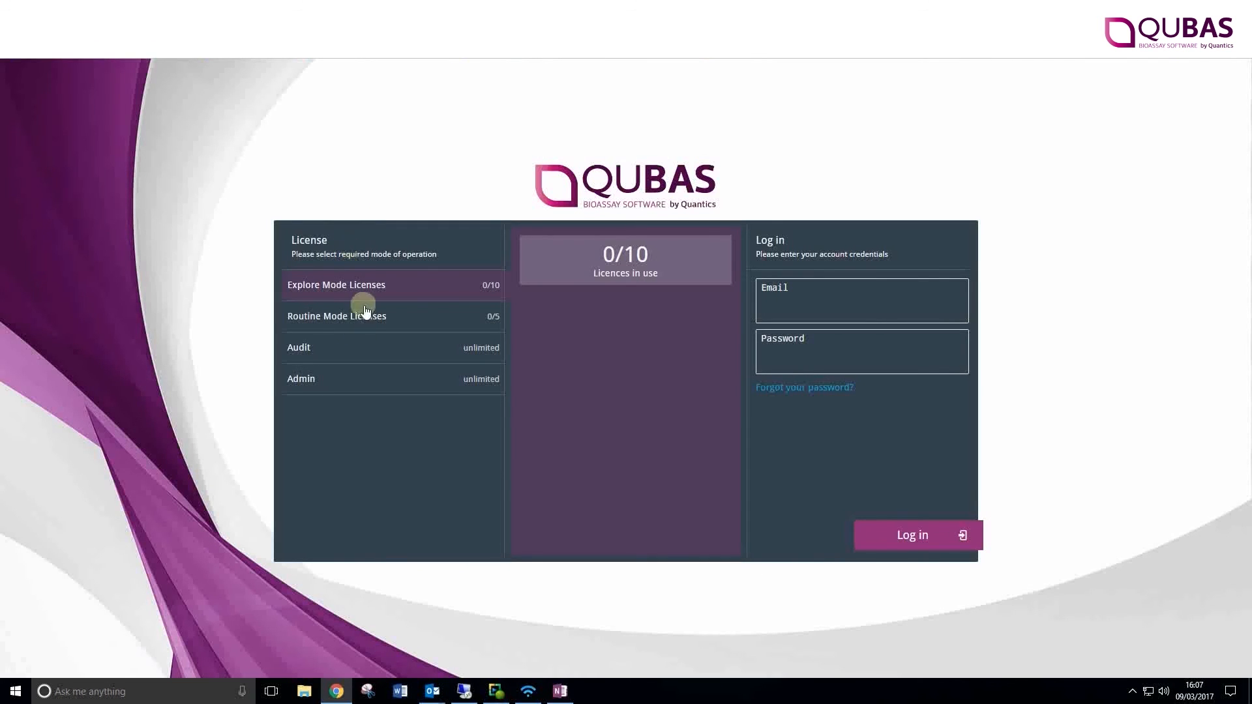
Choose Routine Mode Licenses and enter the routine@e… user's credentials
{"action": "left_click", "coordinate": [337, 316]}
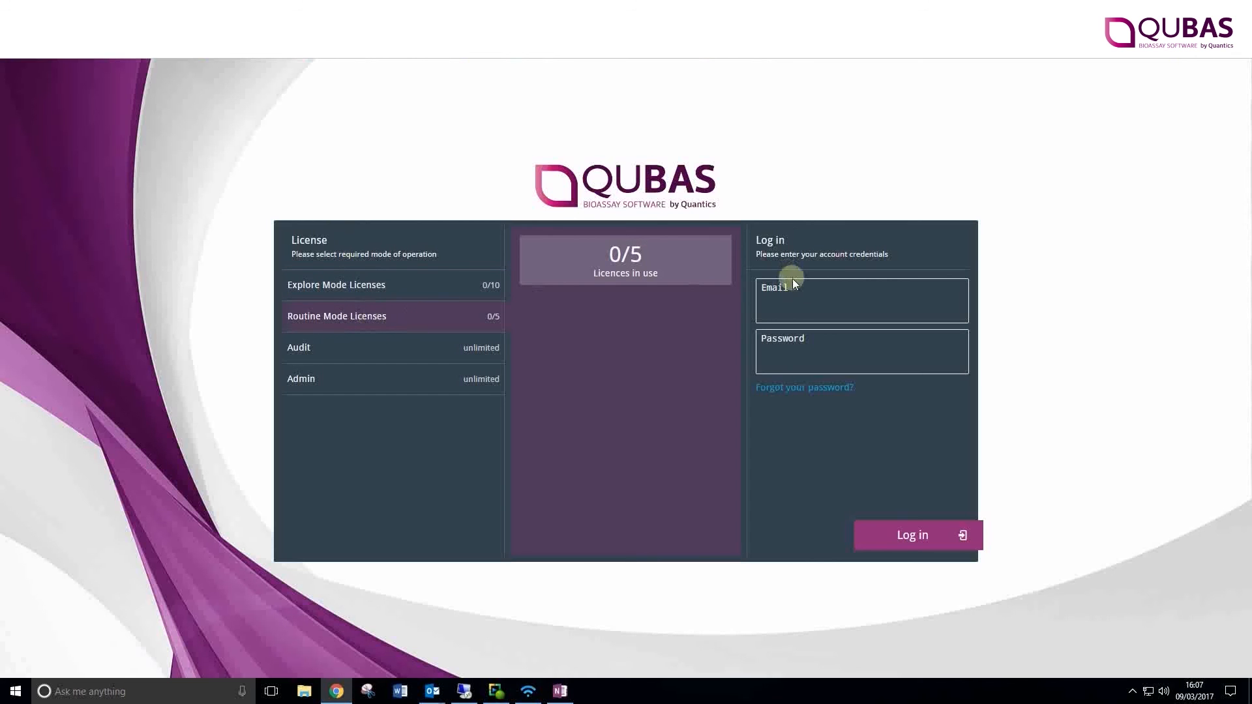
{"action": "type", "text": "routine@example.com"}
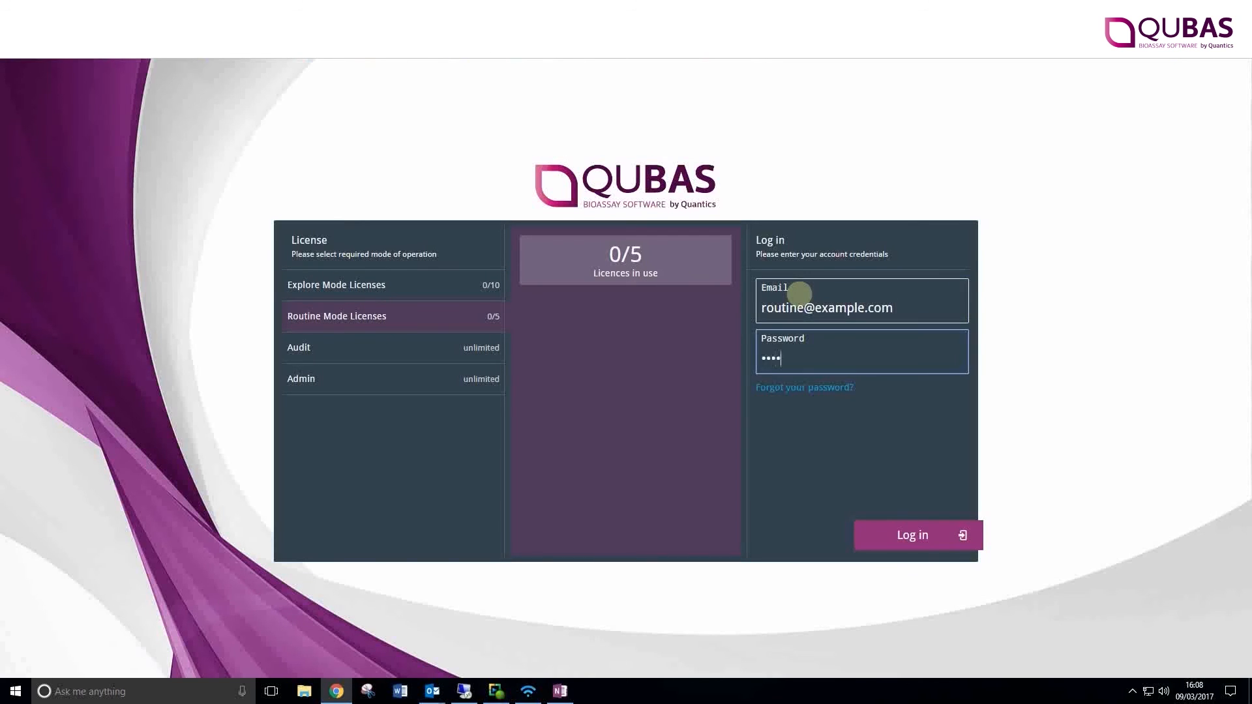
Log in as the routine user and open demo test method from the methods list
{"action": "left_click", "coordinate": [911, 534]}
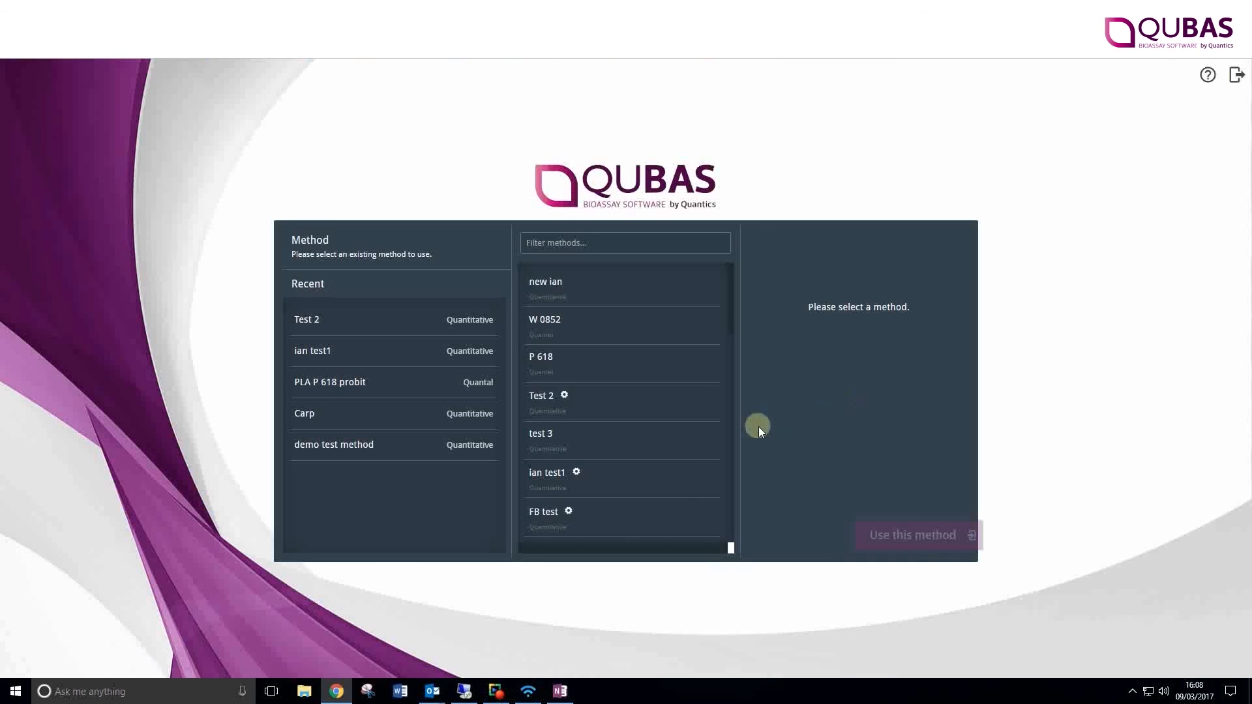
{"action": "scroll", "scroll_direction": "down", "scroll_amount": 3}
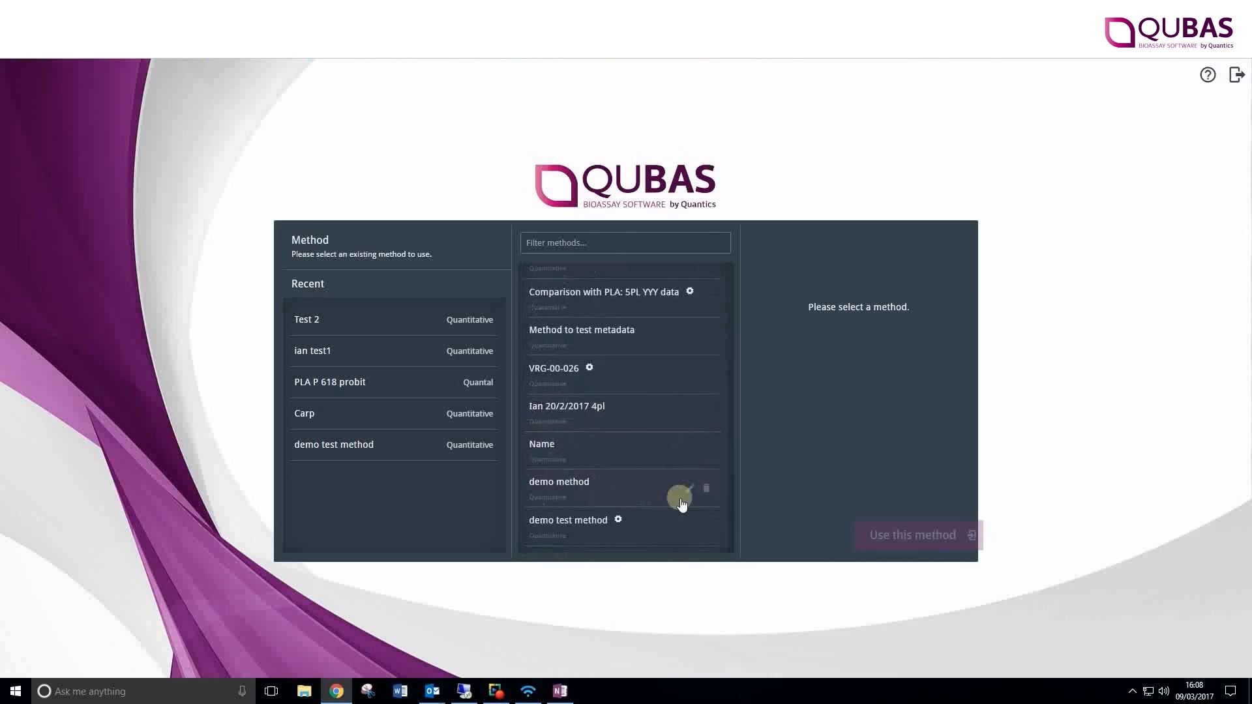
{"action": "mouse_move", "coordinate": [623, 530]}
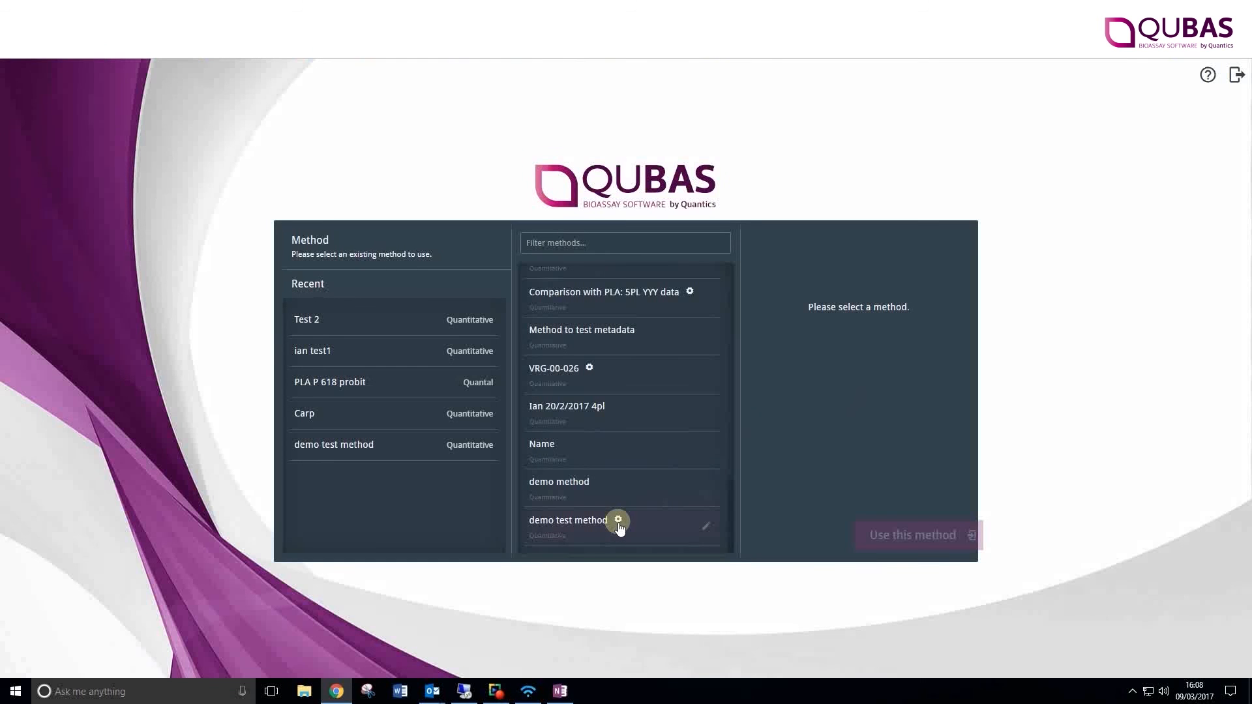
{"action": "left_click", "coordinate": [568, 520]}
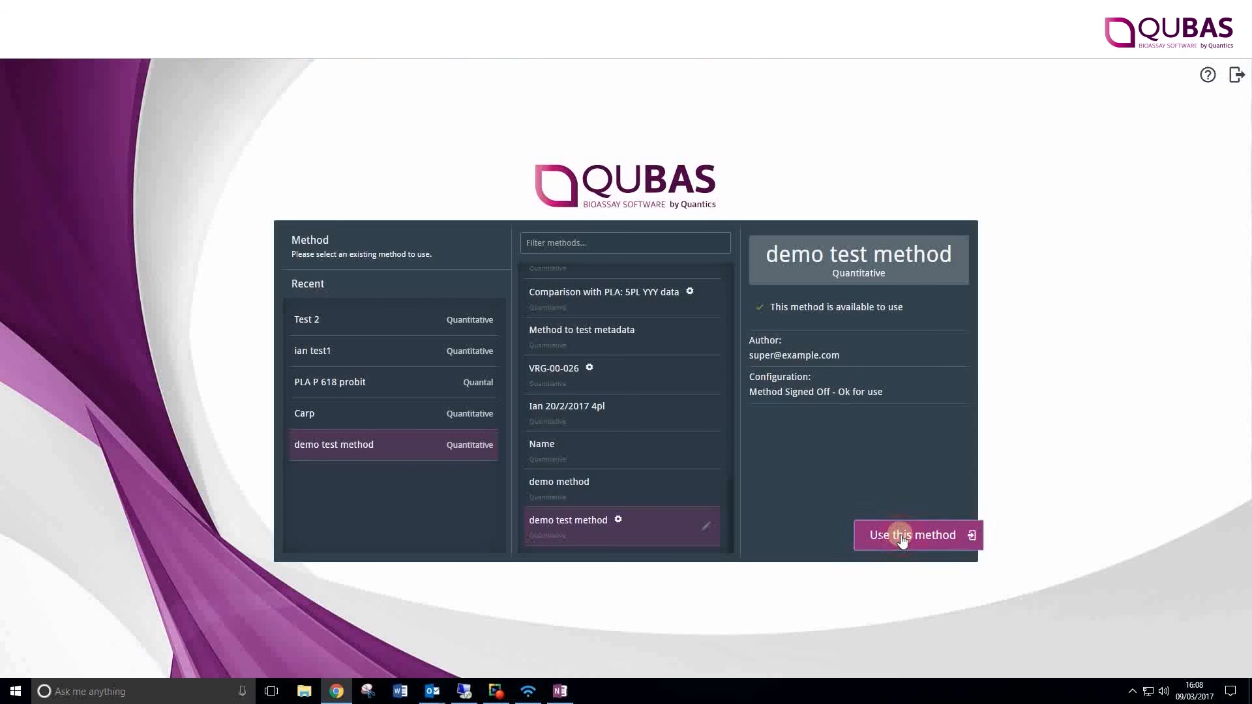
{"action": "left_click", "coordinate": [917, 535]}
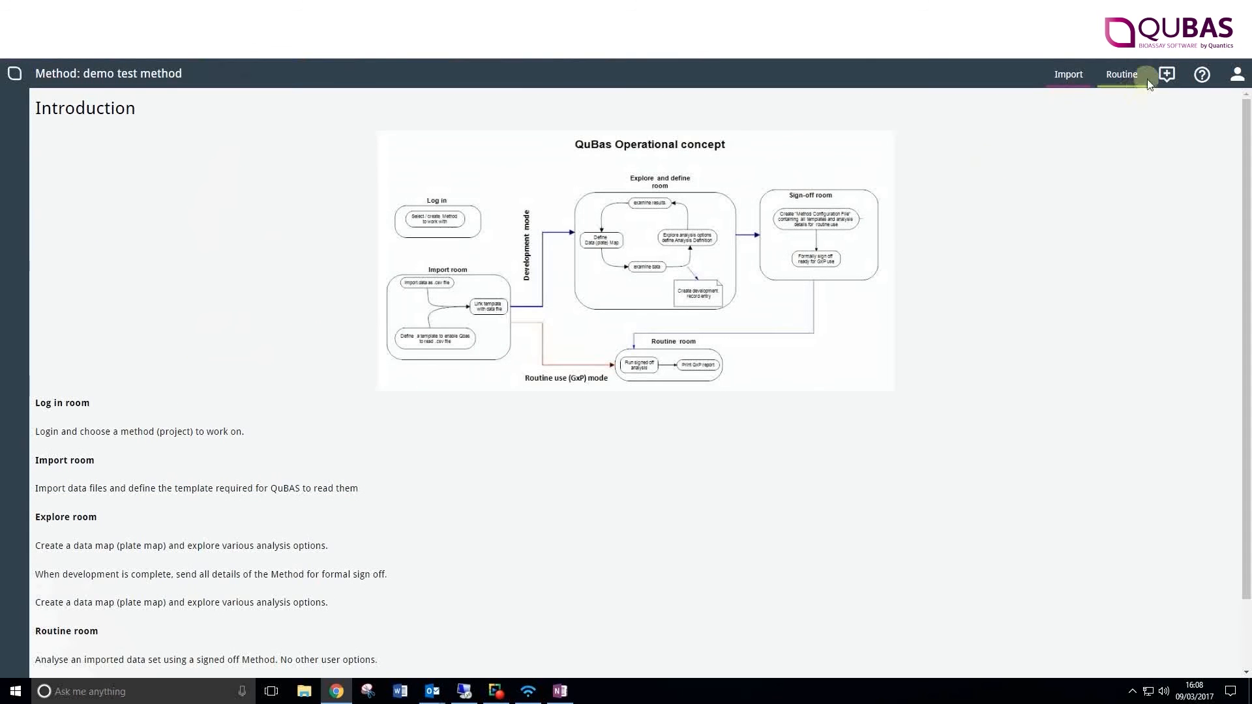
{"action": "mouse_move", "coordinate": [1121, 74]}
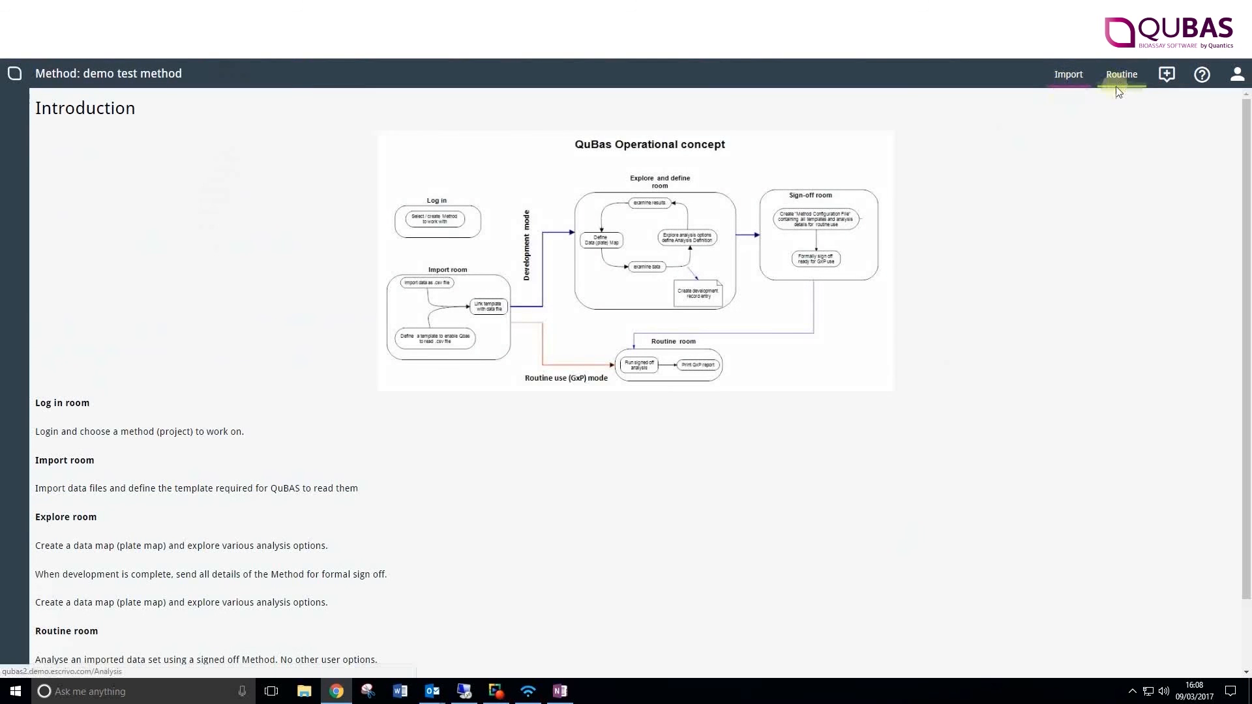
Import the data file 1x8x12 meta data V1_1.csv from the software development drive
{"action": "left_click", "coordinate": [1068, 74]}
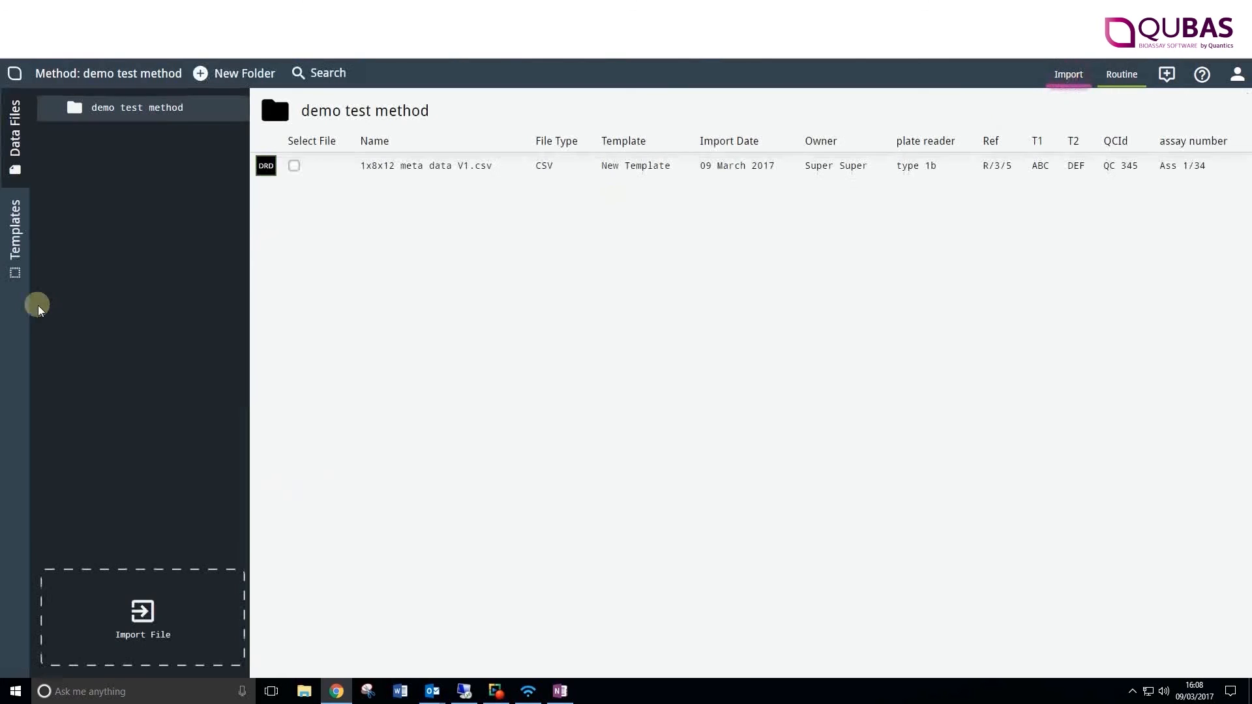
{"action": "mouse_move", "coordinate": [174, 603]}
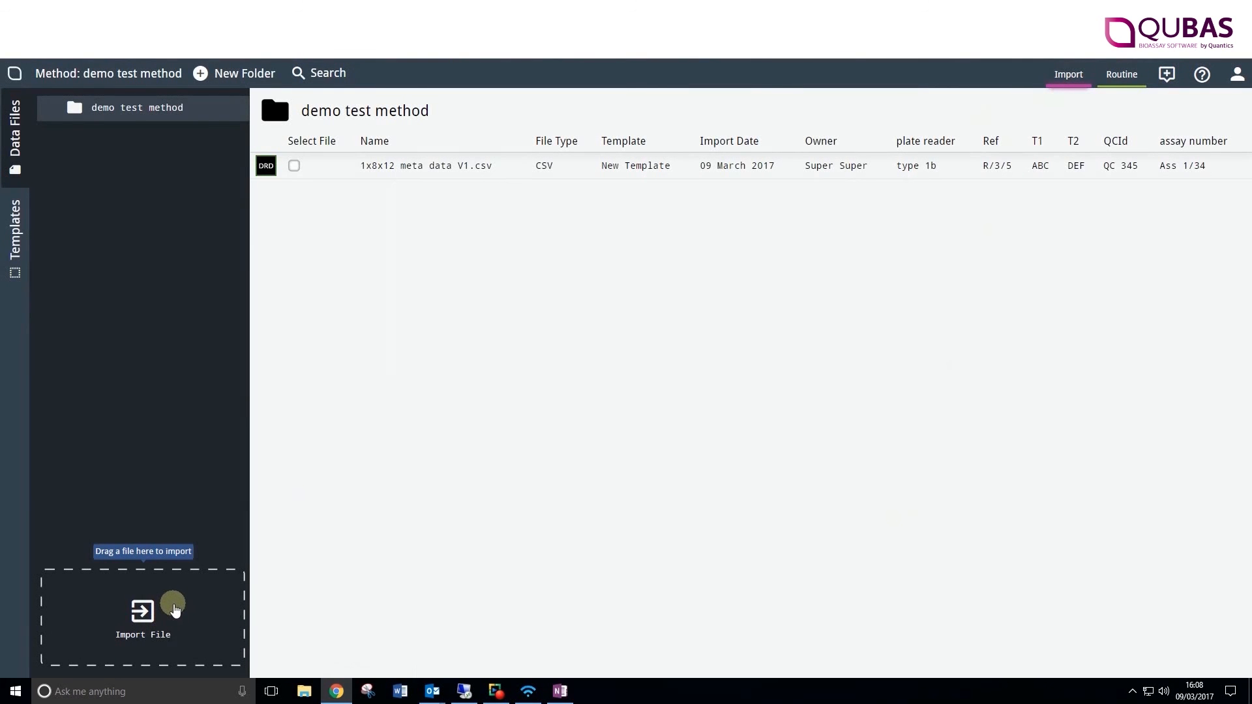
{"action": "mouse_move", "coordinate": [181, 623]}
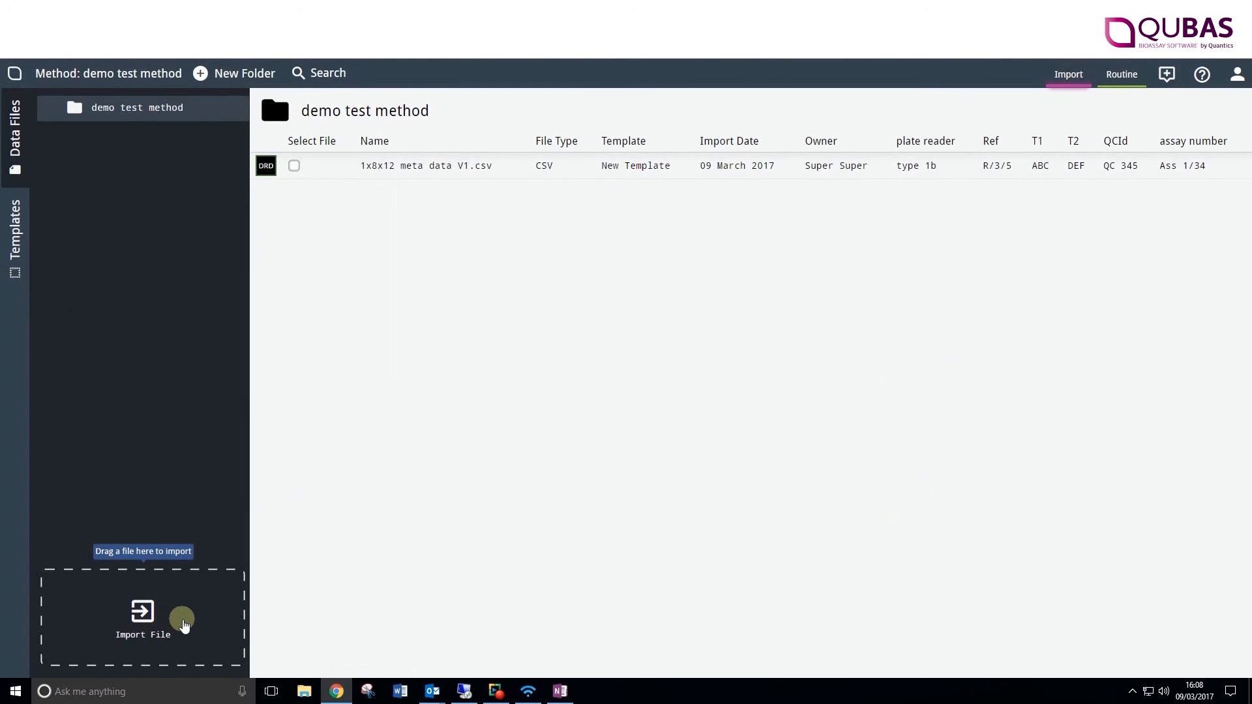
{"action": "left_click", "coordinate": [143, 619]}
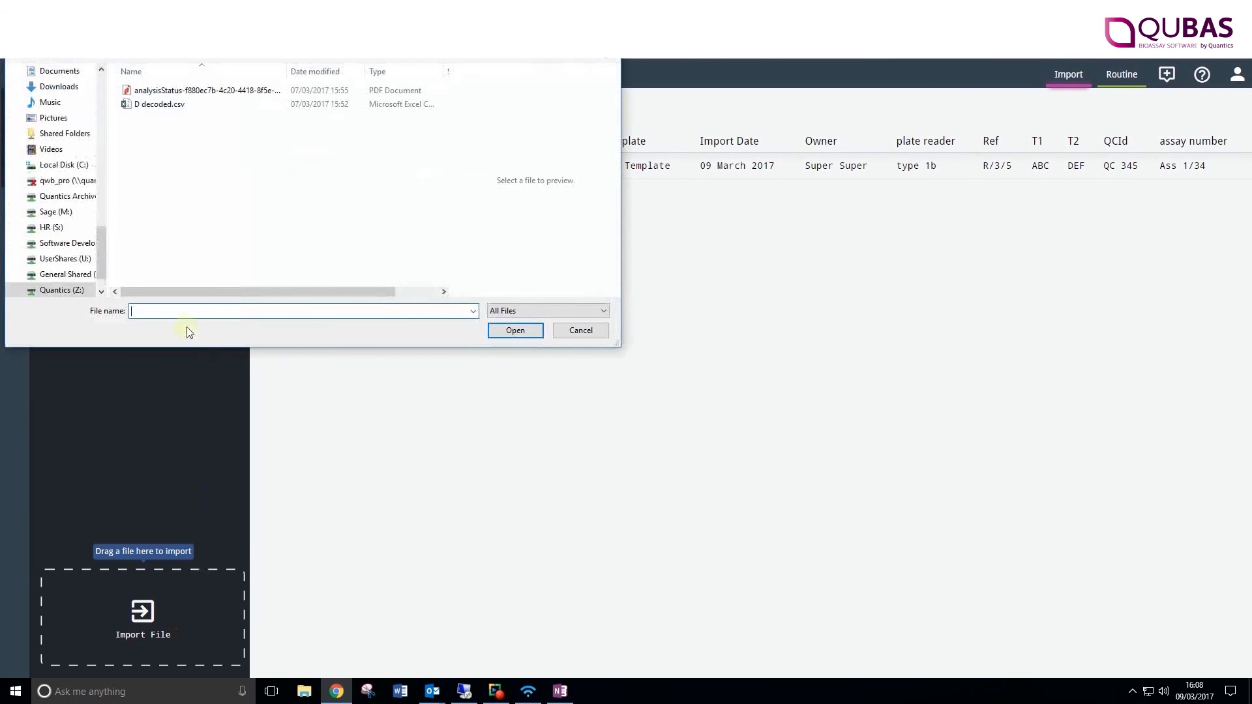
{"action": "left_click", "coordinate": [68, 243]}
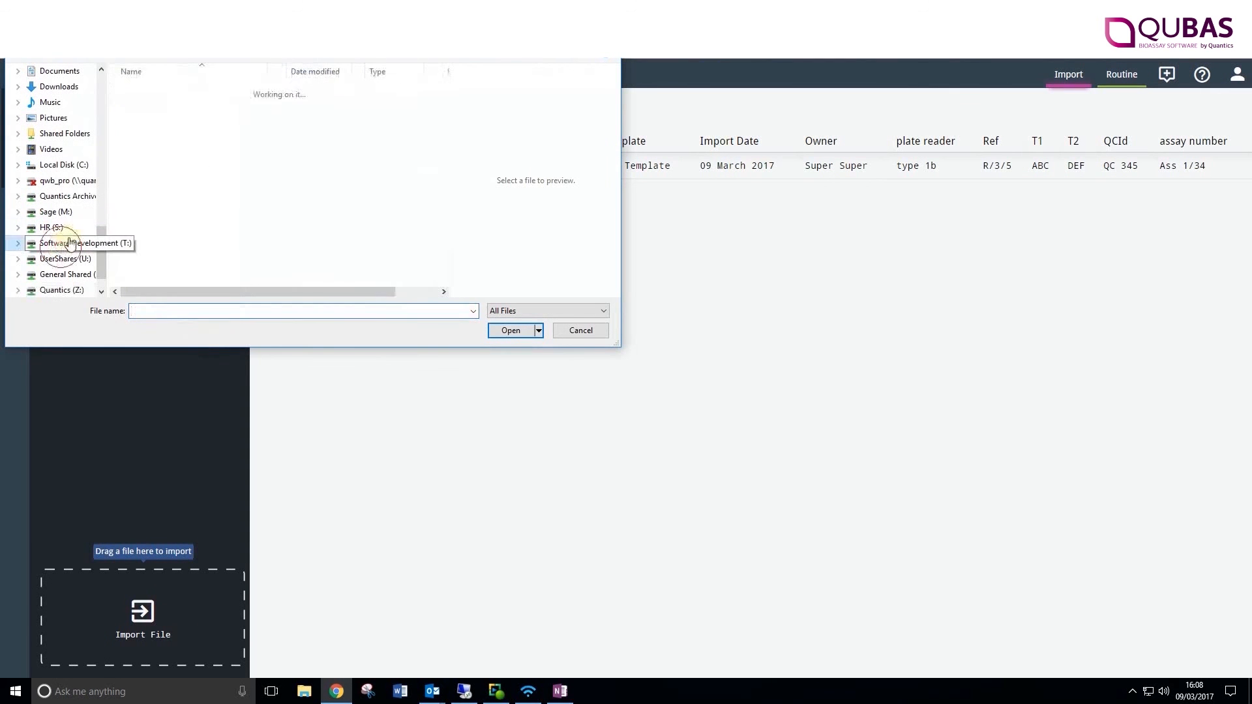
{"action": "left_click", "coordinate": [79, 242]}
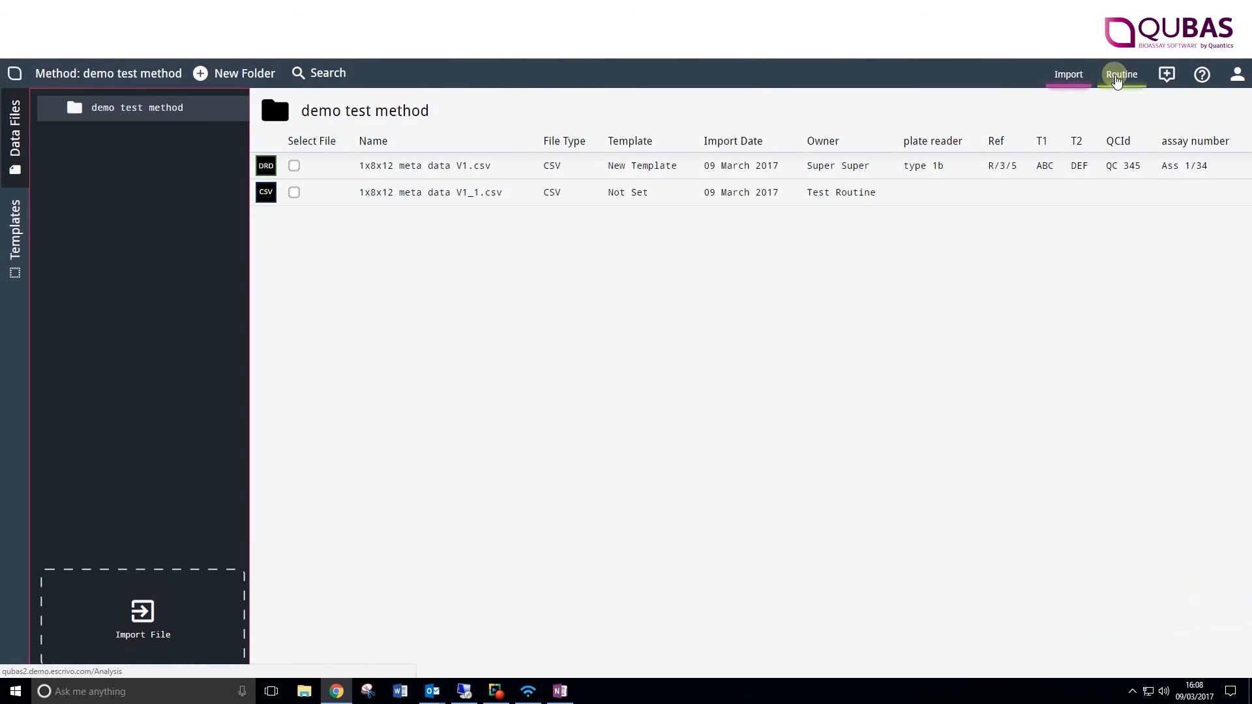
In Routine mode, start a new run and select 1x8x12 meta data V1_1.csv
{"action": "left_click", "coordinate": [1121, 73]}
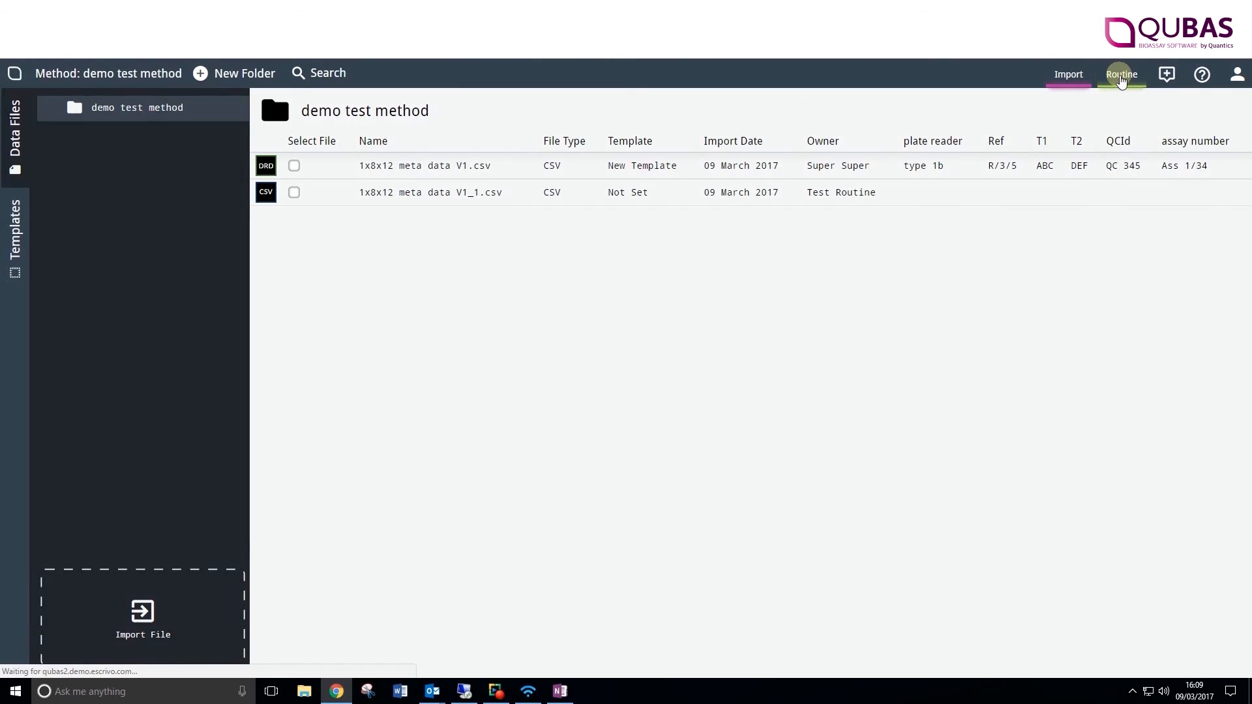
{"action": "left_click", "coordinate": [1120, 74]}
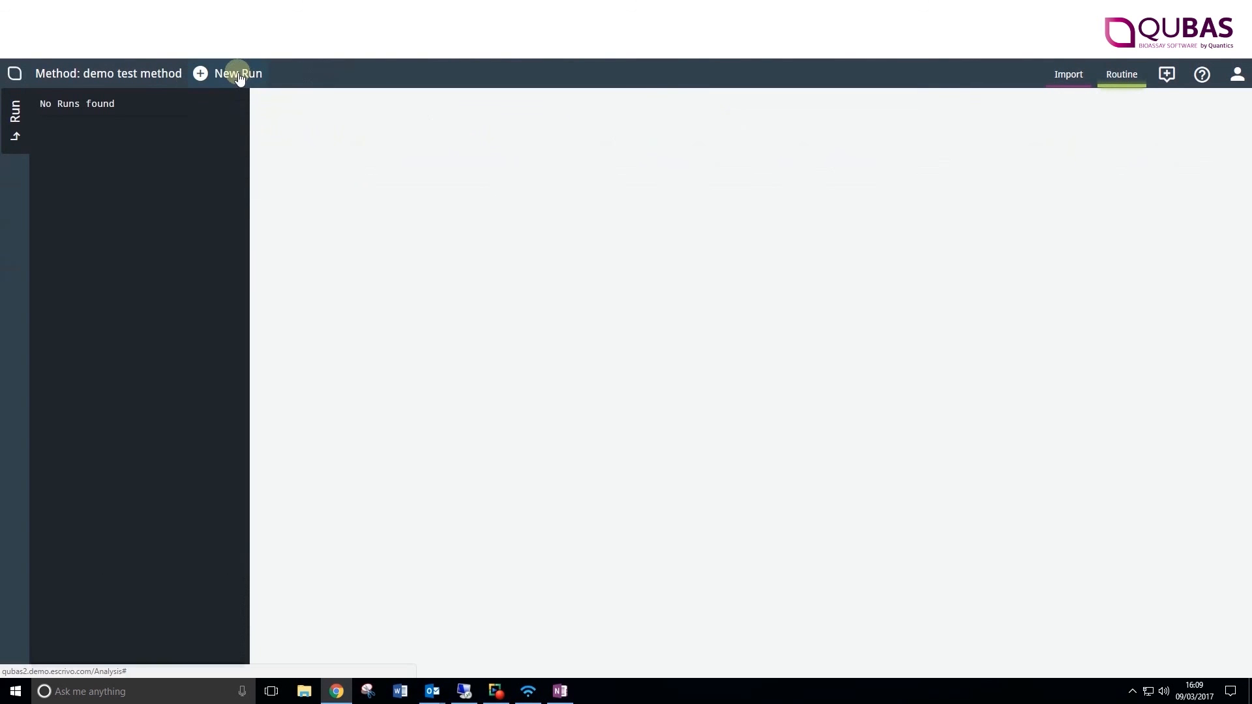
{"action": "left_click", "coordinate": [237, 74]}
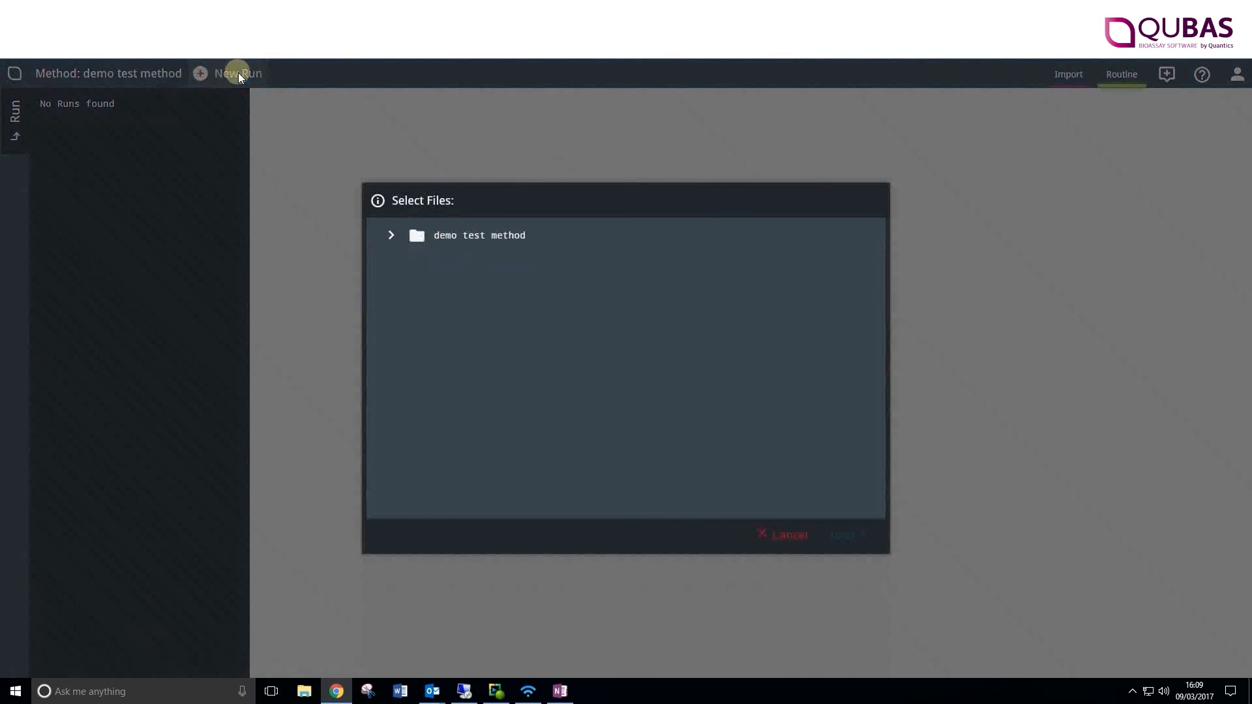
{"action": "left_click", "coordinate": [391, 235]}
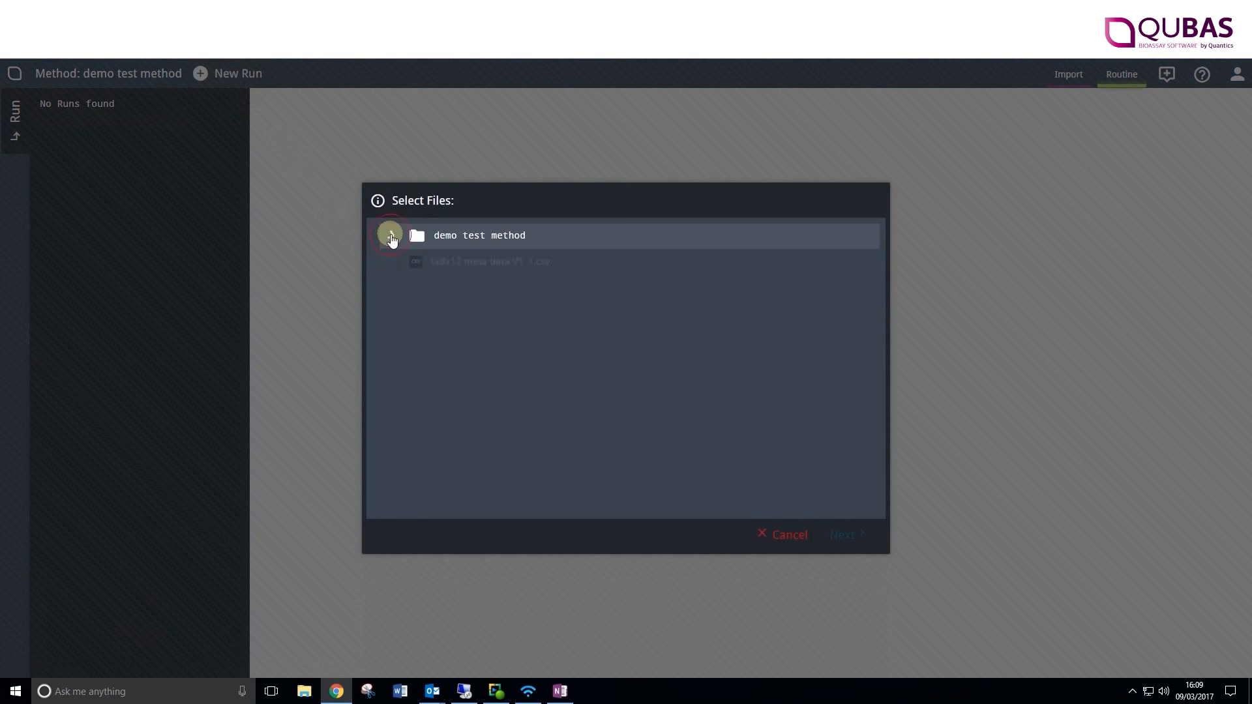
{"action": "left_click", "coordinate": [391, 235]}
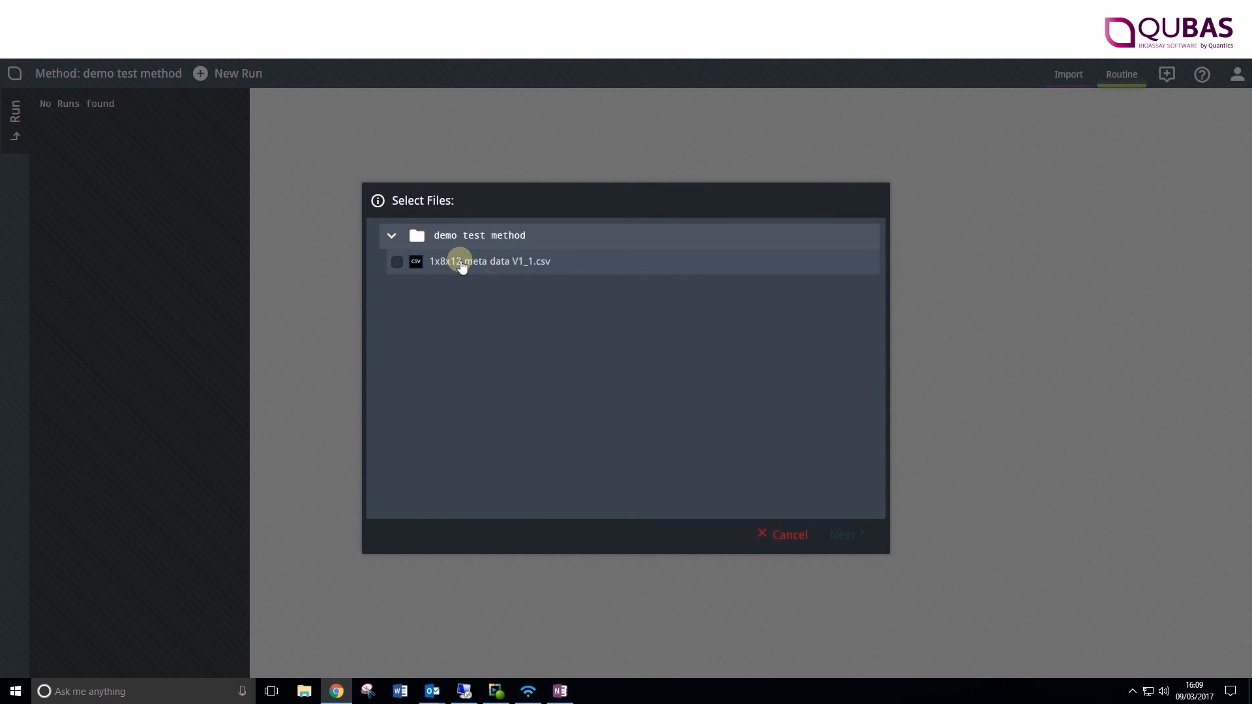
{"action": "left_click", "coordinate": [398, 262]}
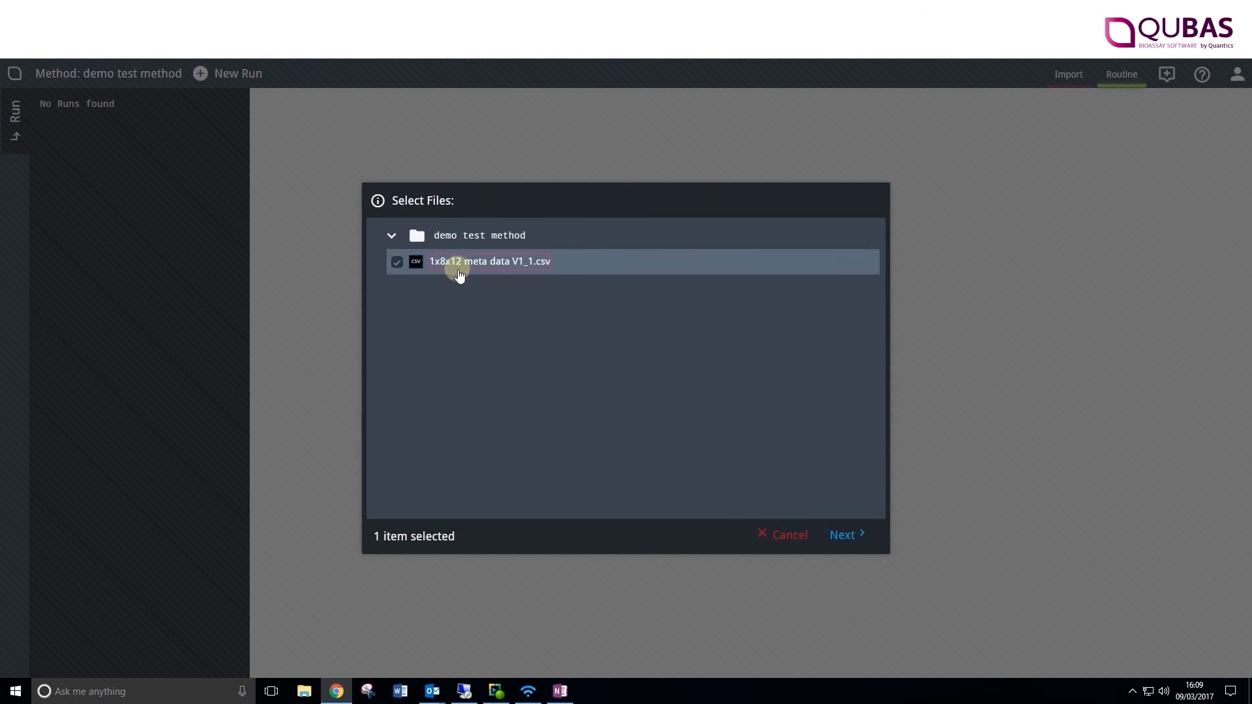
Step through the plate layout and set the plate reader metadata to 'type 1'
{"action": "left_click", "coordinate": [842, 534]}
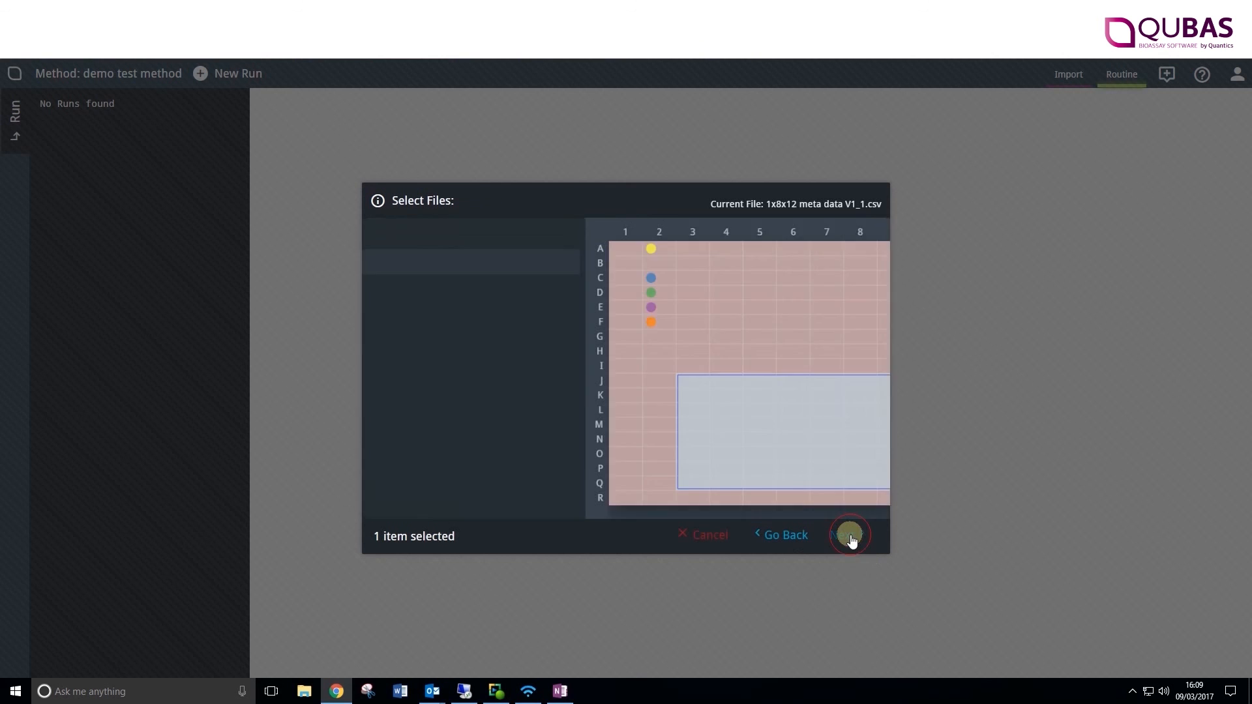
{"action": "left_click", "coordinate": [849, 534]}
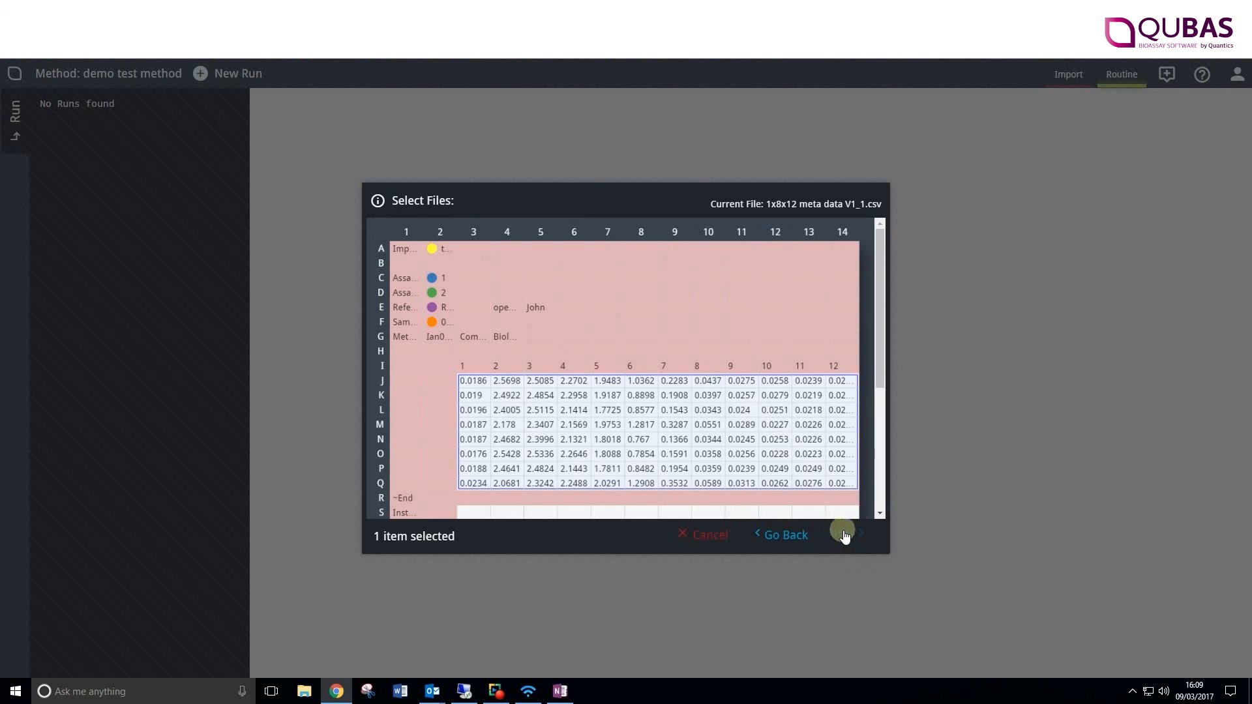
{"action": "left_click", "coordinate": [843, 534]}
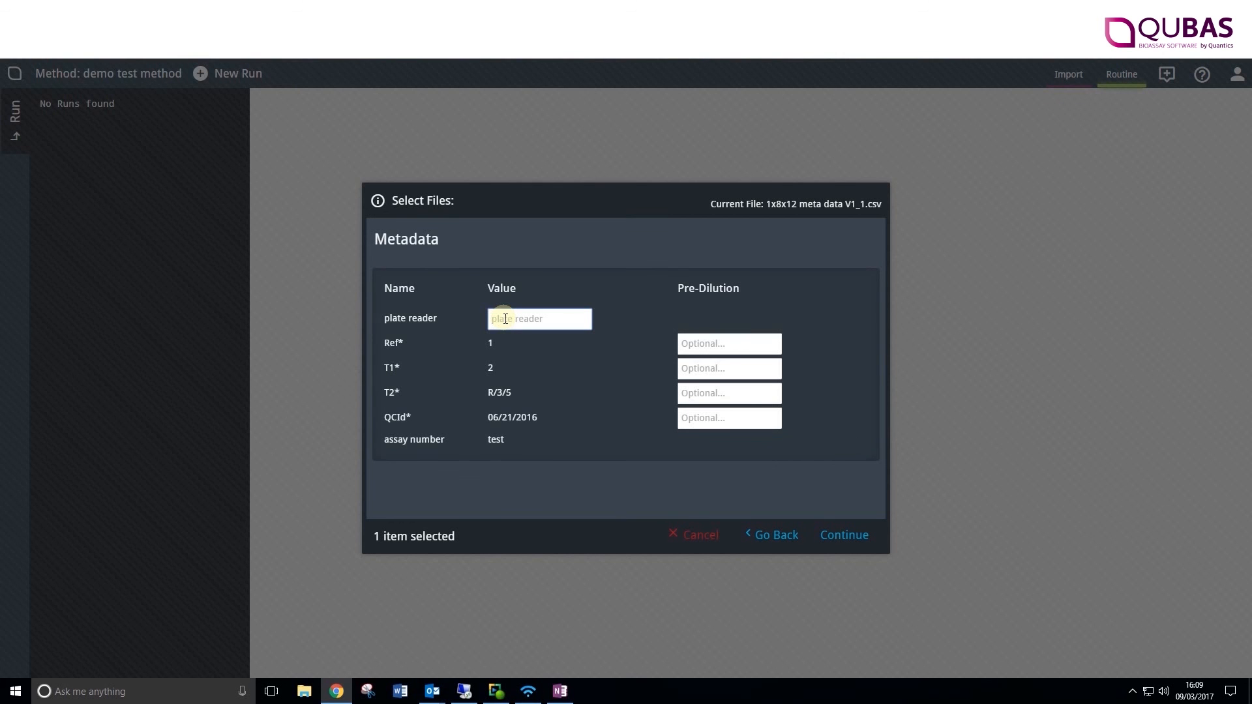
{"action": "type", "text": "type 1"}
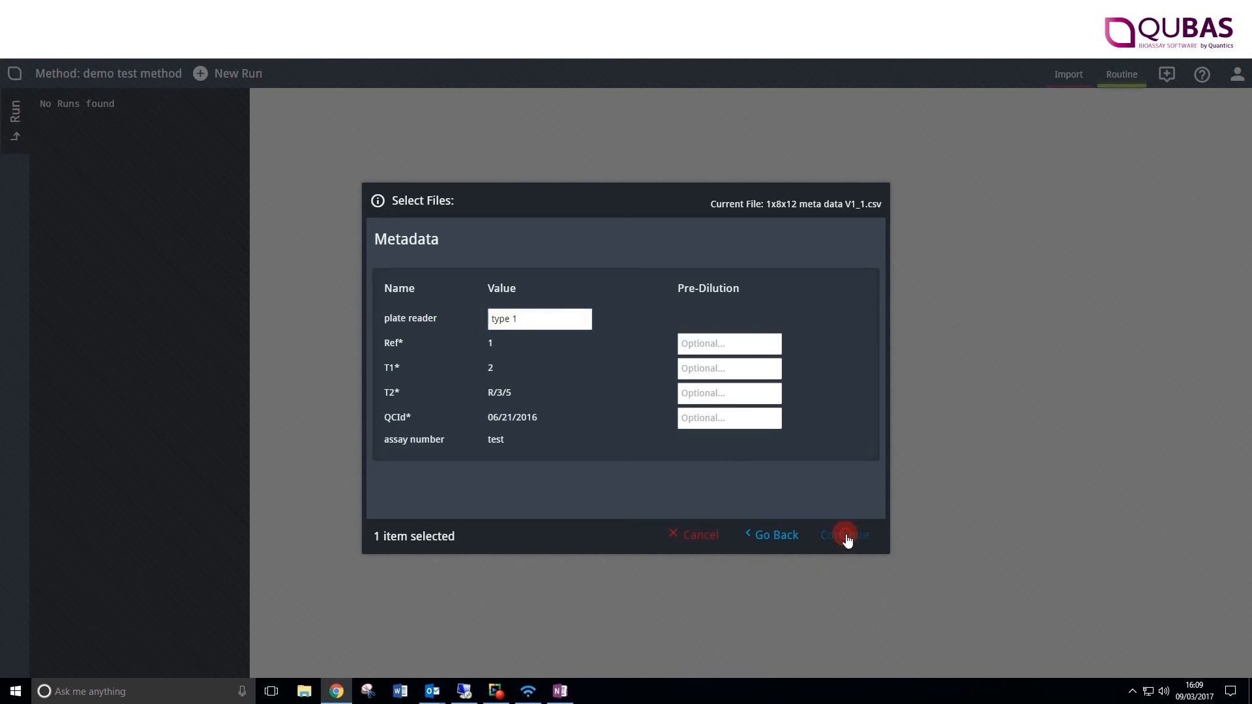
Create run 'test run on Friday' as signed, including all metadata fields
{"action": "left_click", "coordinate": [843, 535]}
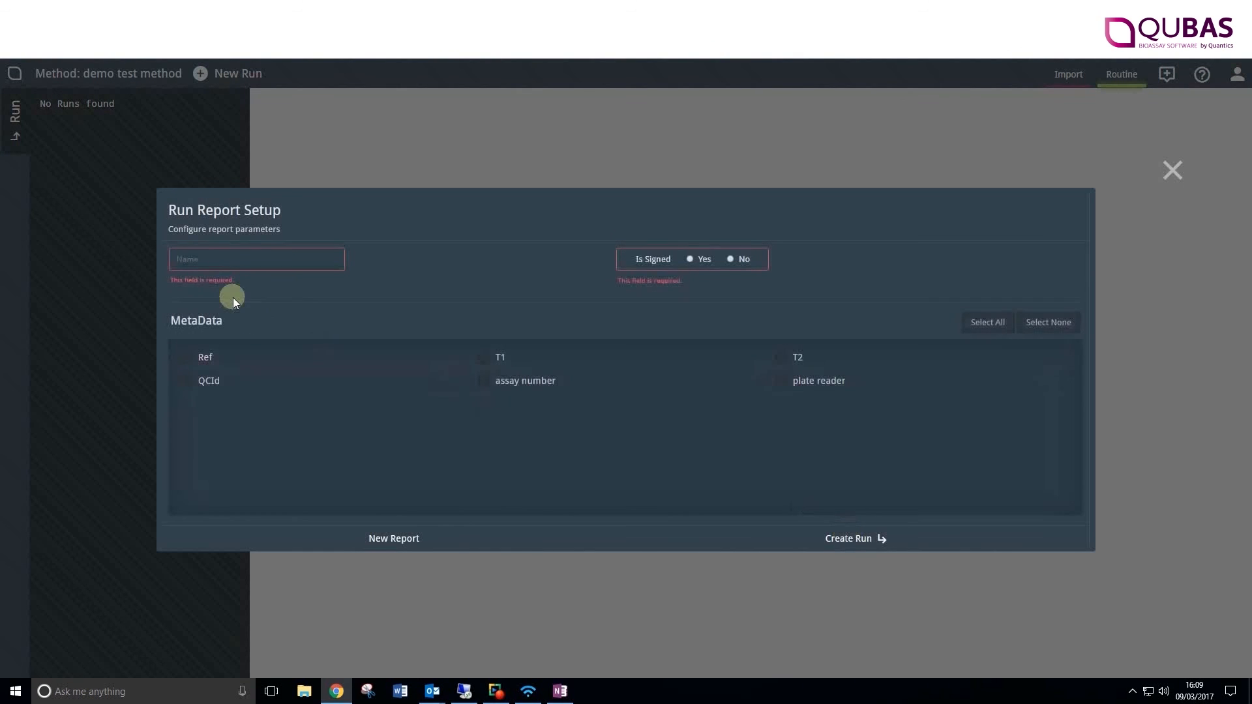
{"action": "type", "text": "test run on Friday"}
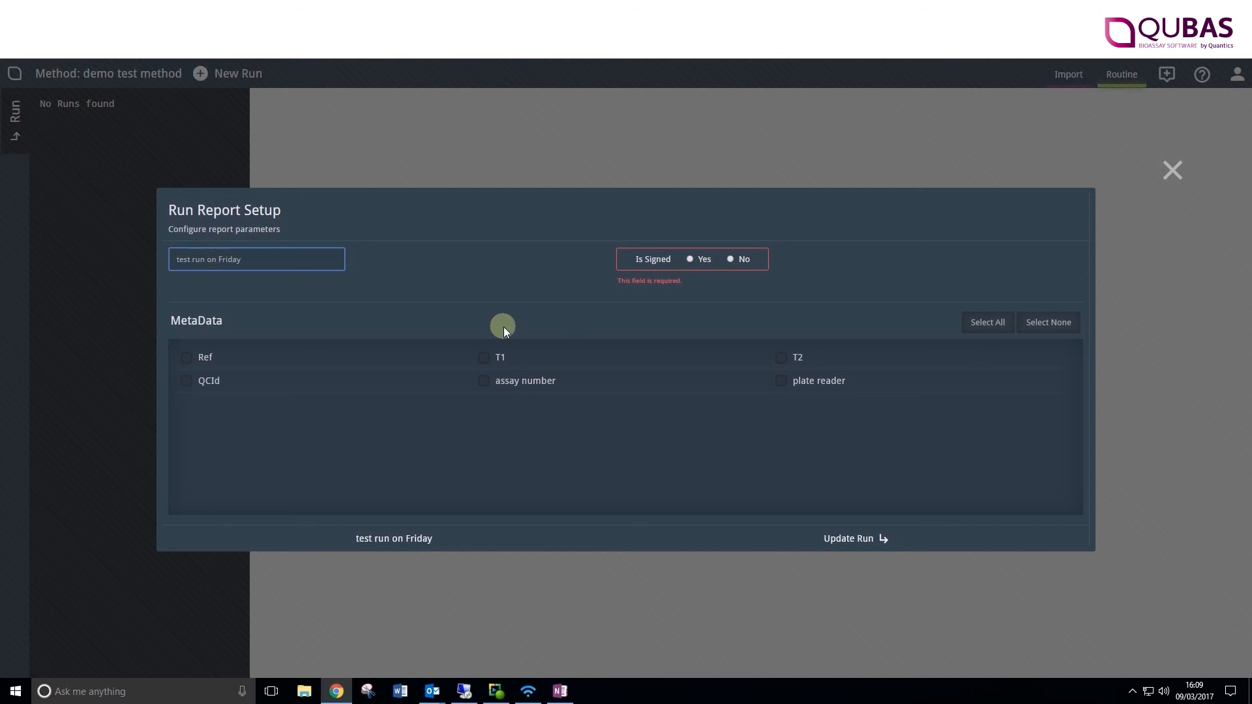
{"action": "left_click", "coordinate": [690, 259]}
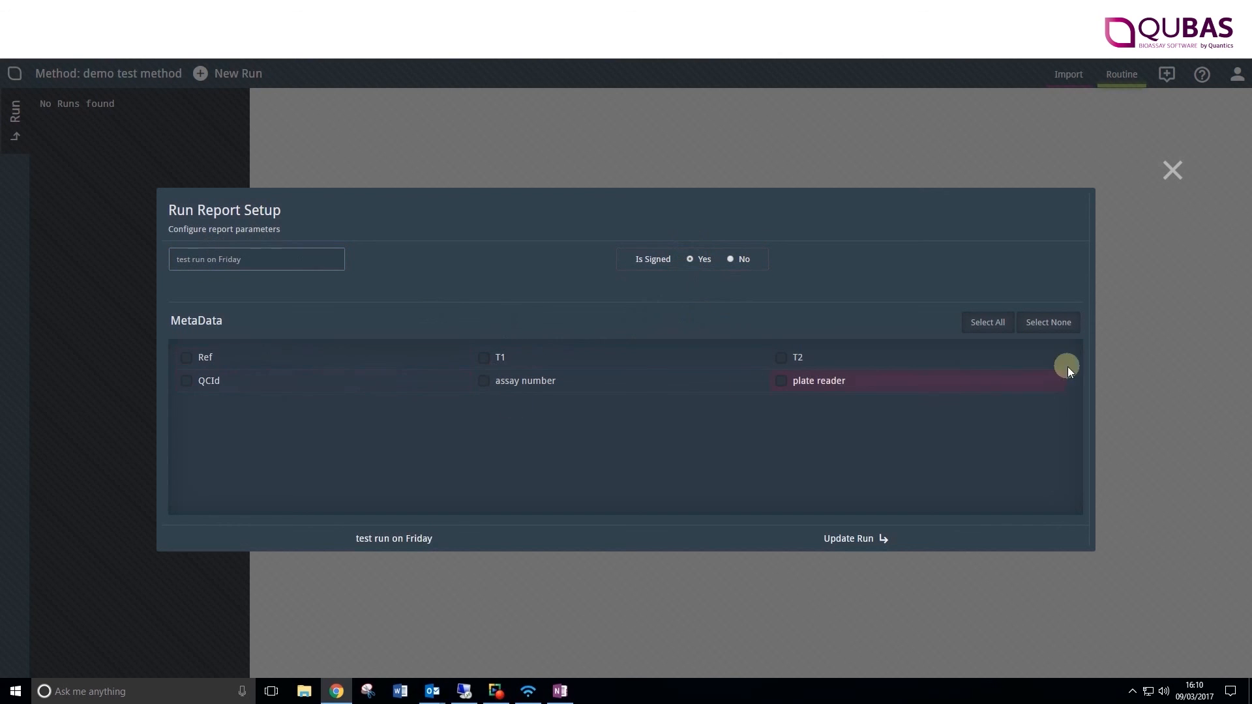
{"action": "left_click", "coordinate": [987, 321]}
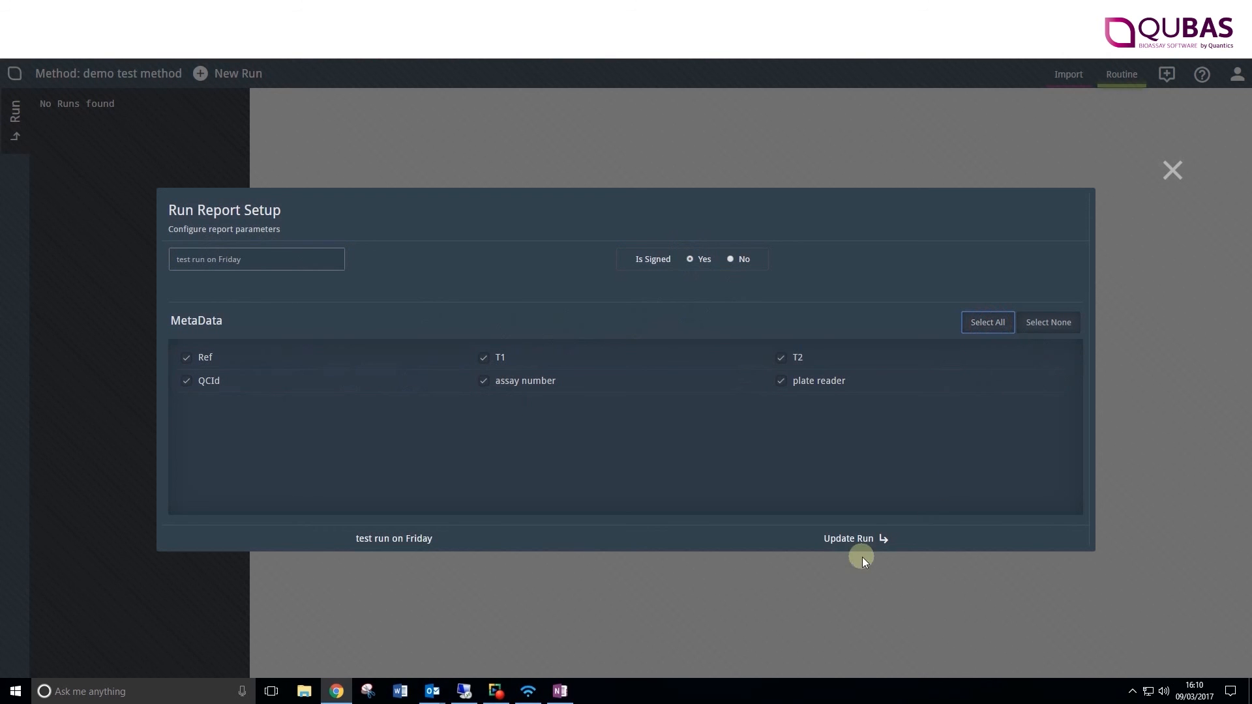
{"action": "left_click", "coordinate": [848, 538]}
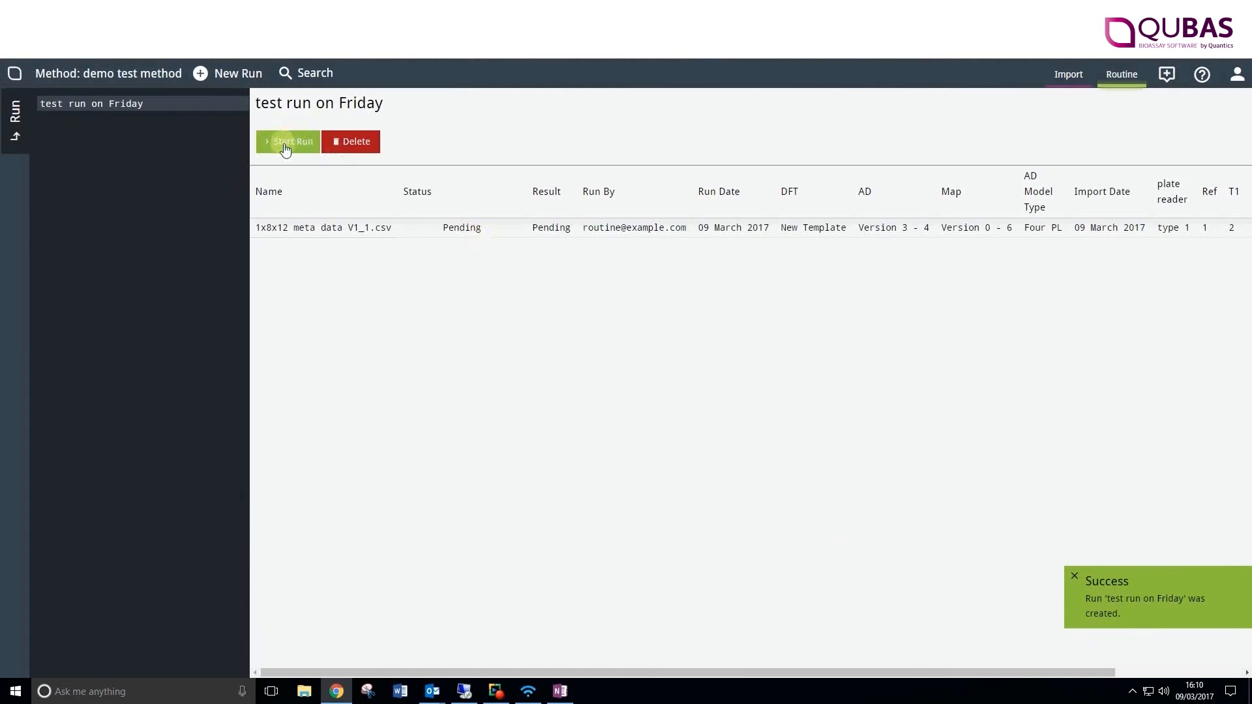
Start the run and select the completed file showing Passed
{"action": "left_click", "coordinate": [292, 142]}
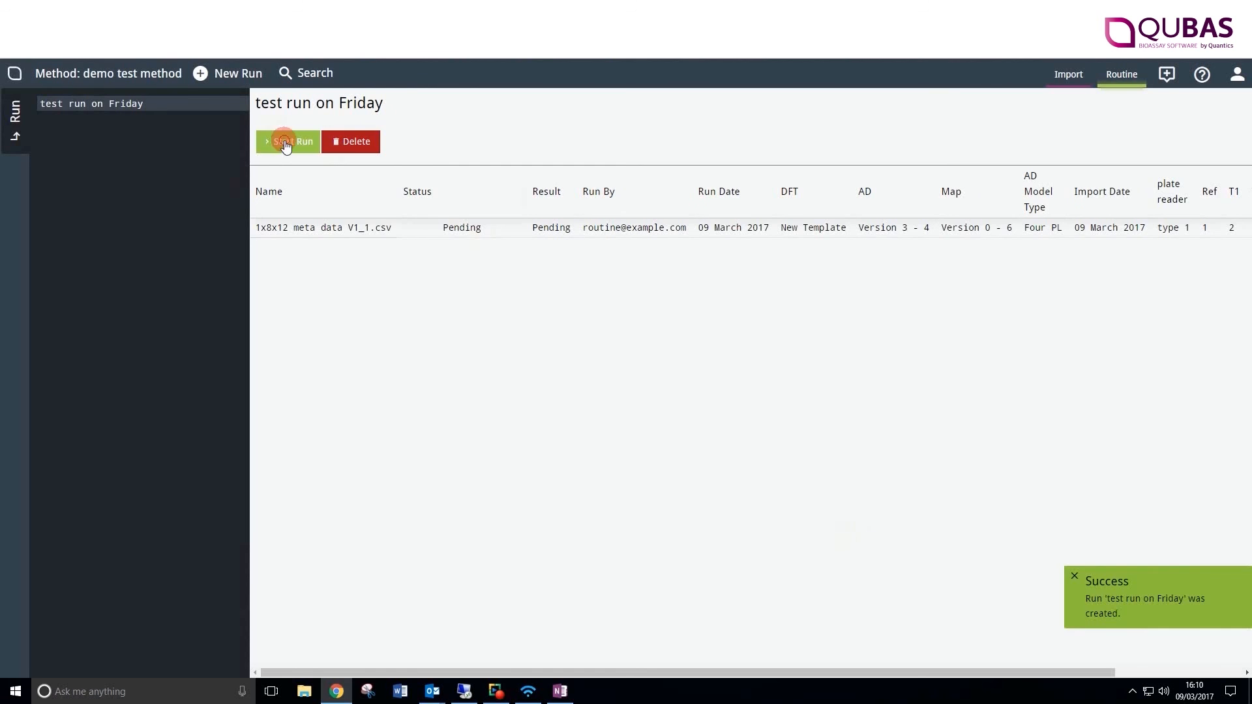
{"action": "left_click", "coordinate": [288, 141]}
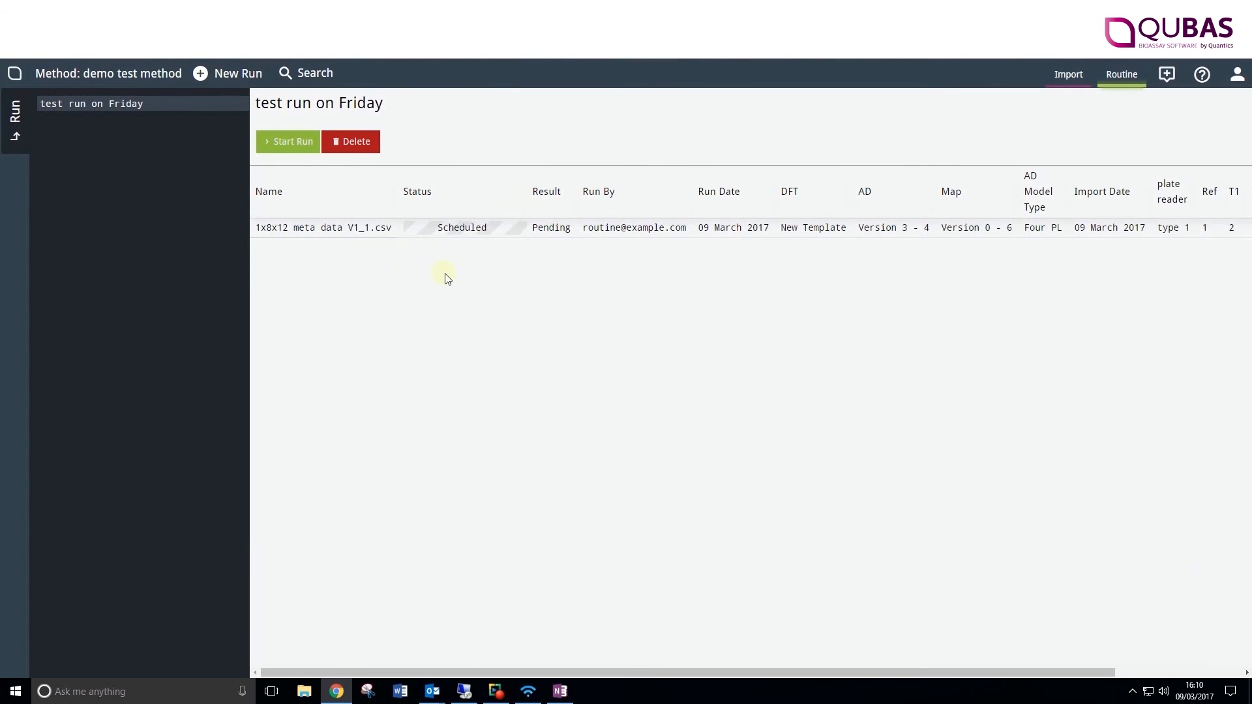
{"action": "left_click", "coordinate": [288, 141]}
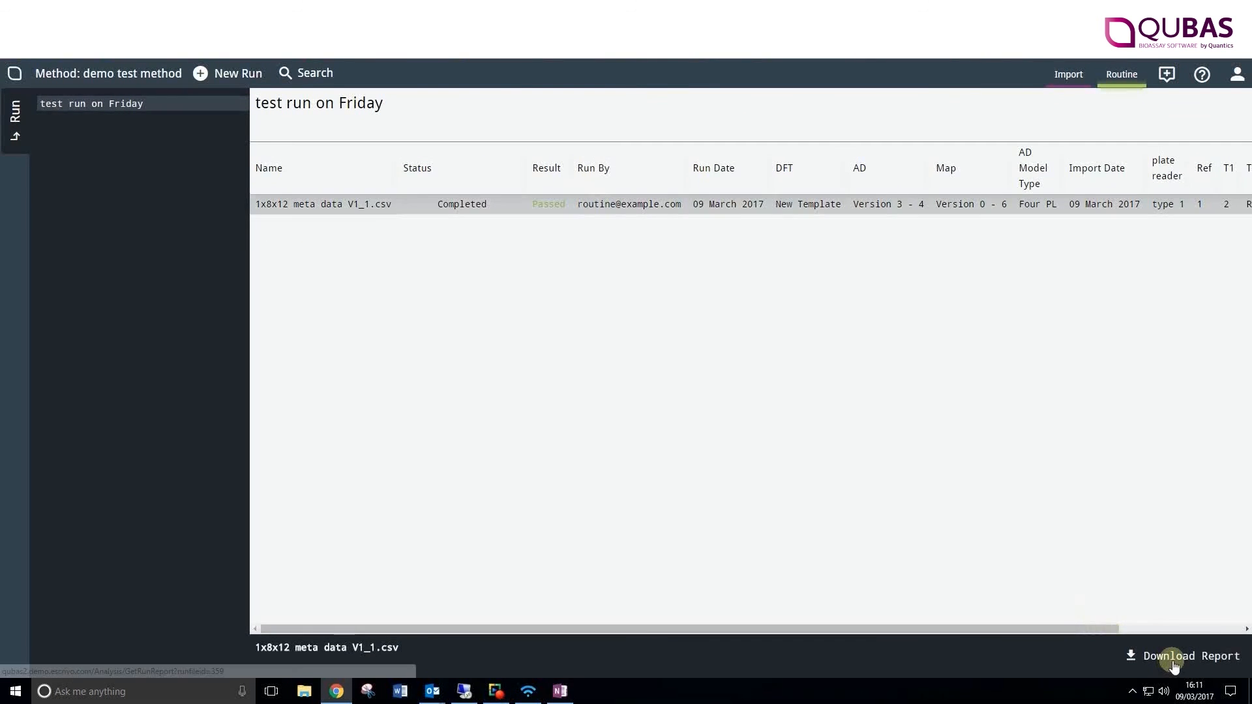
Download the analysis report PDF and scroll to the audit report page
{"action": "left_click", "coordinate": [1190, 655]}
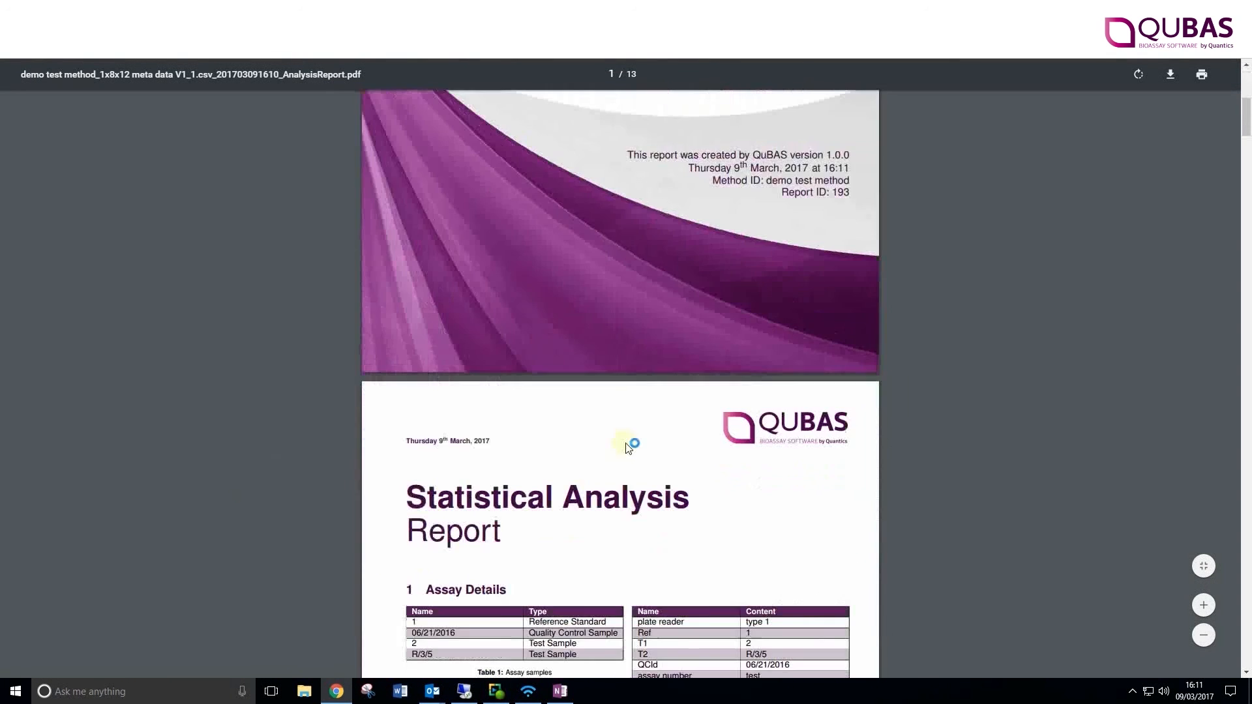
{"action": "scroll", "scroll_direction": "down", "scroll_amount": 3}
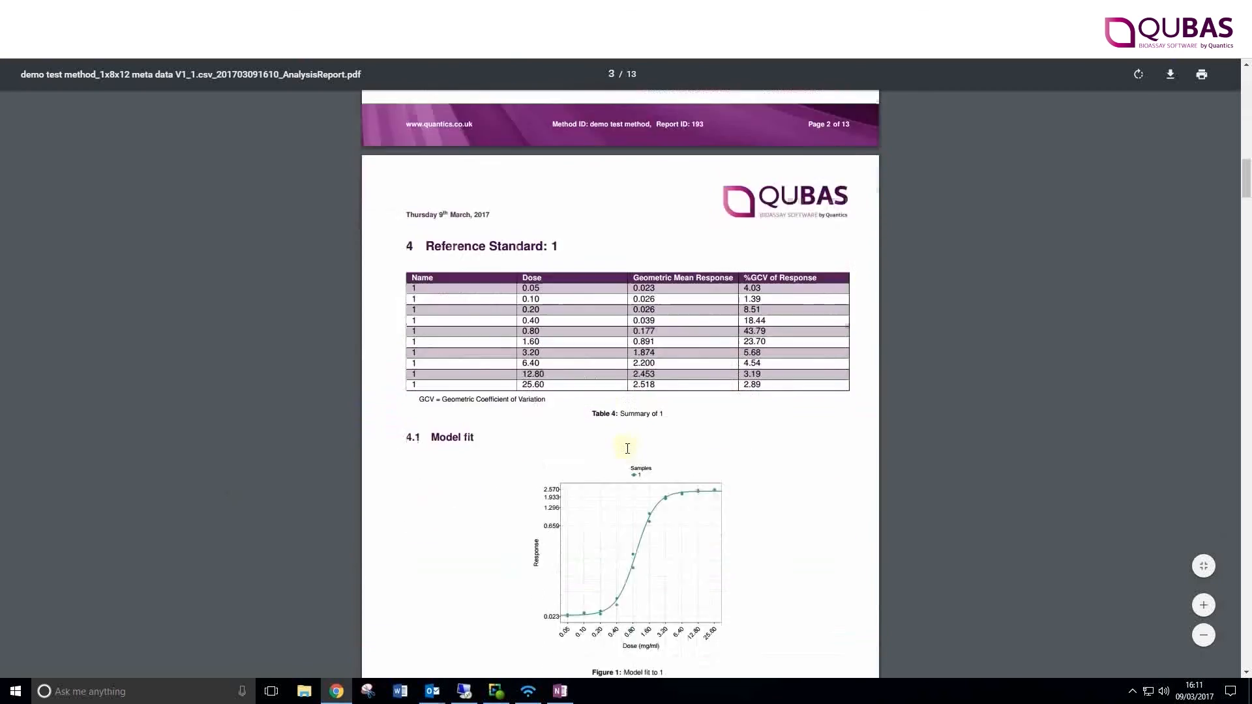
{"action": "scroll", "scroll_direction": "down", "scroll_amount": 3}
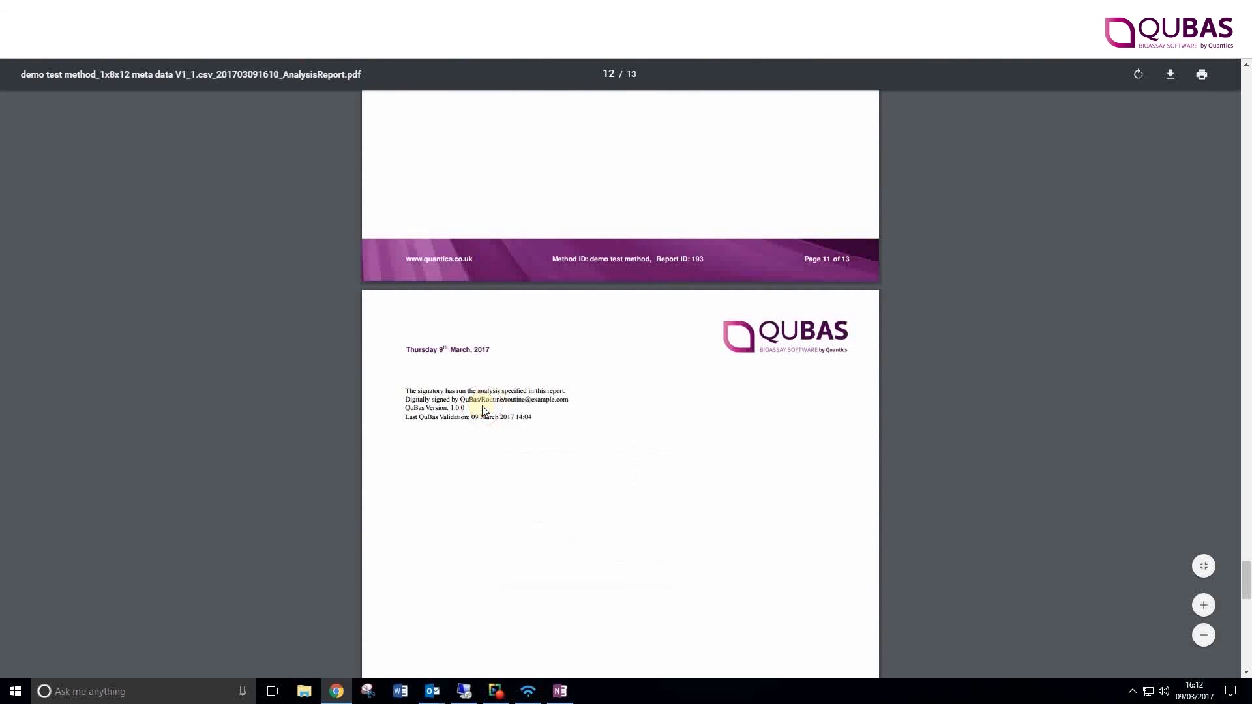
{"action": "scroll", "scroll_direction": "down", "scroll_amount": 3}
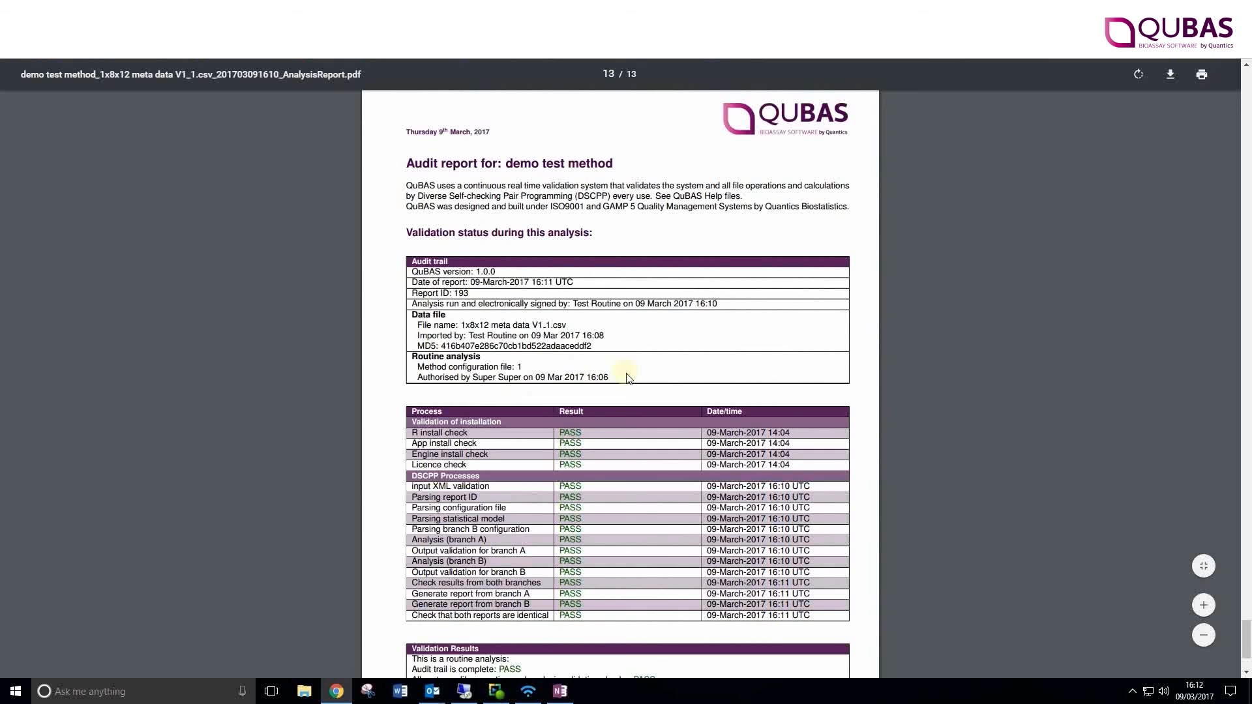
{"action": "scroll", "scroll_direction": "down", "scroll_amount": 3}
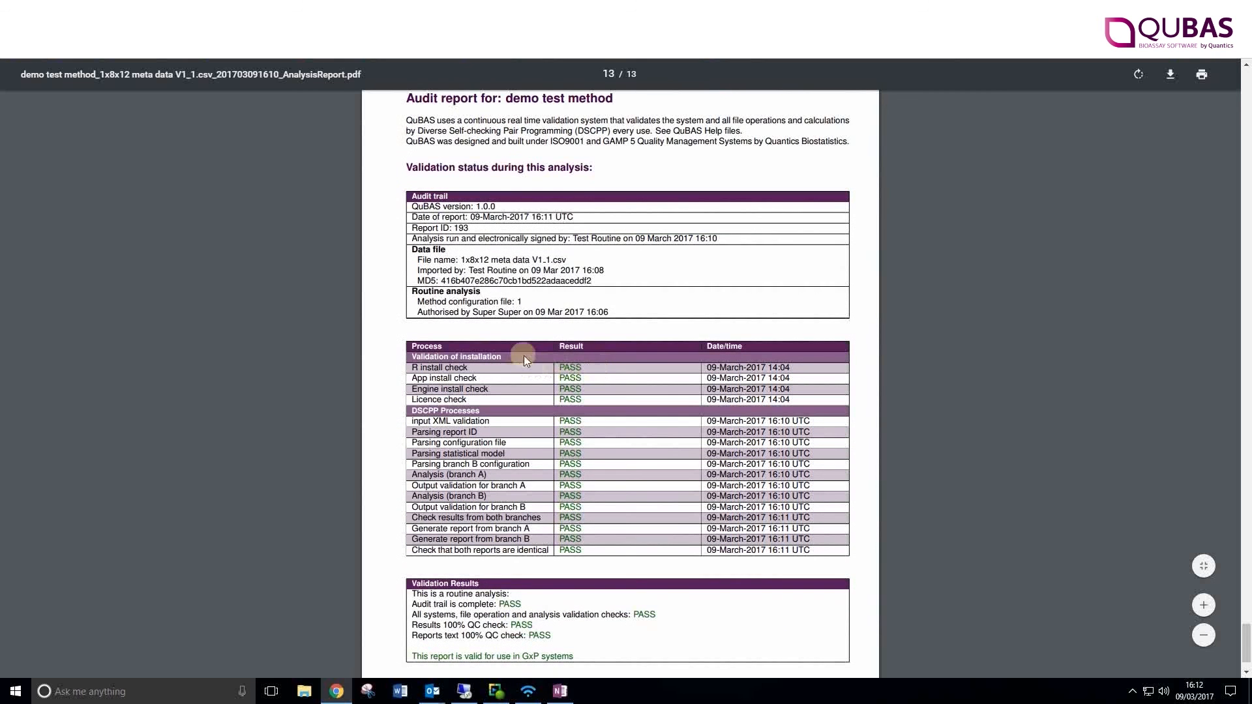